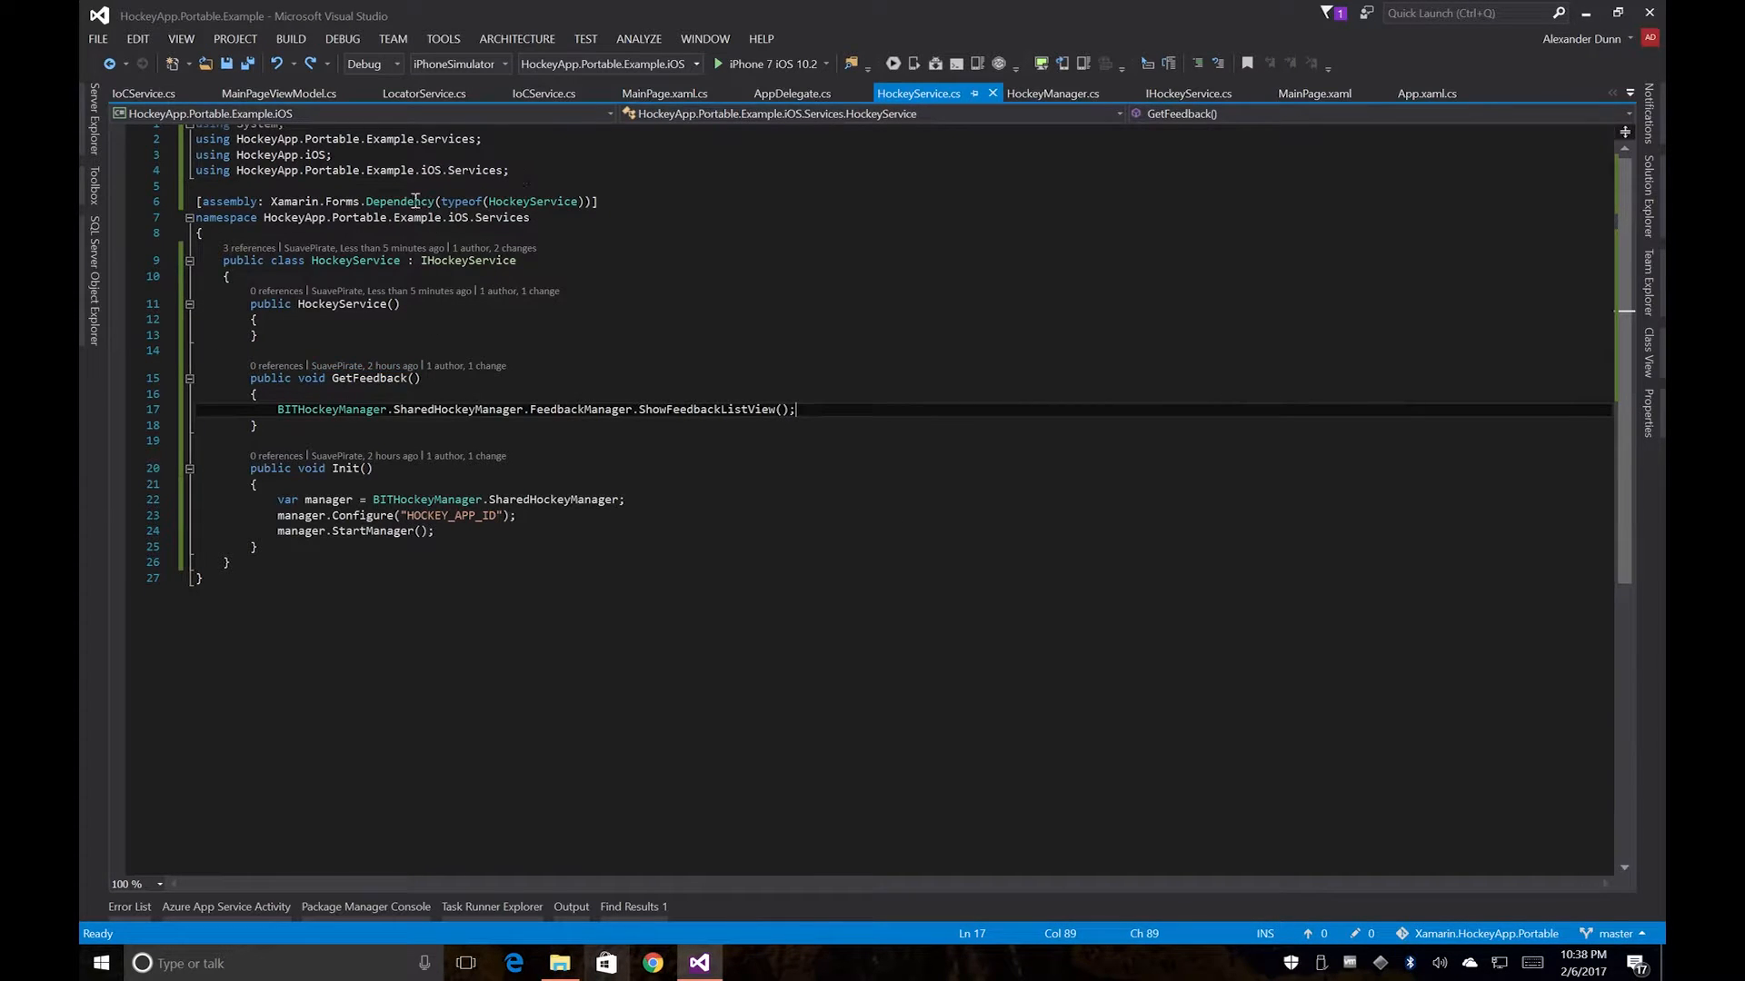
Step: Uncomment the HockeyManager.Current.Init() and DependencyService IHockeyService Init() calls in App.xaml.cs and save
double_click(398, 202)
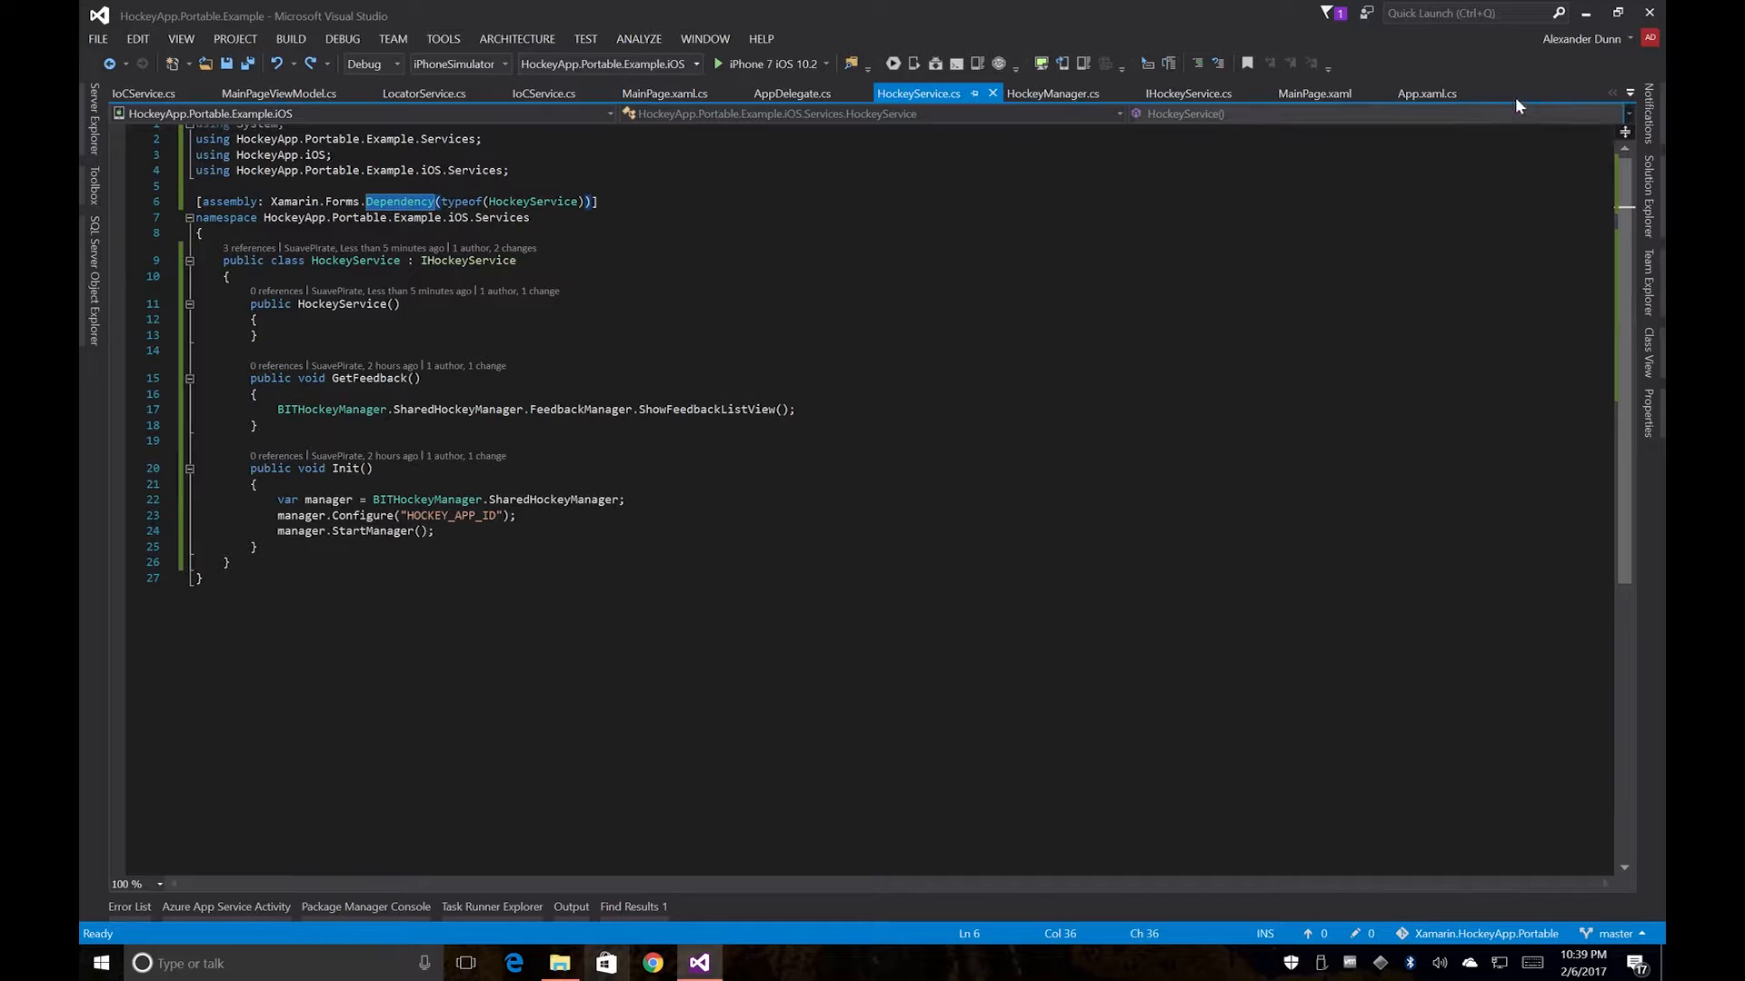
left_click(1429, 93)
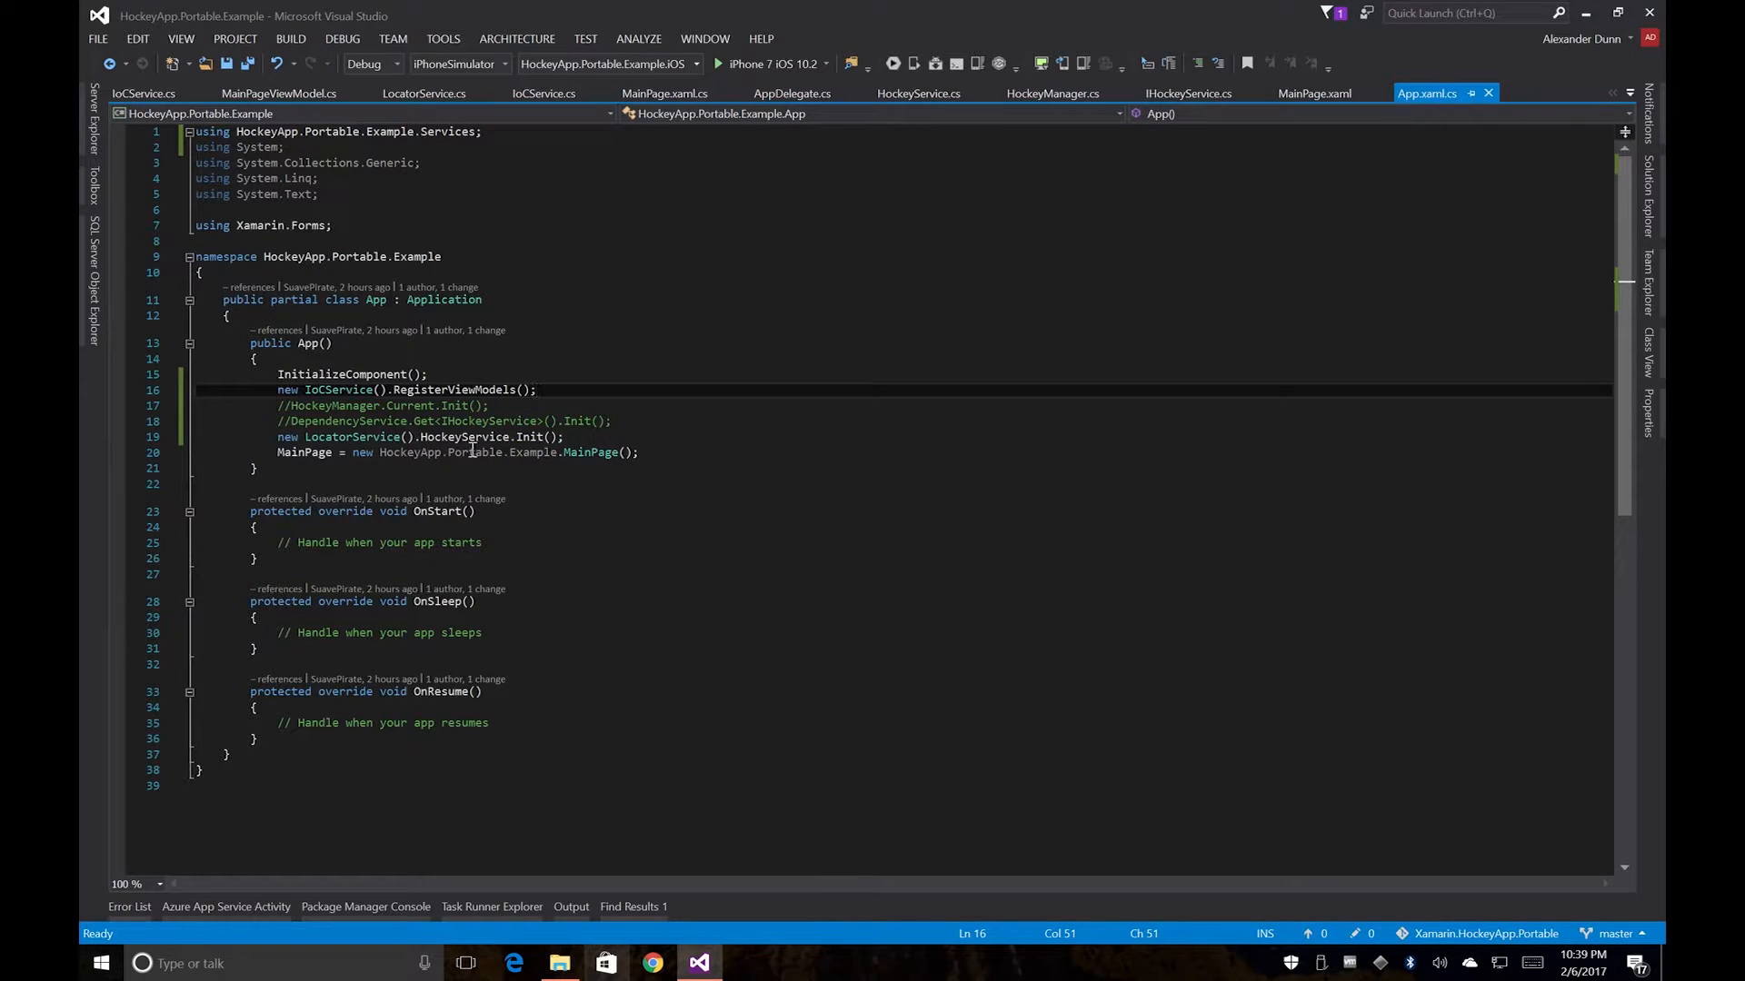
key("ctrl+k")
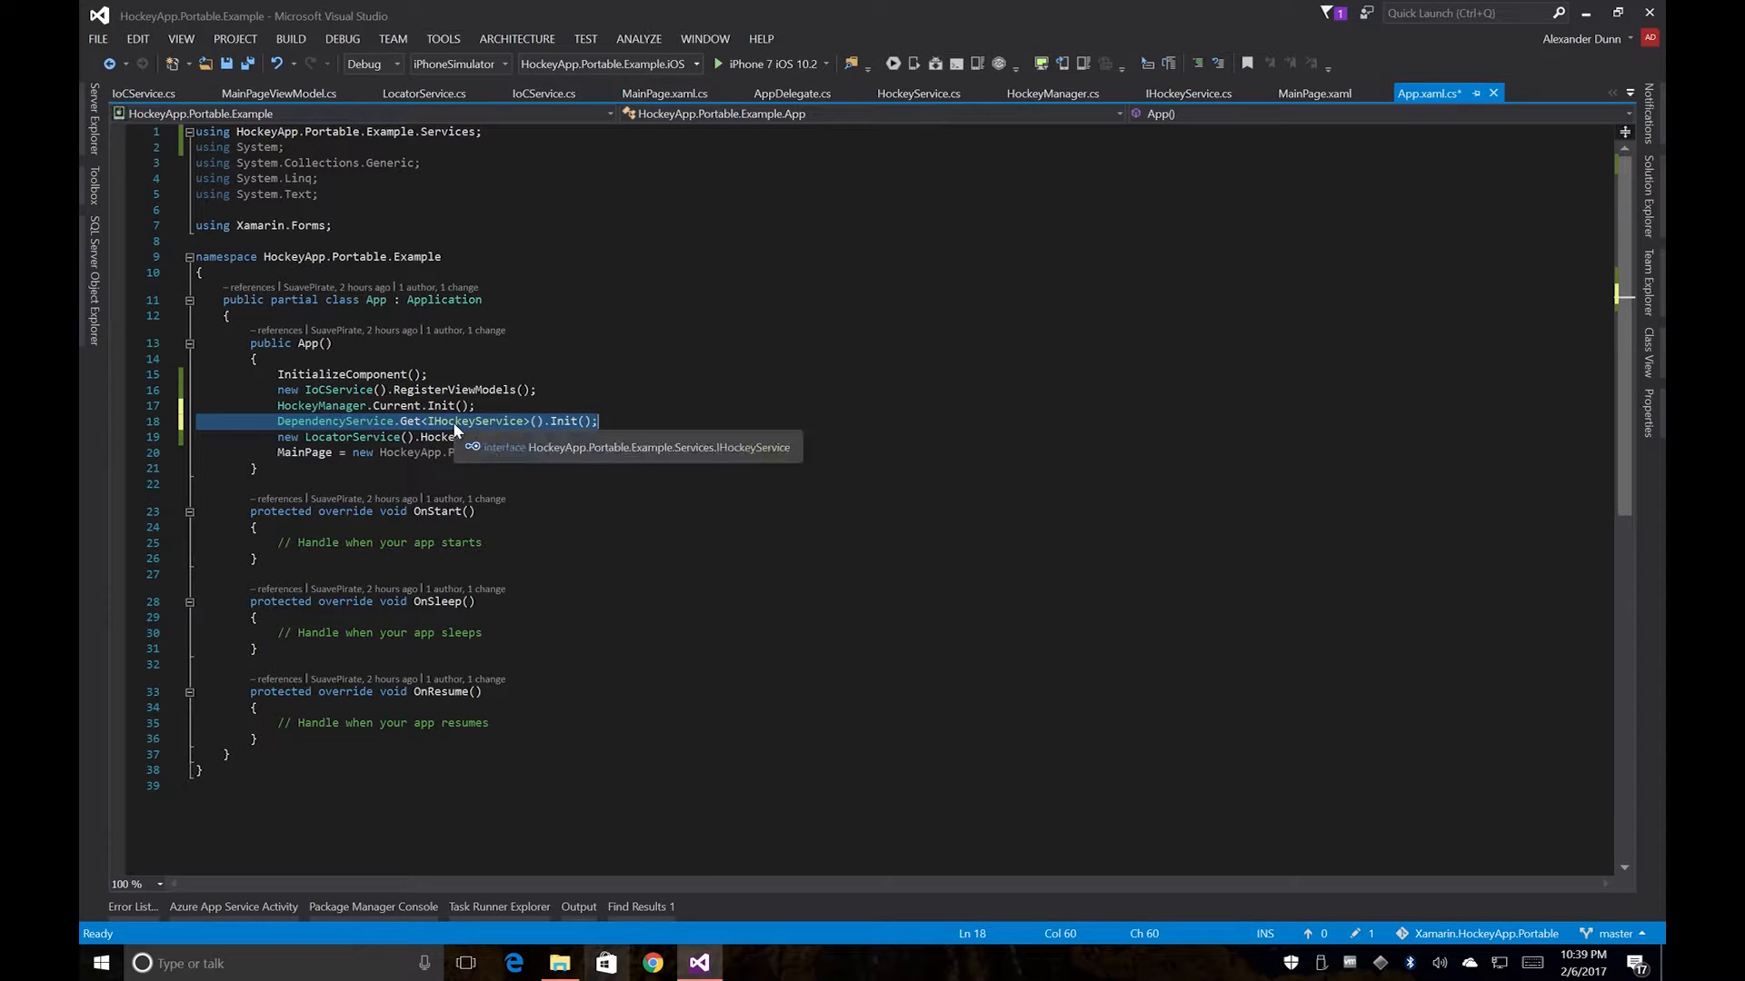
key("ctrl+s")
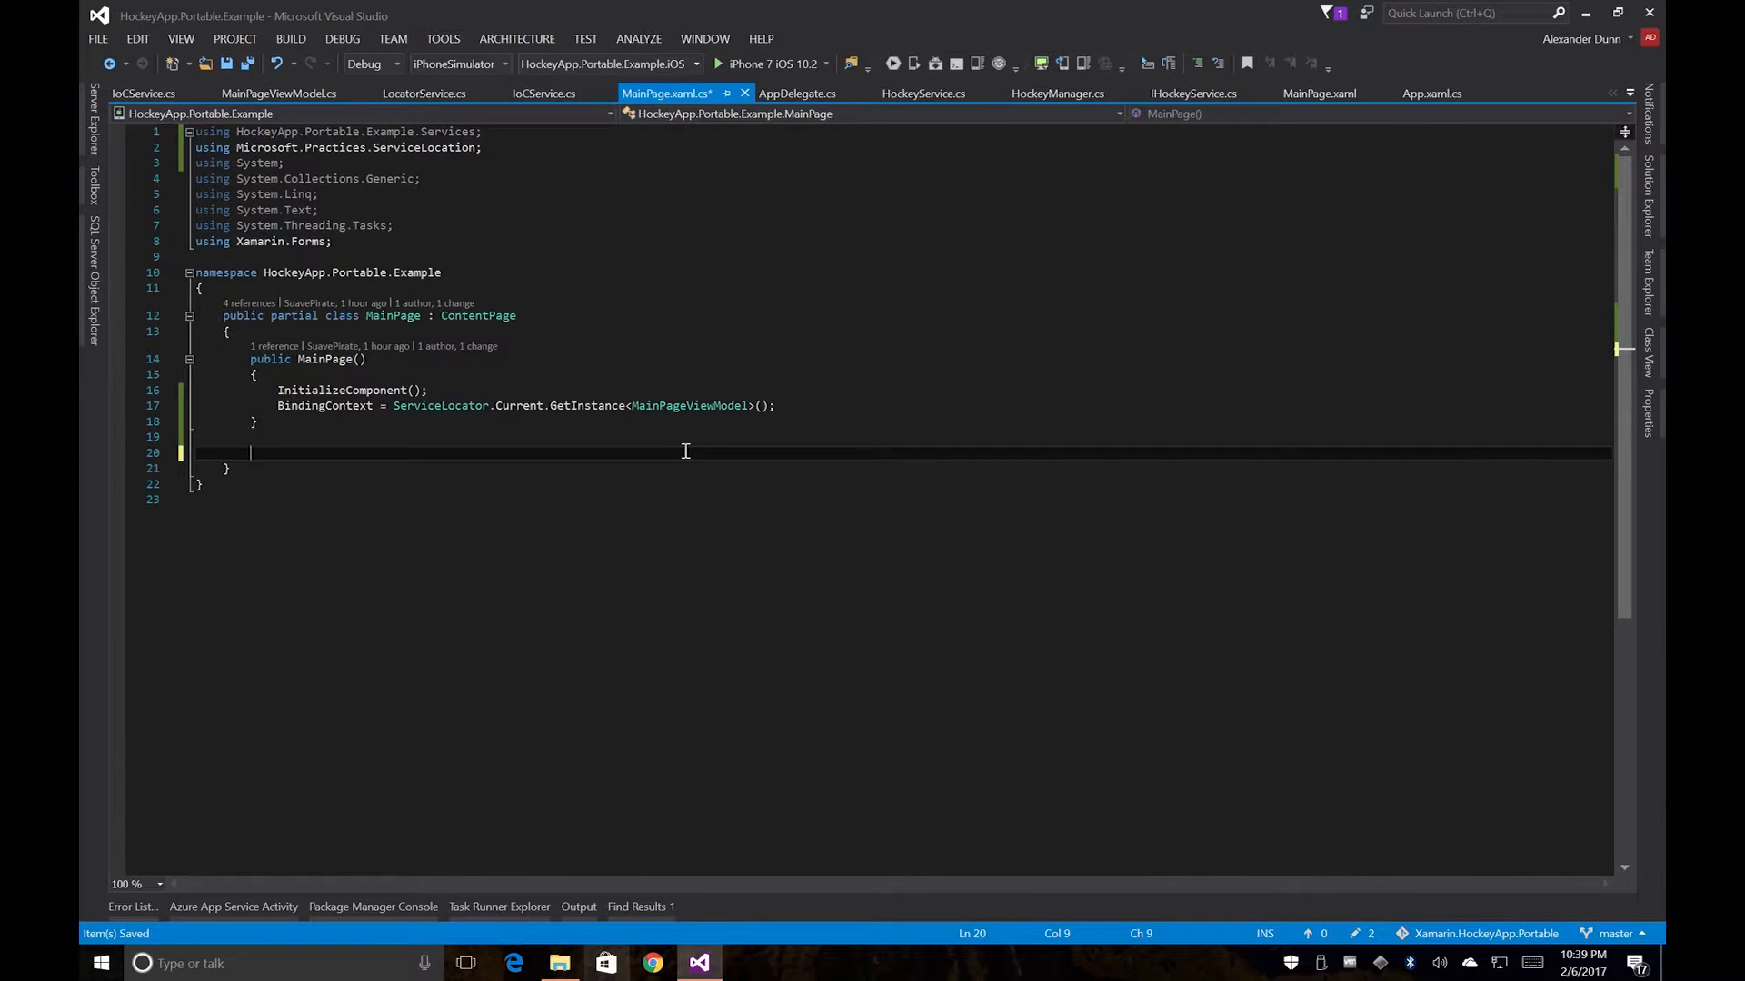
Step: Add empty Singleton_Clicked(object sender, EventArgs e) handler, then duplicate it as ServiceLocator_Clicked and DependencyService_Clicked
type("private void S")
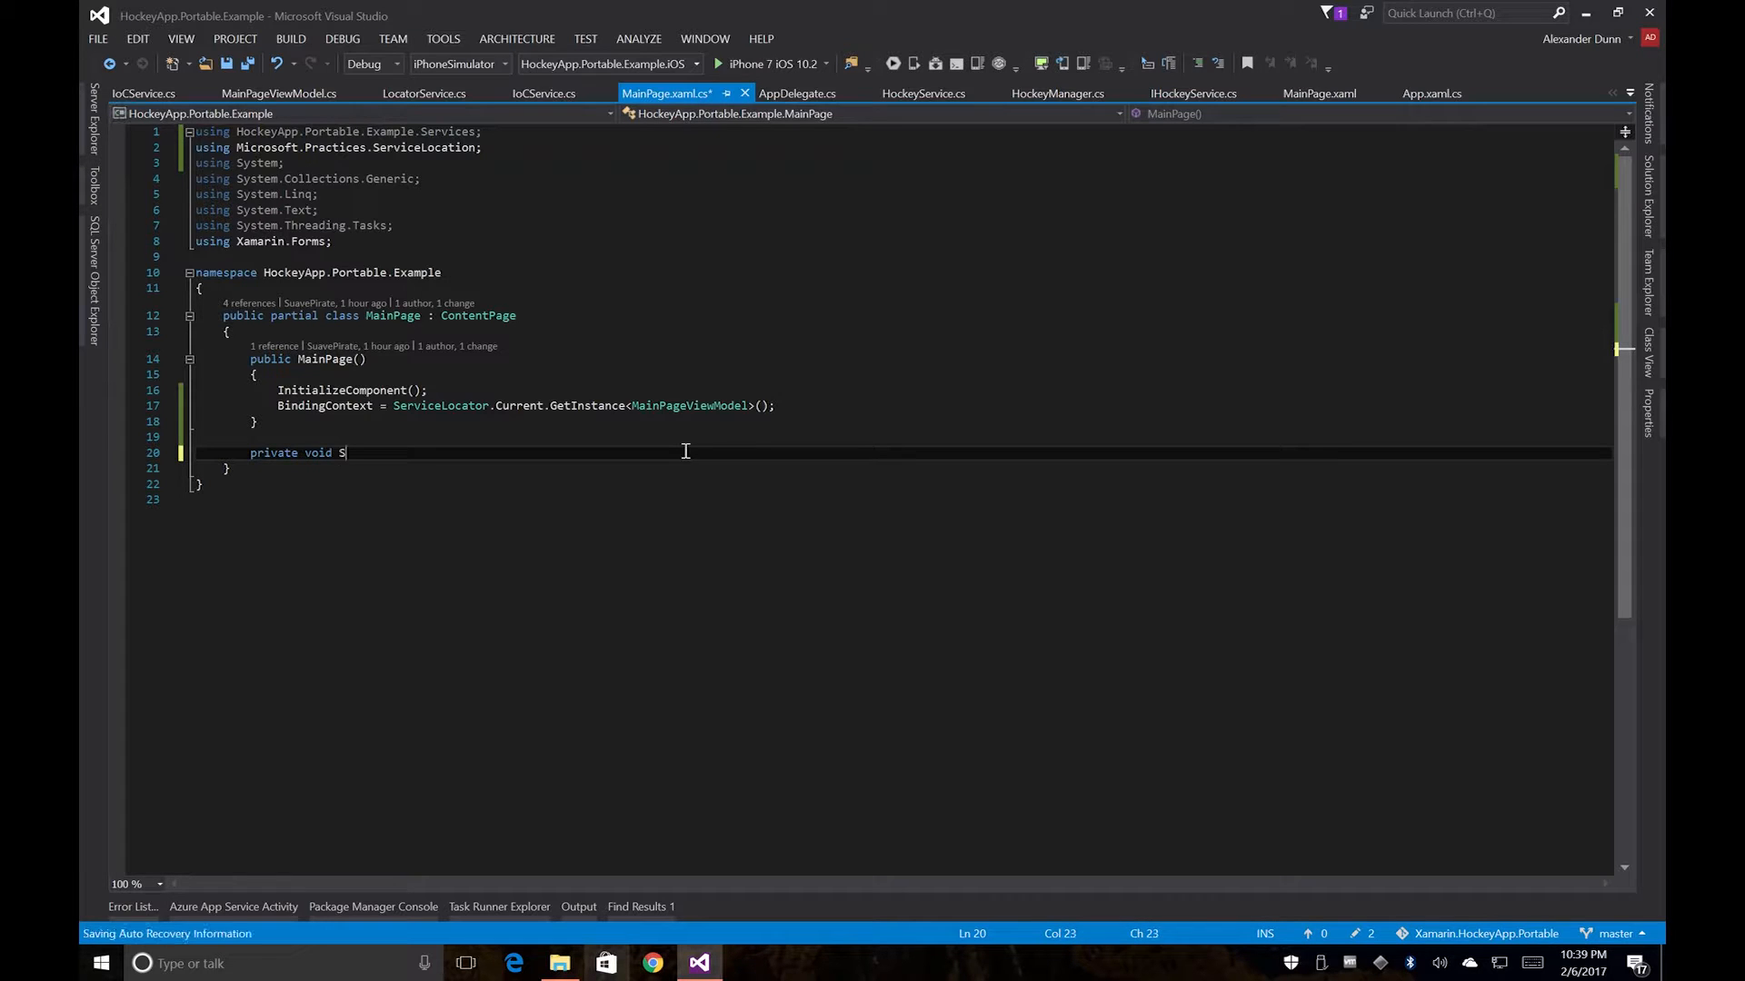
type("ingleton_")
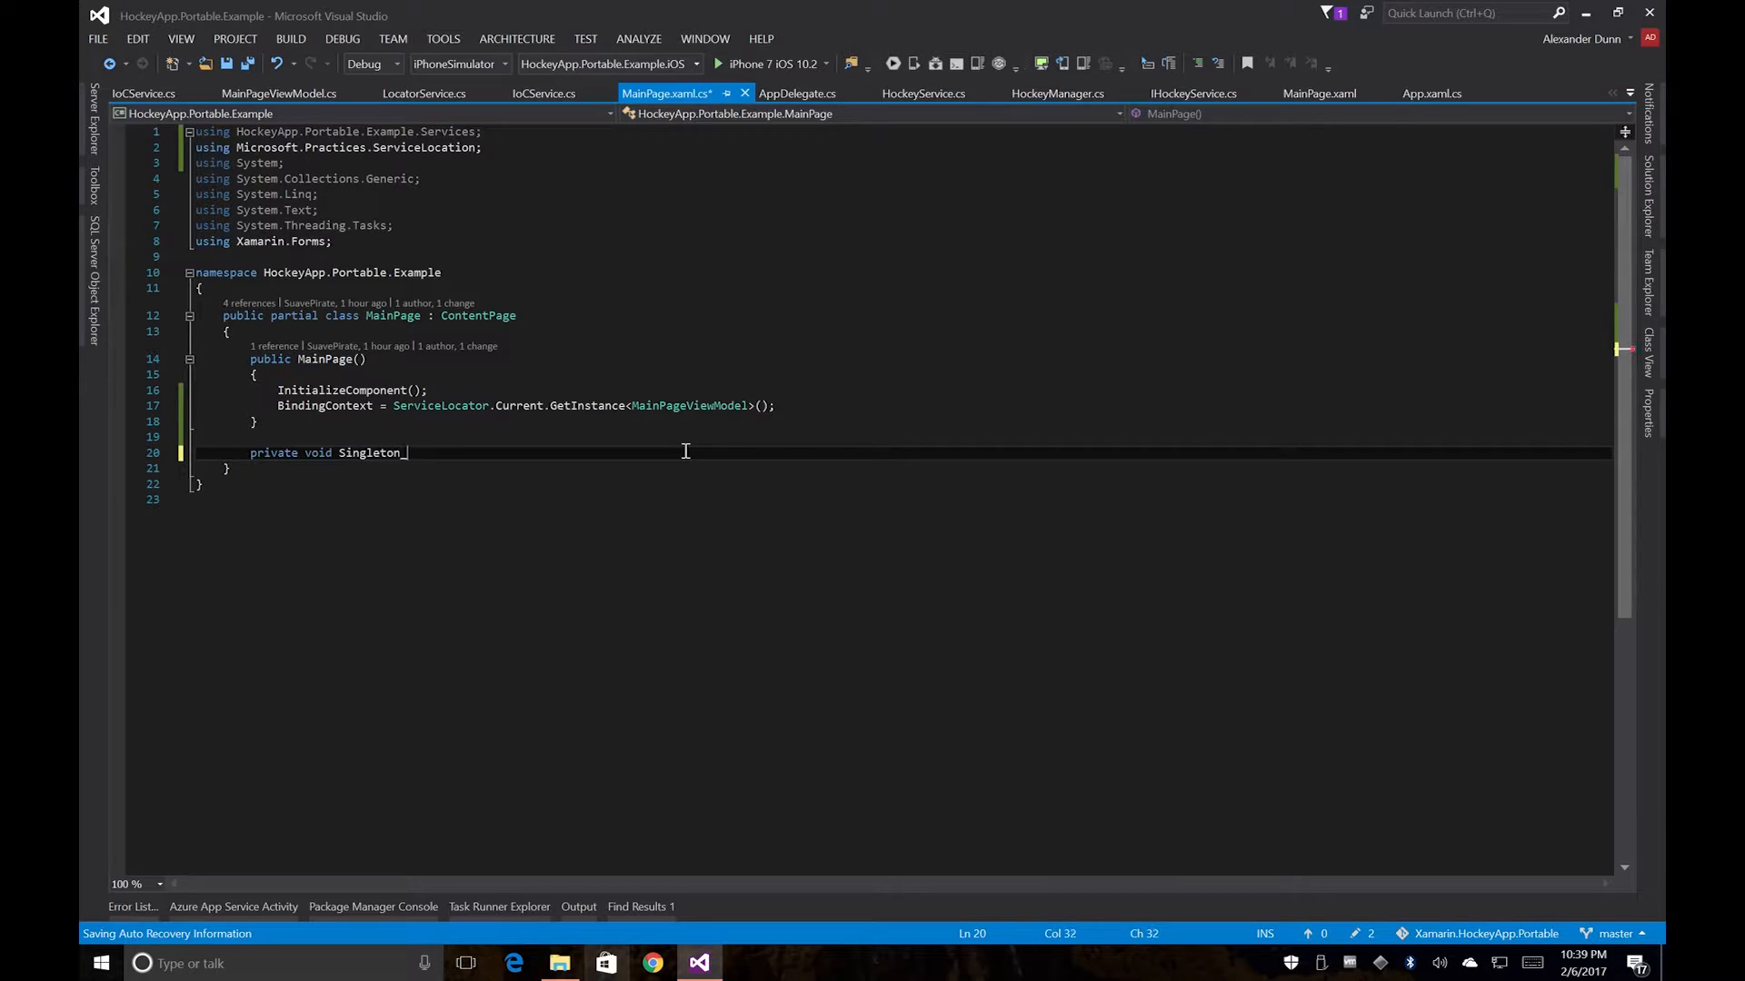
type("_Clicked()")
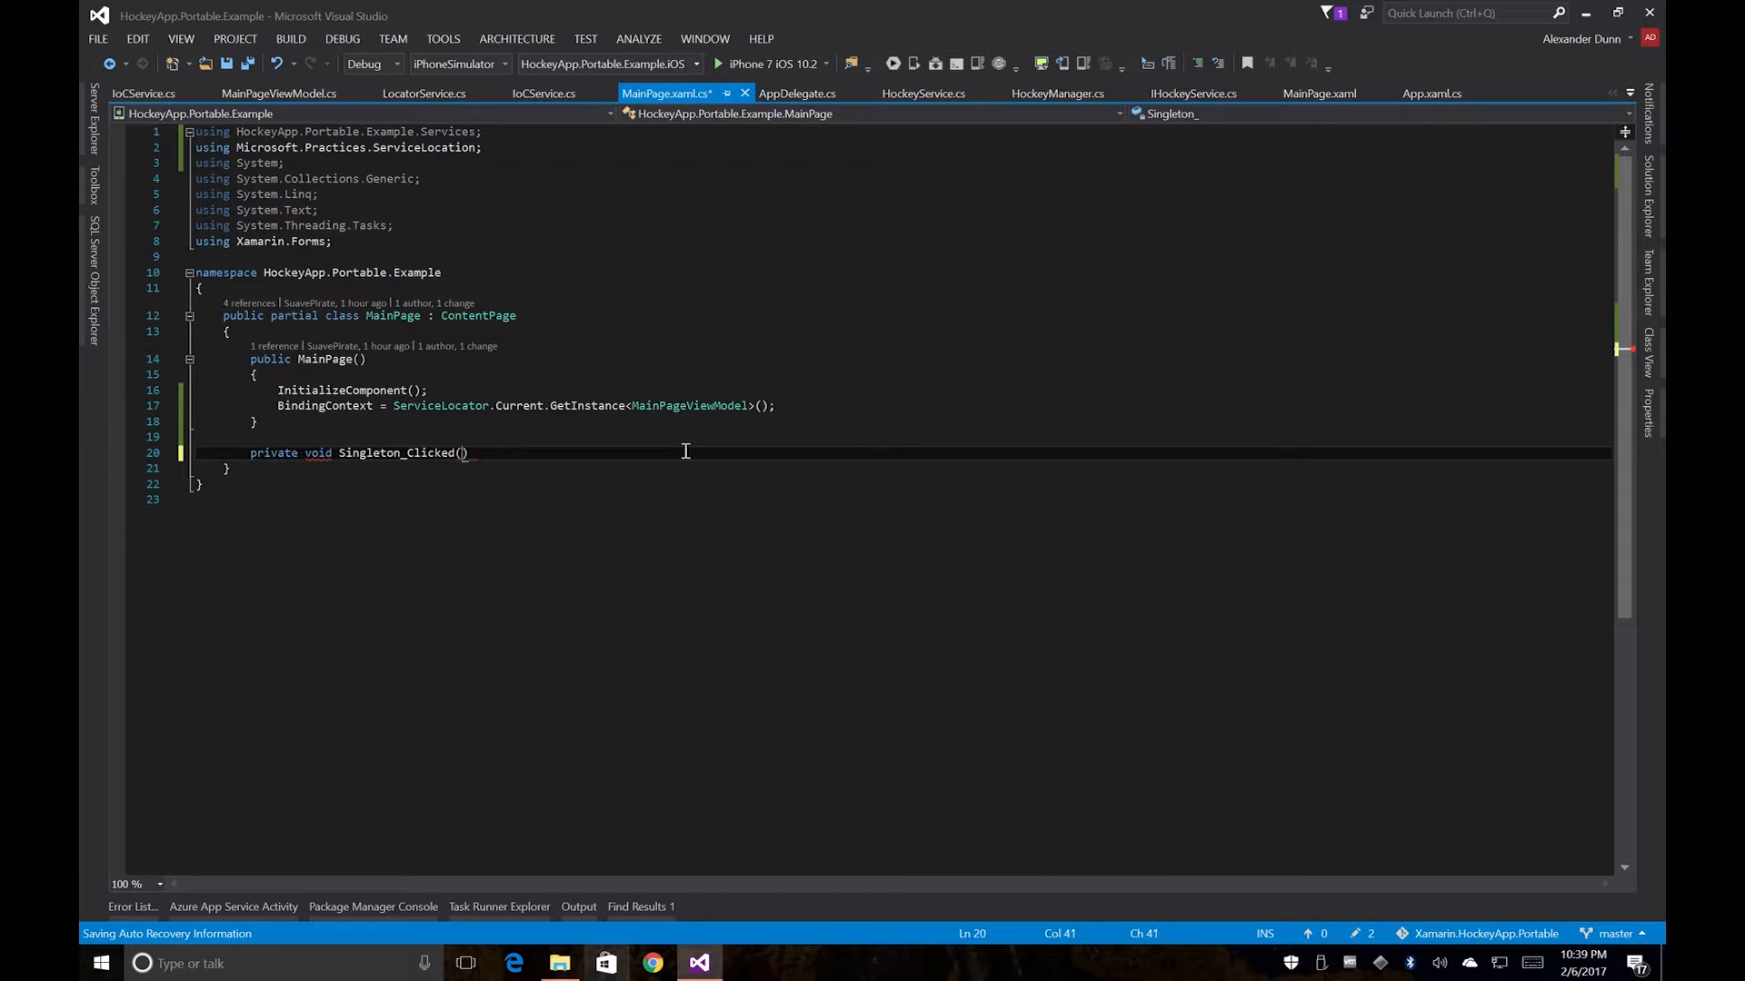
type("object s")
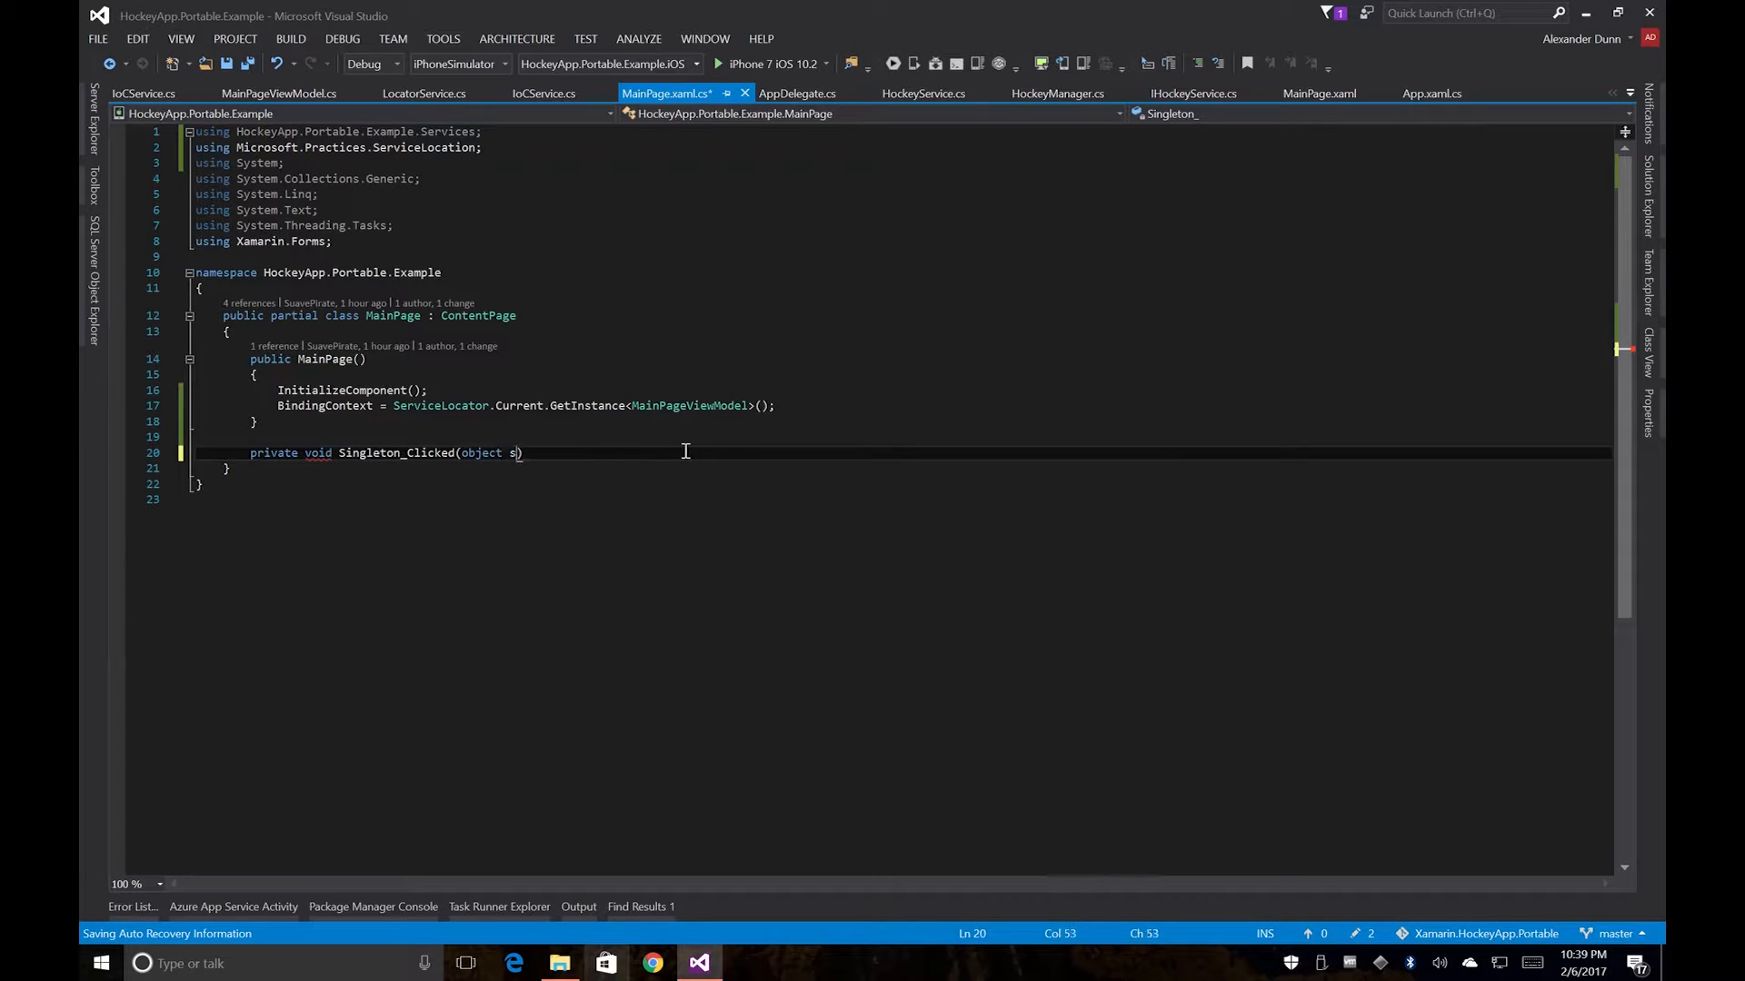
type("ender, EventArg)")
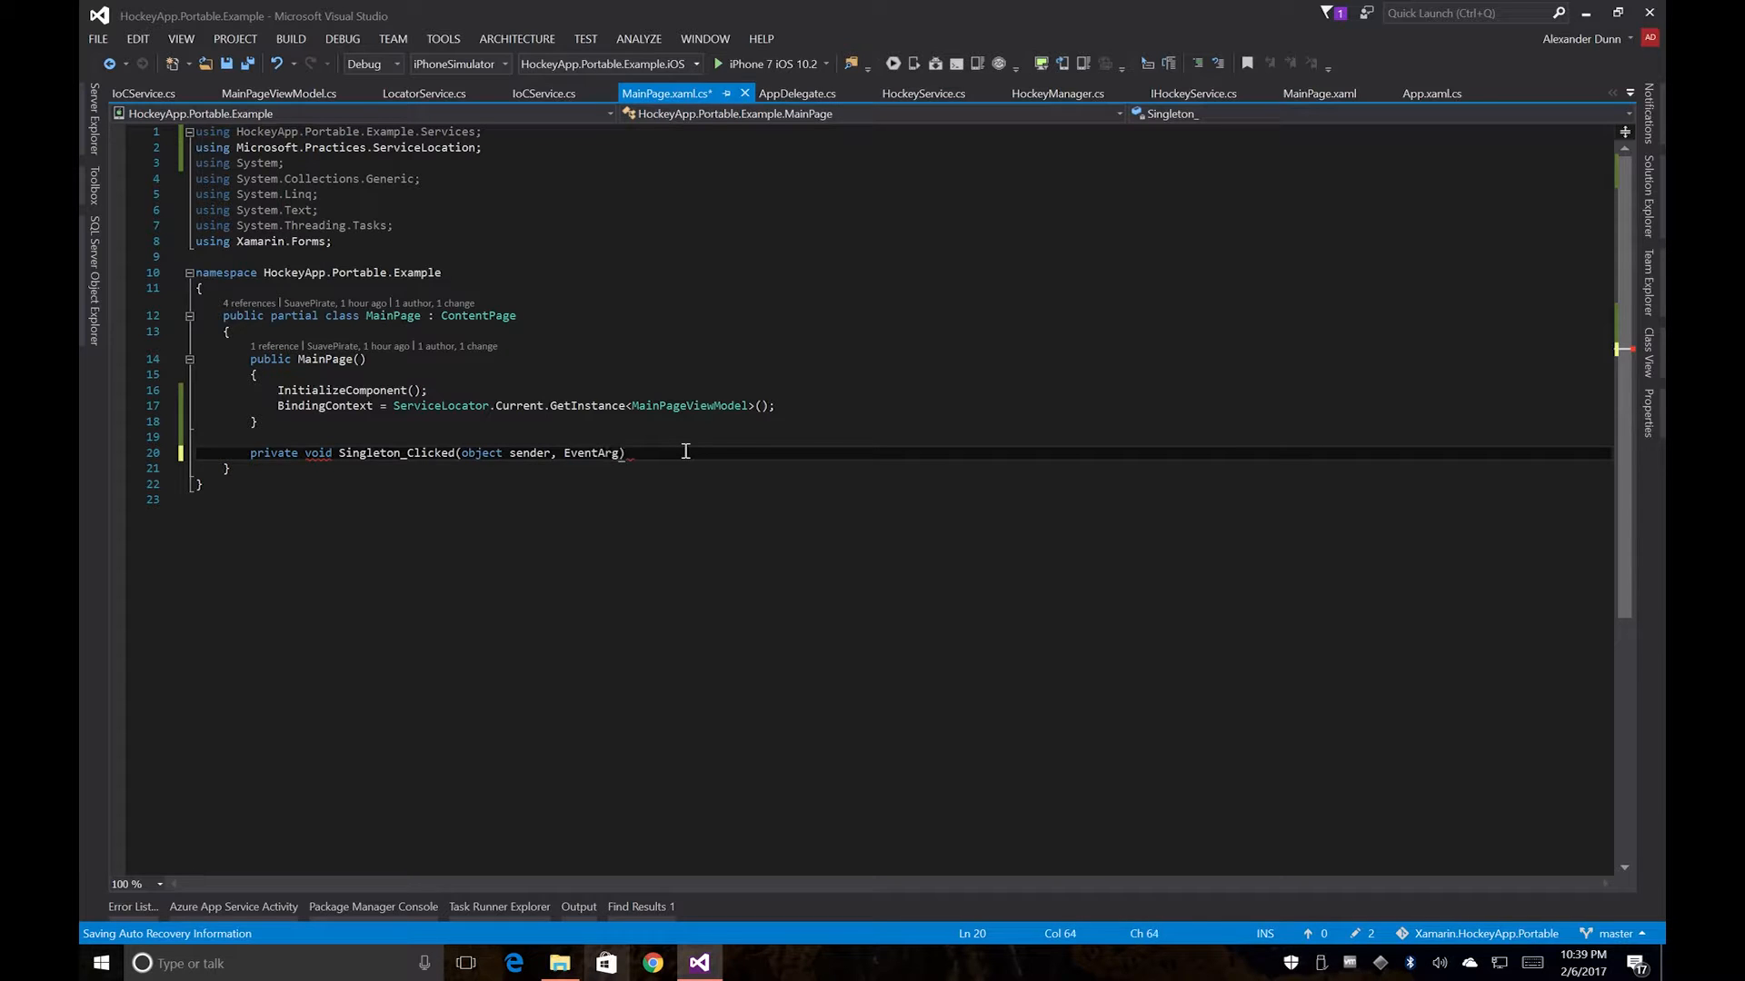
type("s e) { }")
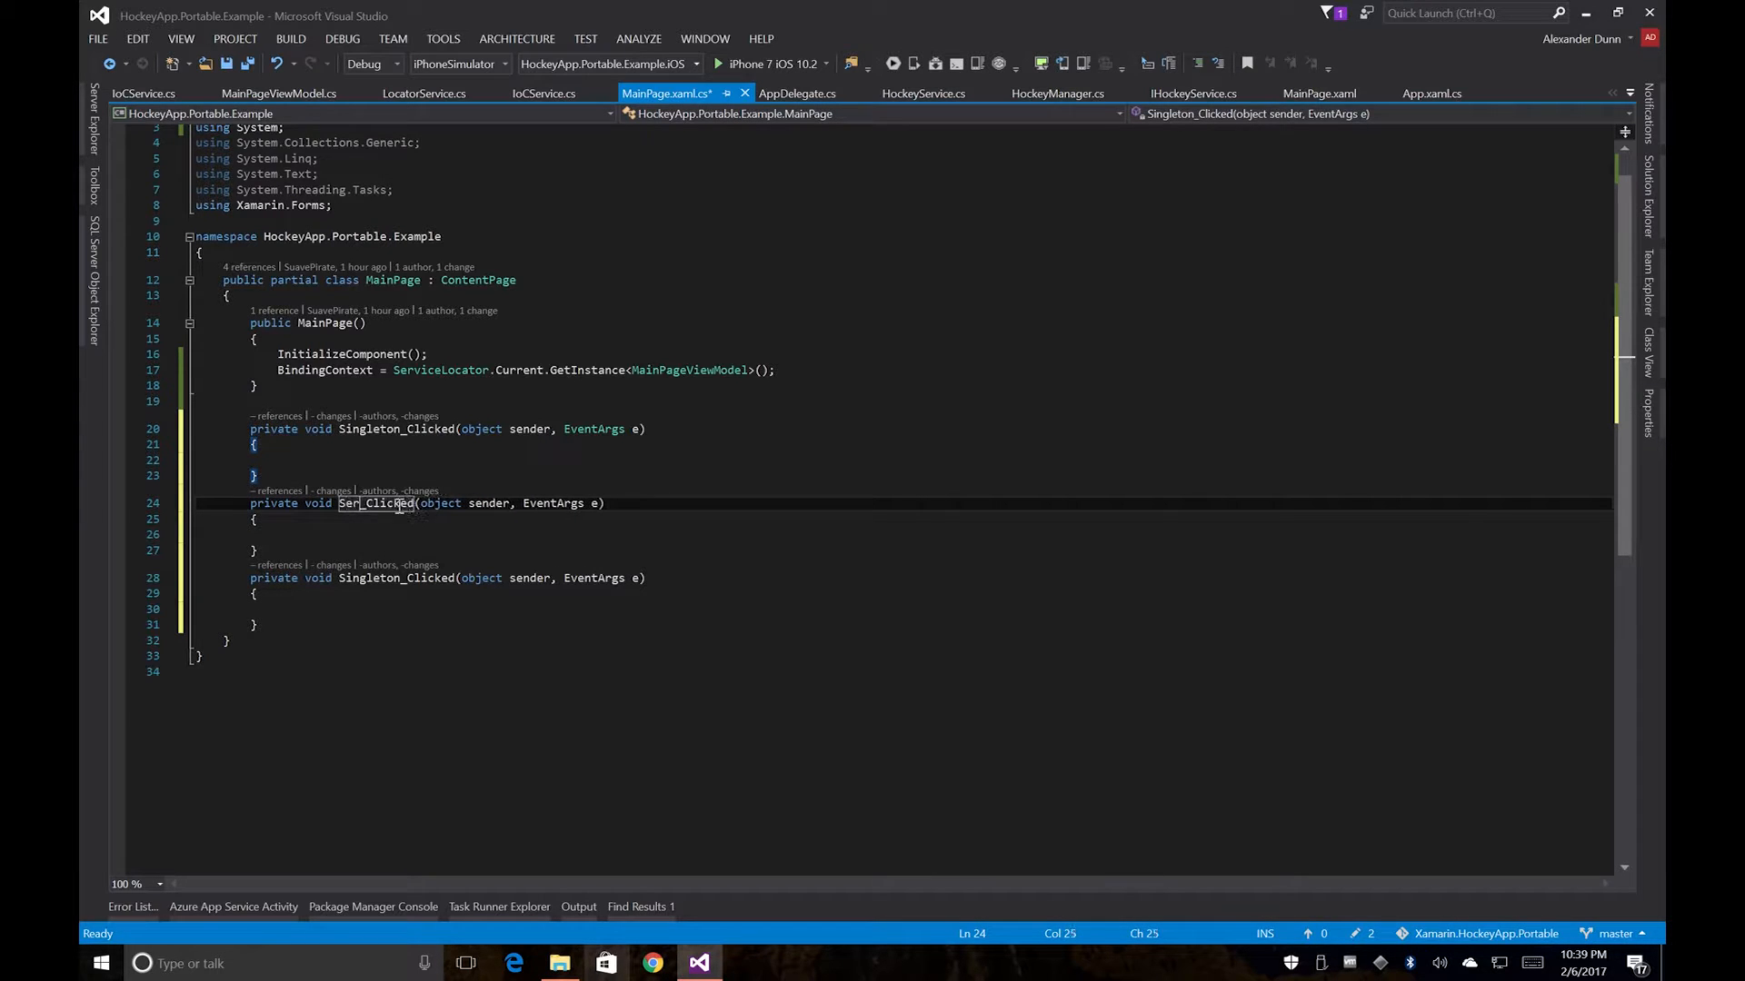
type("ServiceLocato")
left_click(447, 578)
type("DependencyServic")
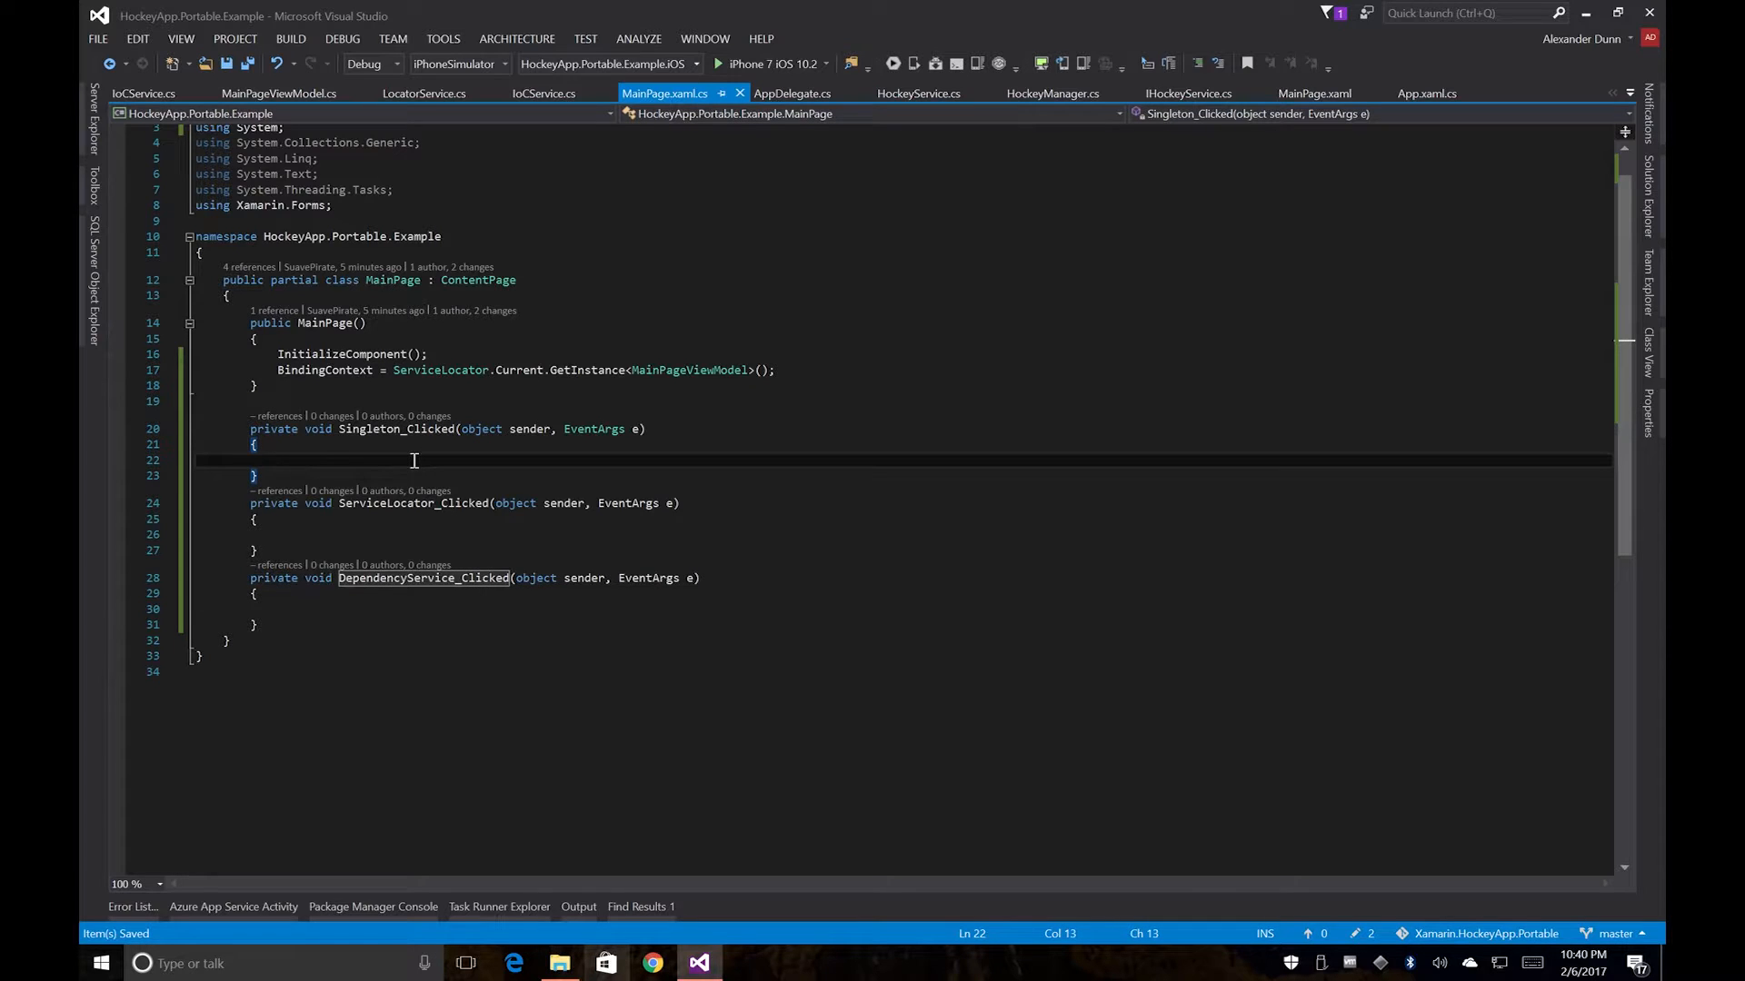
Step: Make Singleton_Clicked call HockeyManager.Current.GetFeedback()
type("Hocke")
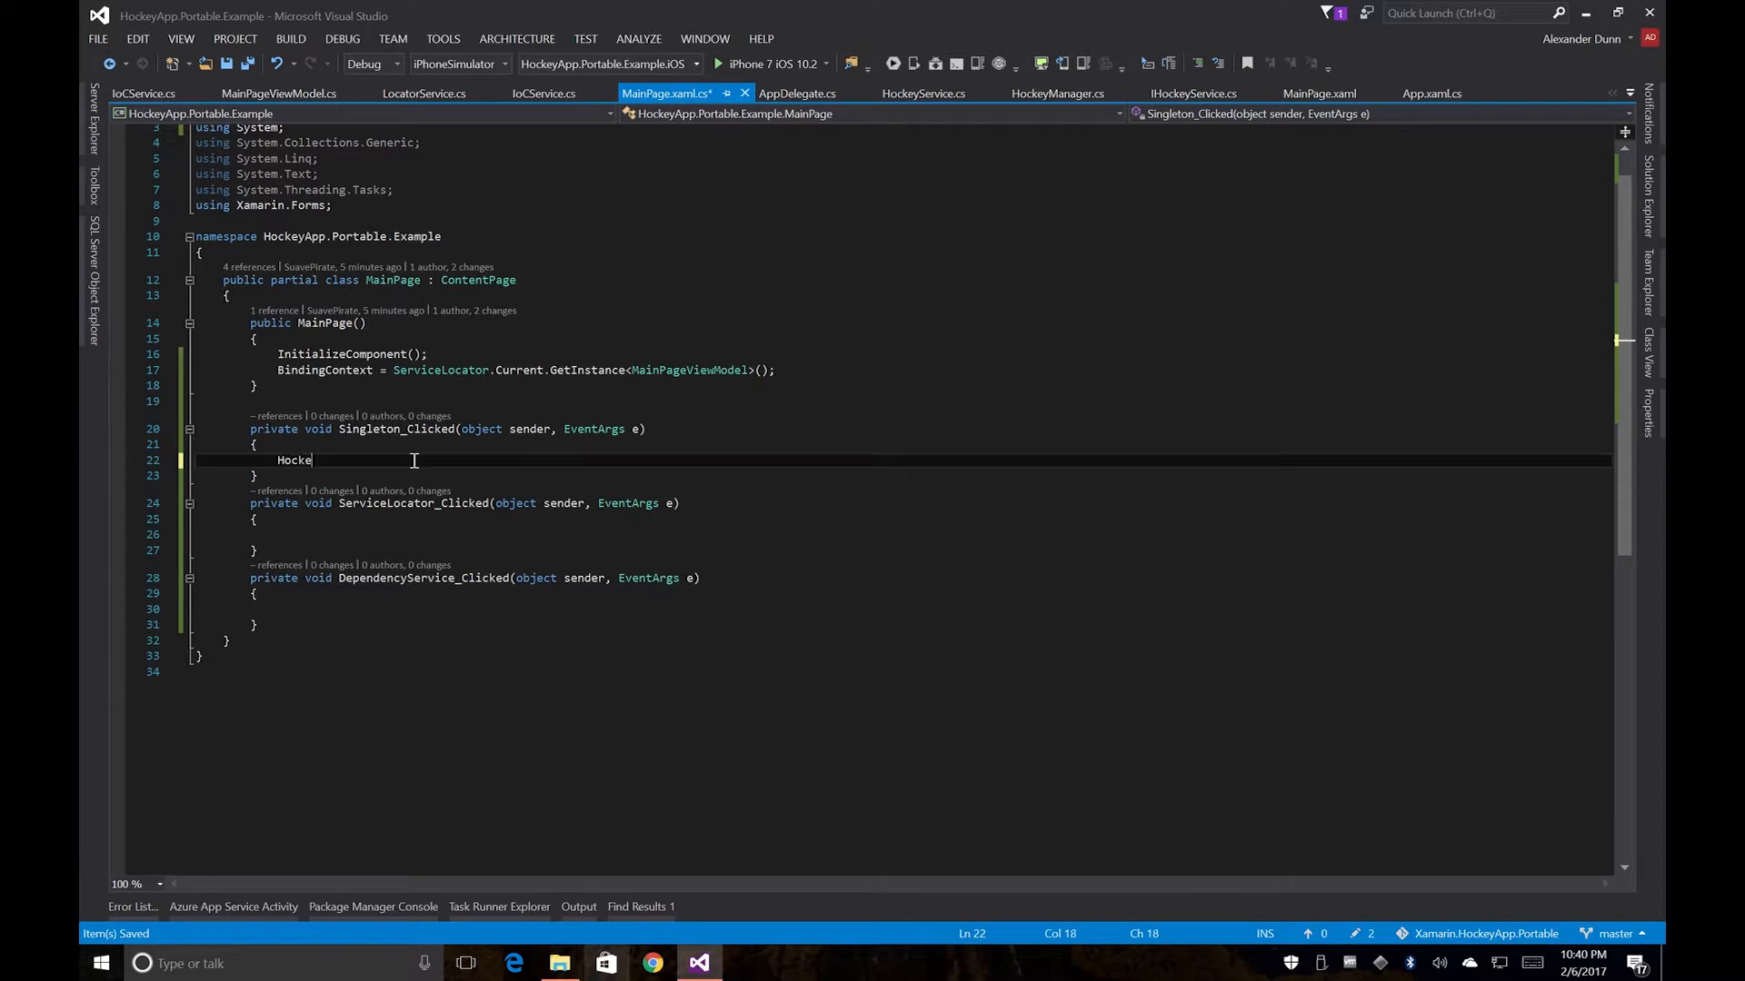
type("yManager")
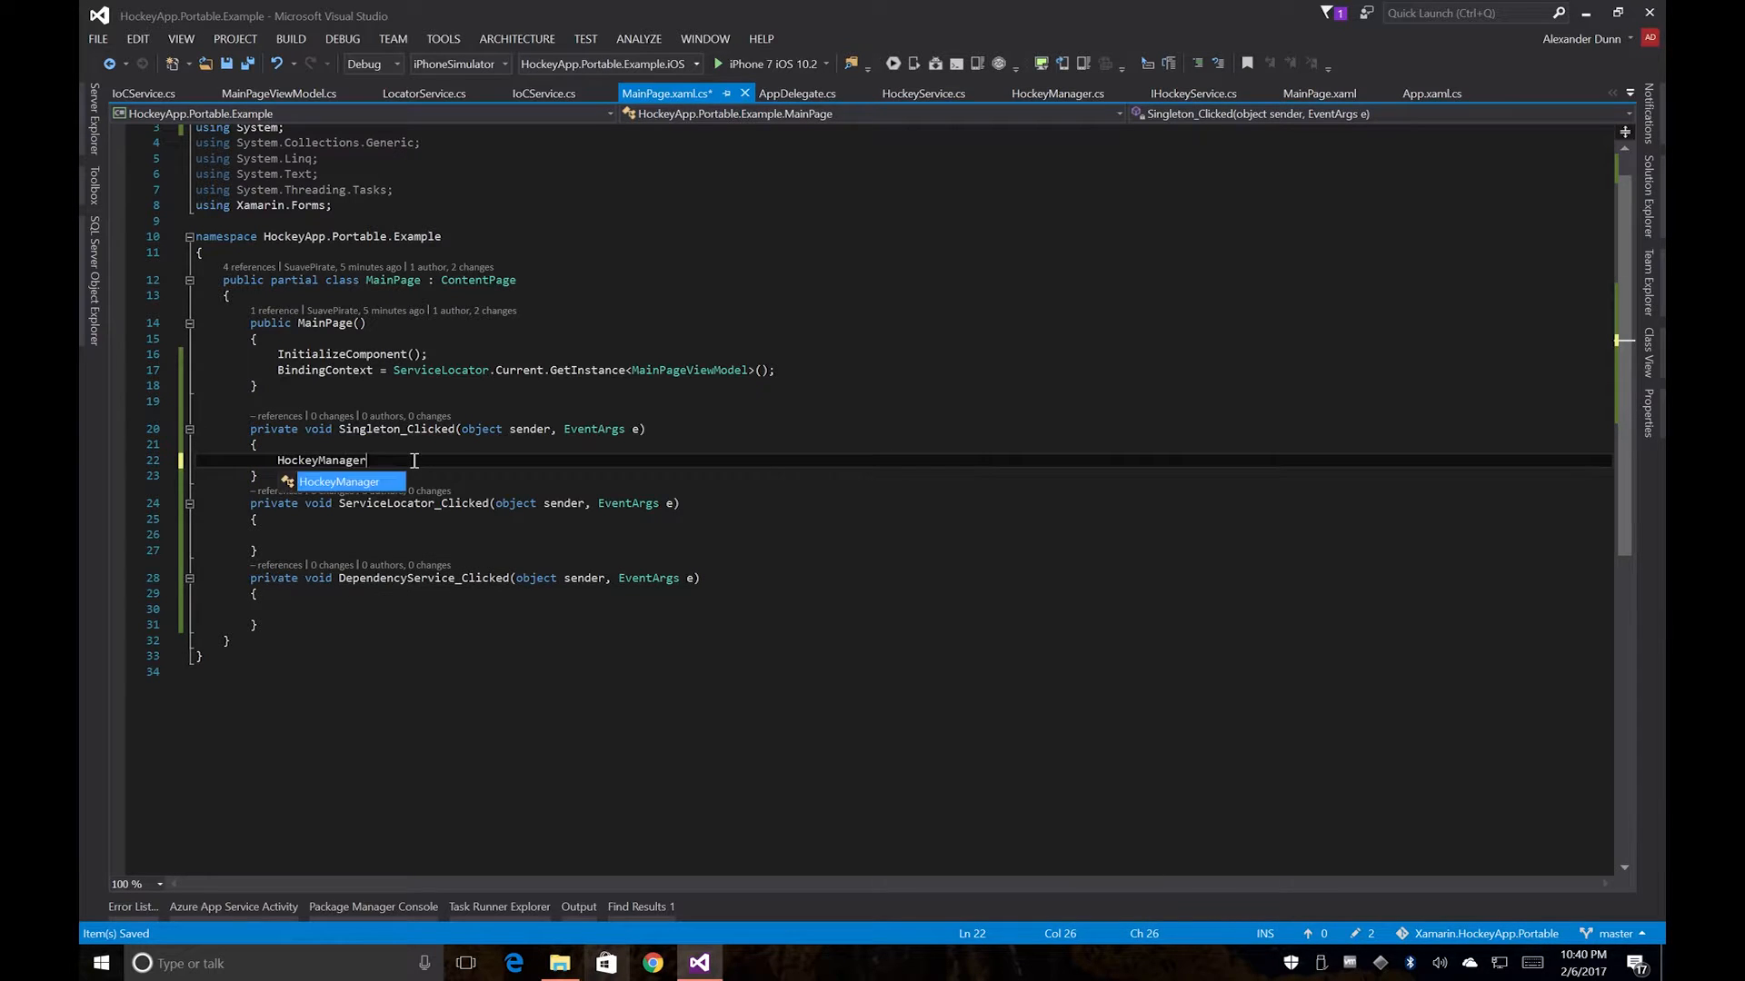
type(".Current")
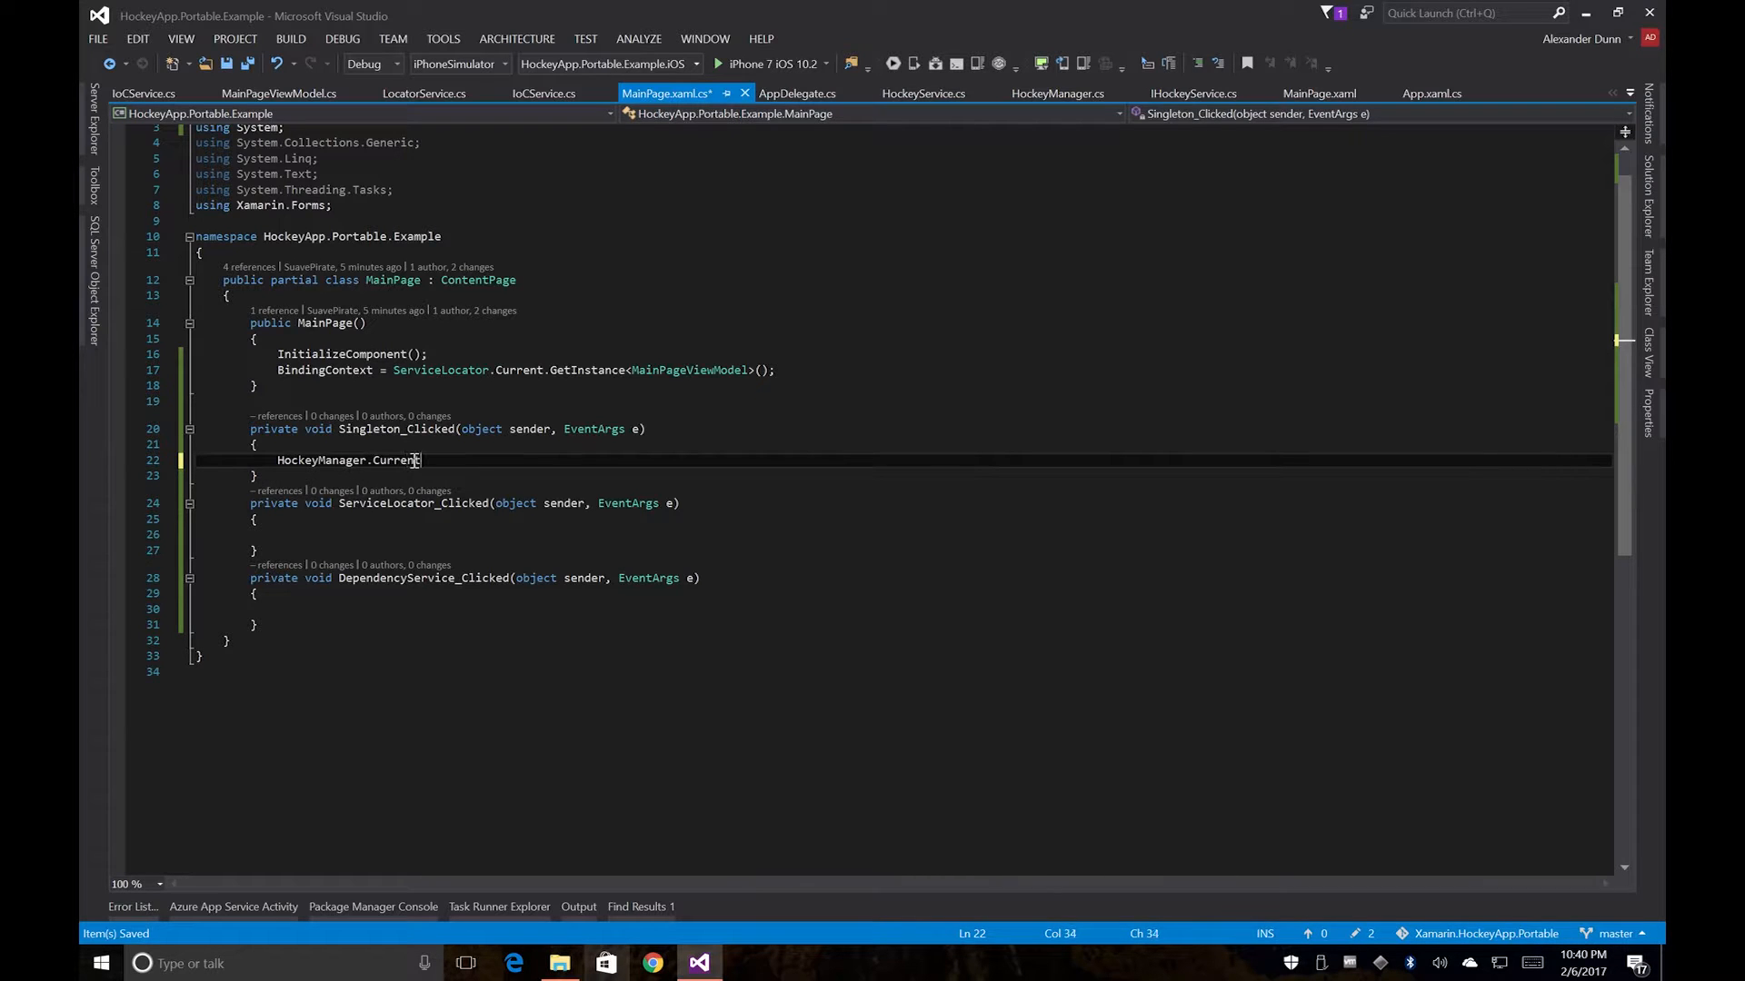
type(".")
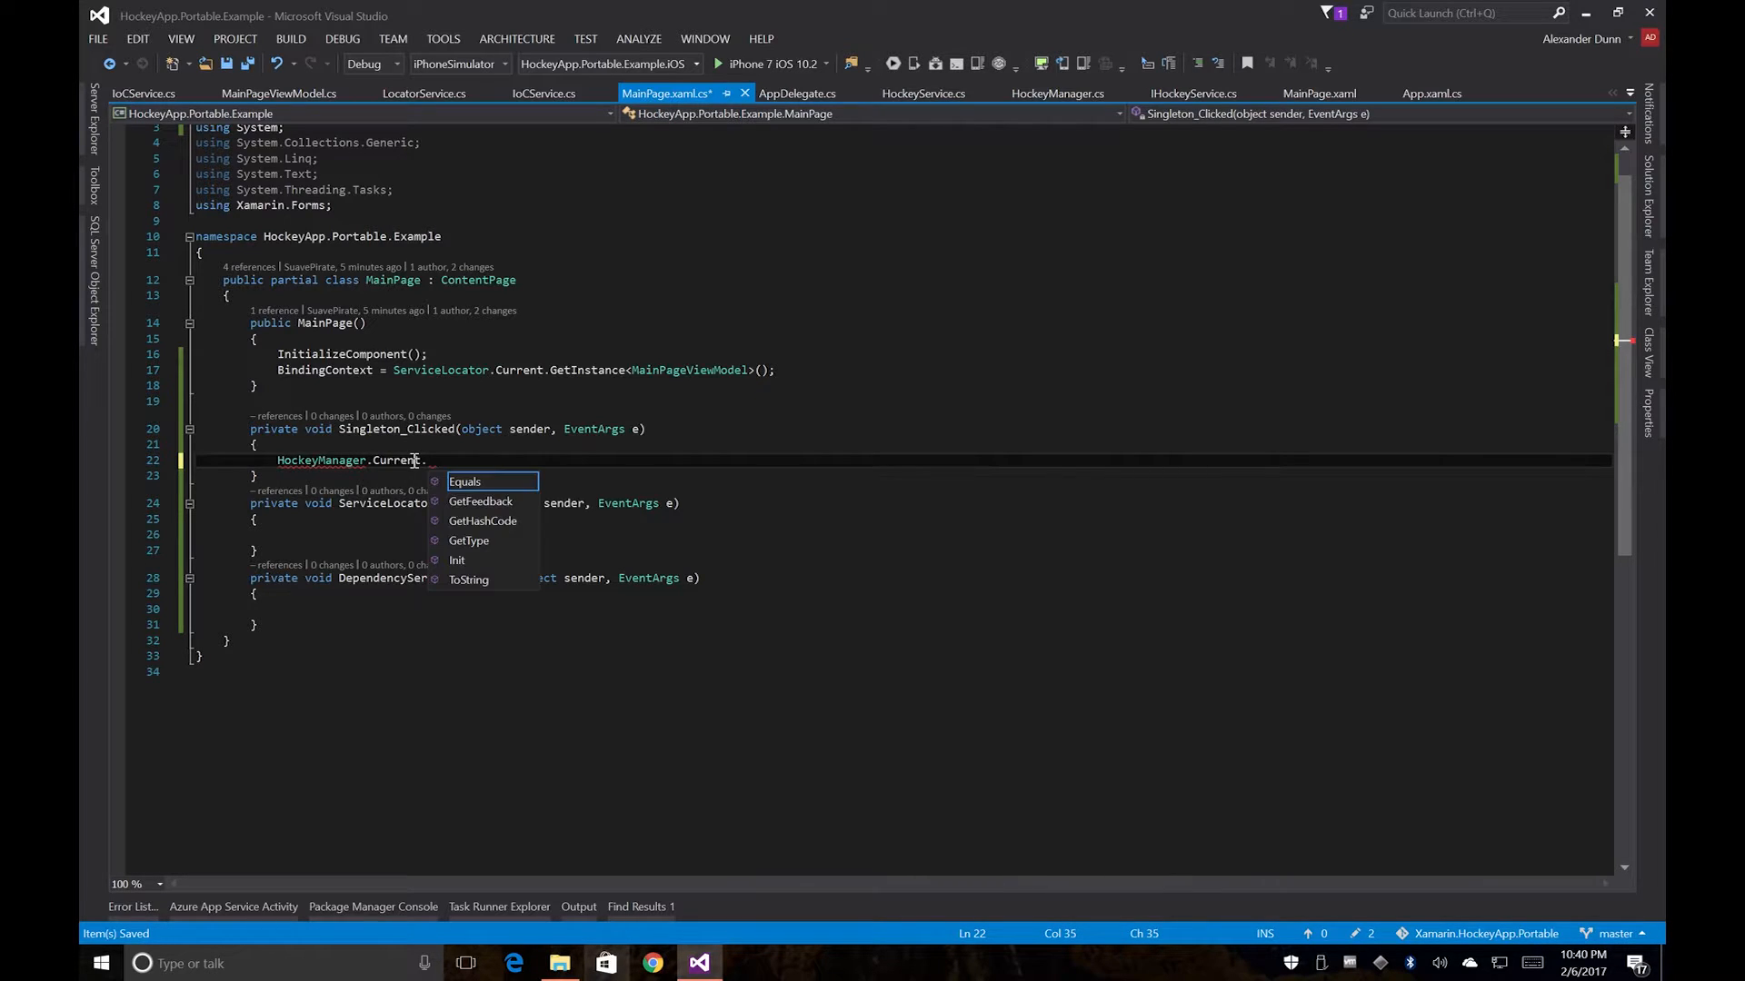
type("G")
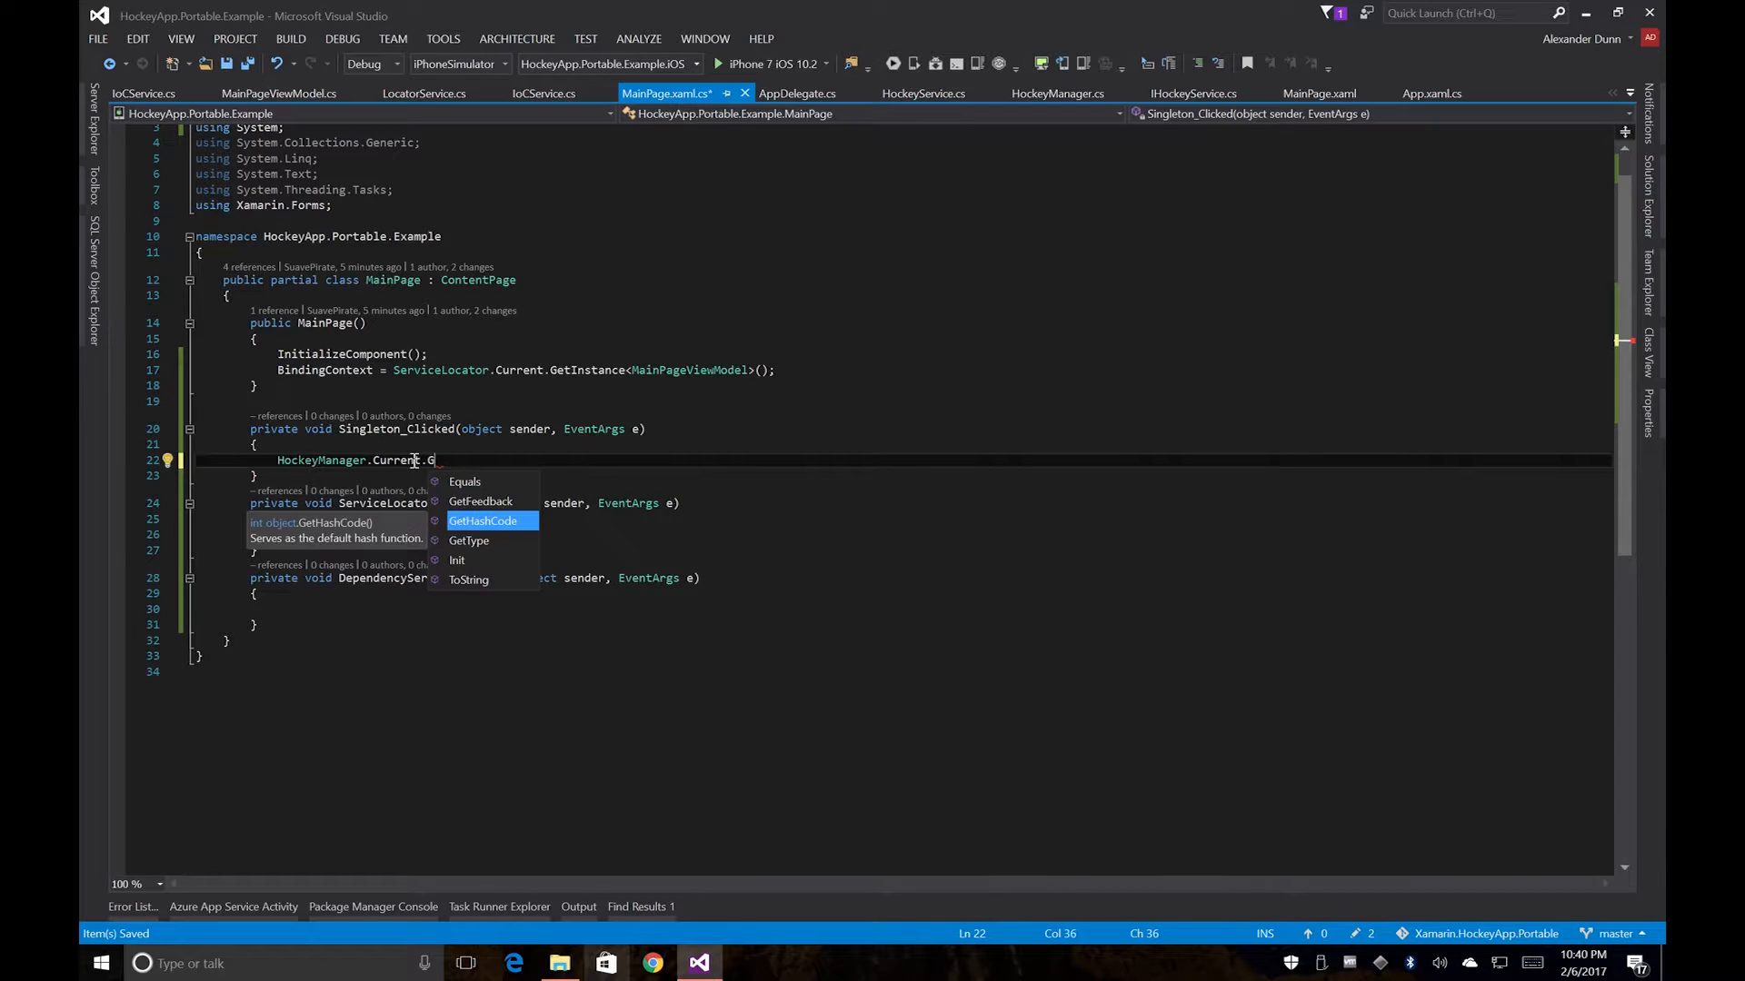
type("etFeedback();")
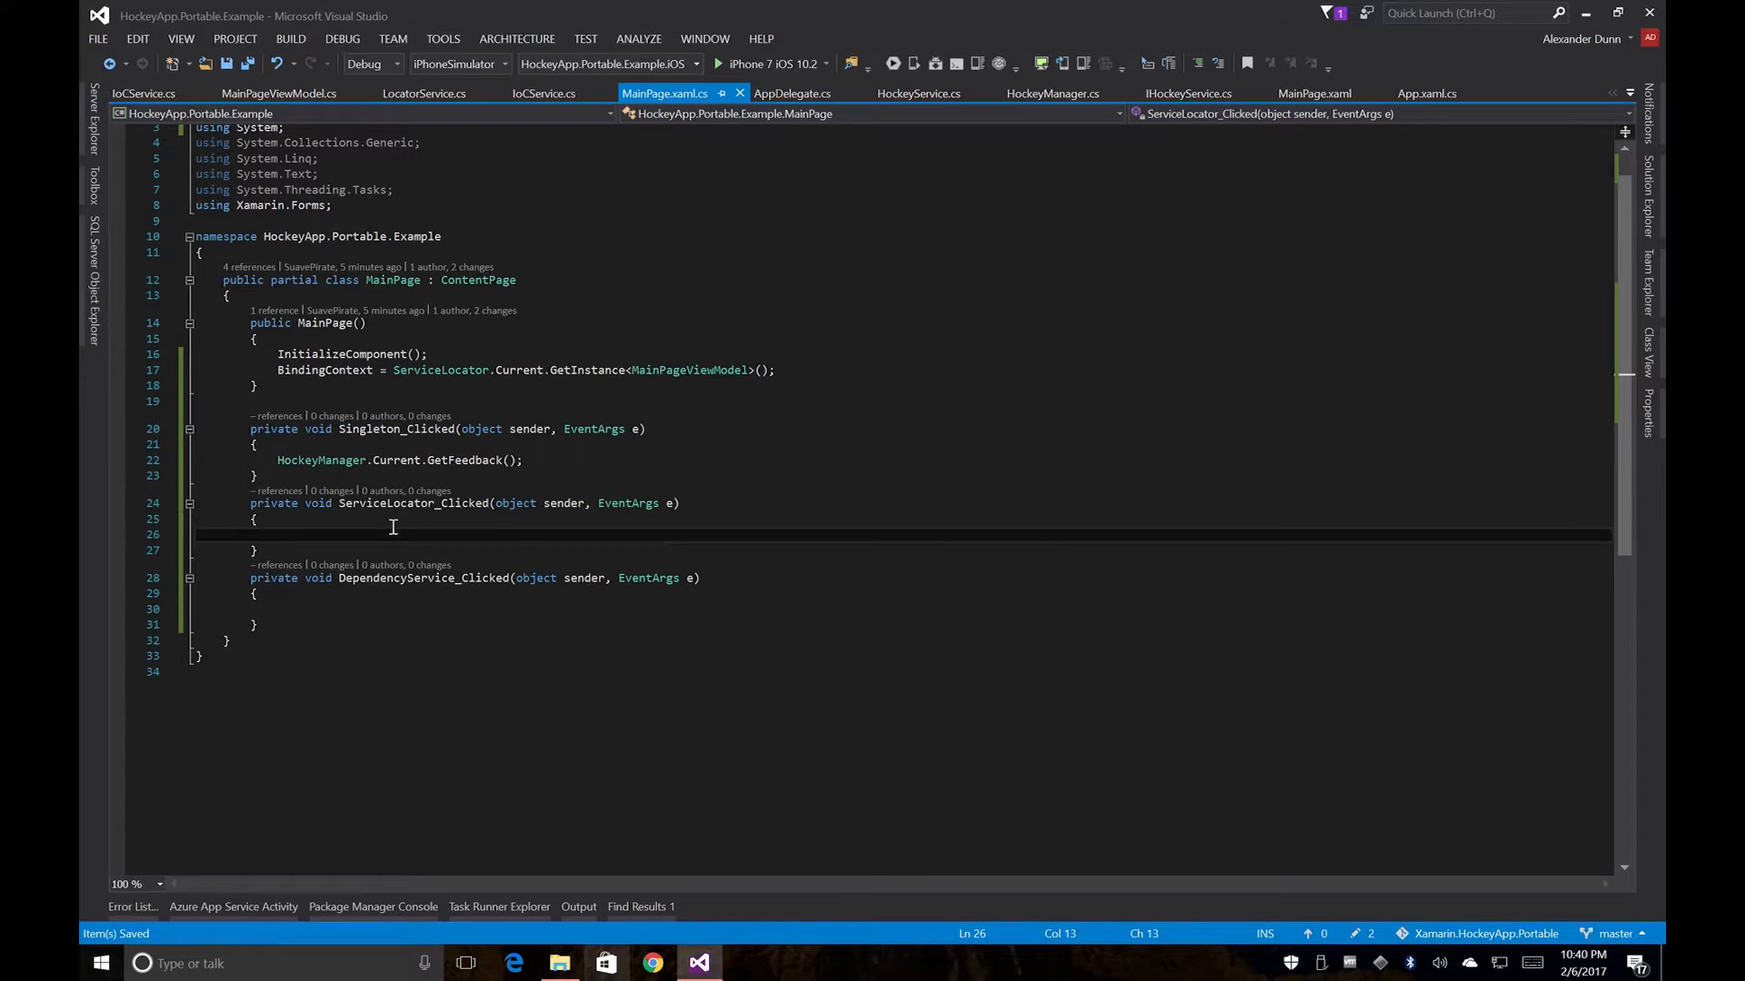
Step: Make ServiceLocator_Clicked call new LocatorService().GetFeedback()
type("s")
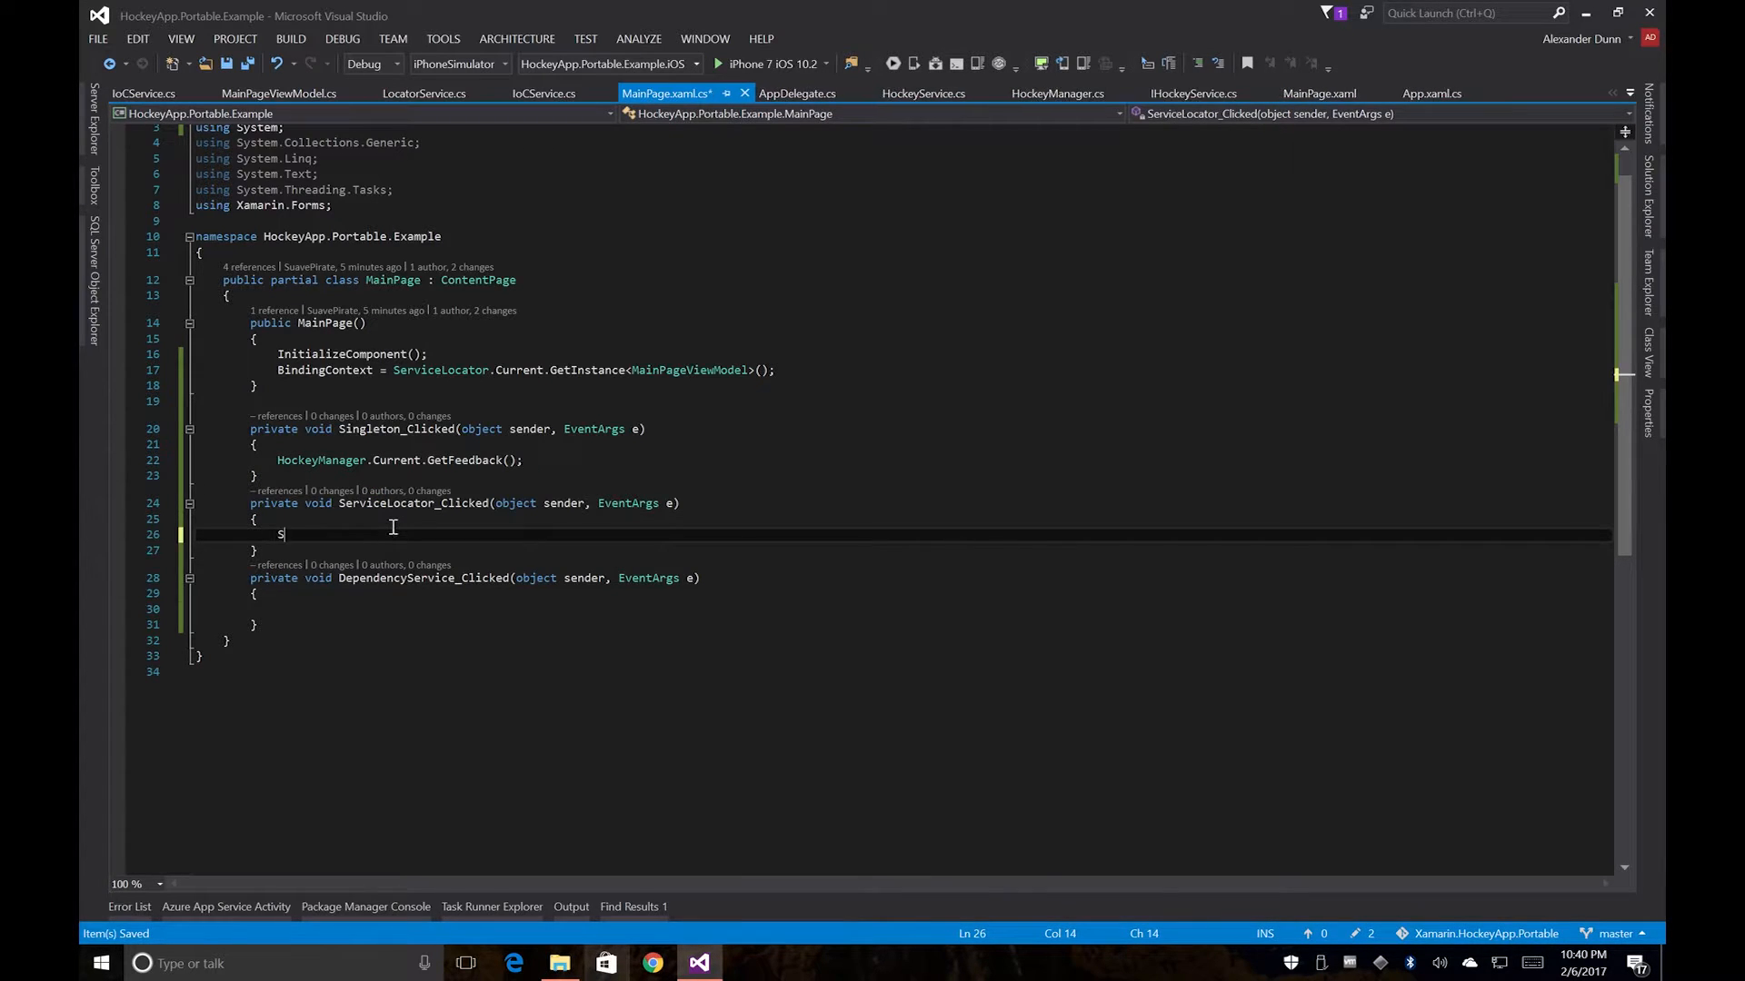
type("erviceLocator")
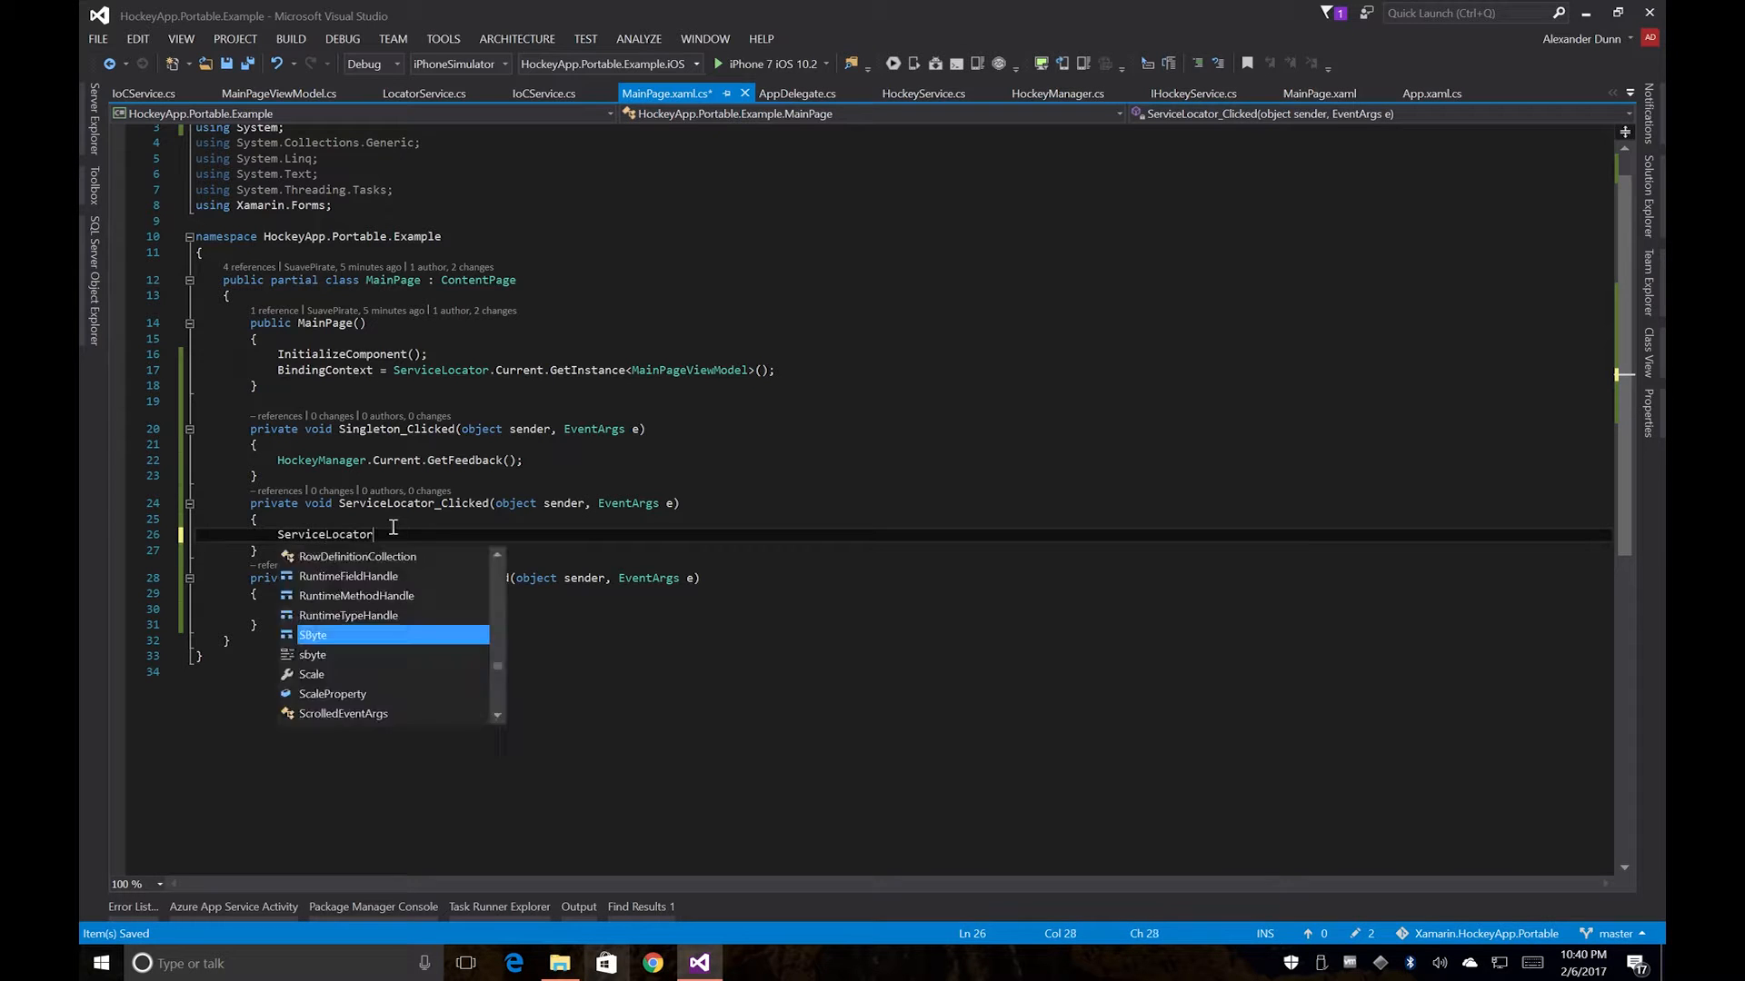
type(".")
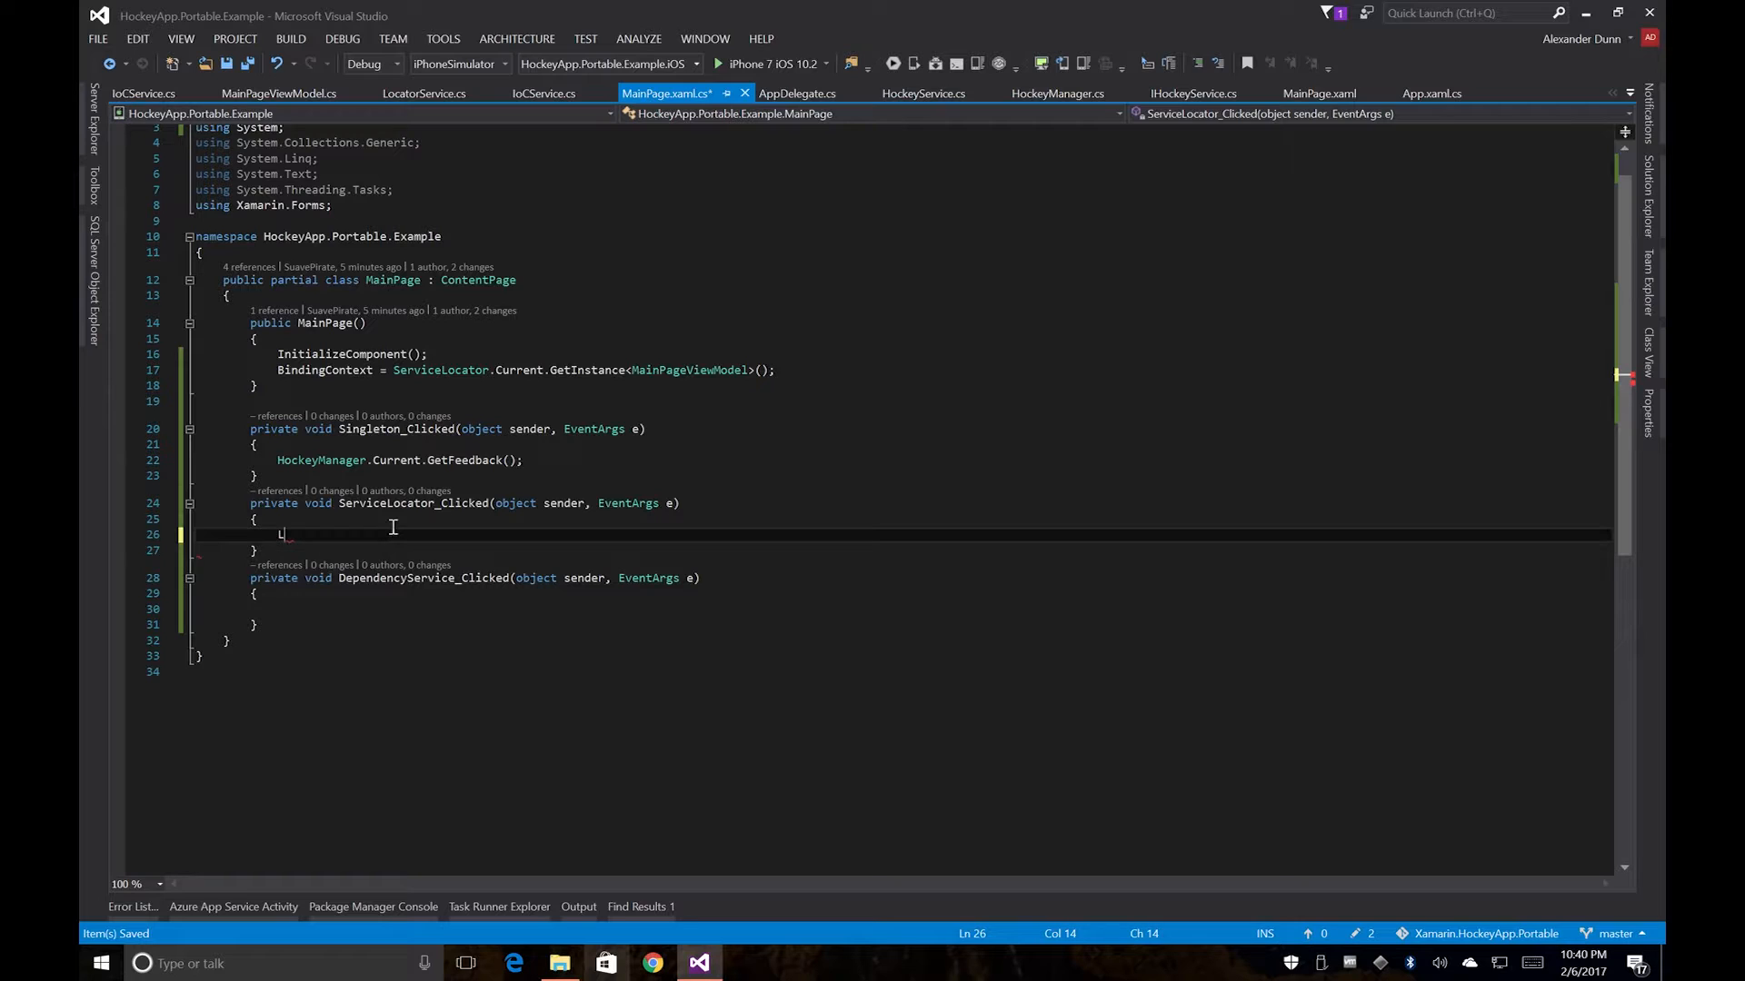
type("new Loca")
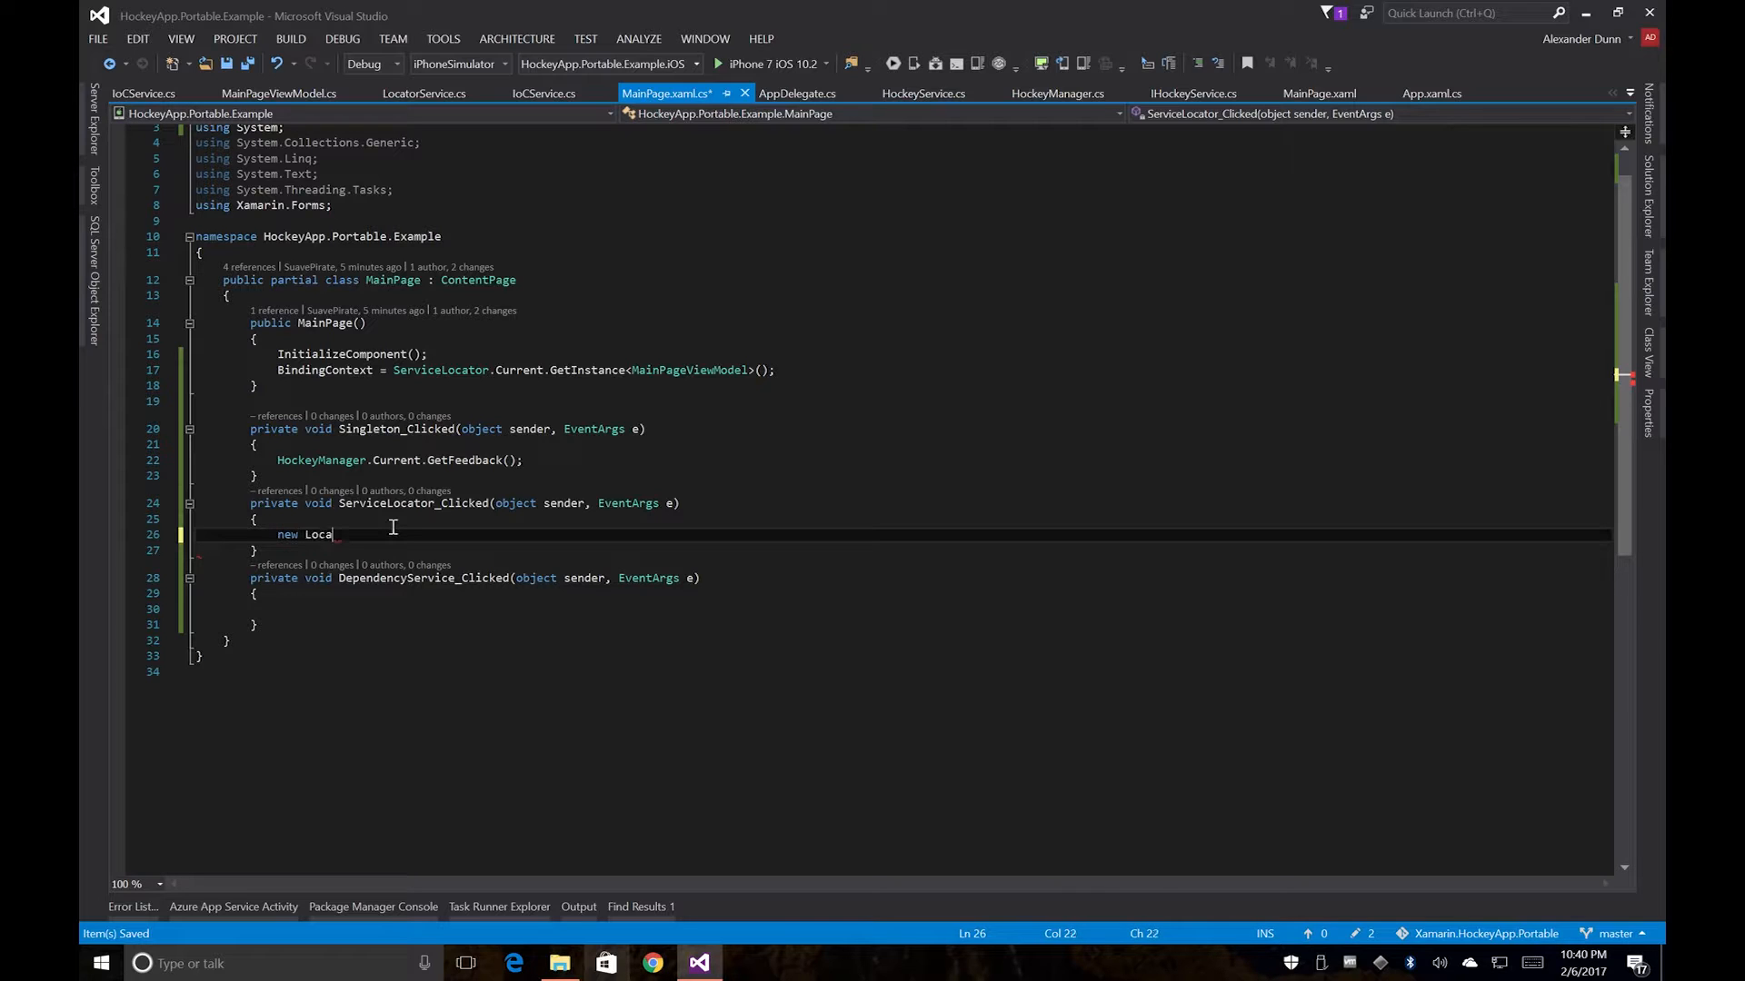
type("torService")
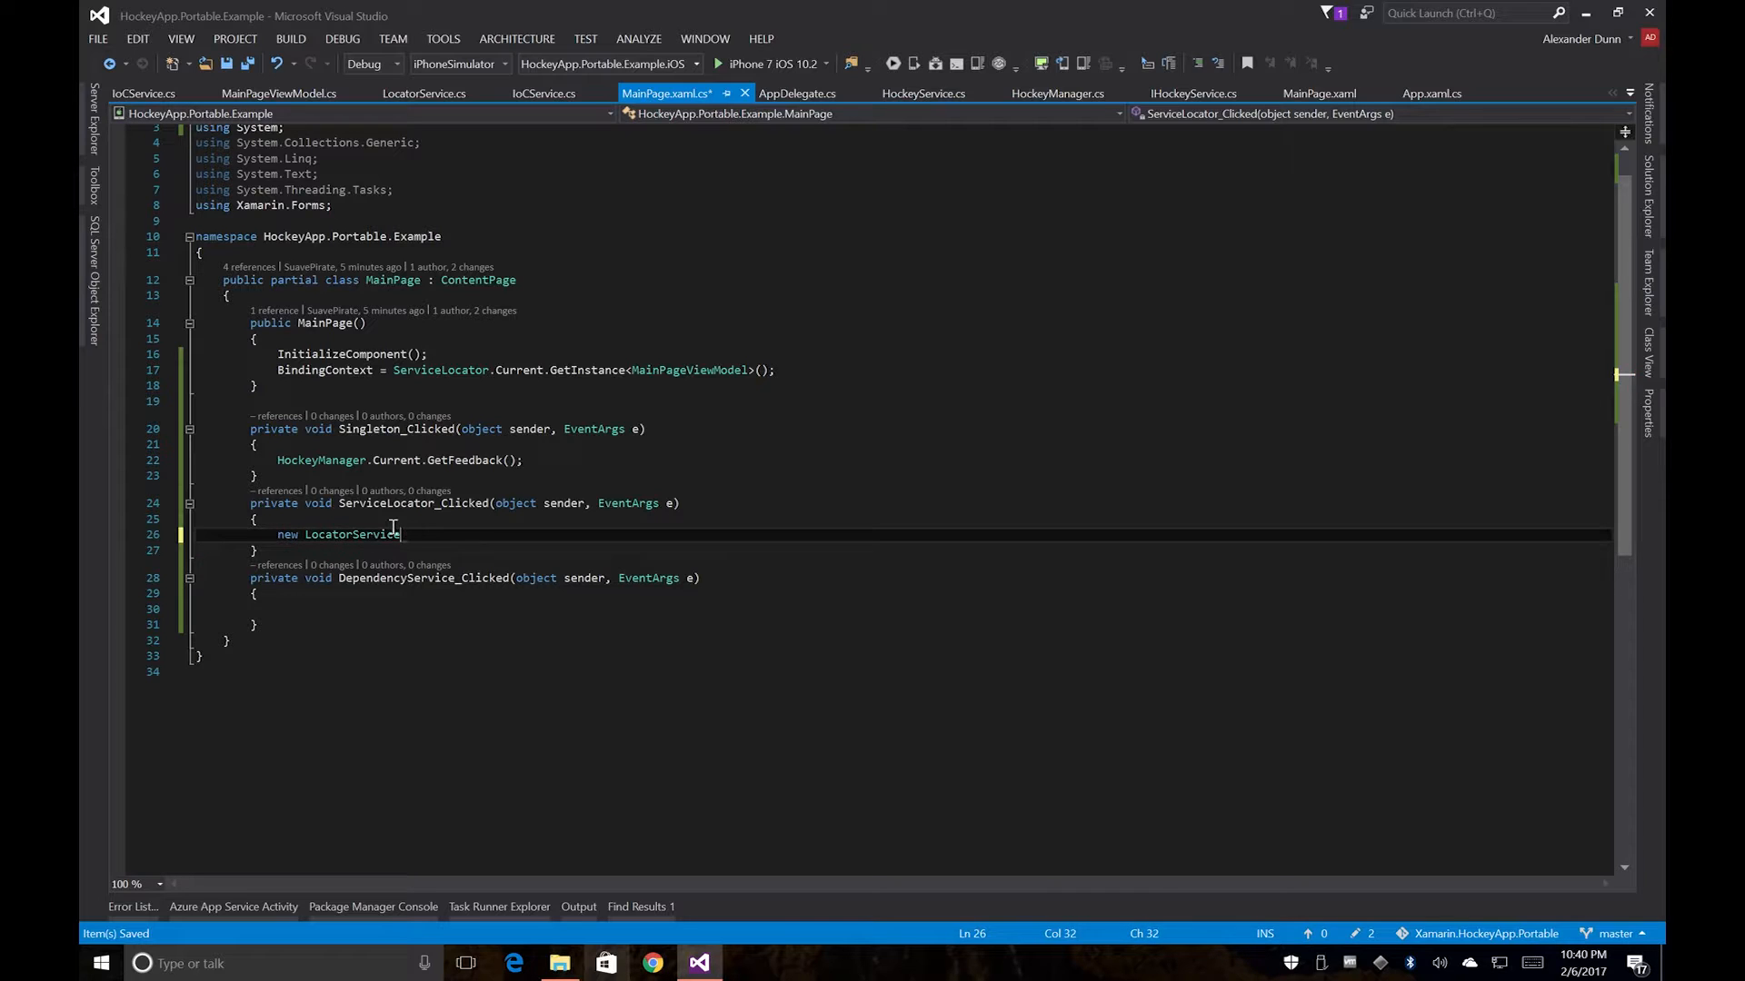
type("().H")
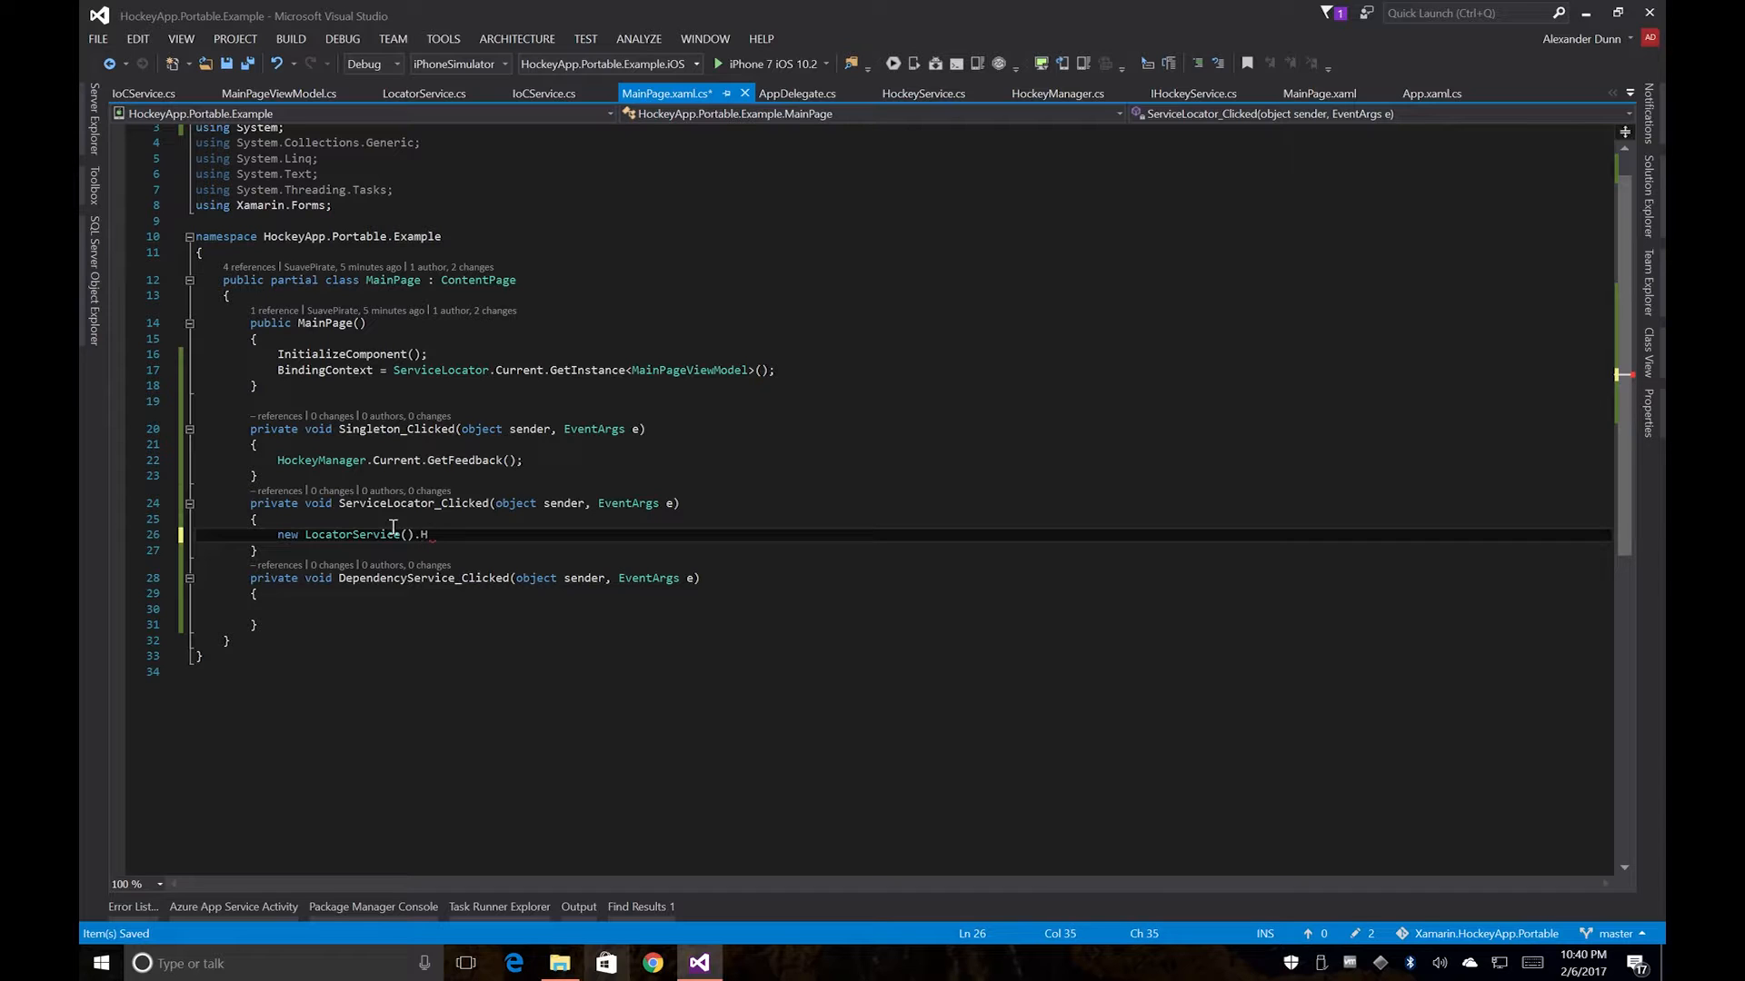
type("H")
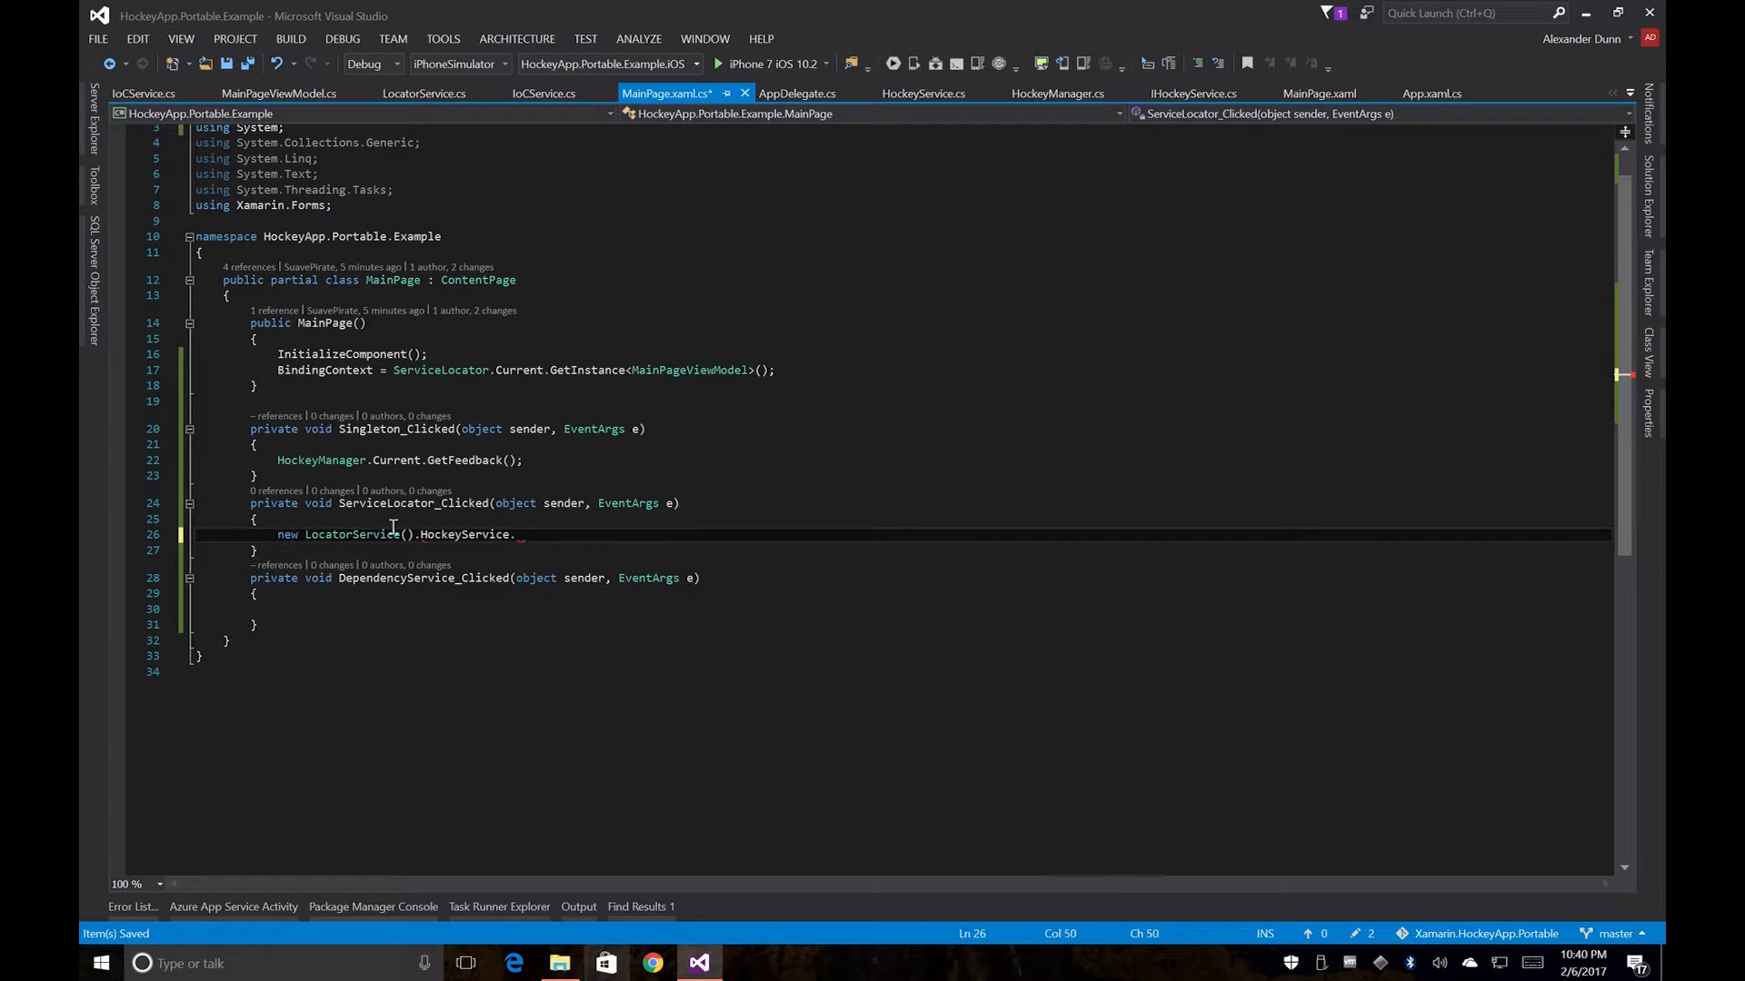
type("GetFeedb")
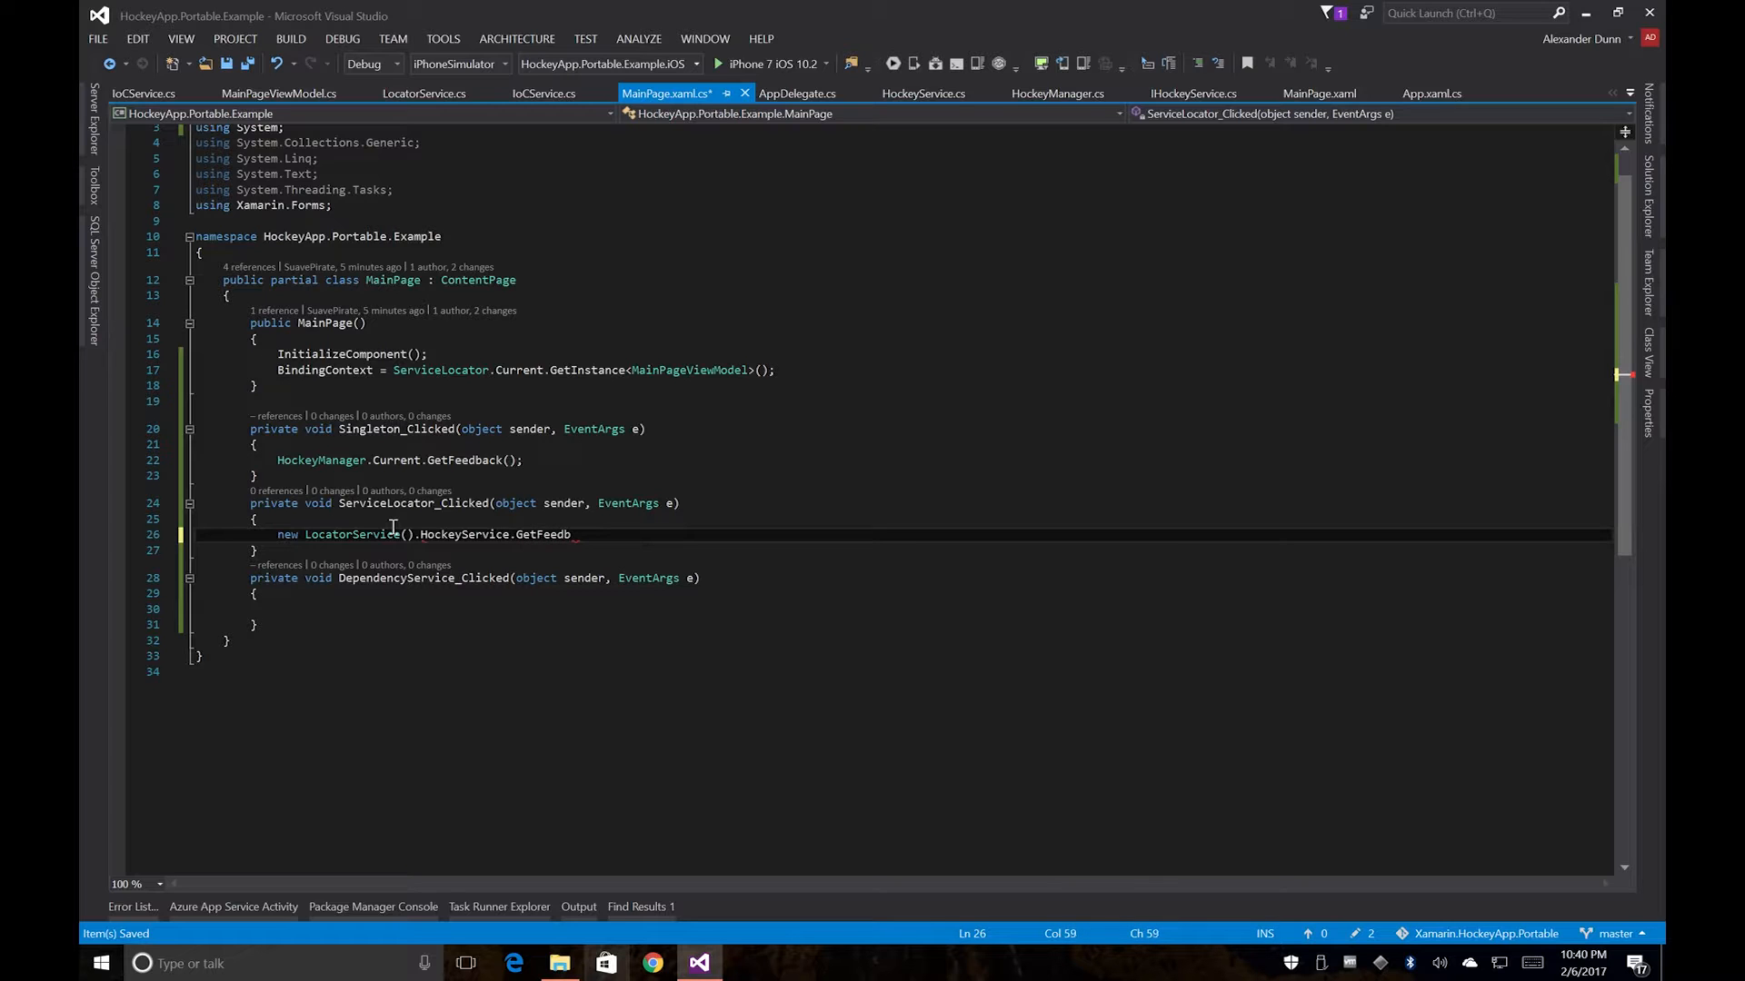
type("ack();")
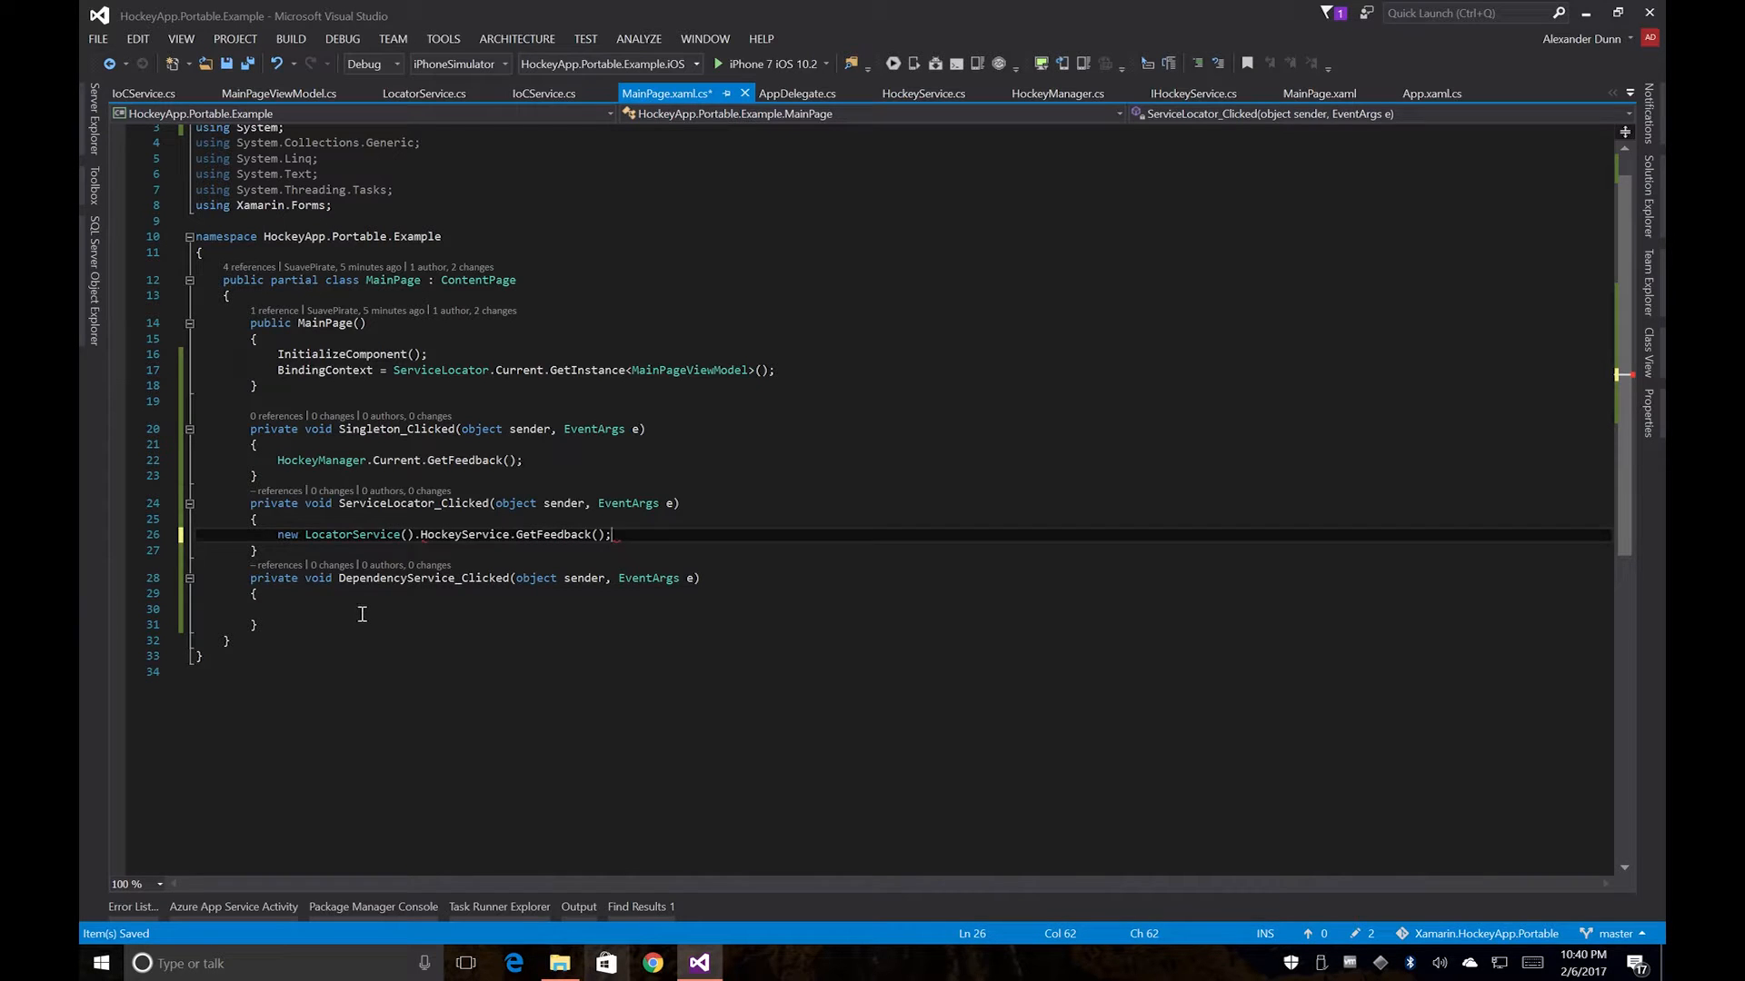
Step: Make DependencyService_Clicked call DependencyService.Get<IHockeyService>().GetFeedback() and save
type("Depde")
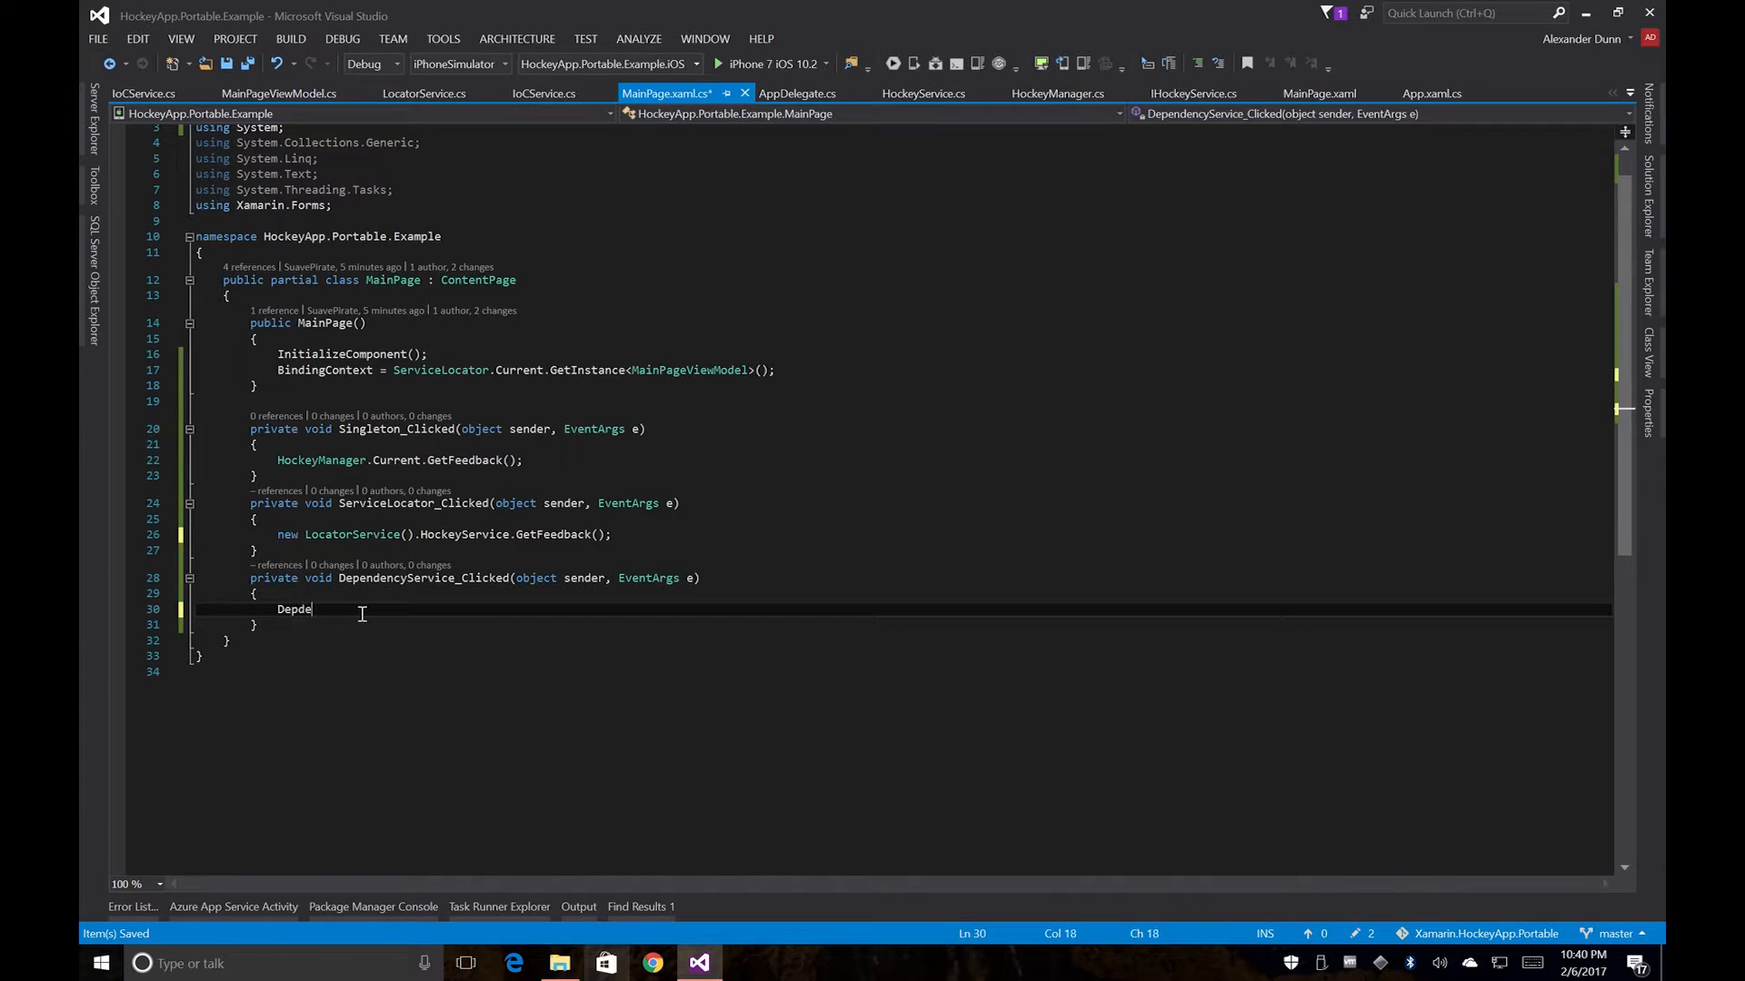
type("Depde")
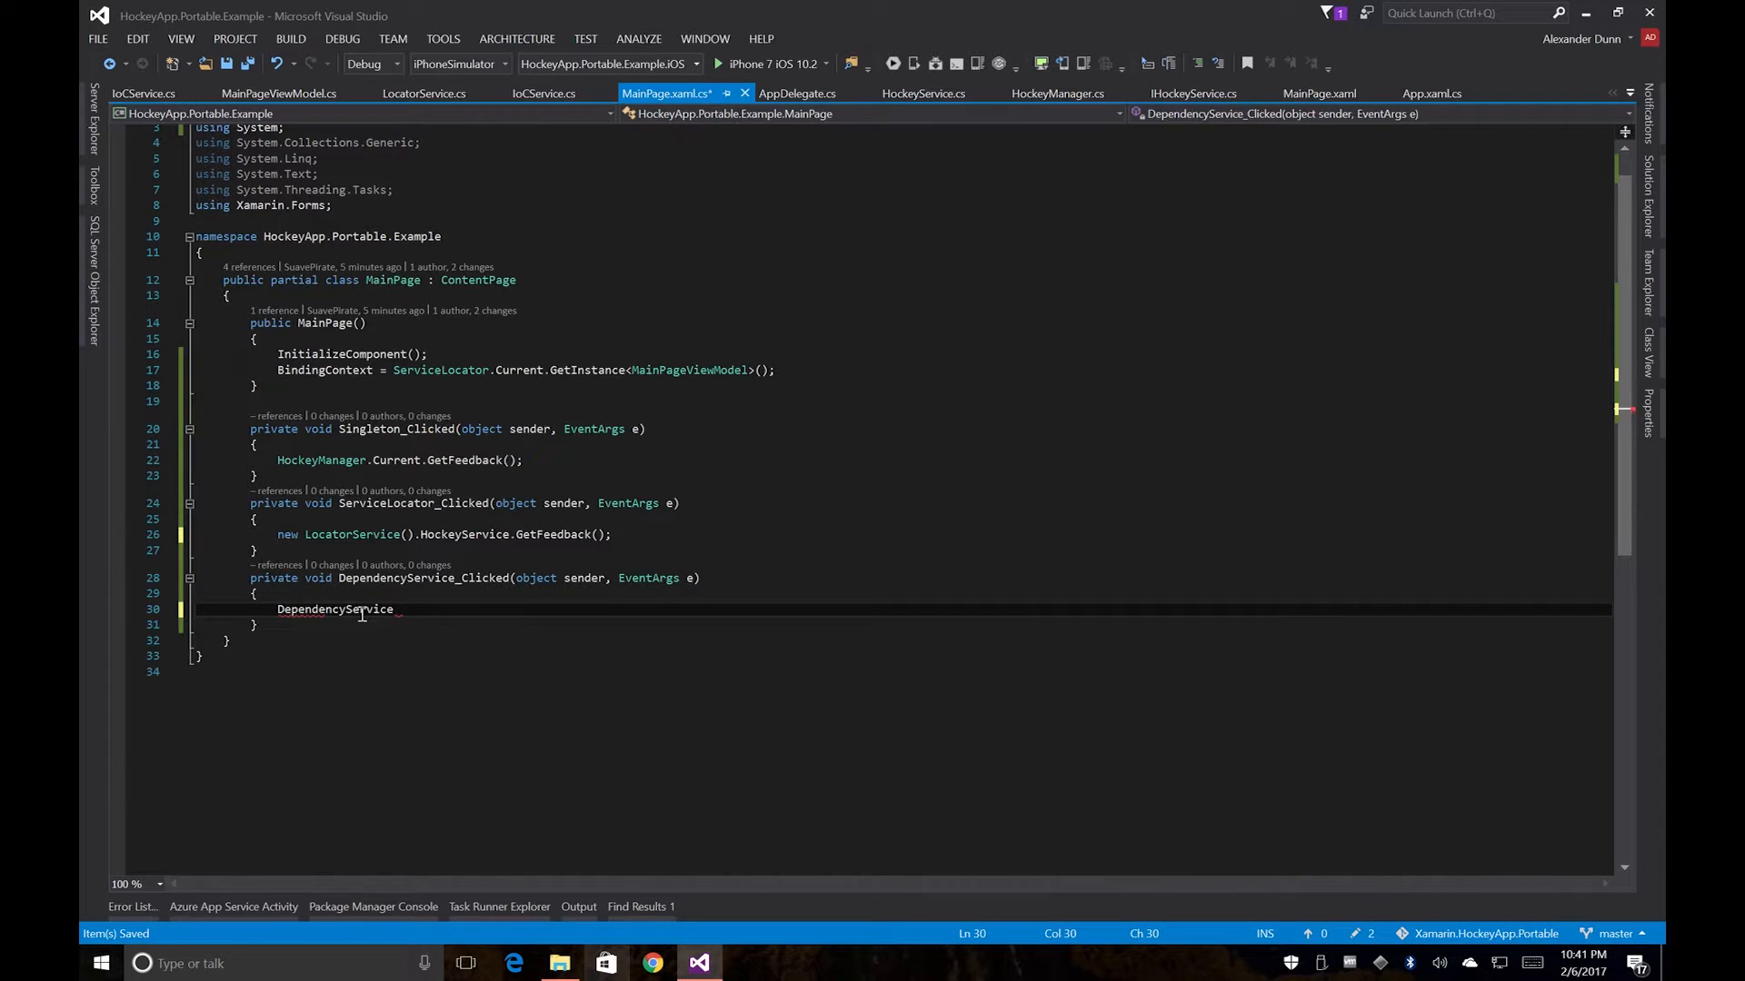
type(".Get<>")
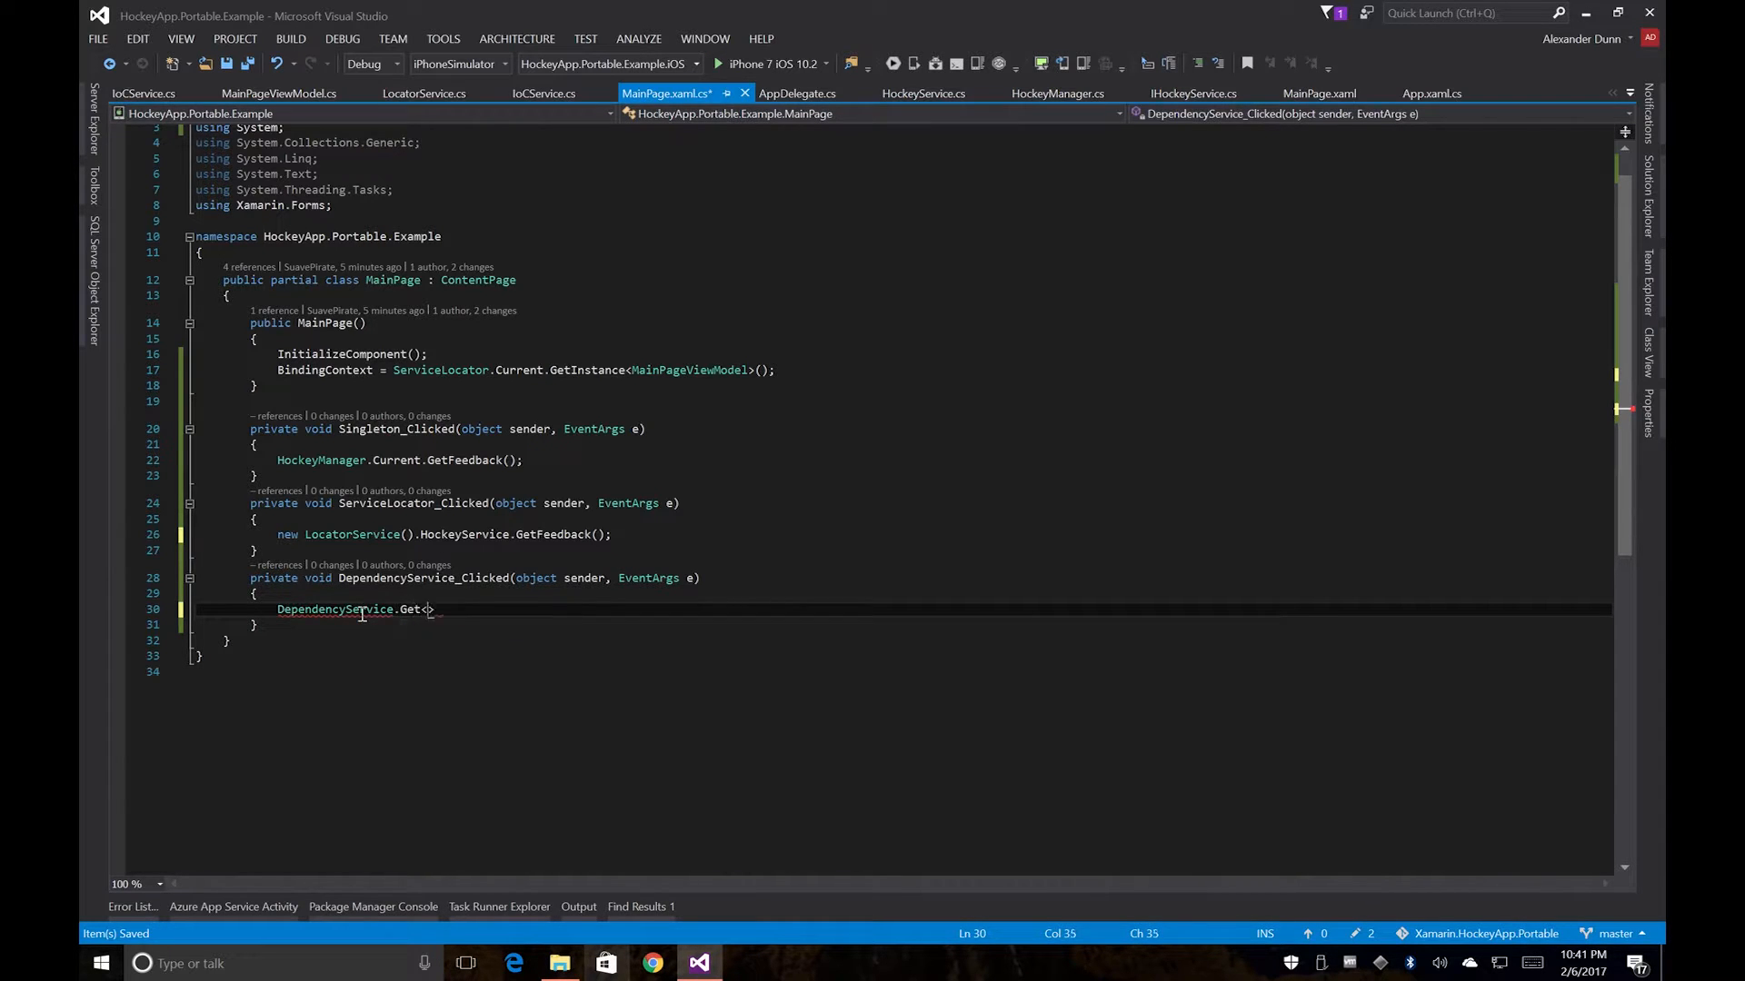
type("IHo")
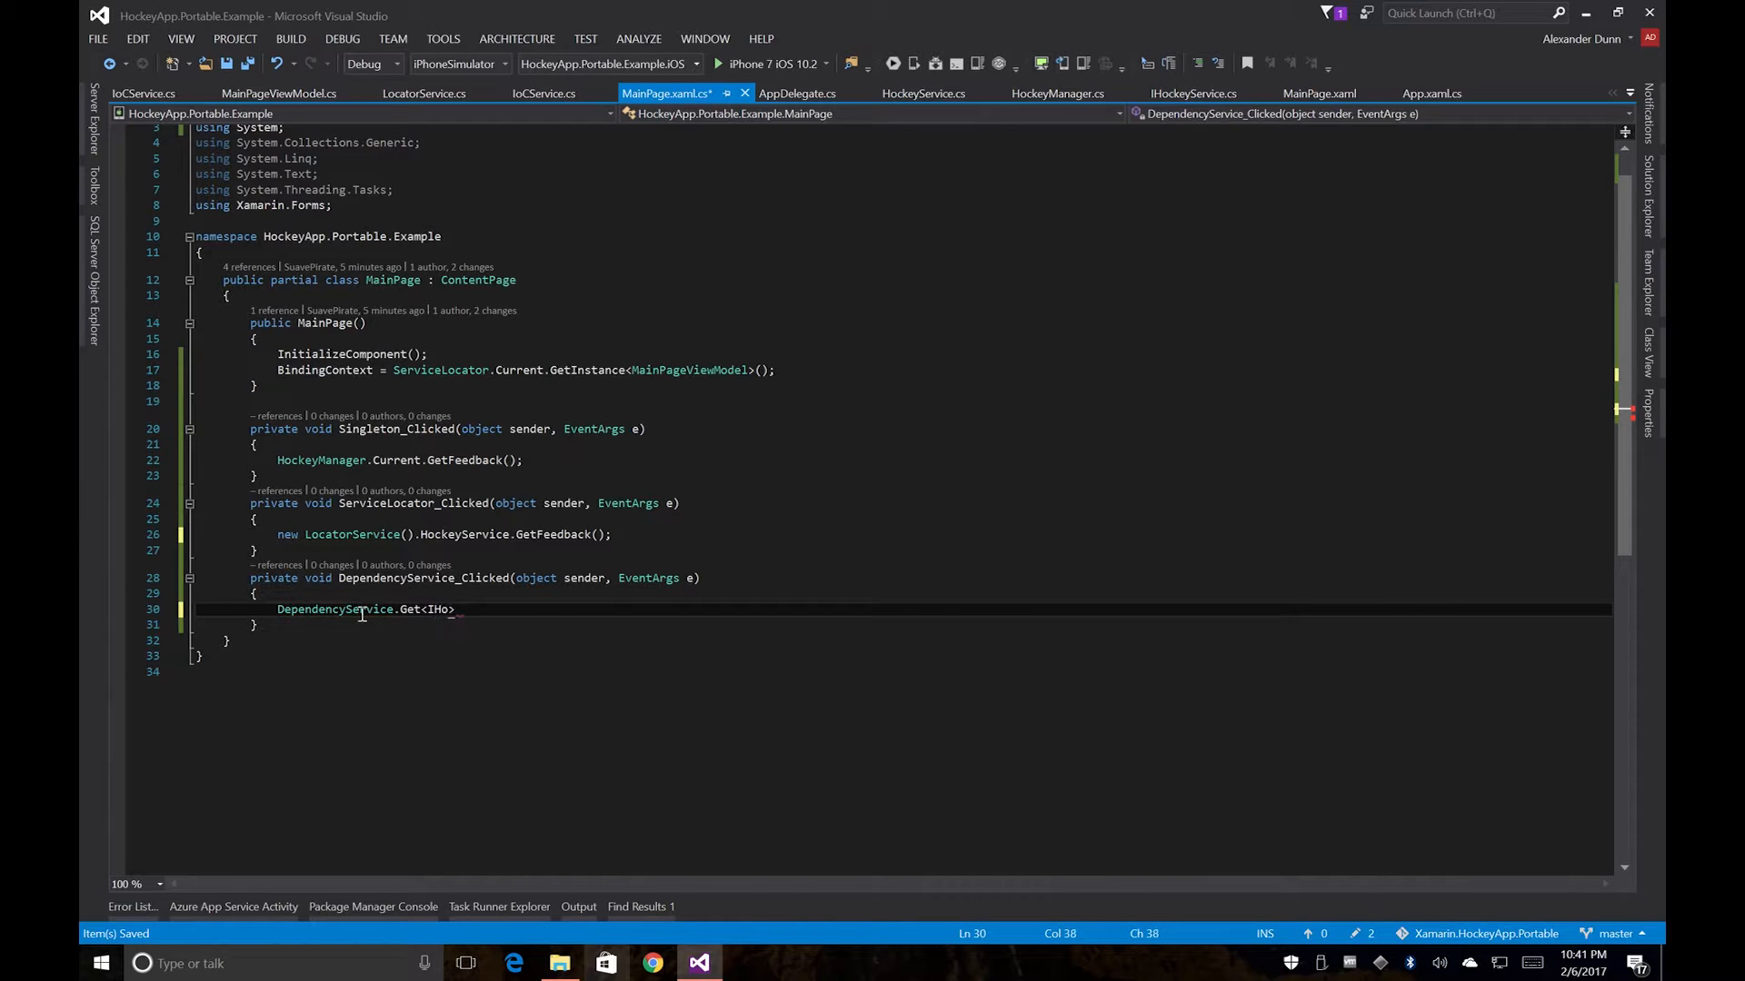
type("ckeyService")
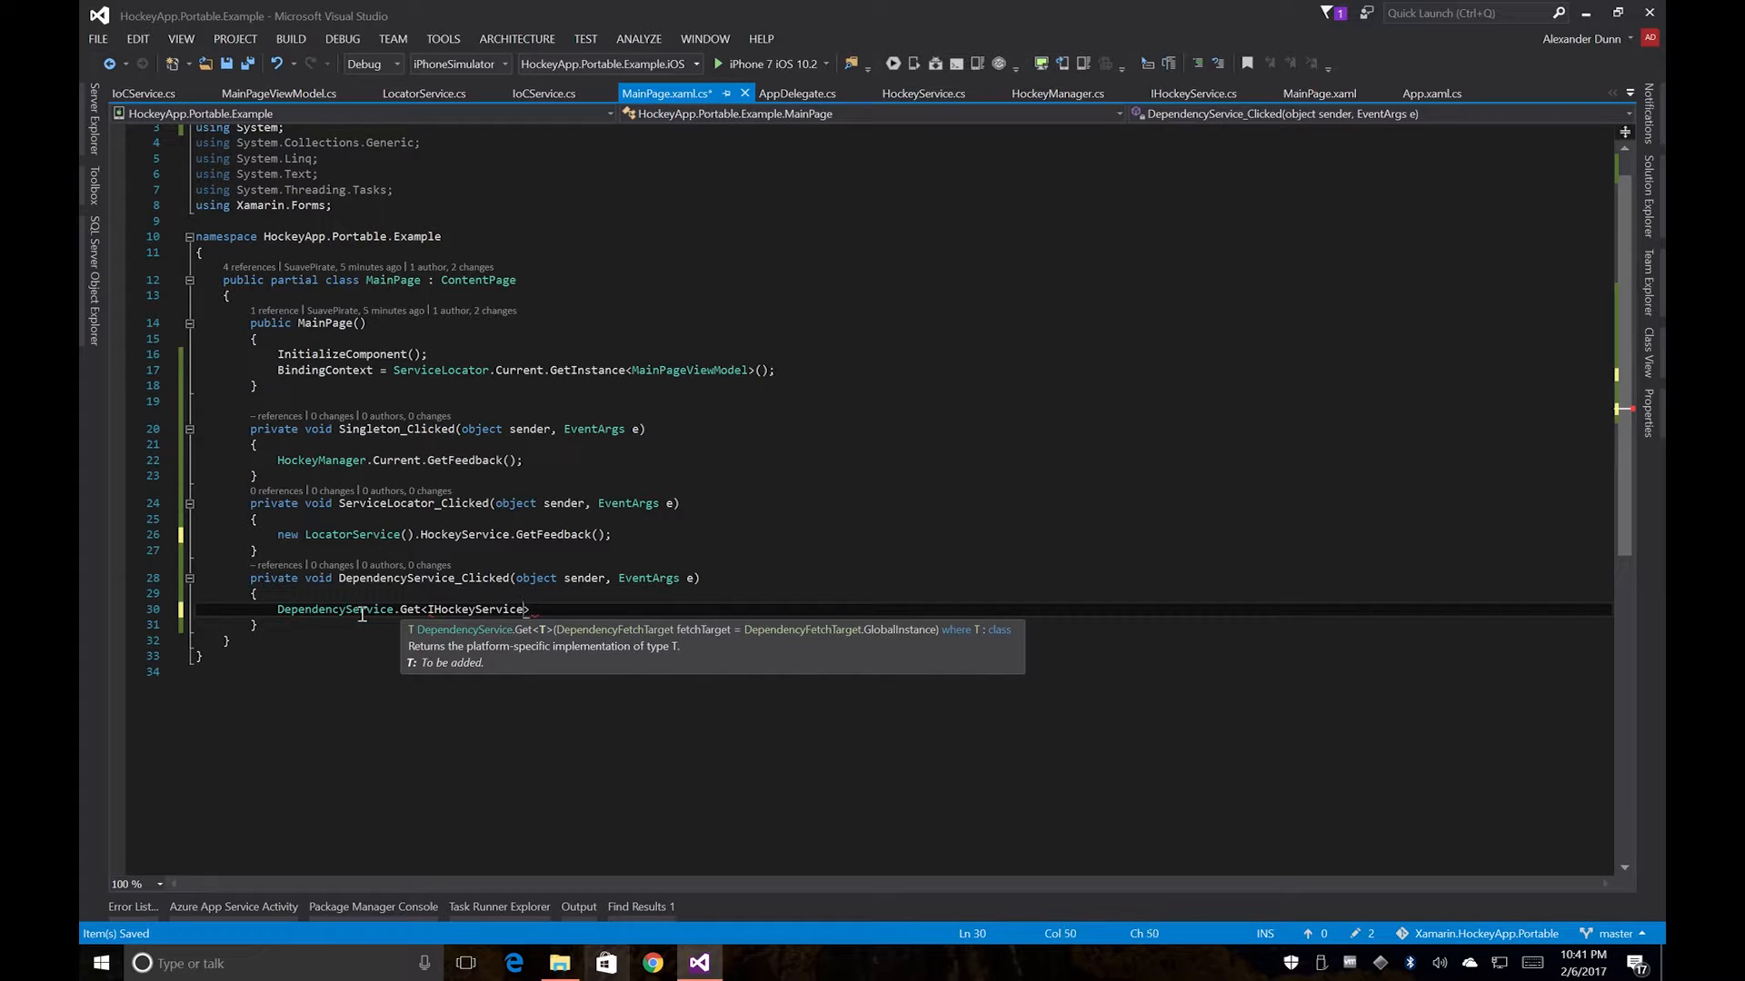
type("().Ge")
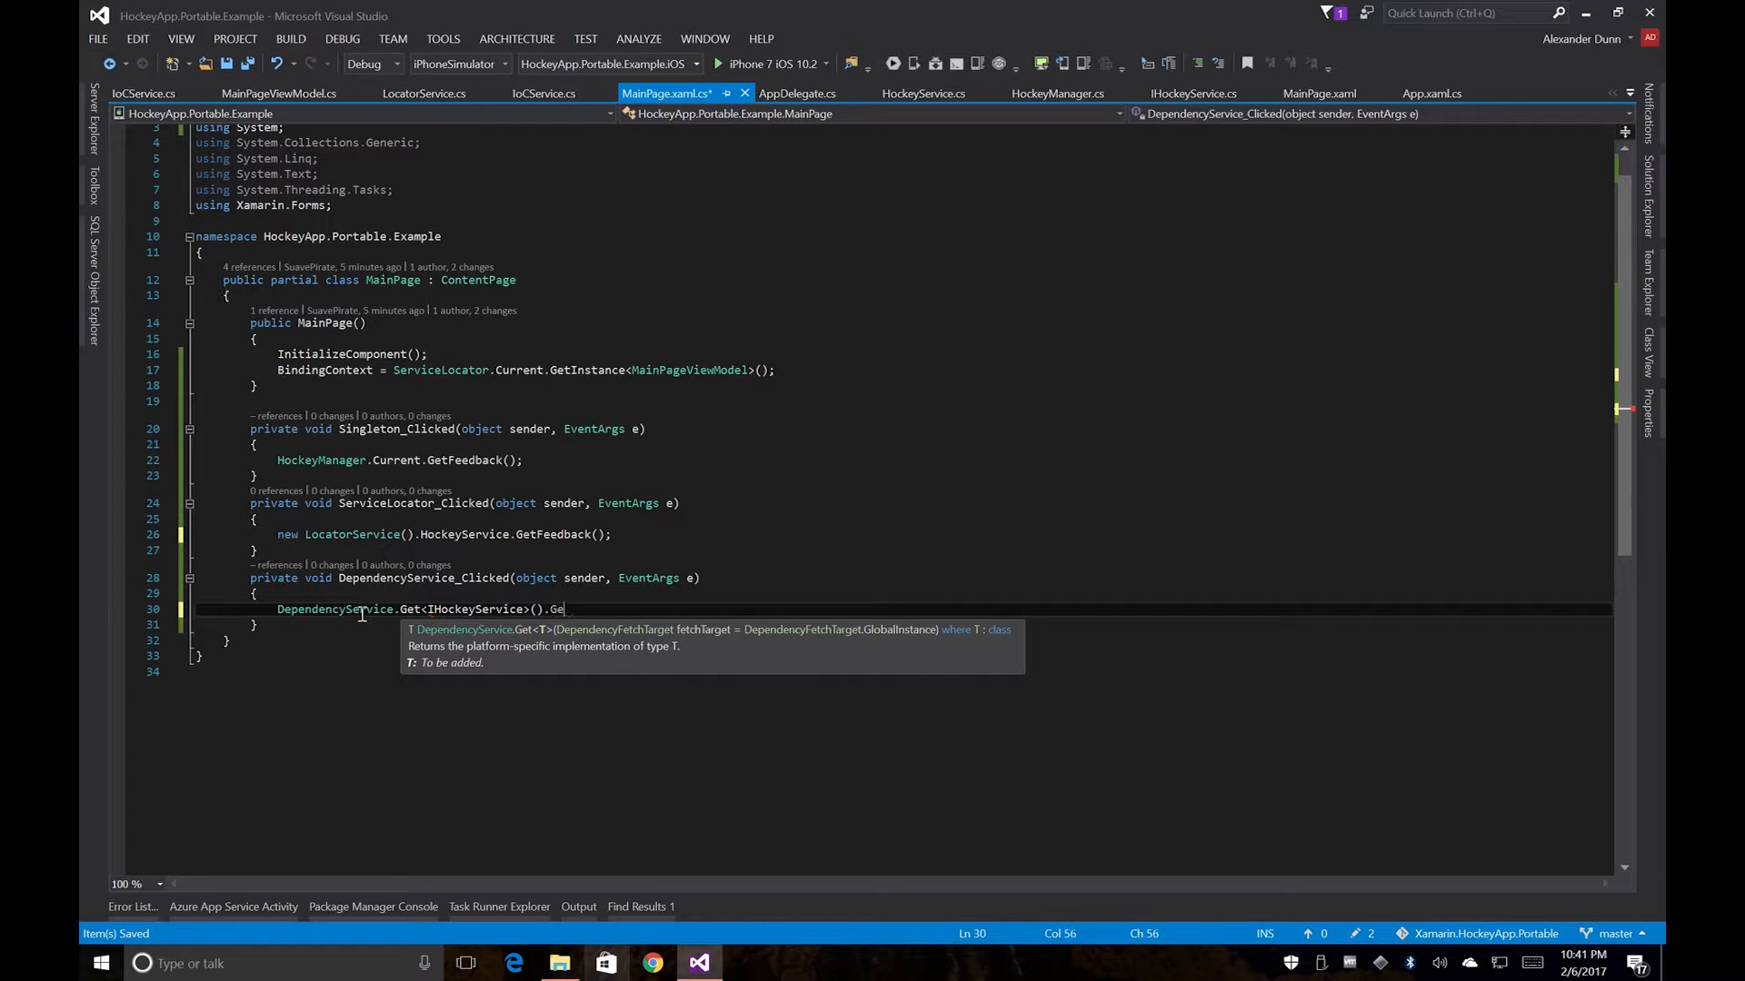
type("Feedback();")
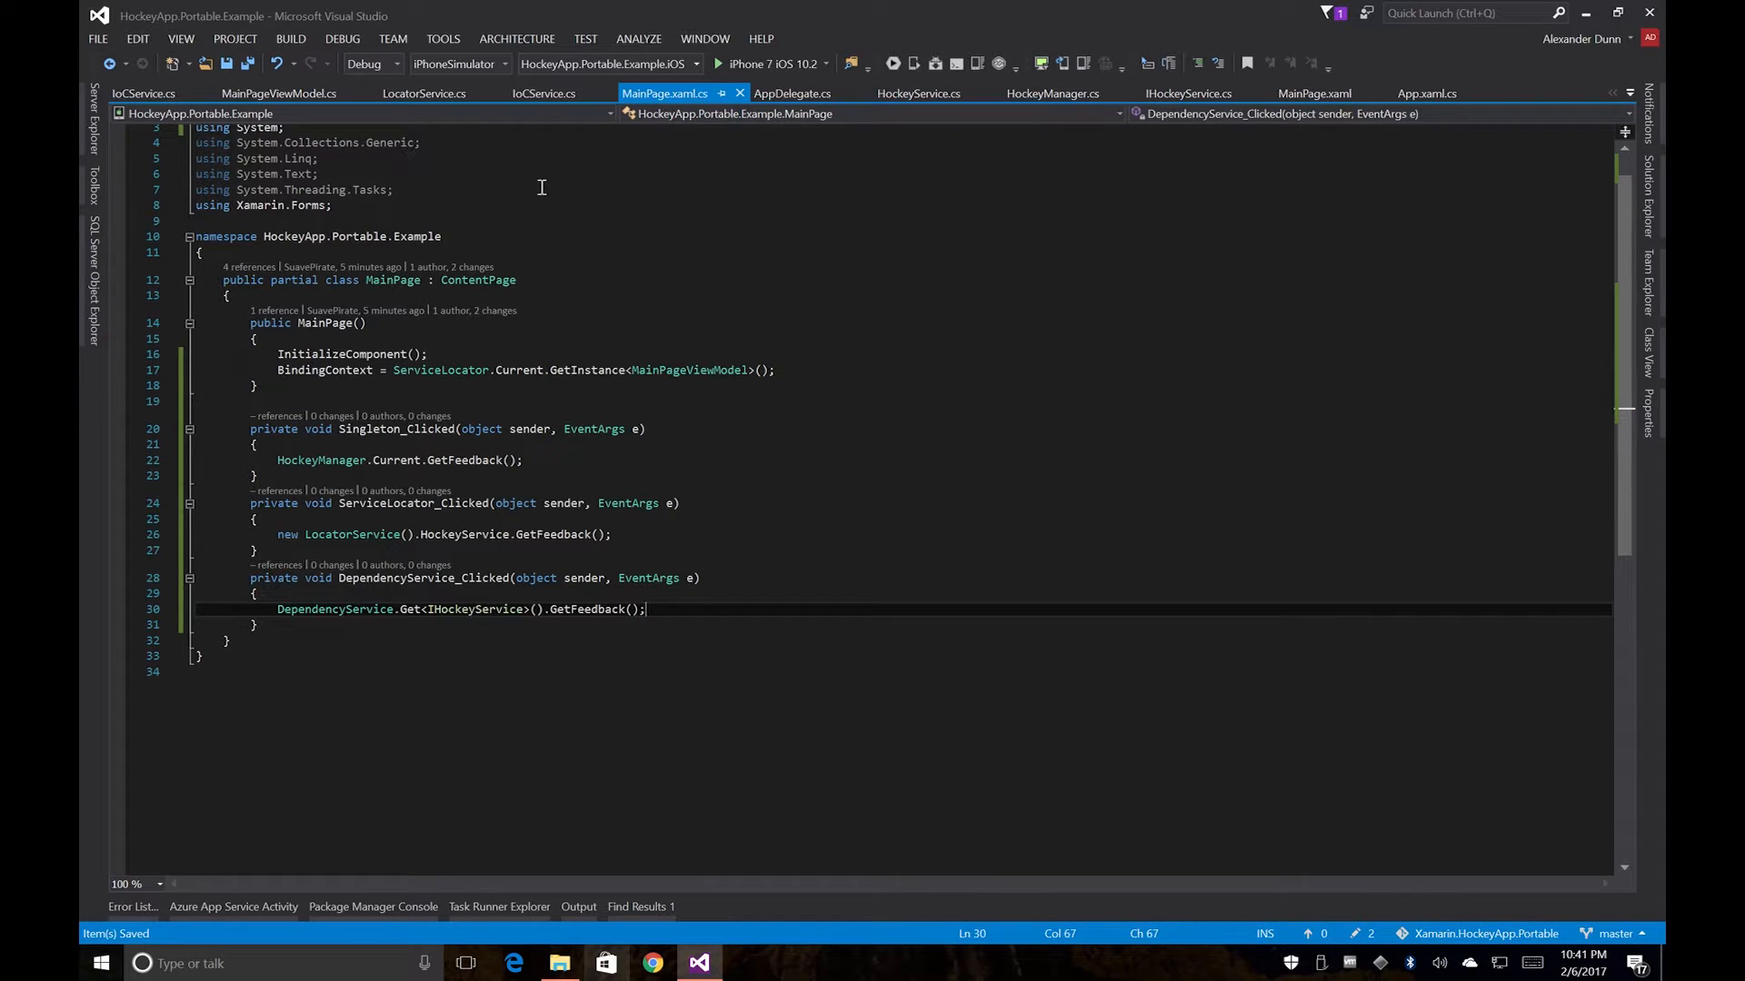
mouse_move(1085, 253)
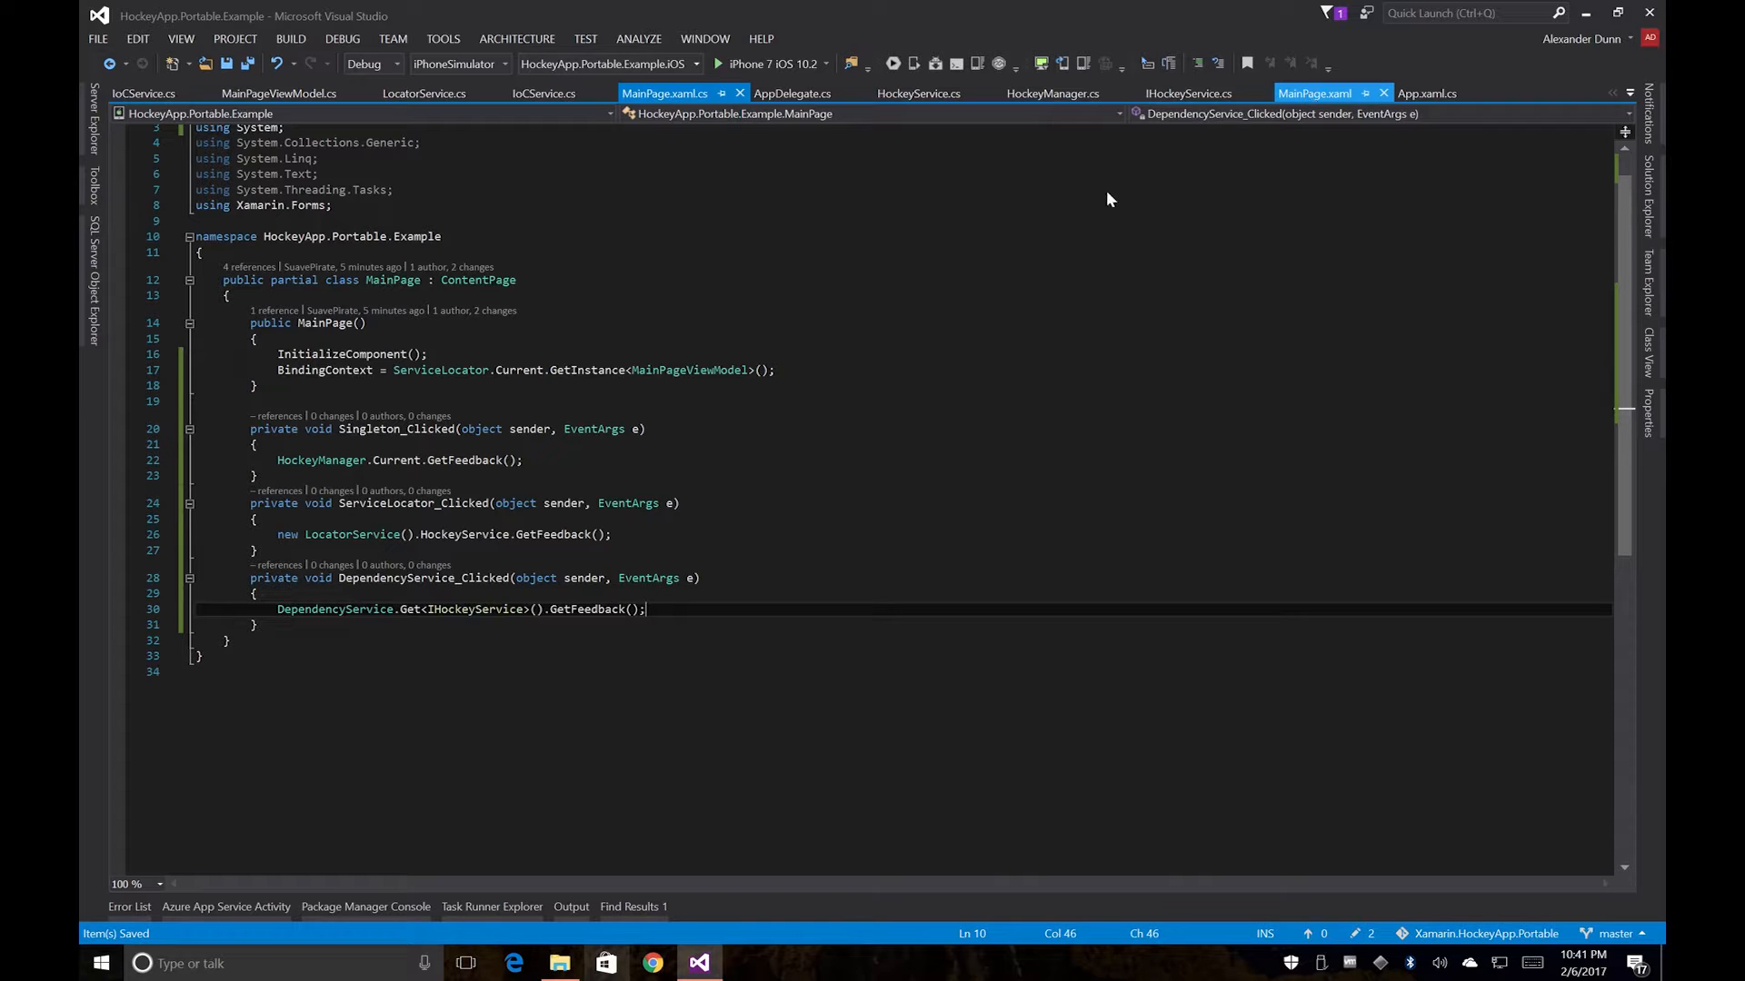
Step: Wrap the Button in MainPage.xaml in a StackLayout with Orientation Vertical and centred Horizontal and Vertical options
left_click(1316, 93)
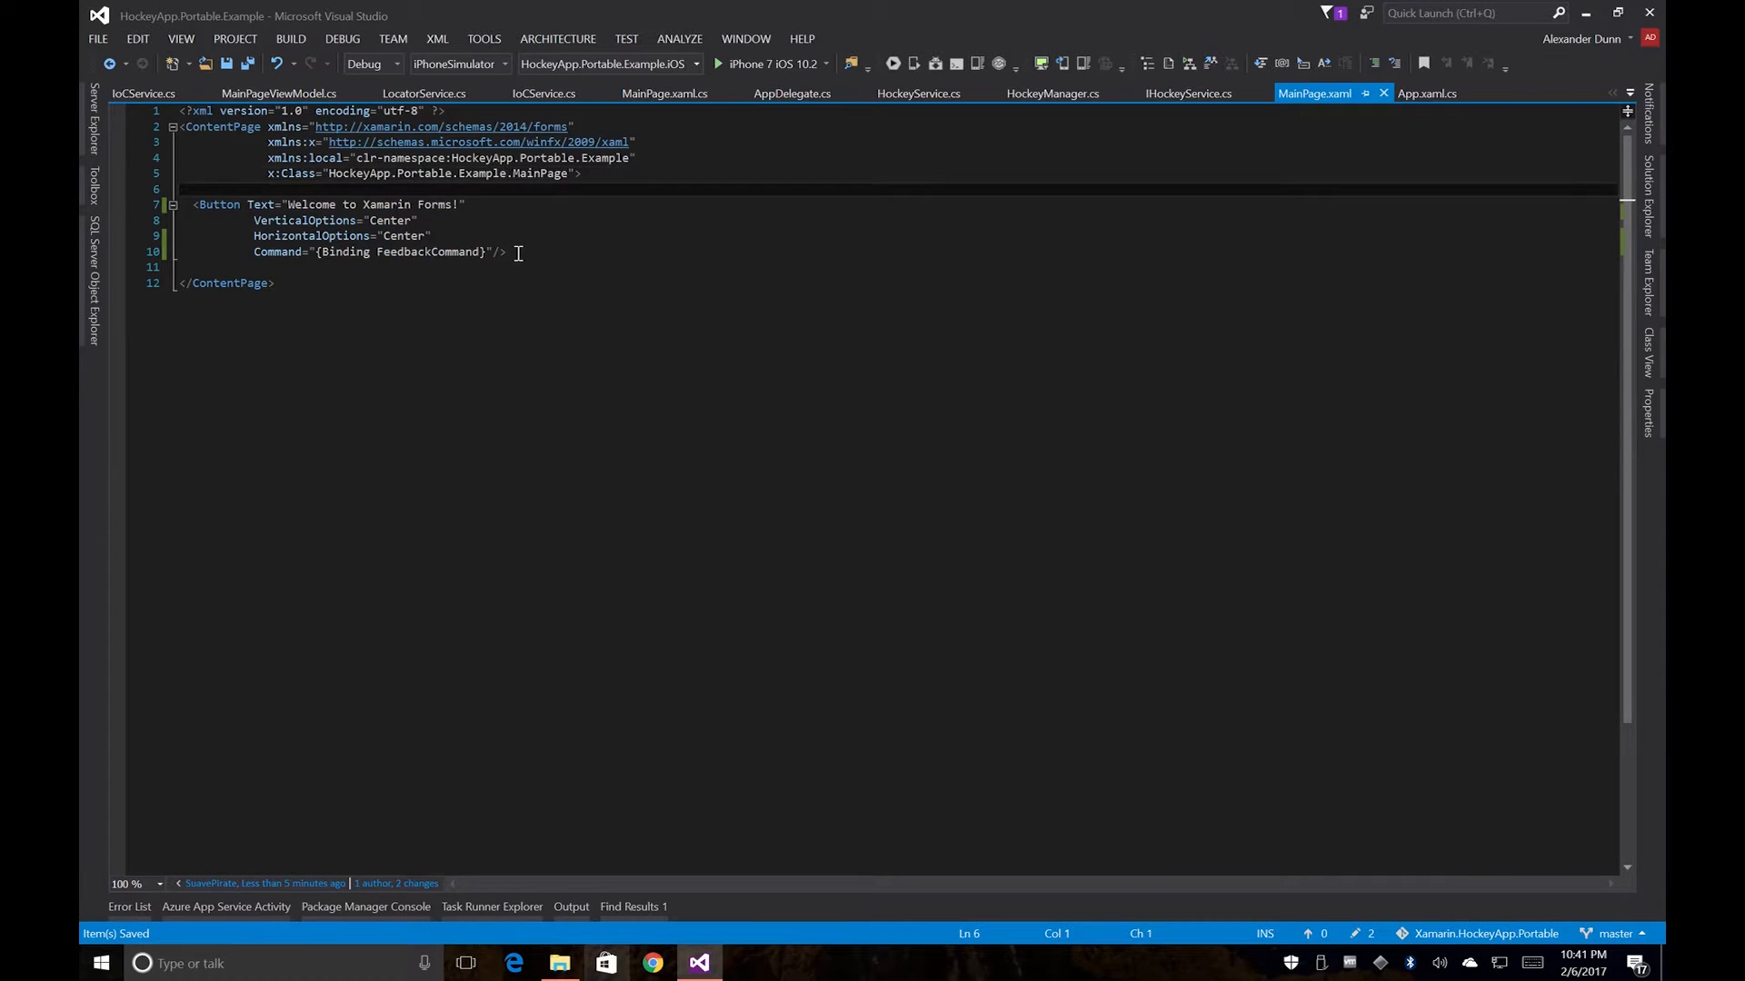
type("<Stac")
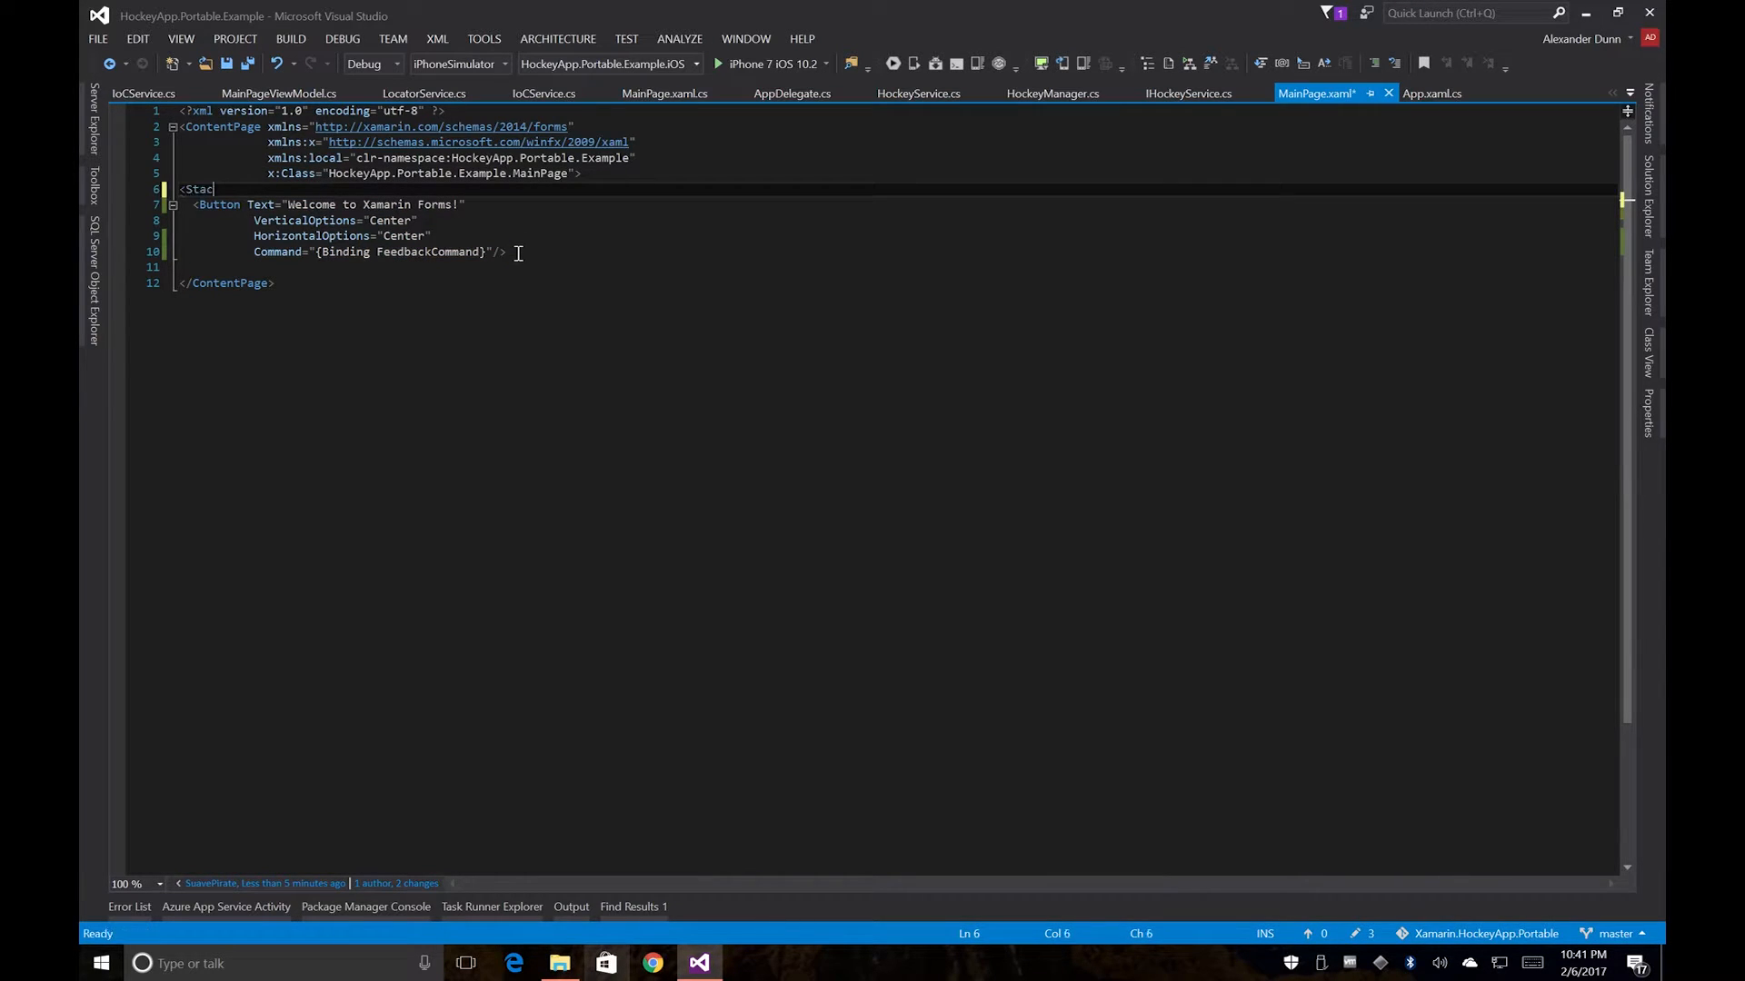
type("kLayout")
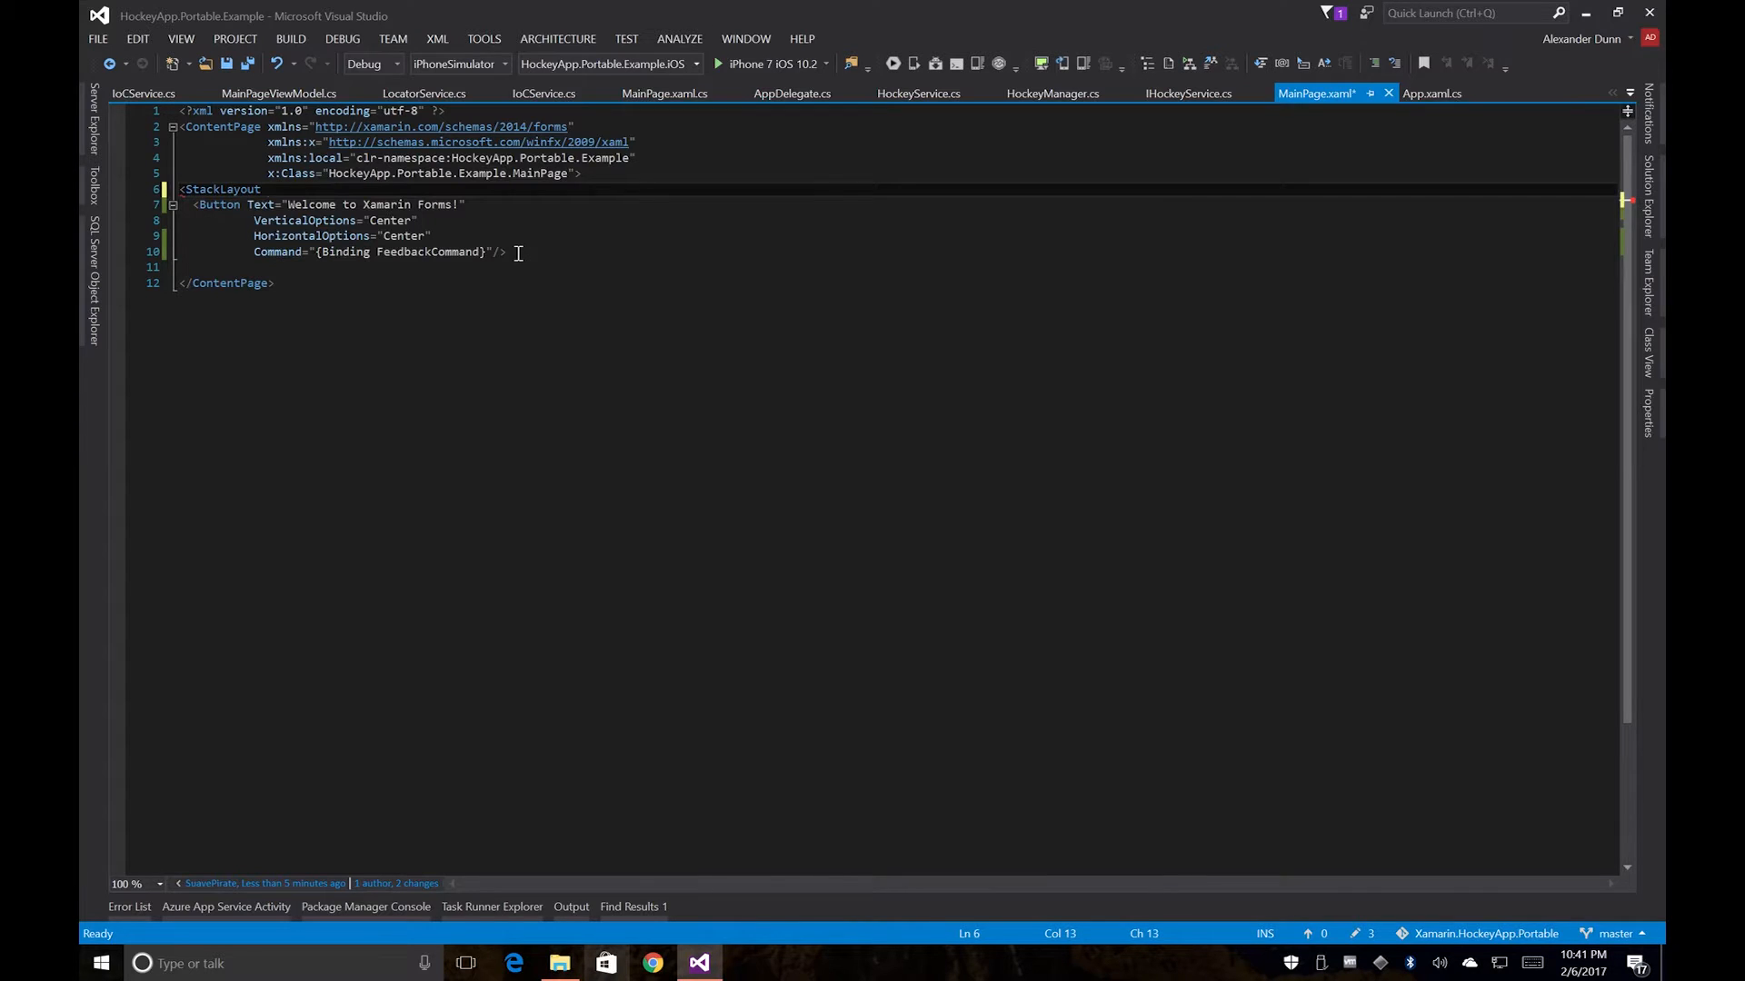
type("Orientation=\"Vertical")
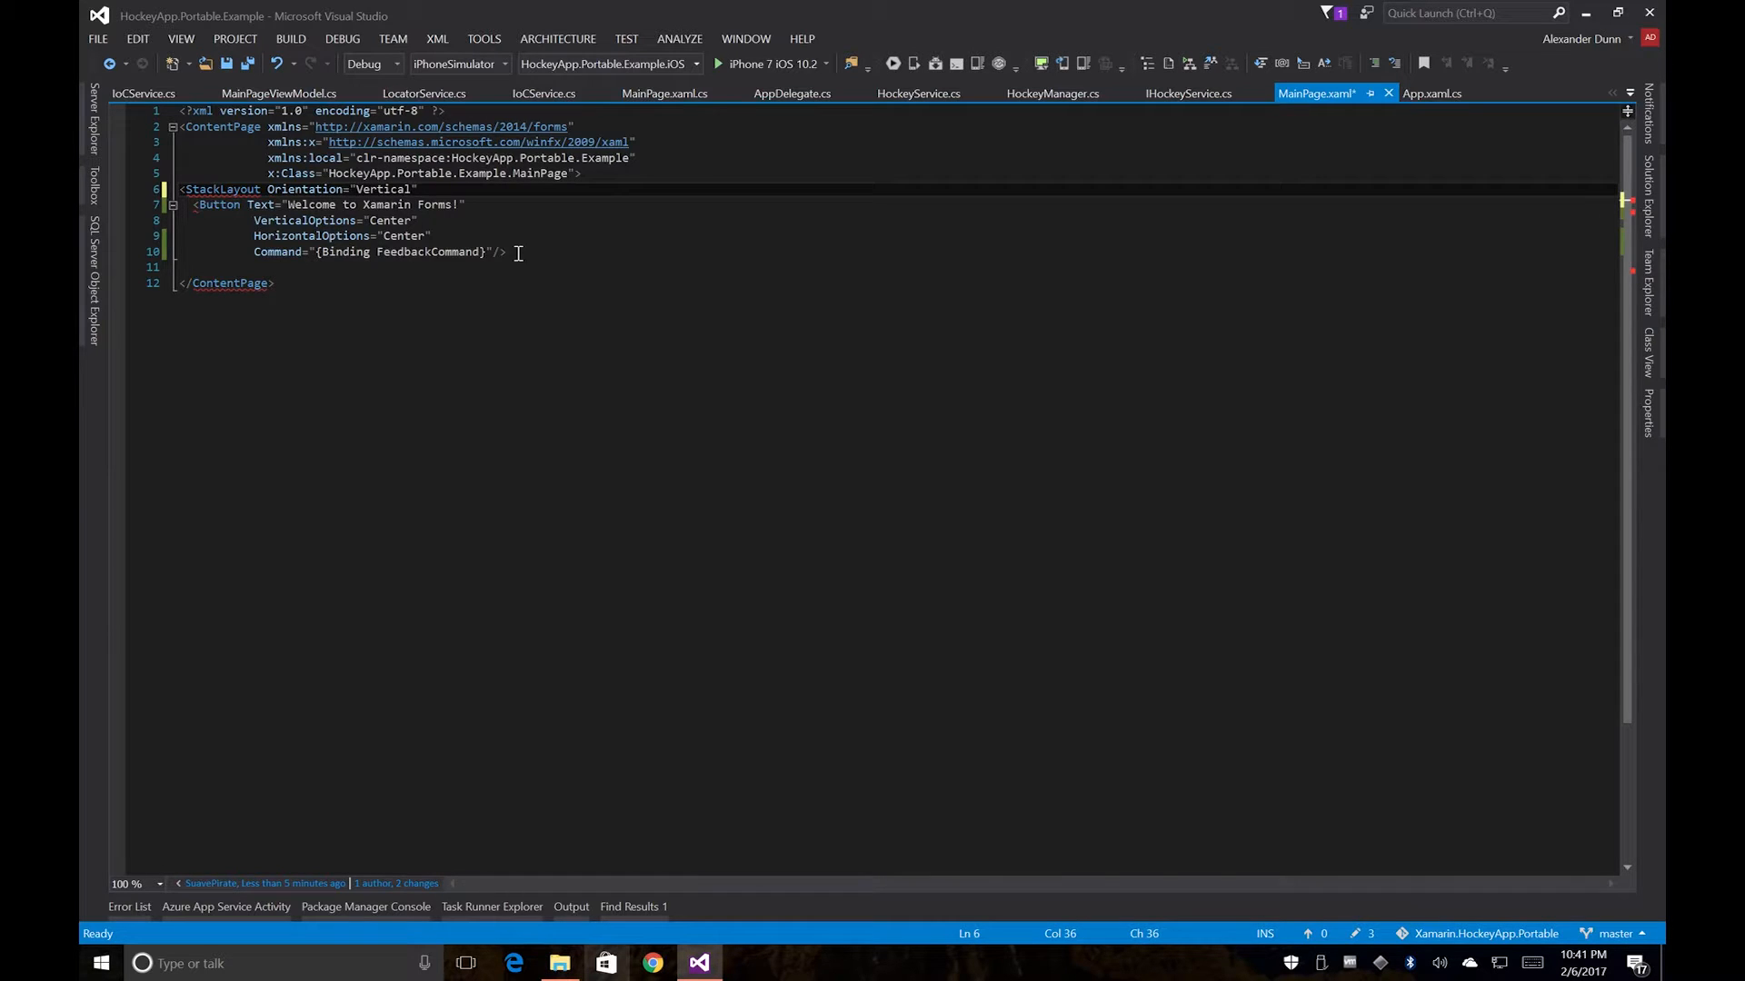
type("HorizontalOptions=\"Center")
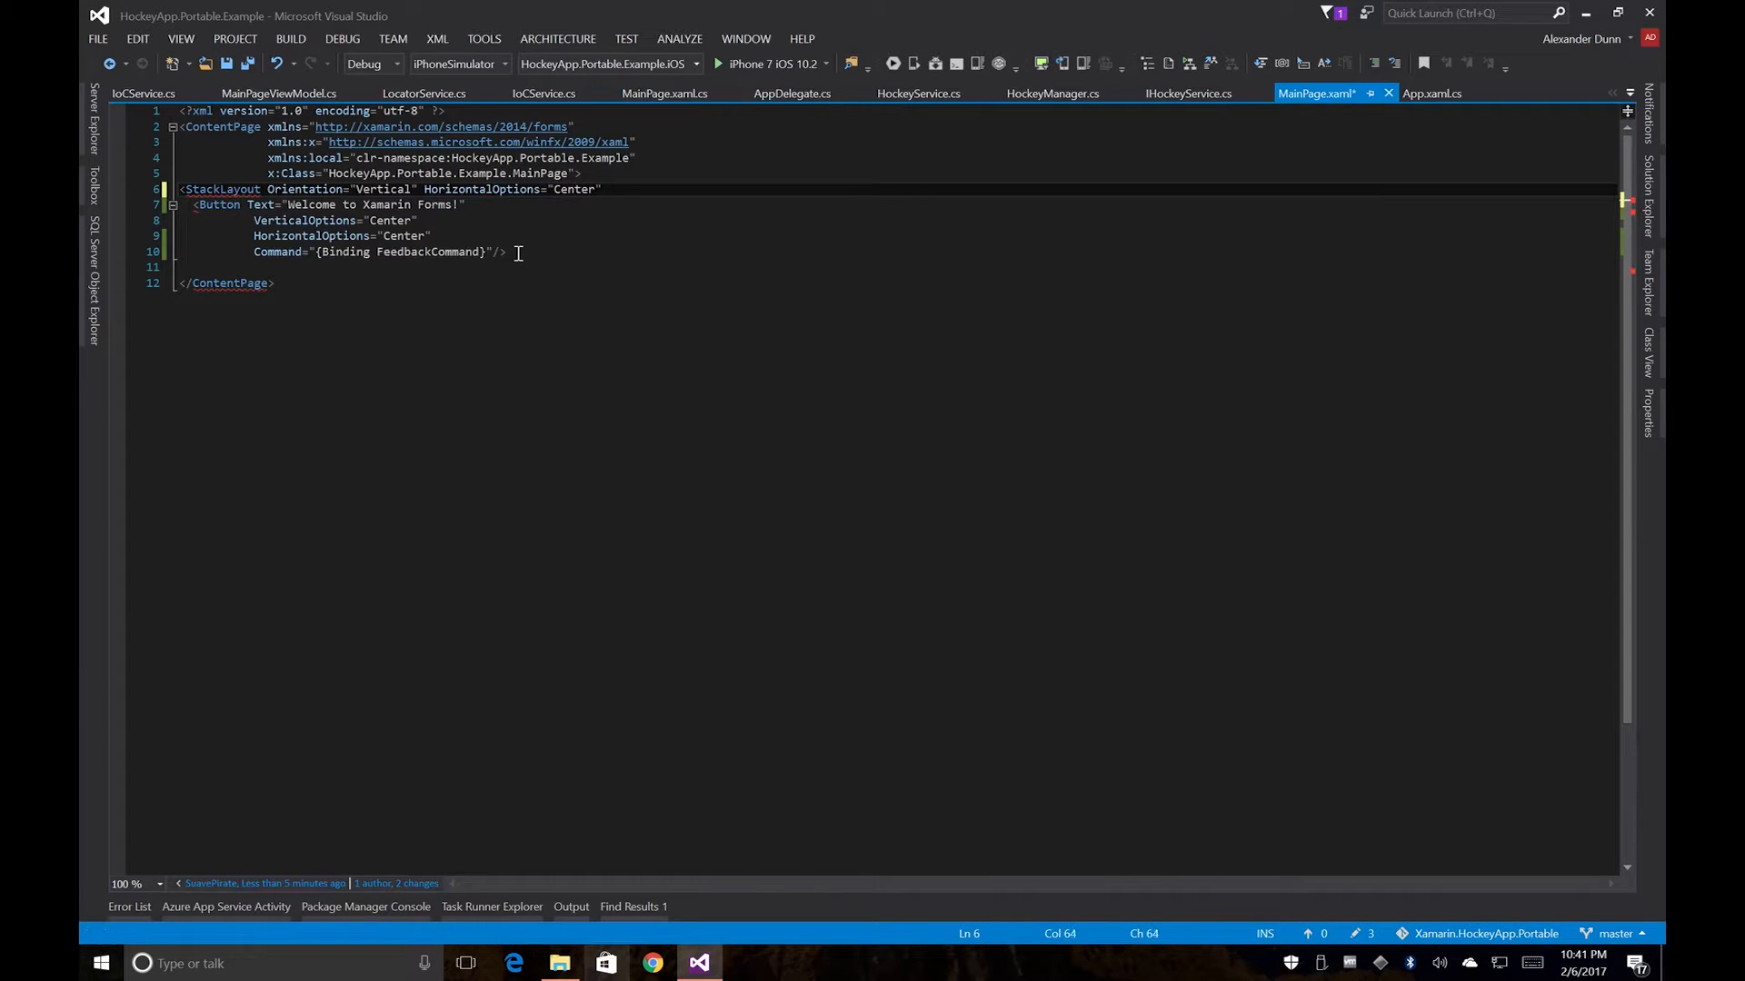
type("VerticalOptions=\"Center")
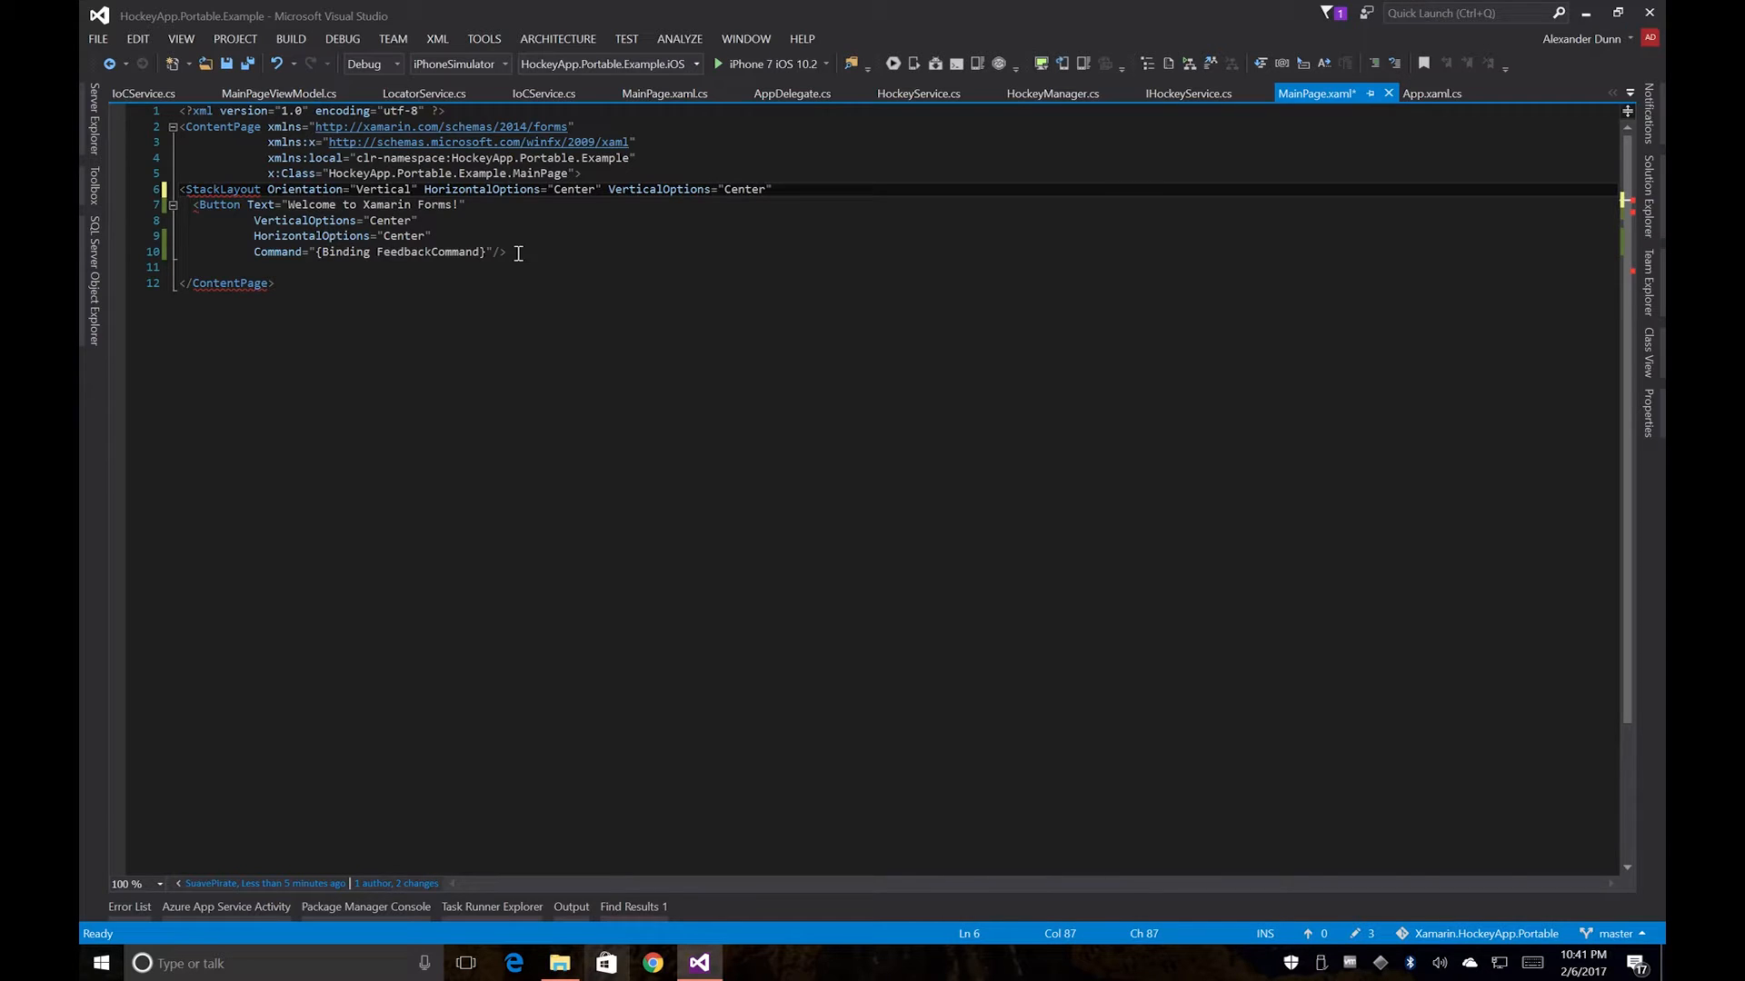
type(">")
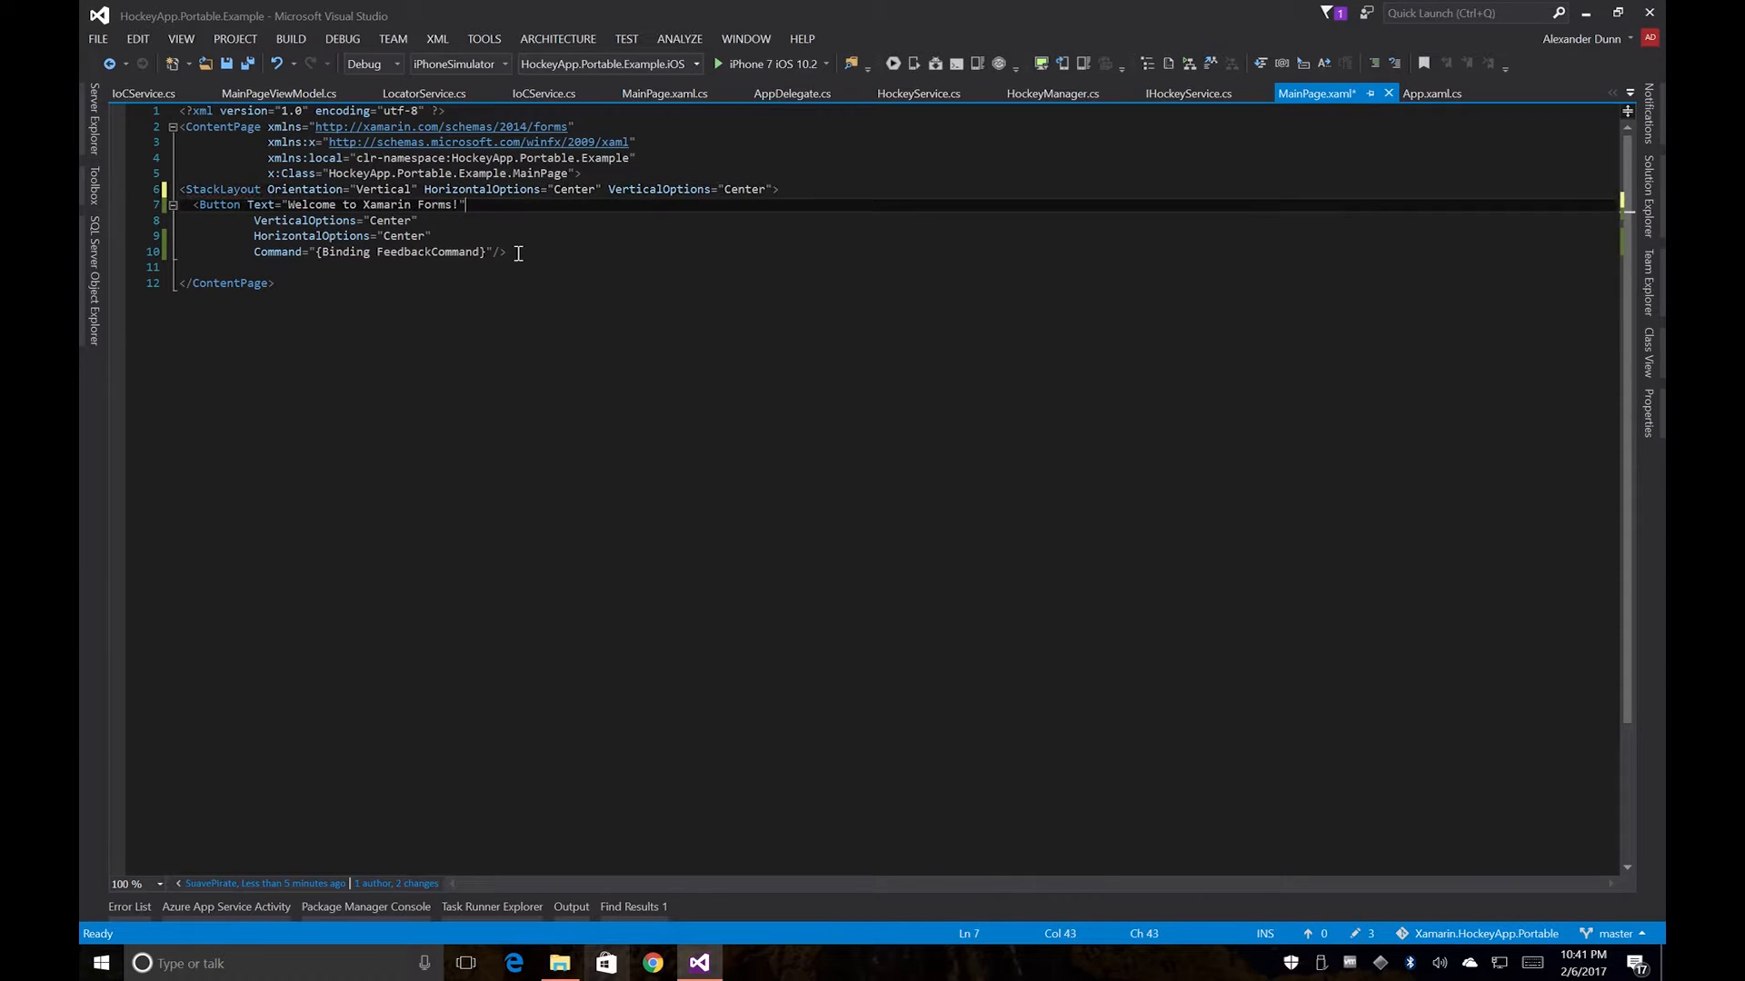
type("</StackLayout>")
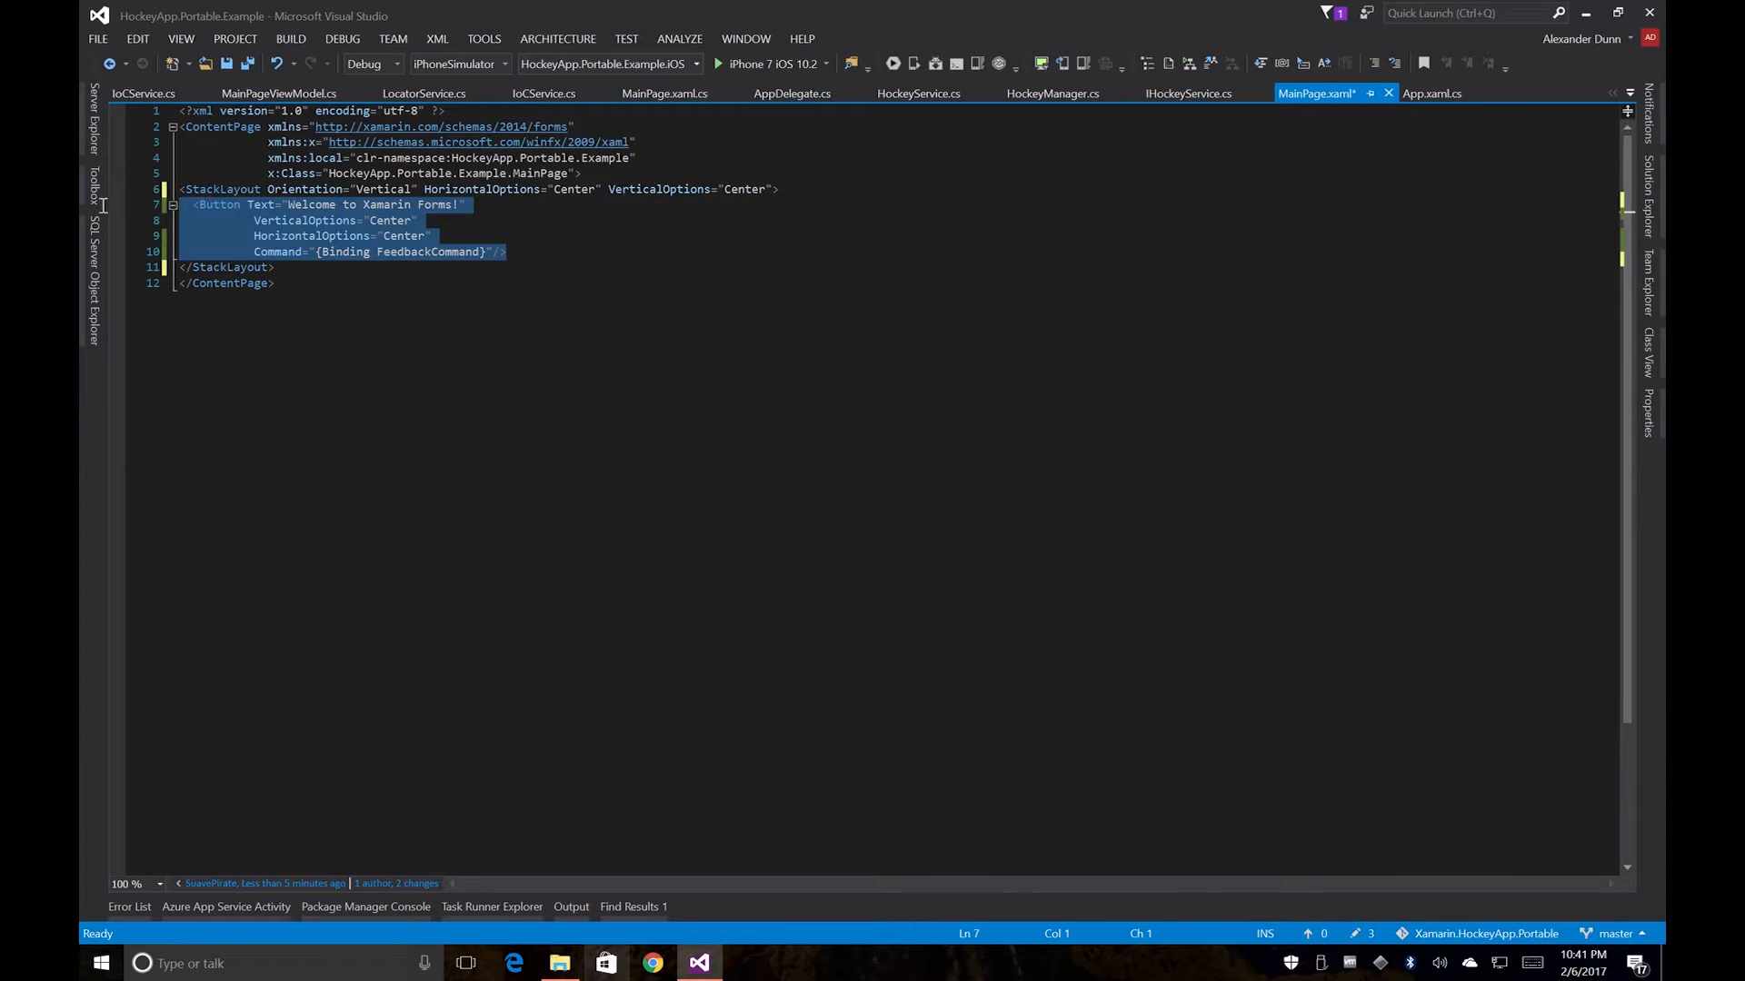
Step: Duplicate the Button and label the first two Singleton Feedback and Dependency Service Feedback
left_click(560, 234)
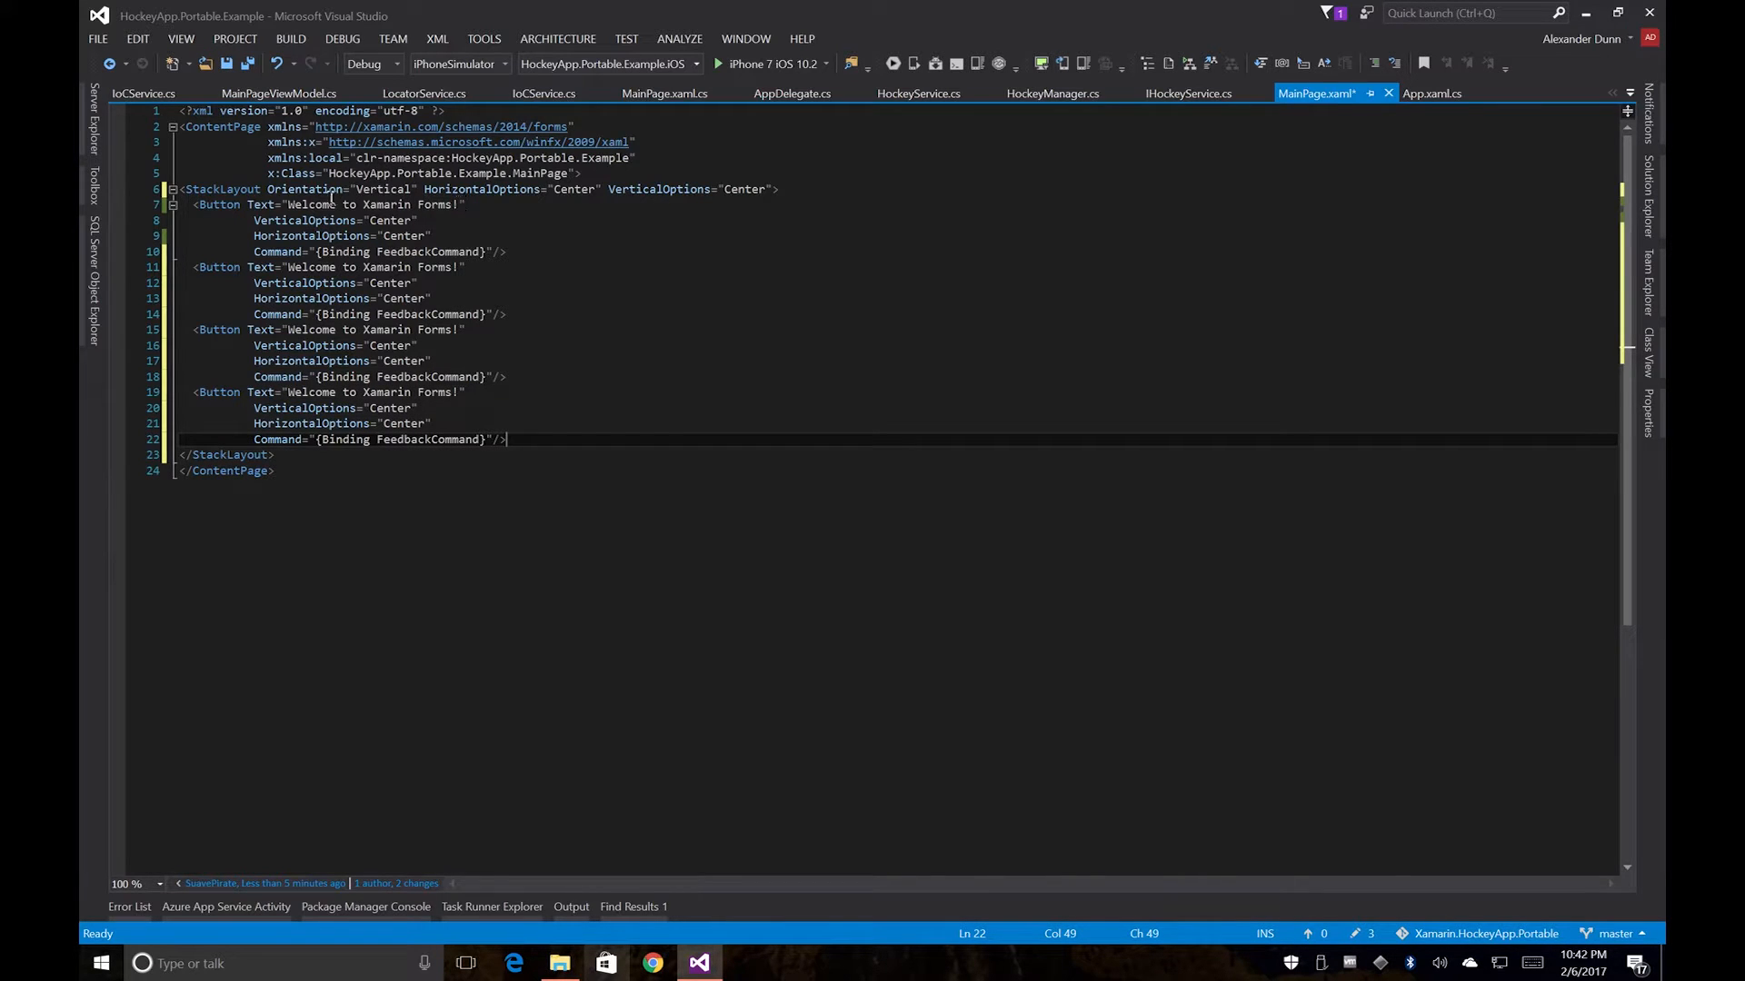
double_click(367, 205)
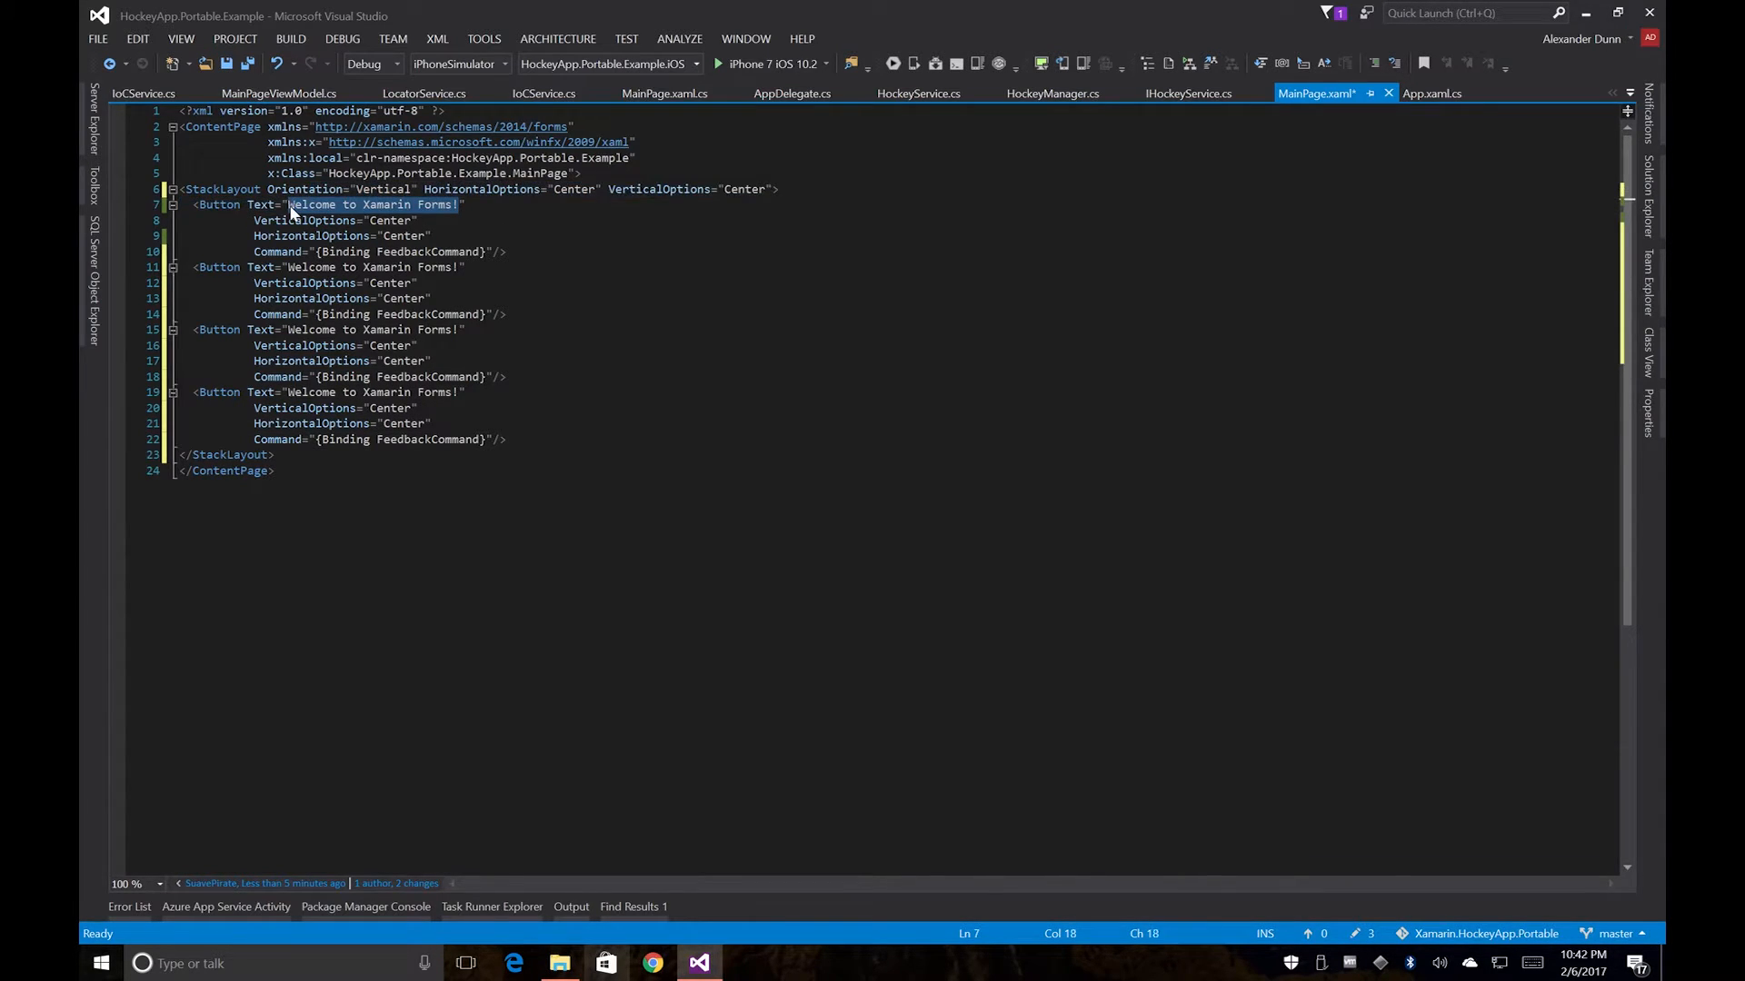
type("ingl")
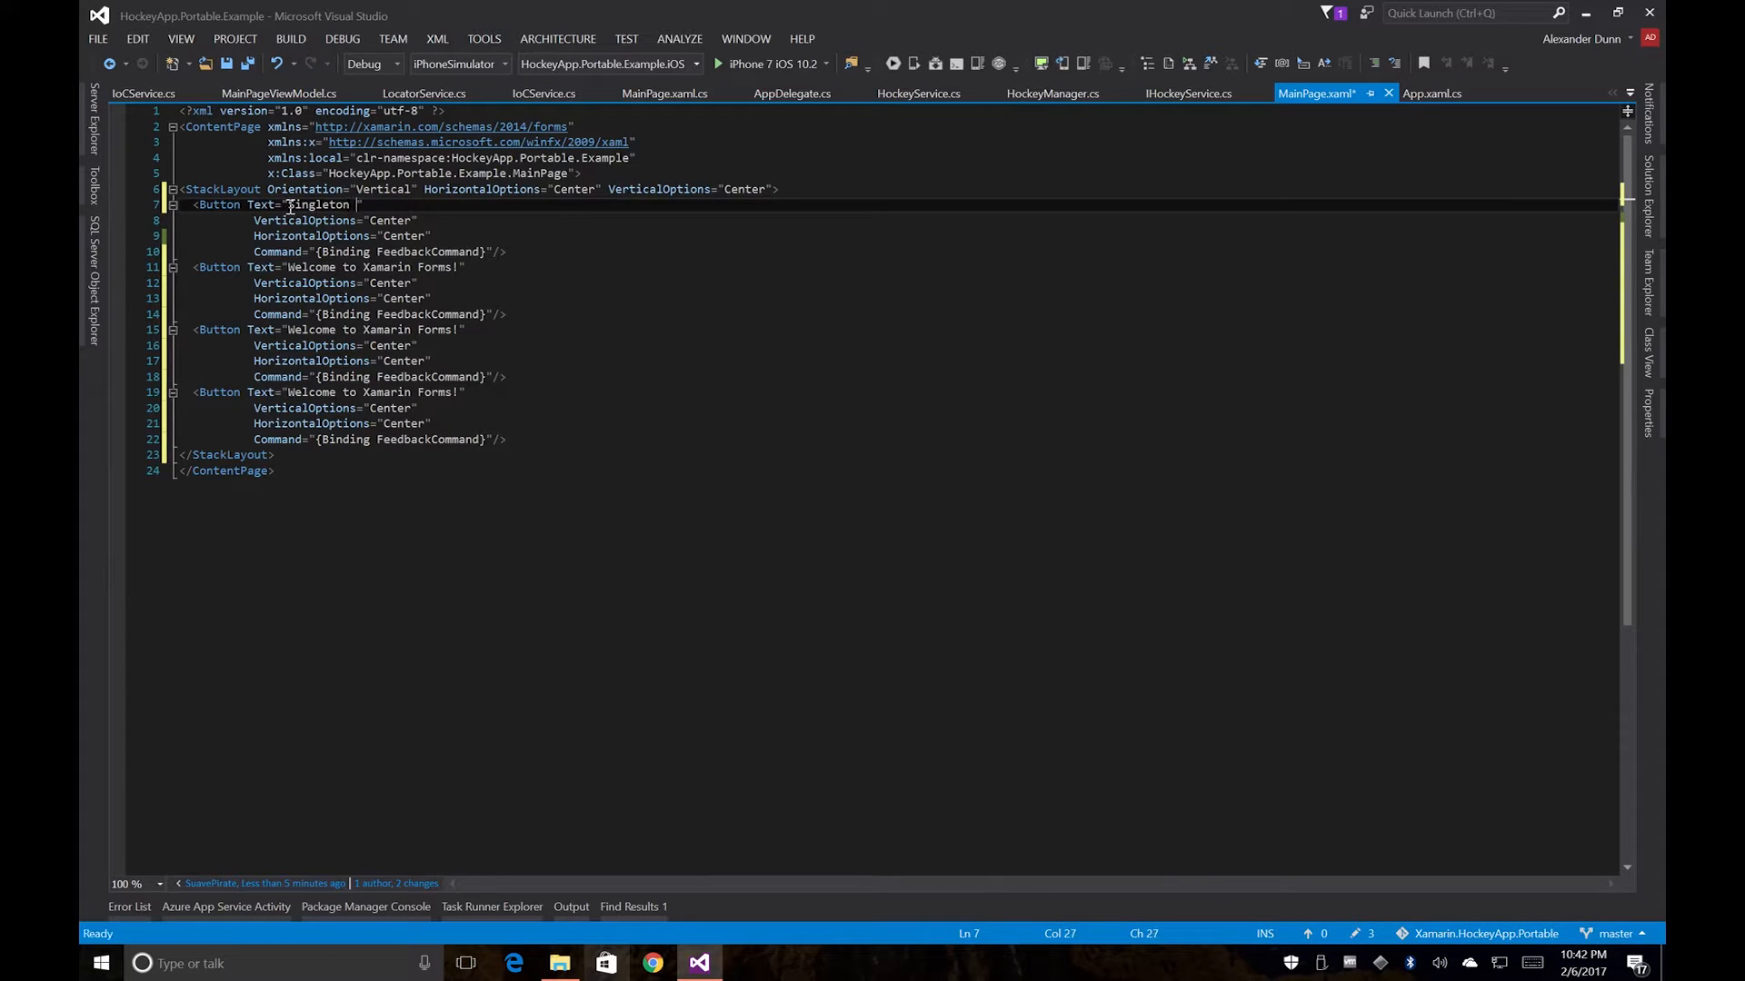
type("Feedback")
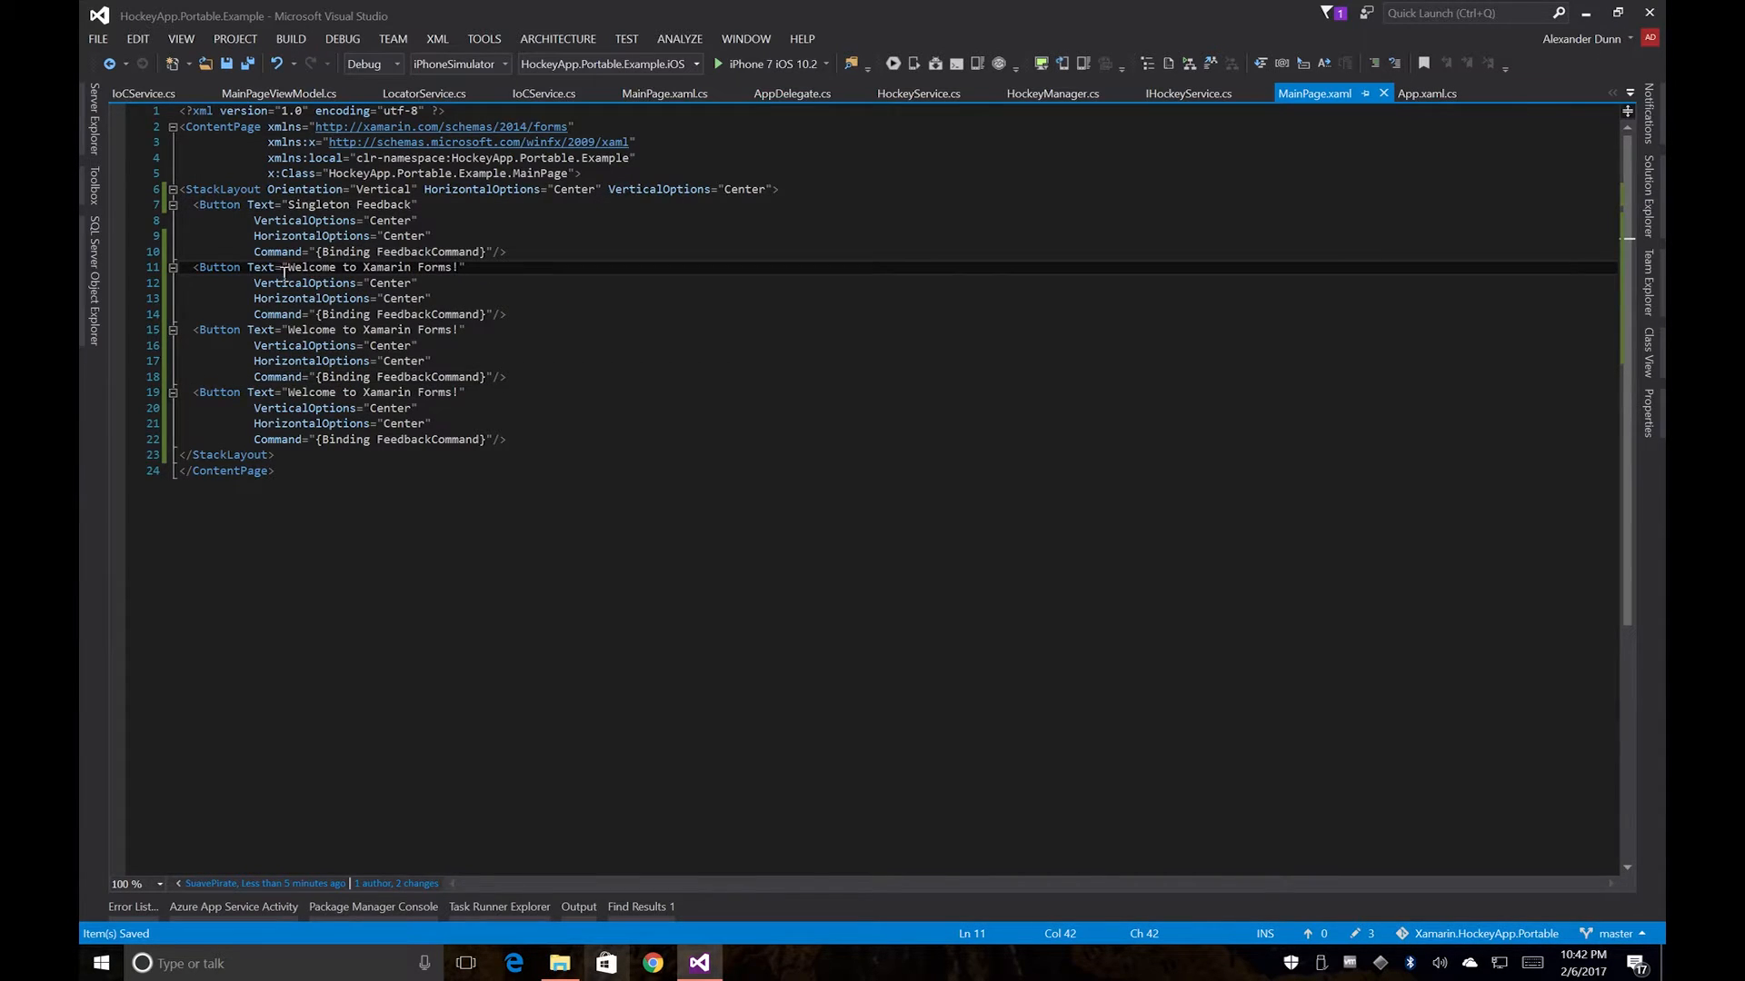
double_click(372, 267)
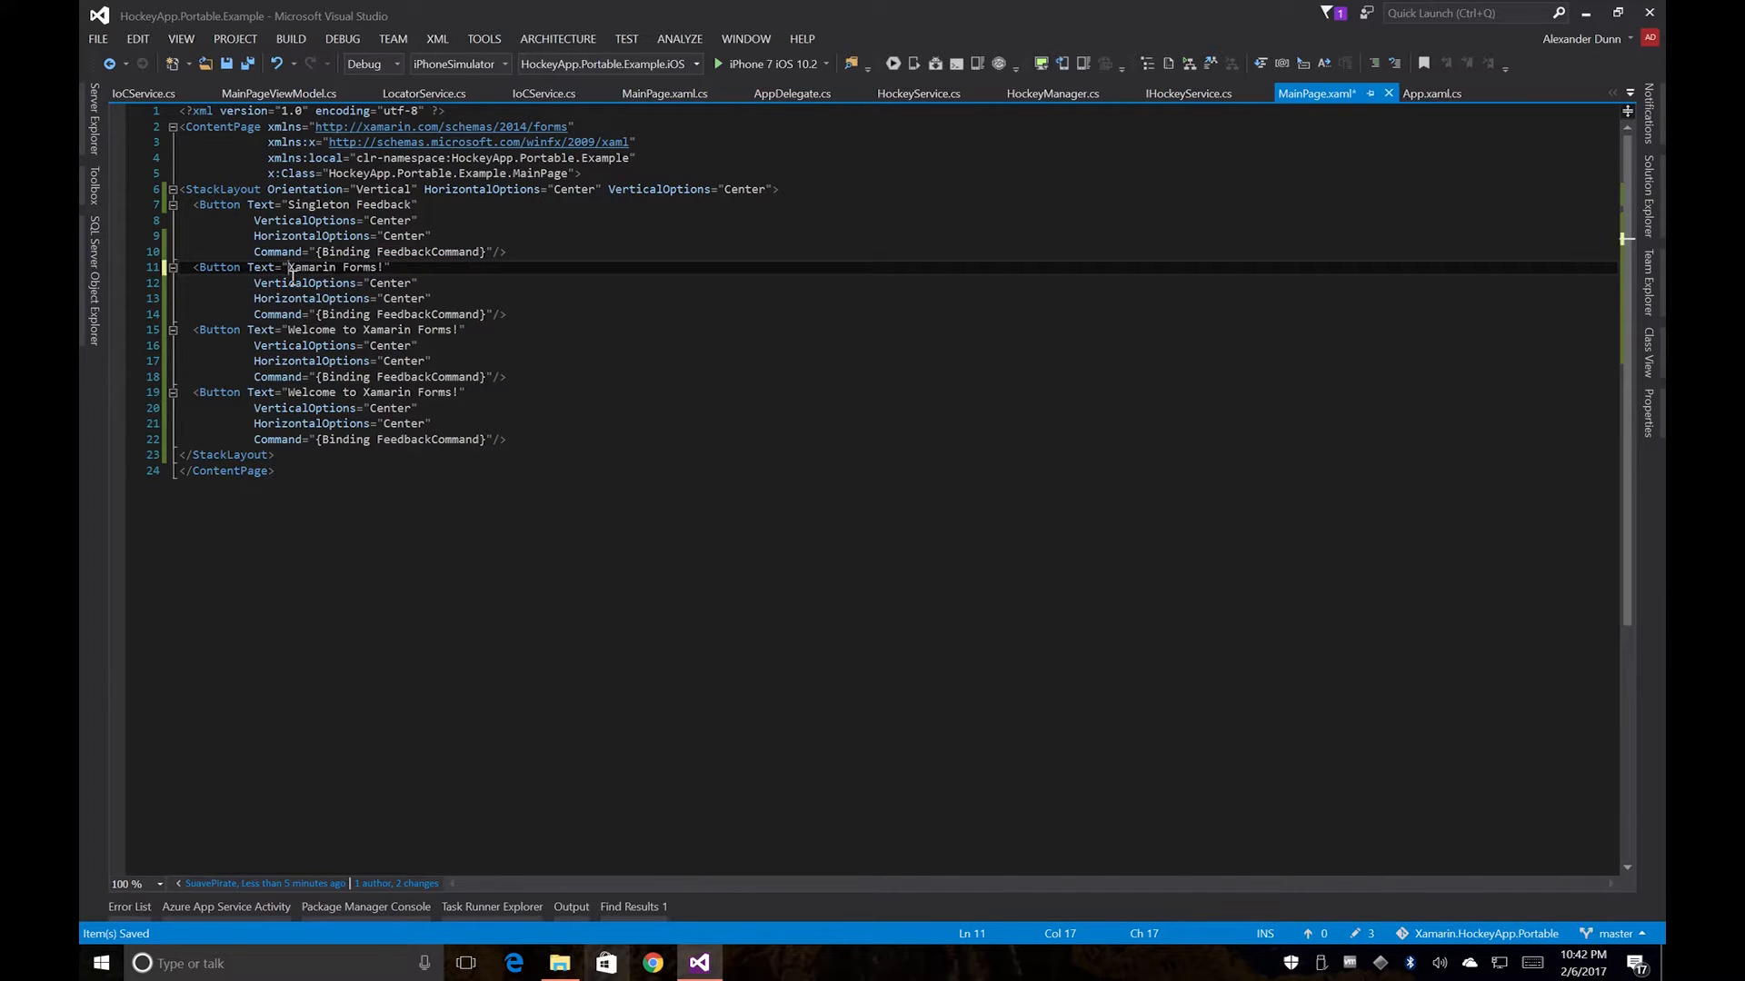
key("Delete")
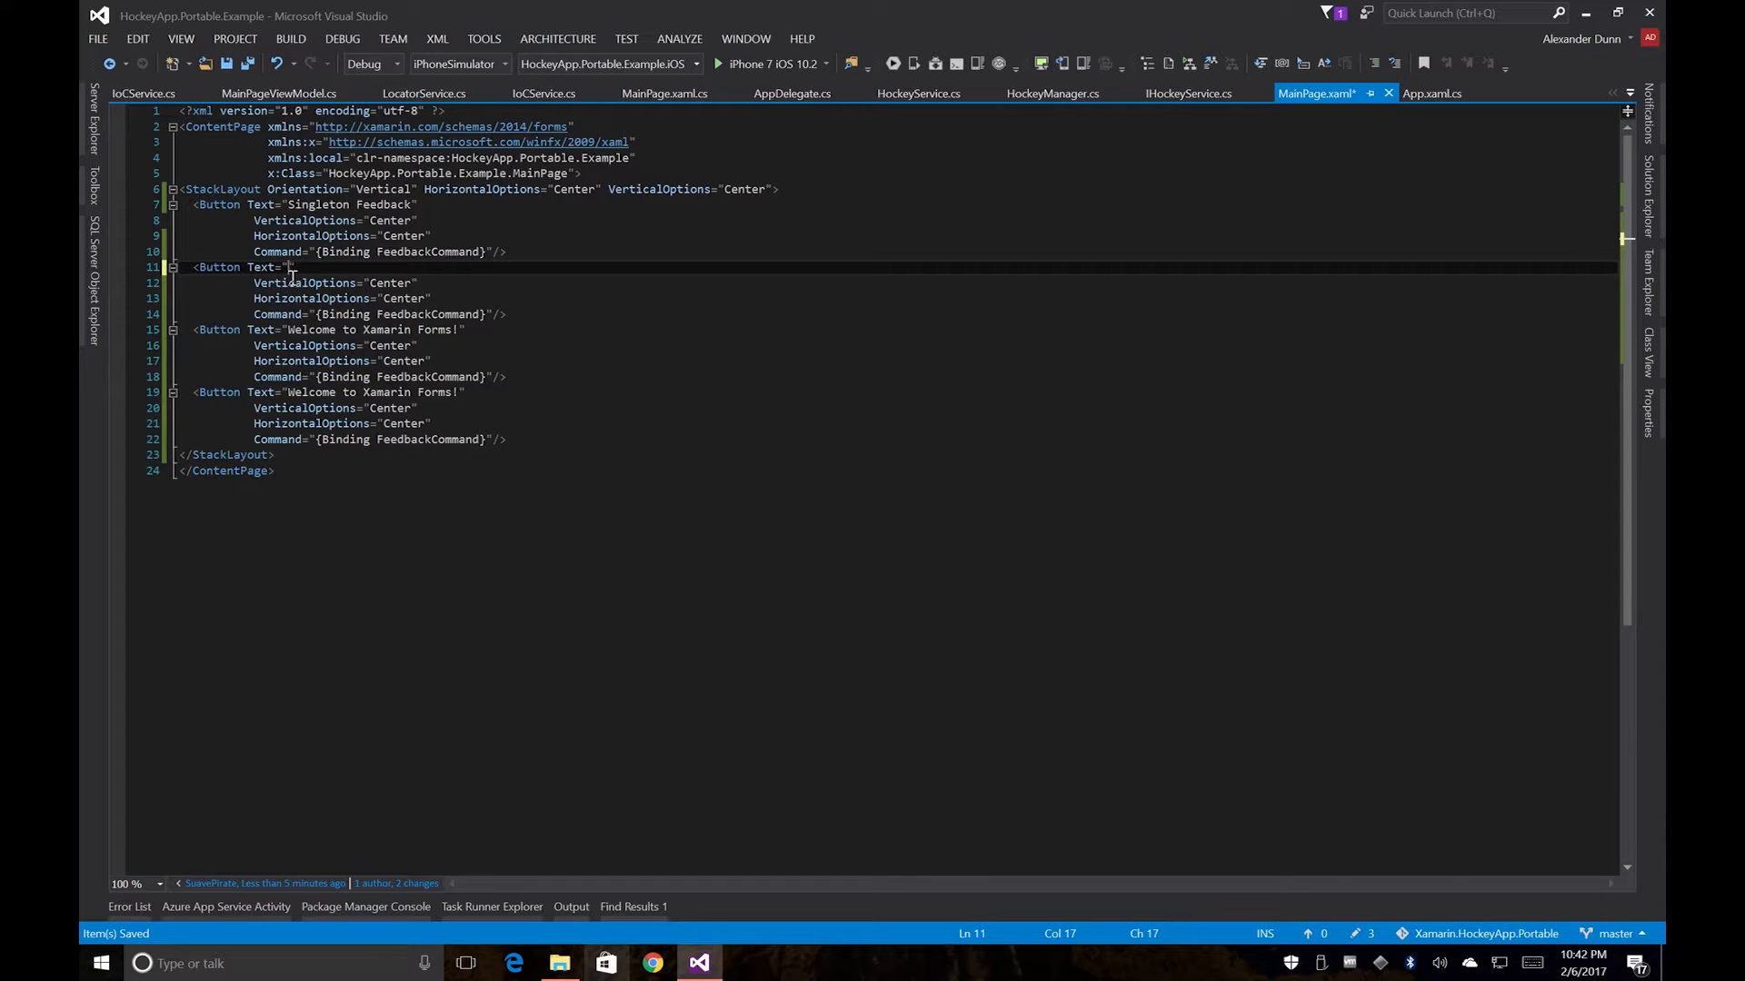
type("Service")
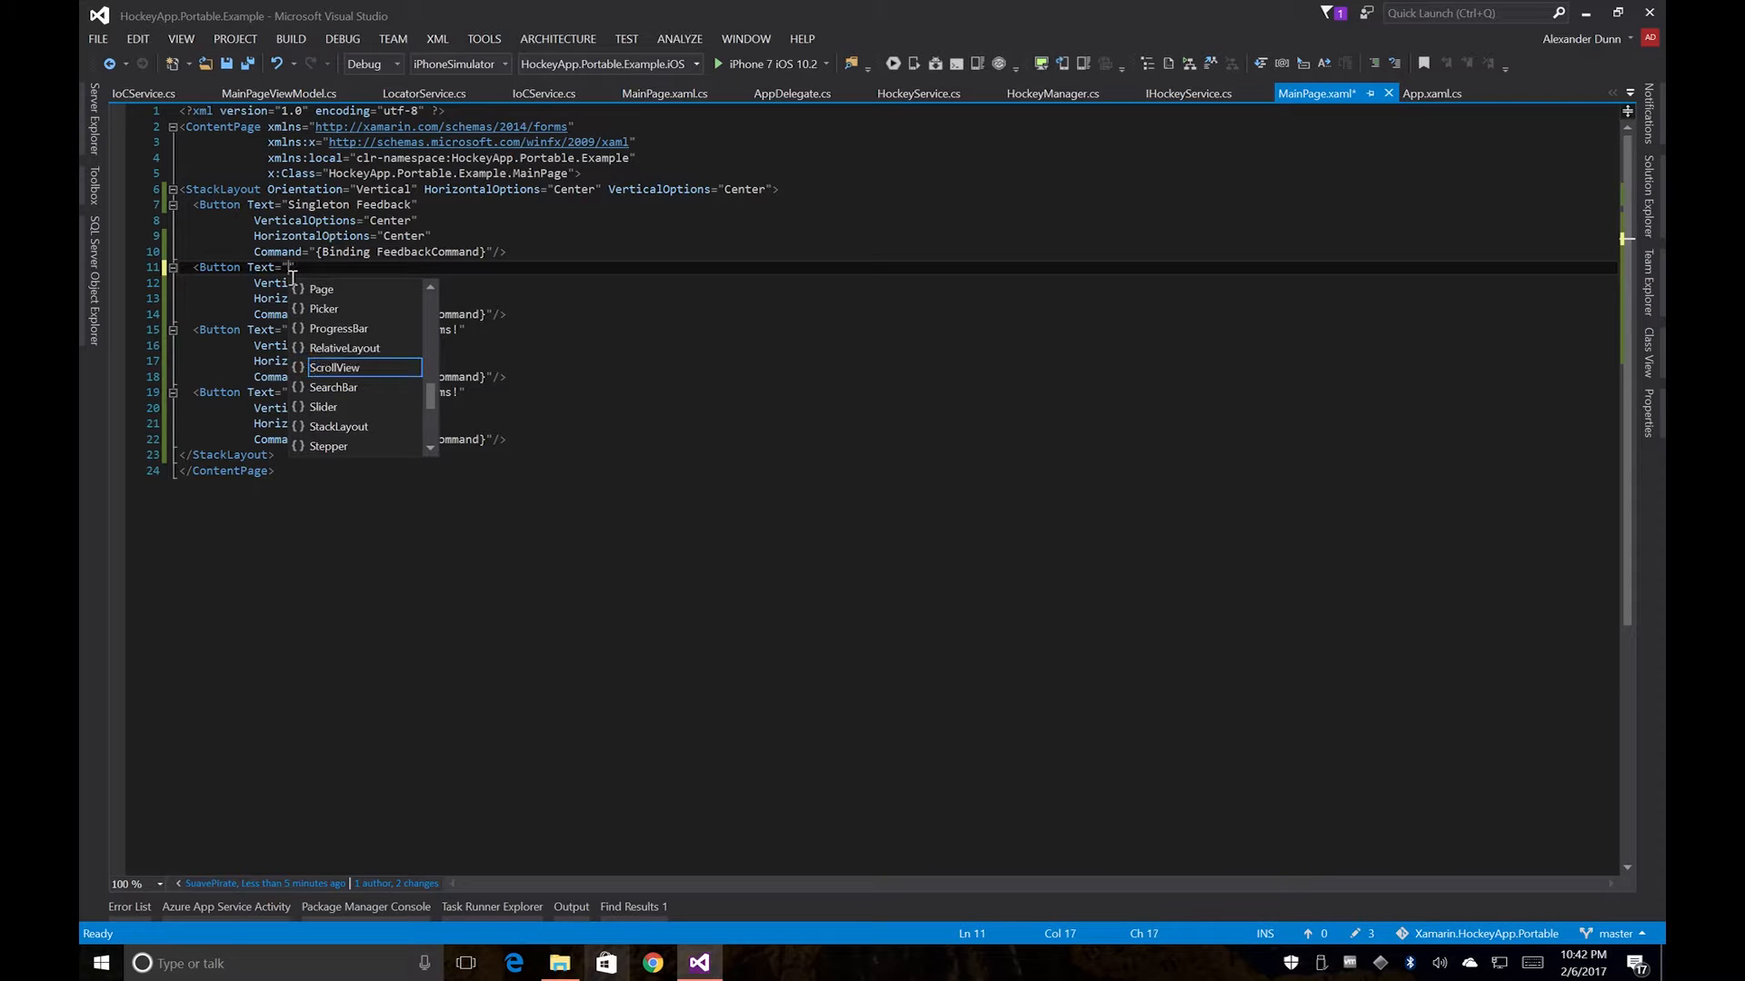
type("Dependency Service F")
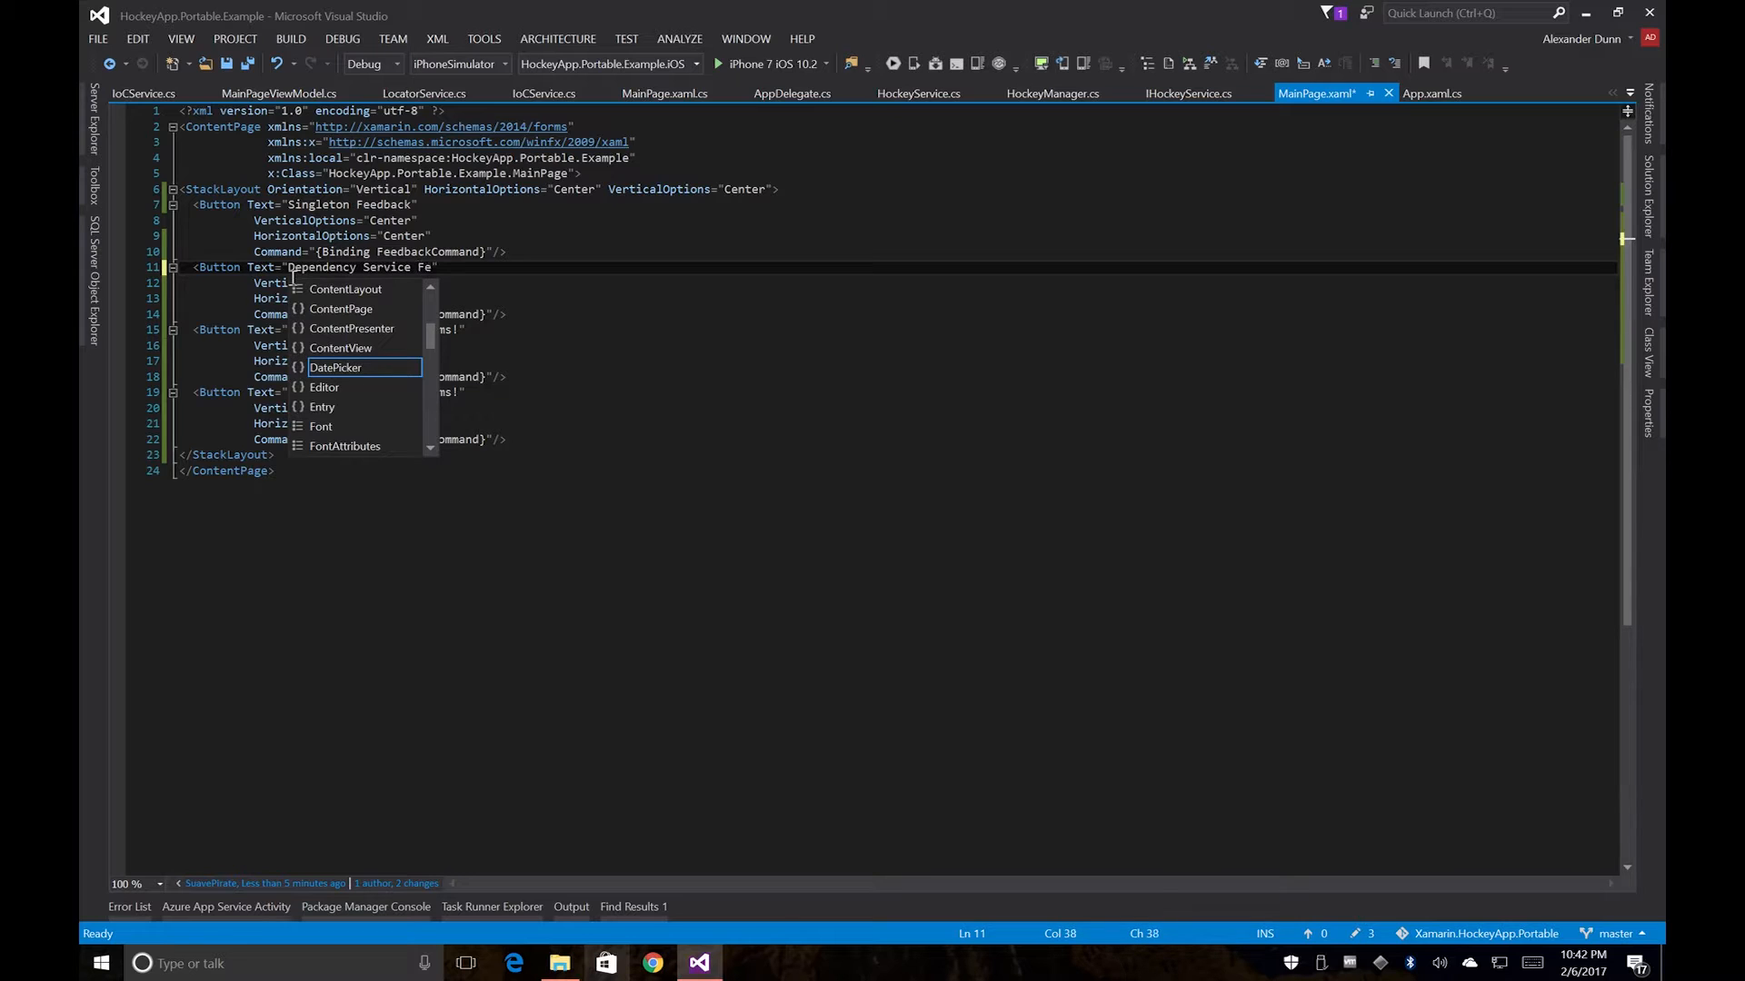
type("edback")
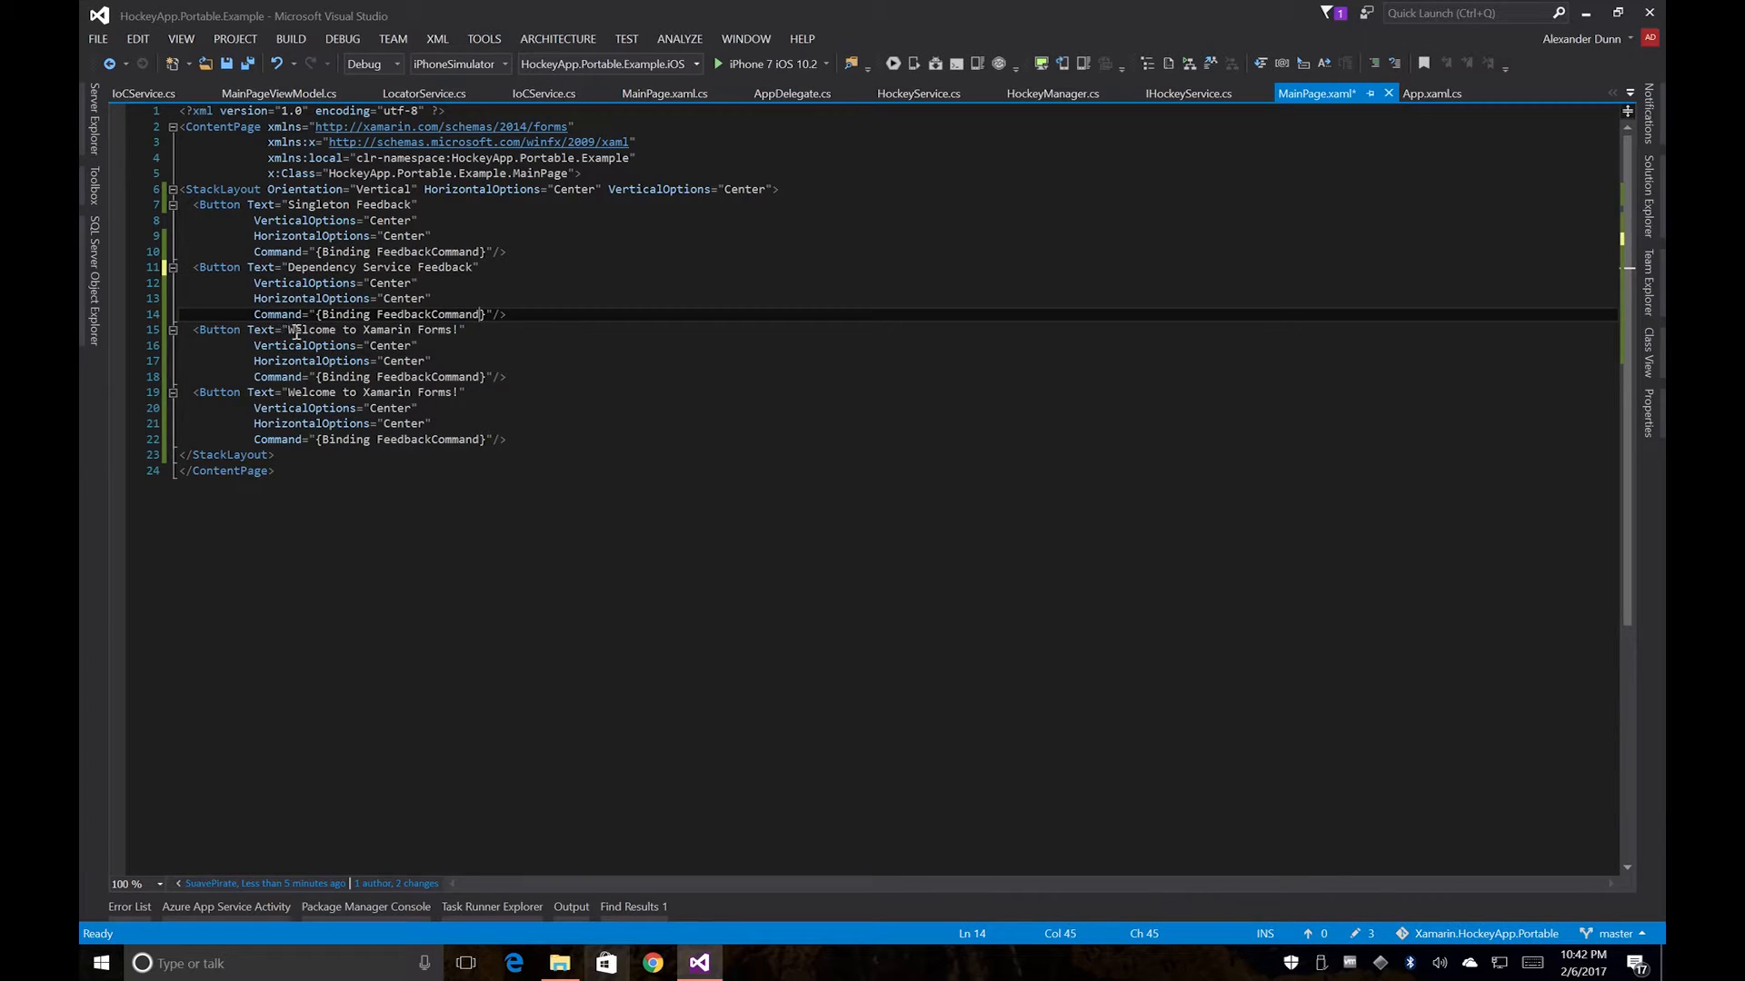
Step: Label the third and fourth buttons Service Locator Feedback and Dependency Injection Feedback
double_click(367, 329)
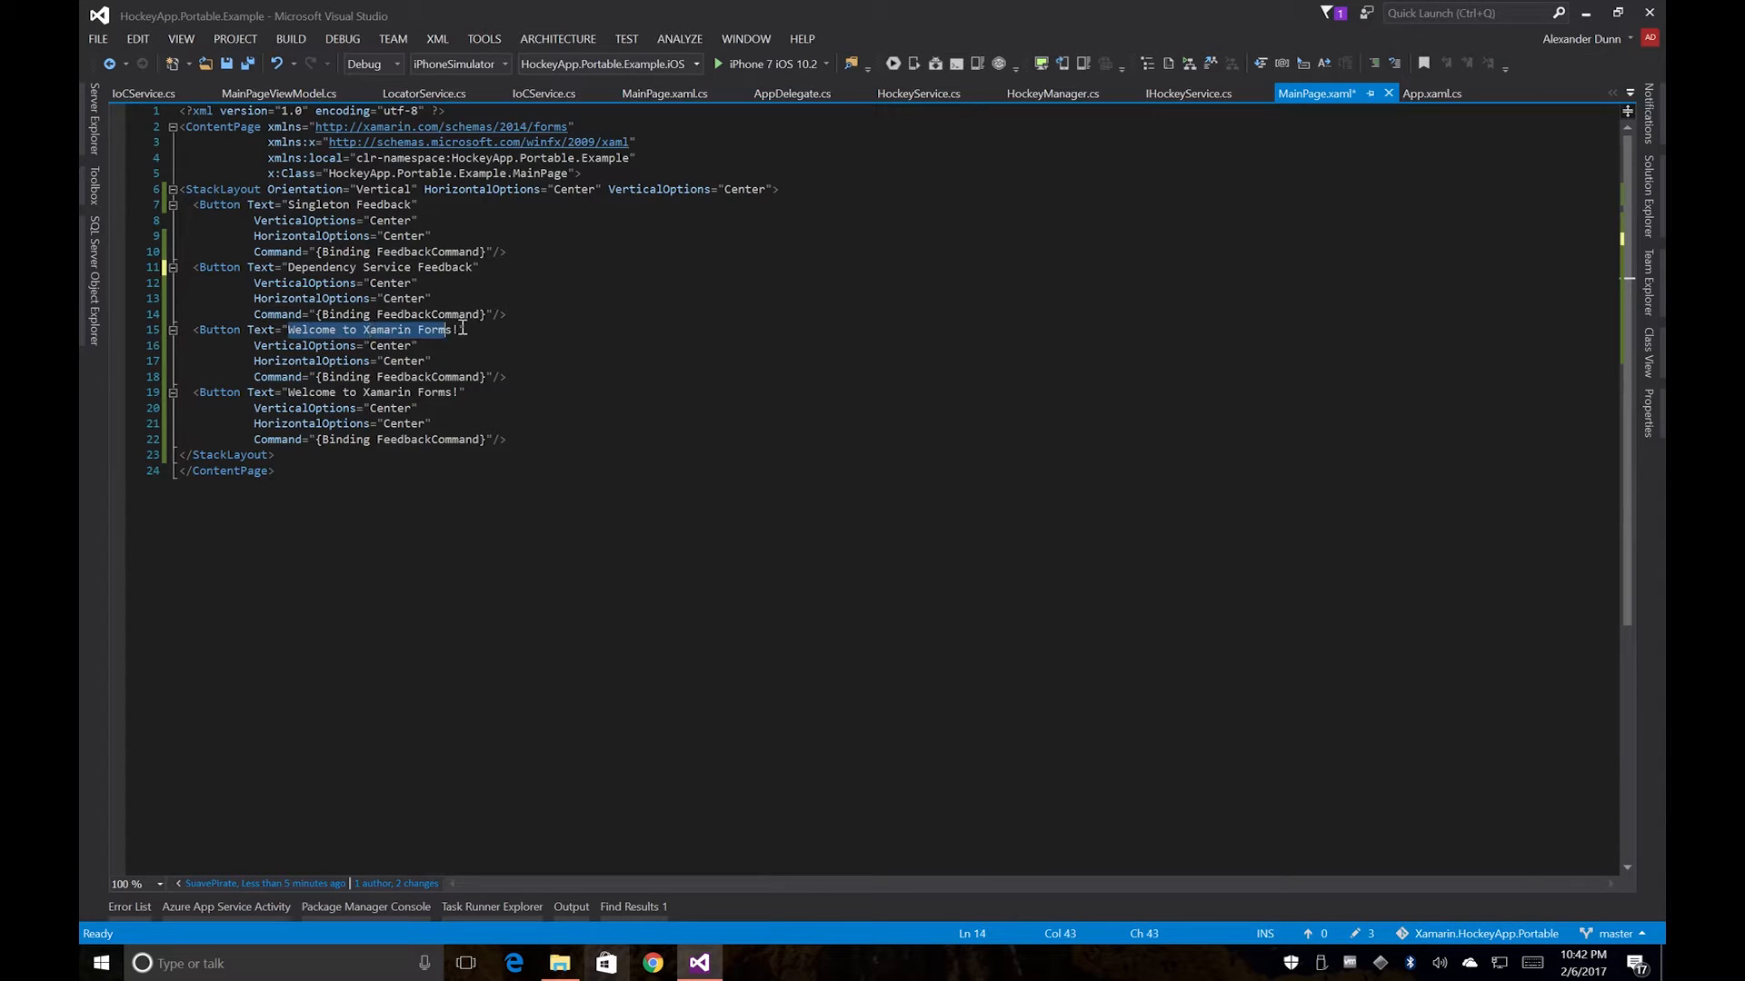
key("Delete")
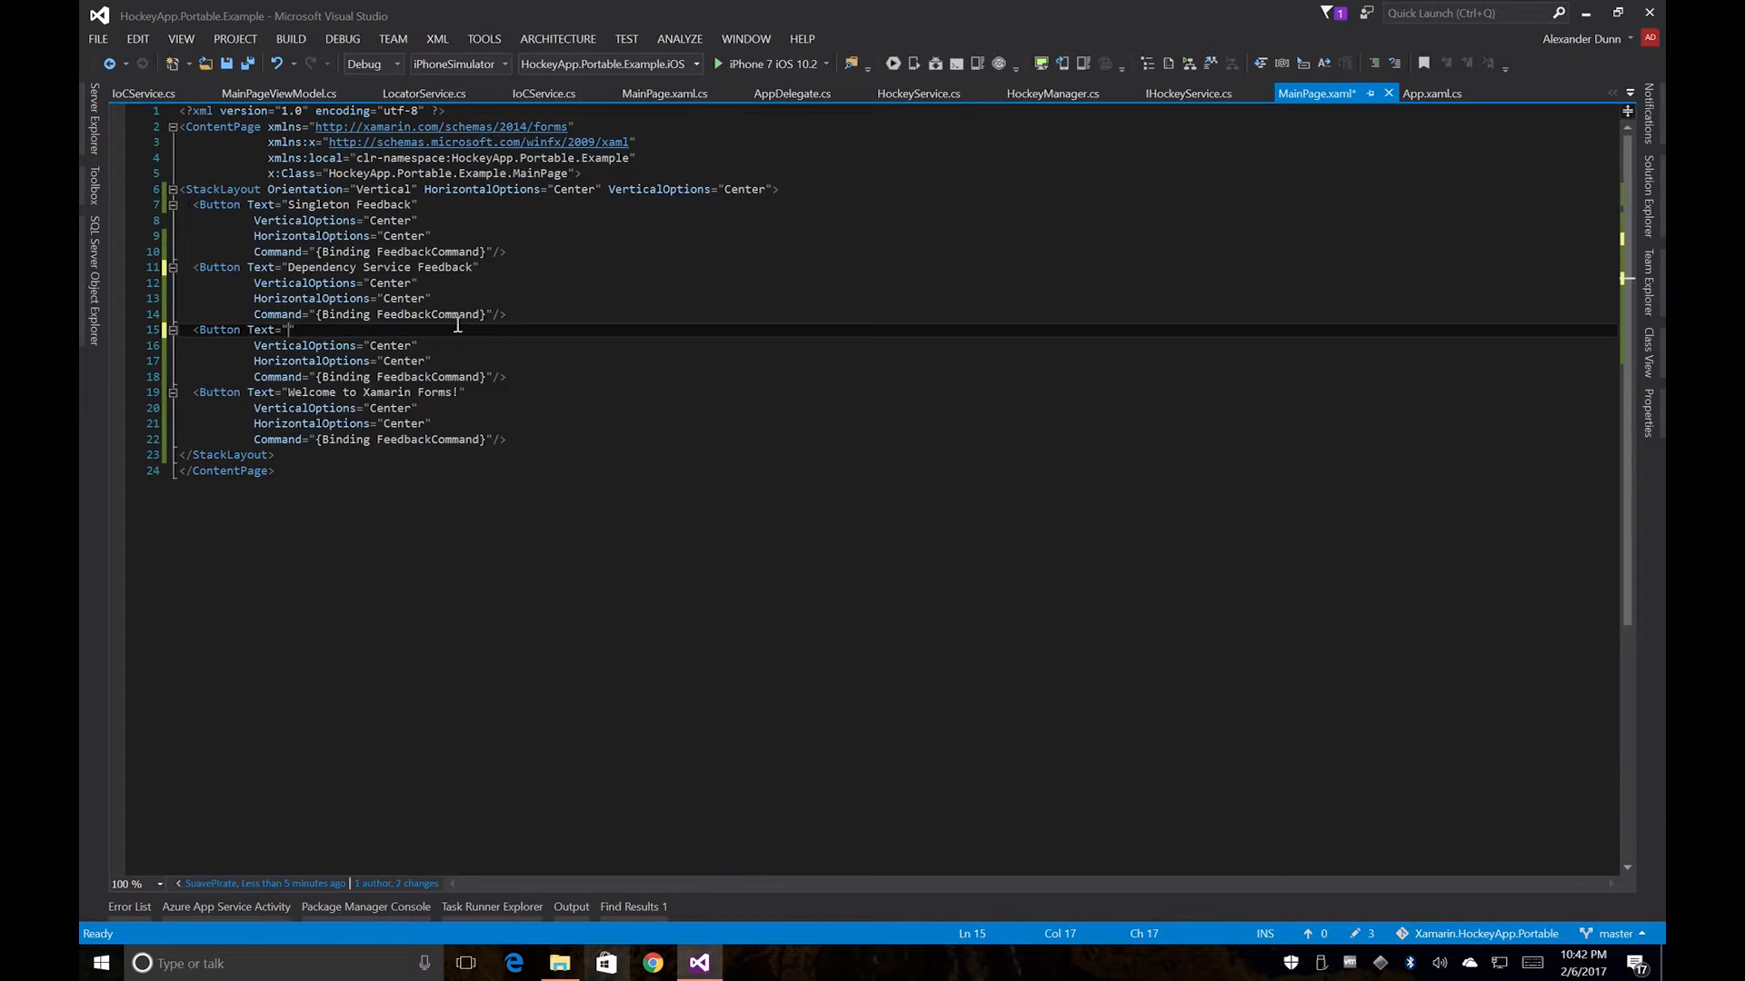
type("Service Locator Feedback")
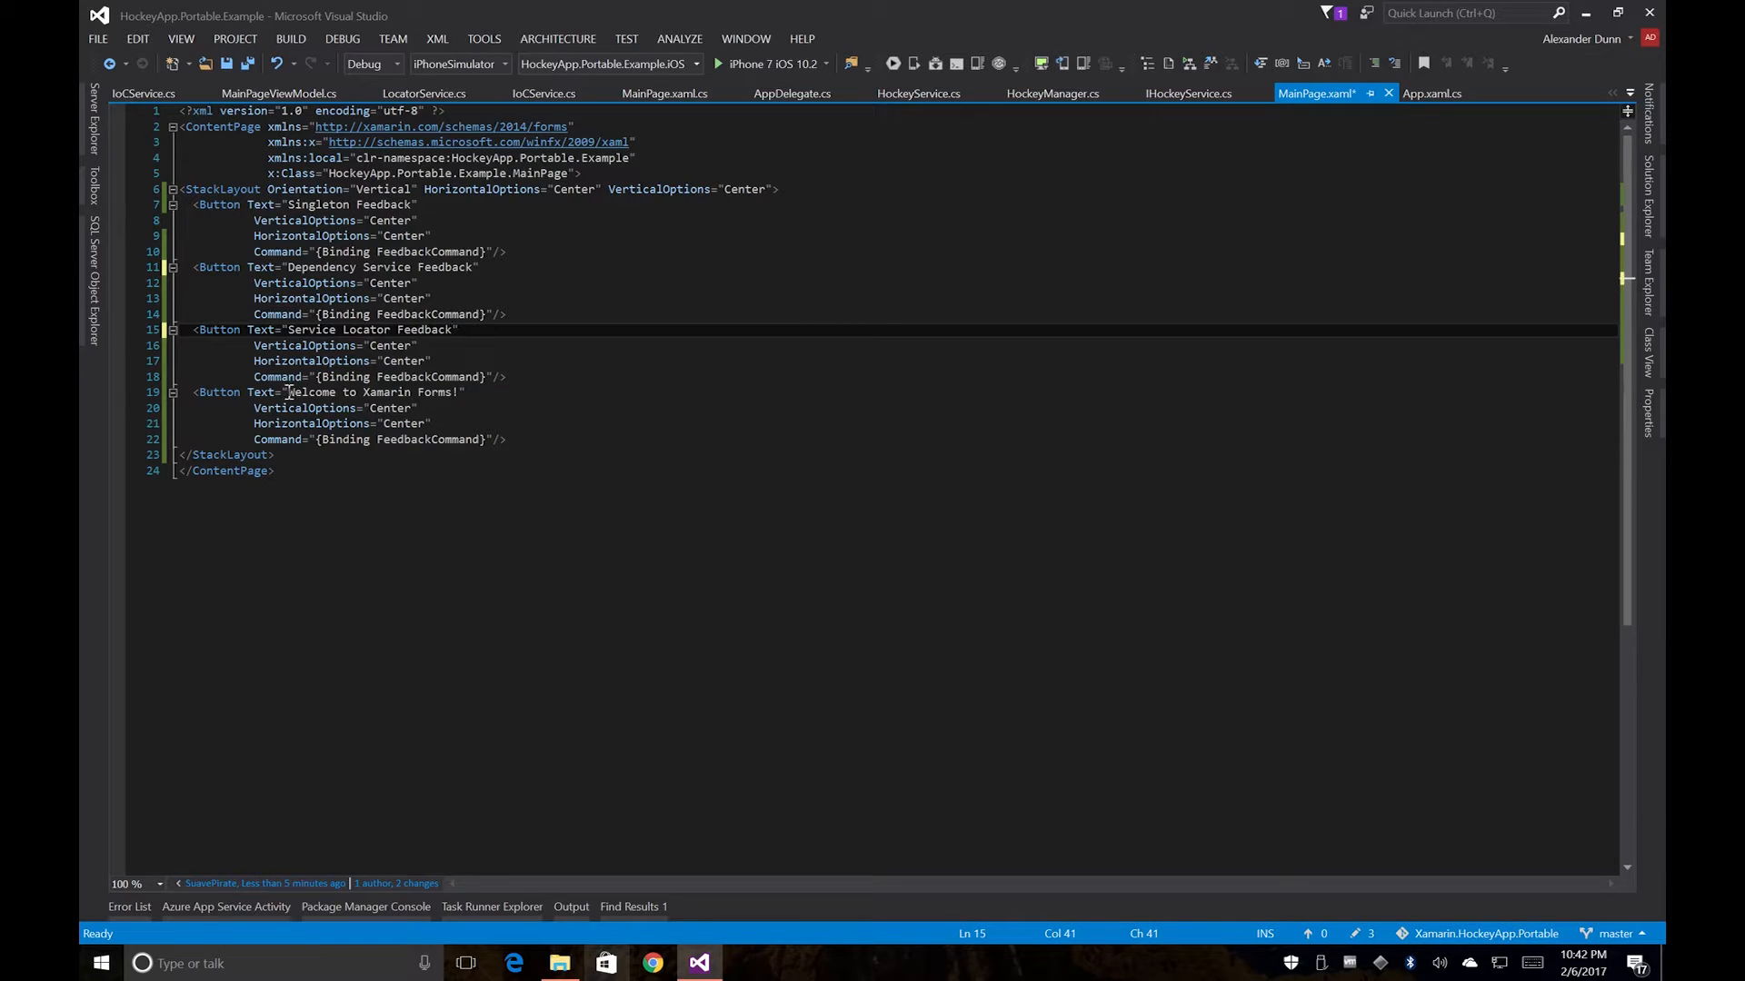
double_click(372, 392)
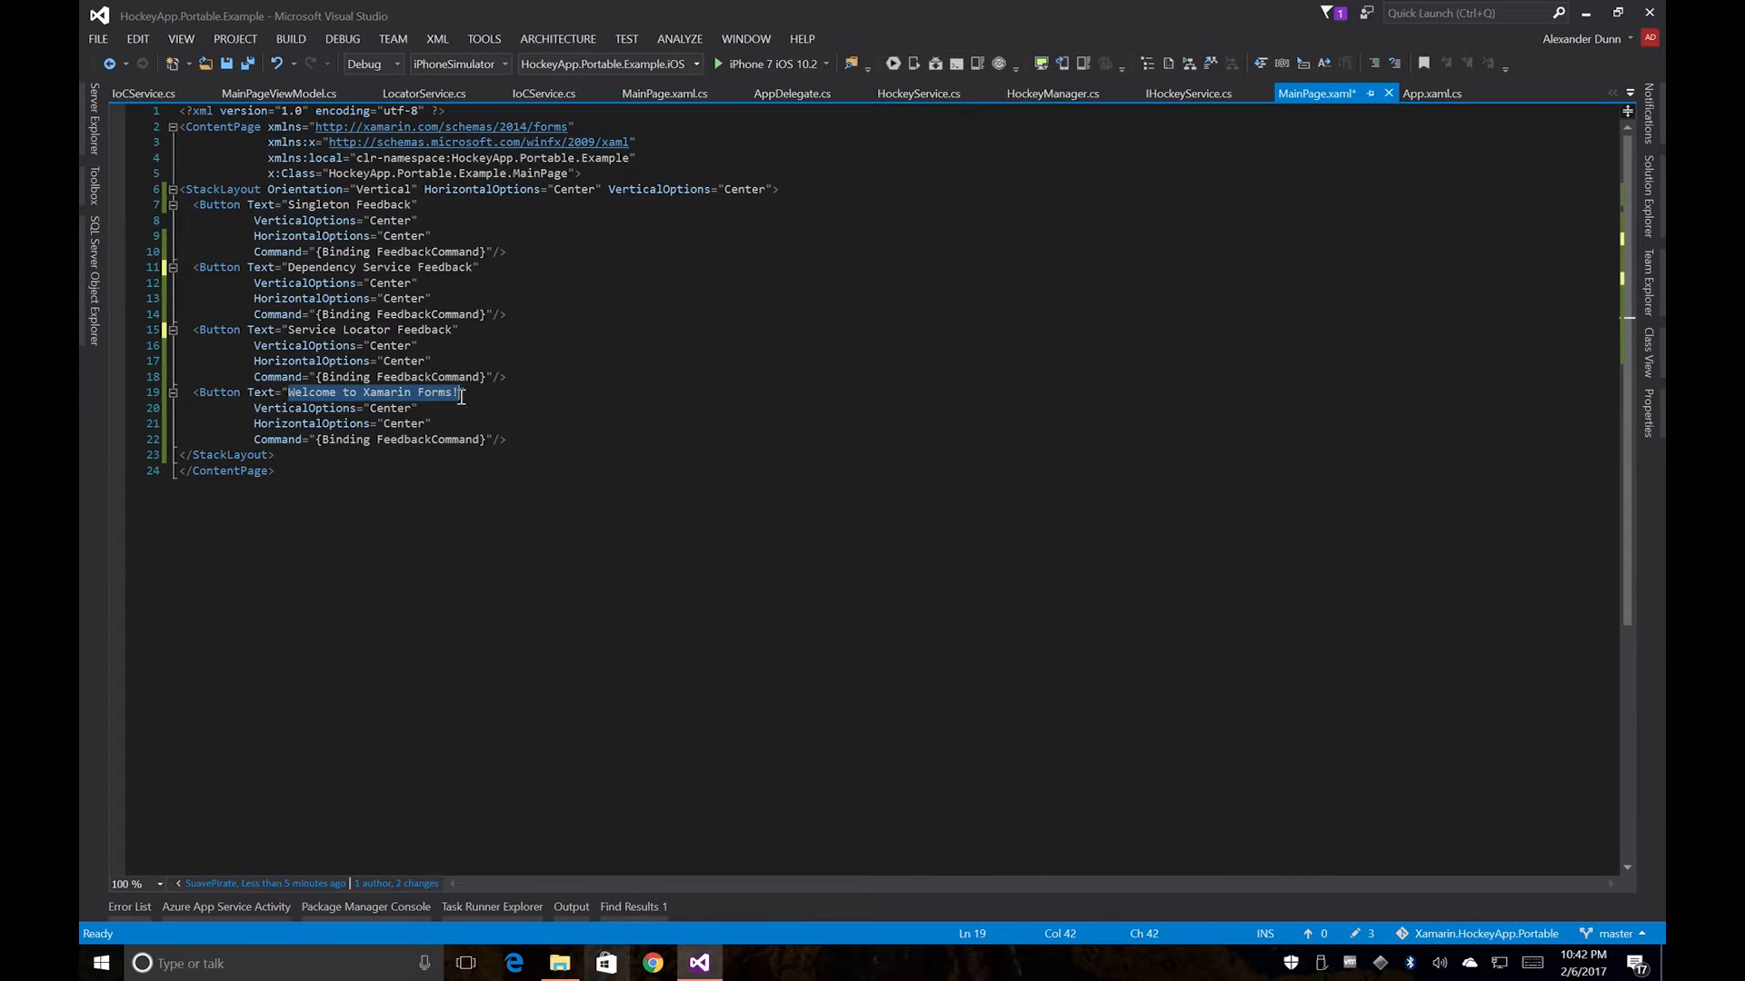
key("Delete")
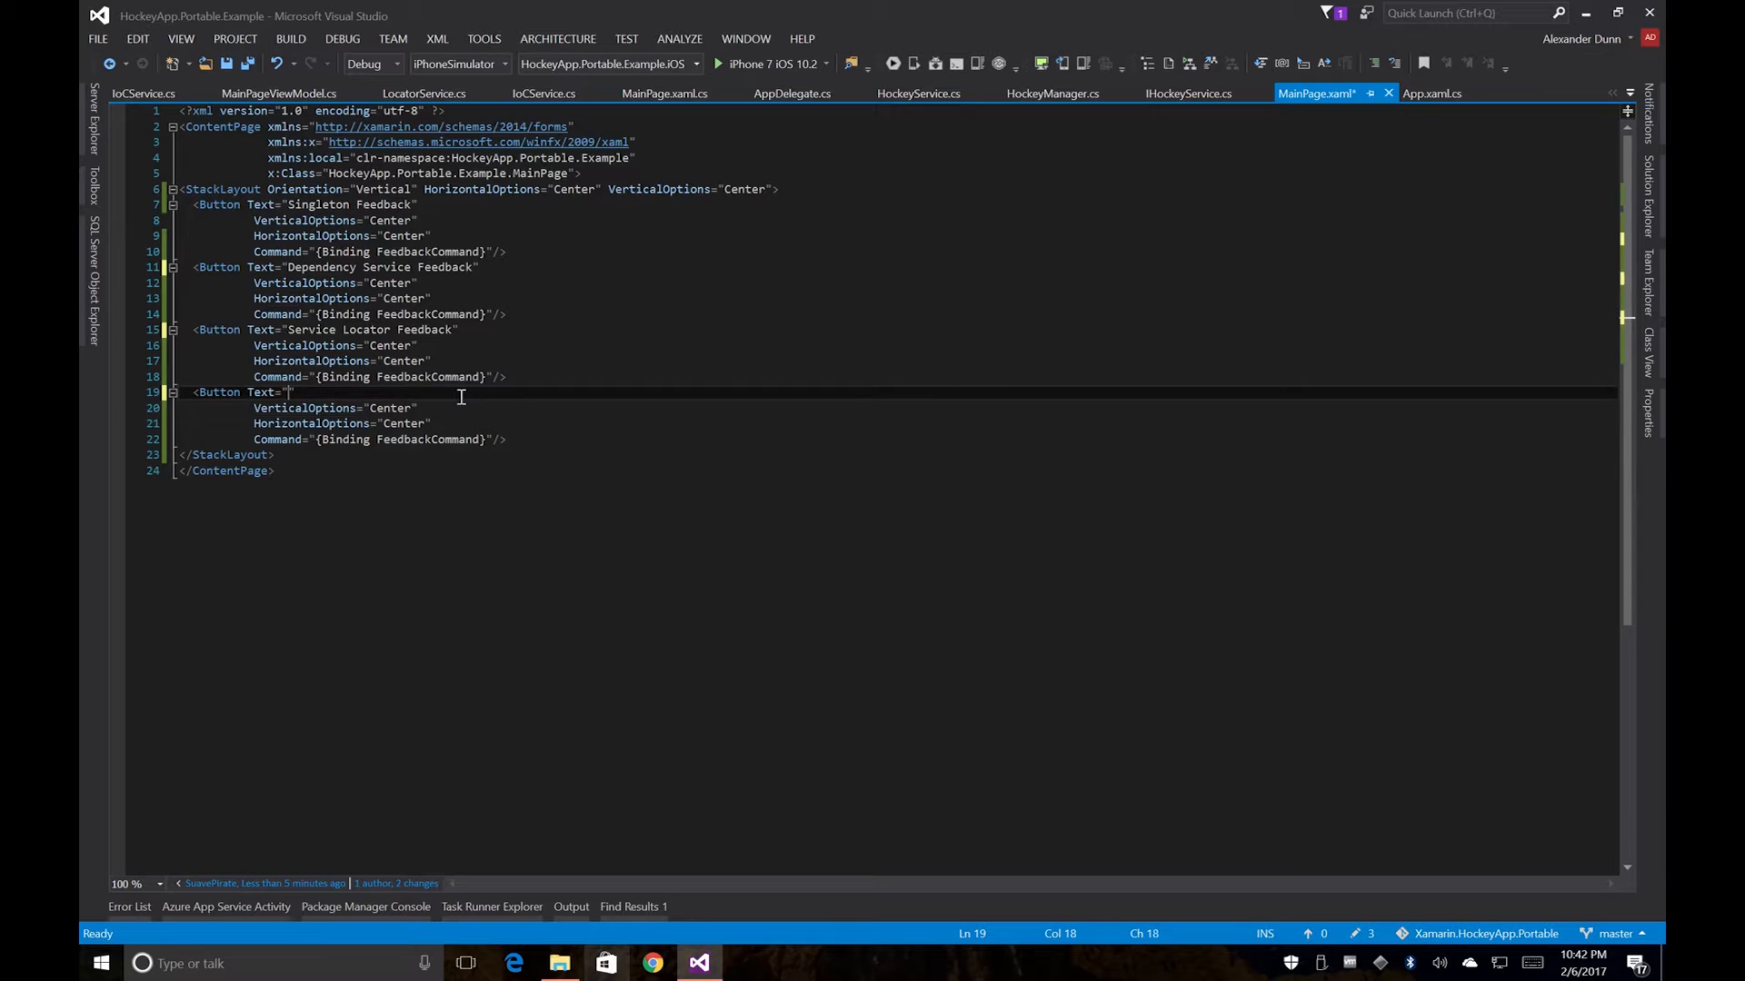
type("Dependency Injection Feedback")
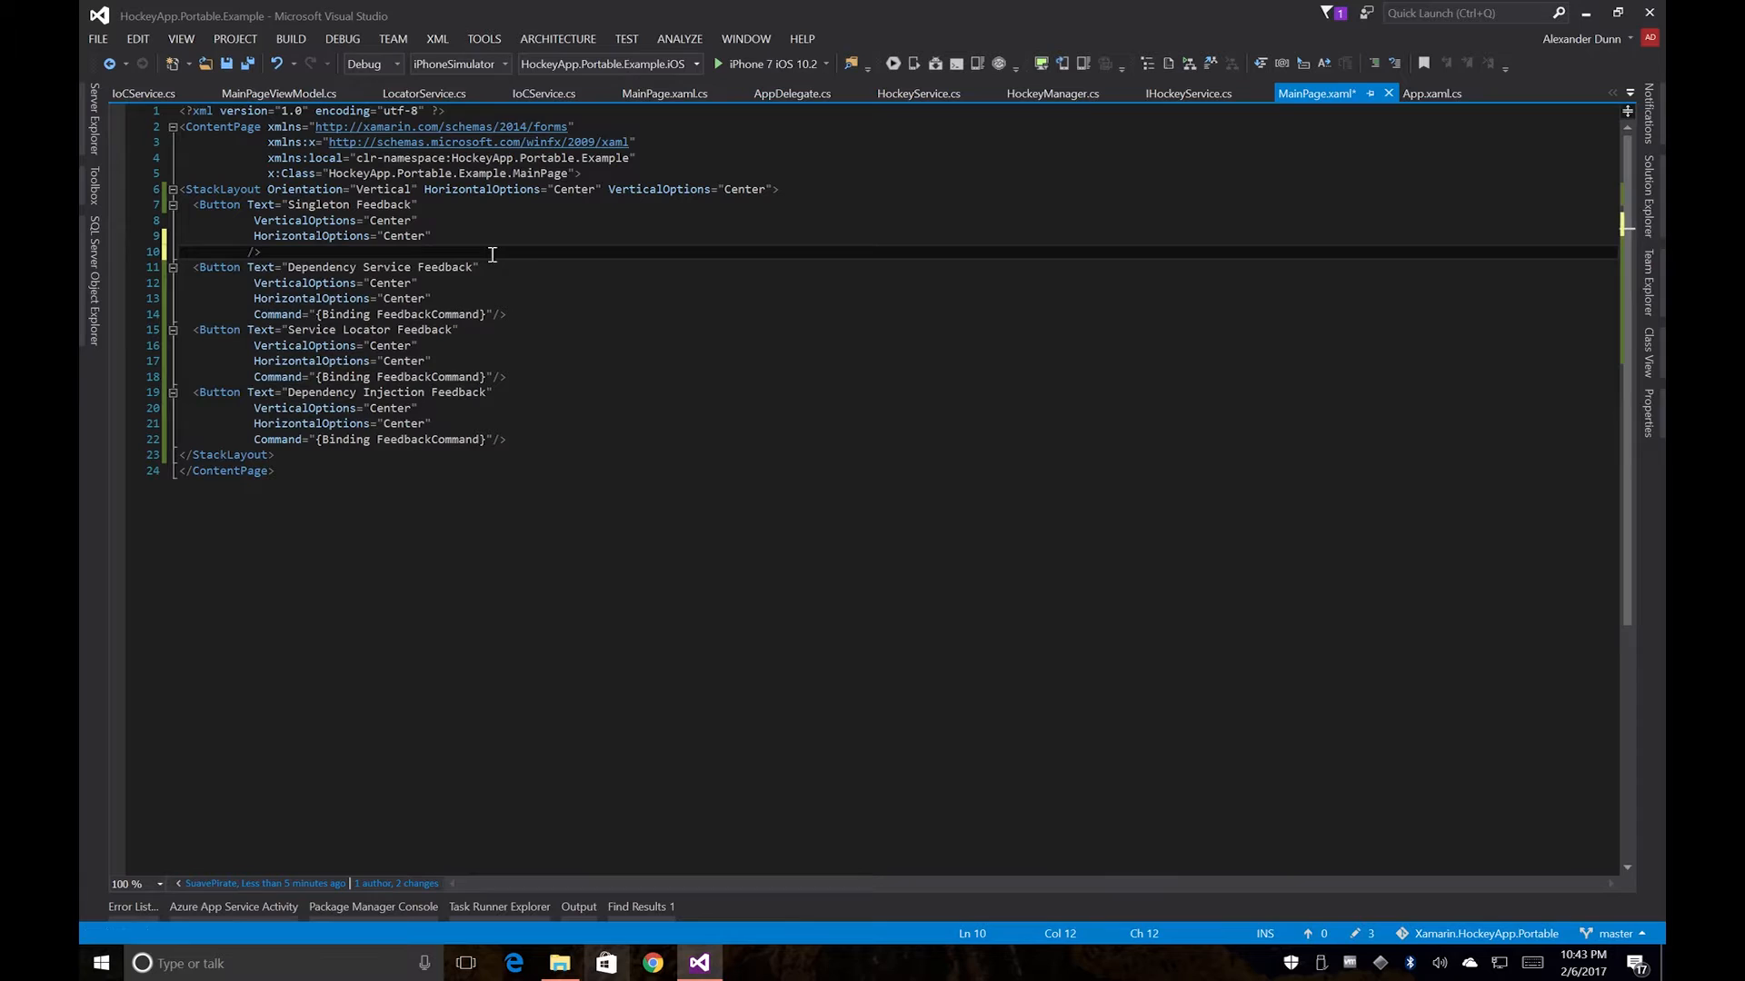
Step: Wire the first three buttons to Clicked handlers Feedback_Clicked, DependencyService_Clicked and ServiceLocator_Clicked and save
type("Clicked=\"Fee\"")
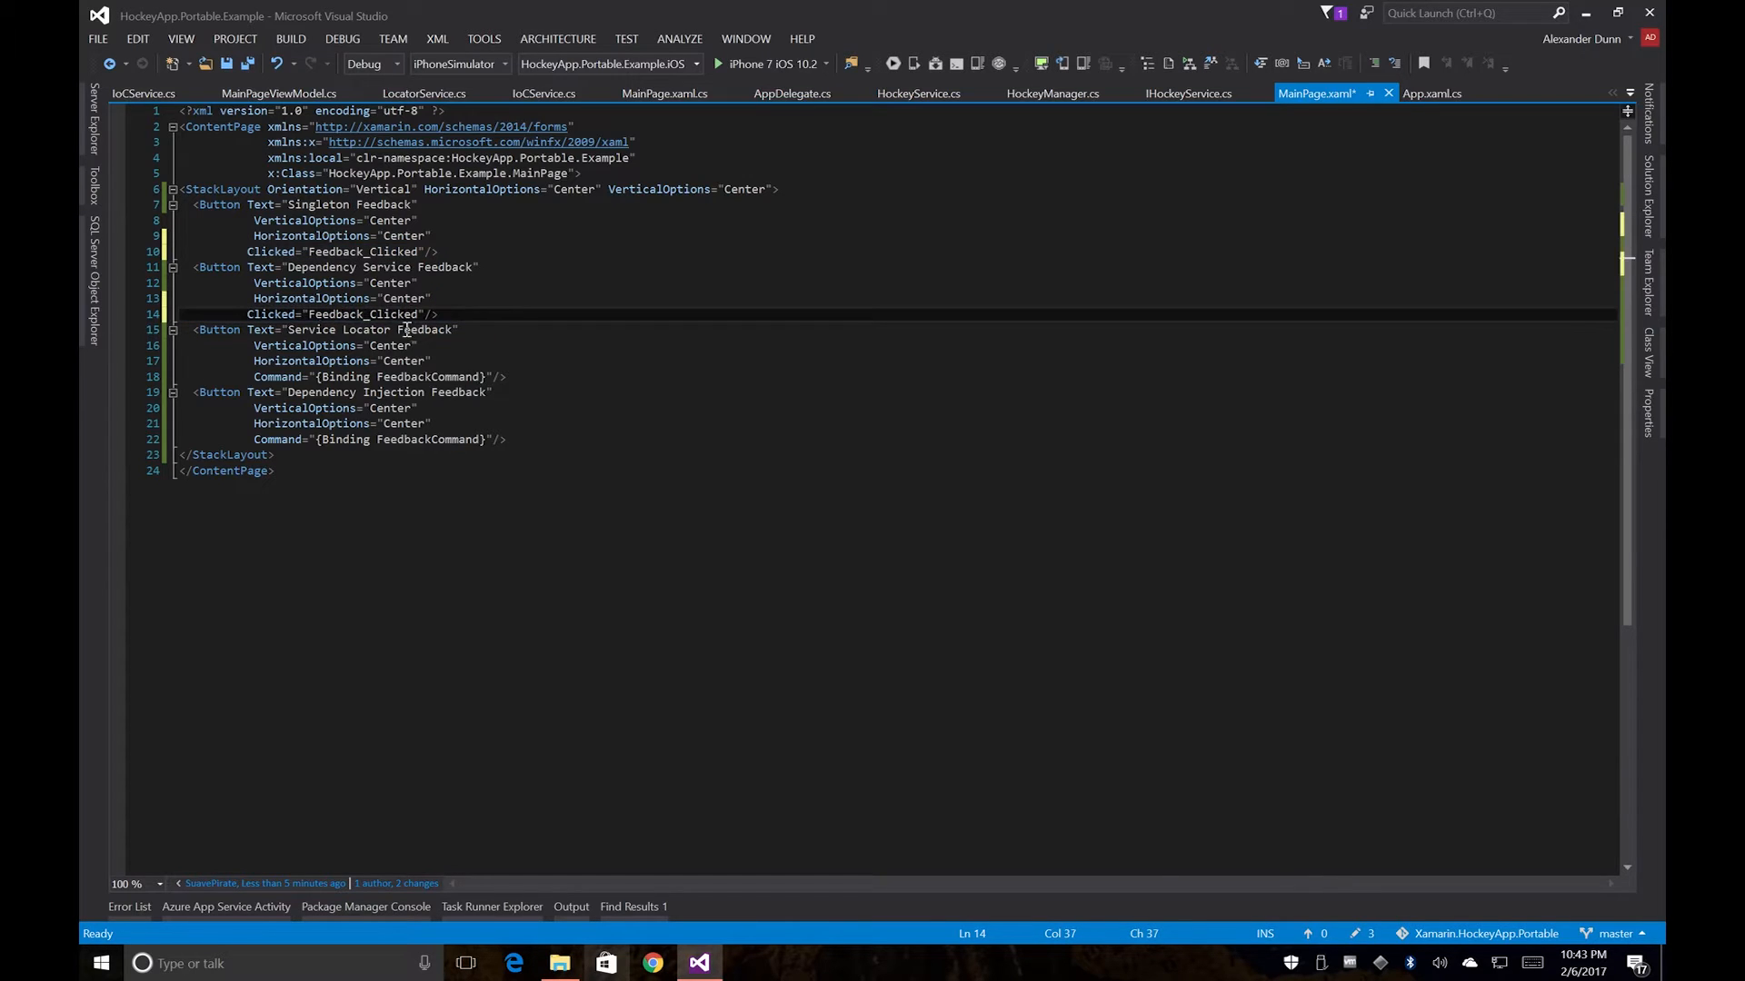
left_click(343, 314)
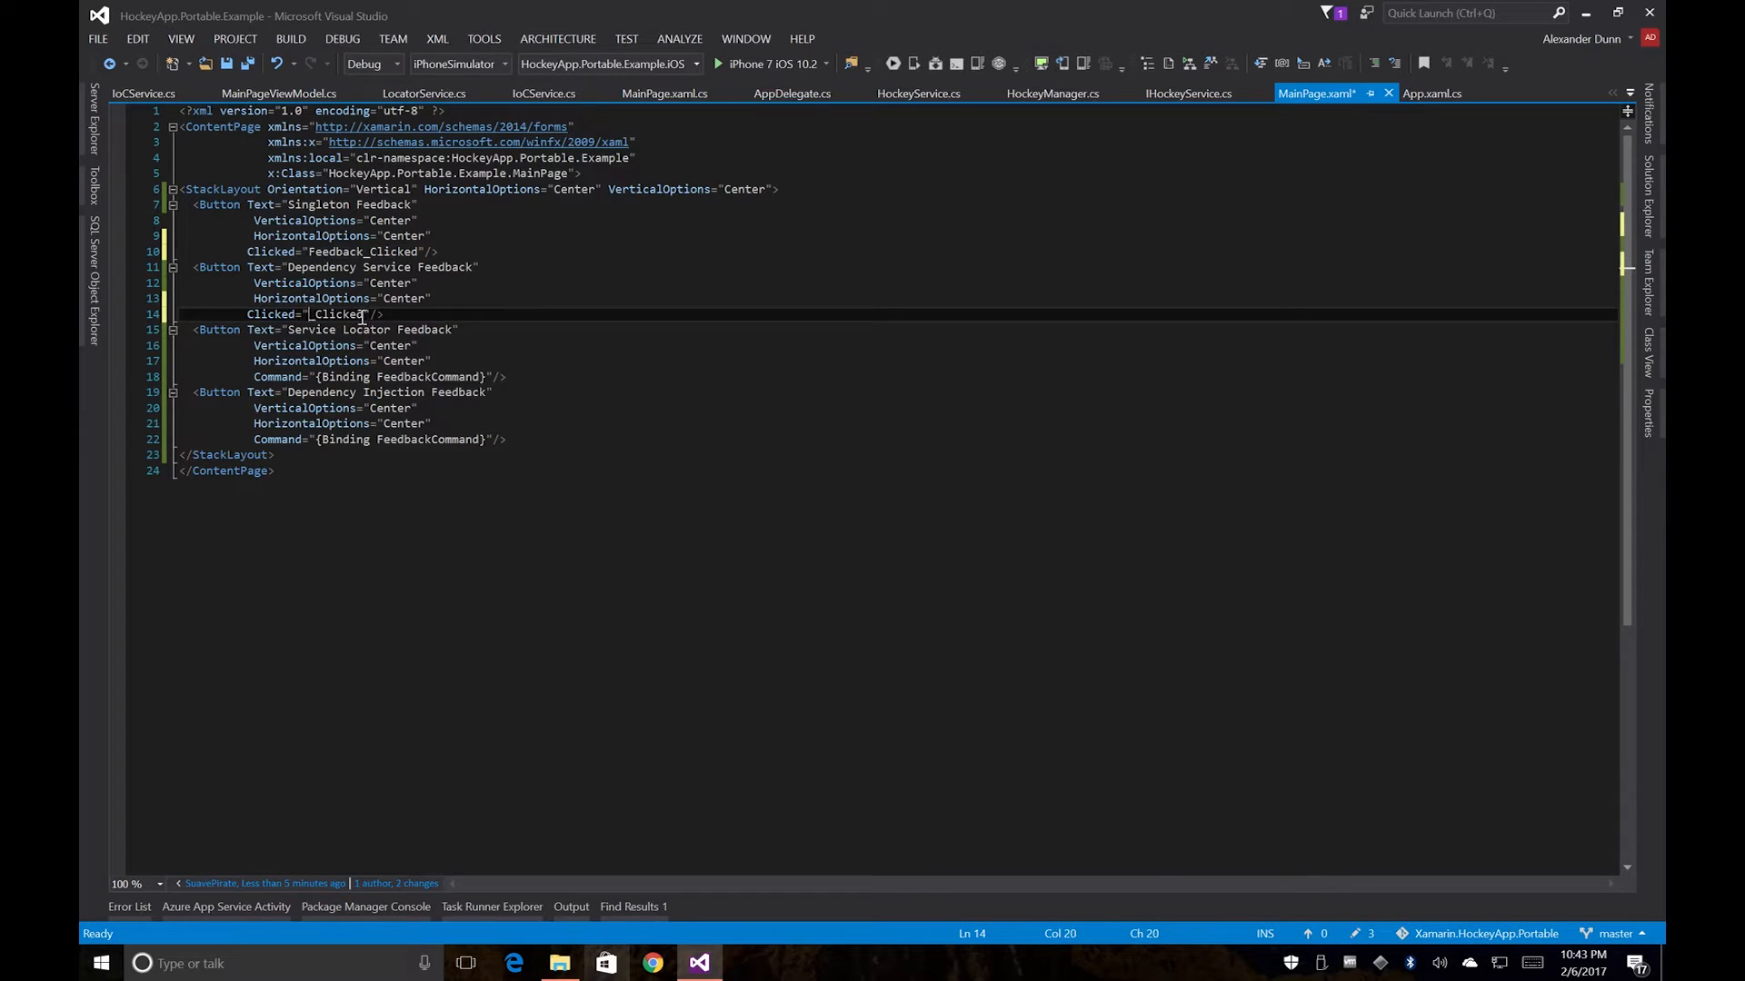
type("DependencyService")
left_click(896, 376)
type("Clicked=\"Feedback_Clicked")
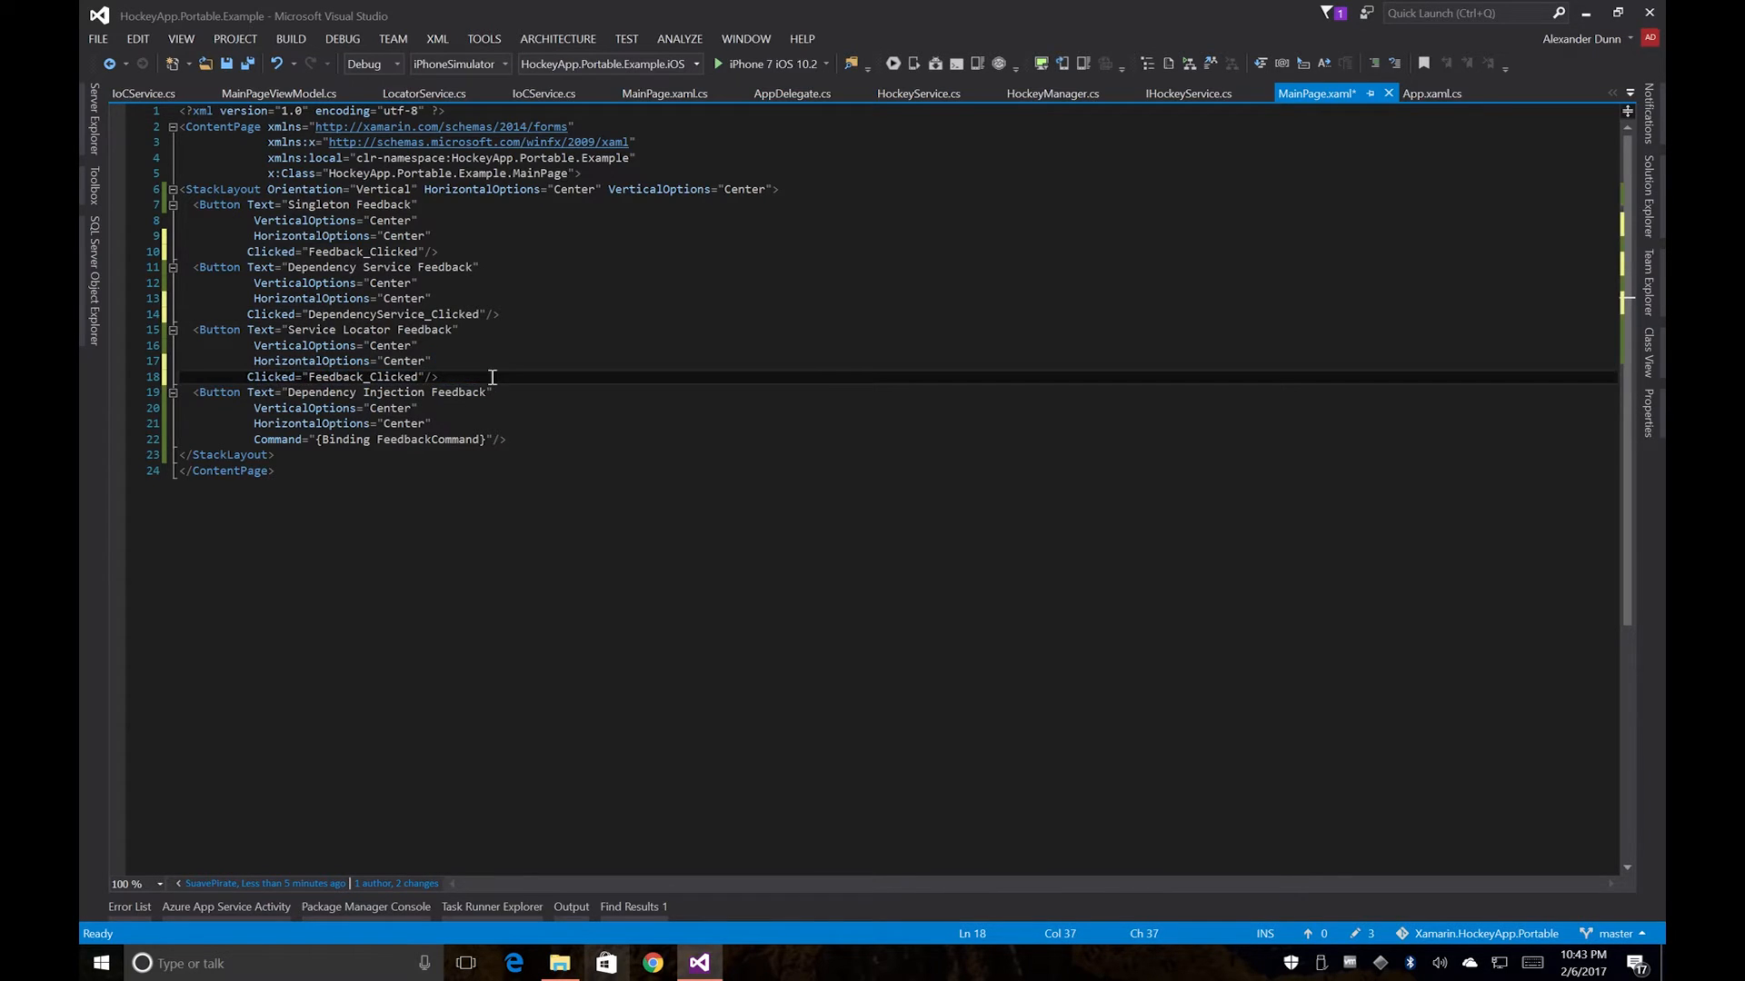
left_click(355, 376)
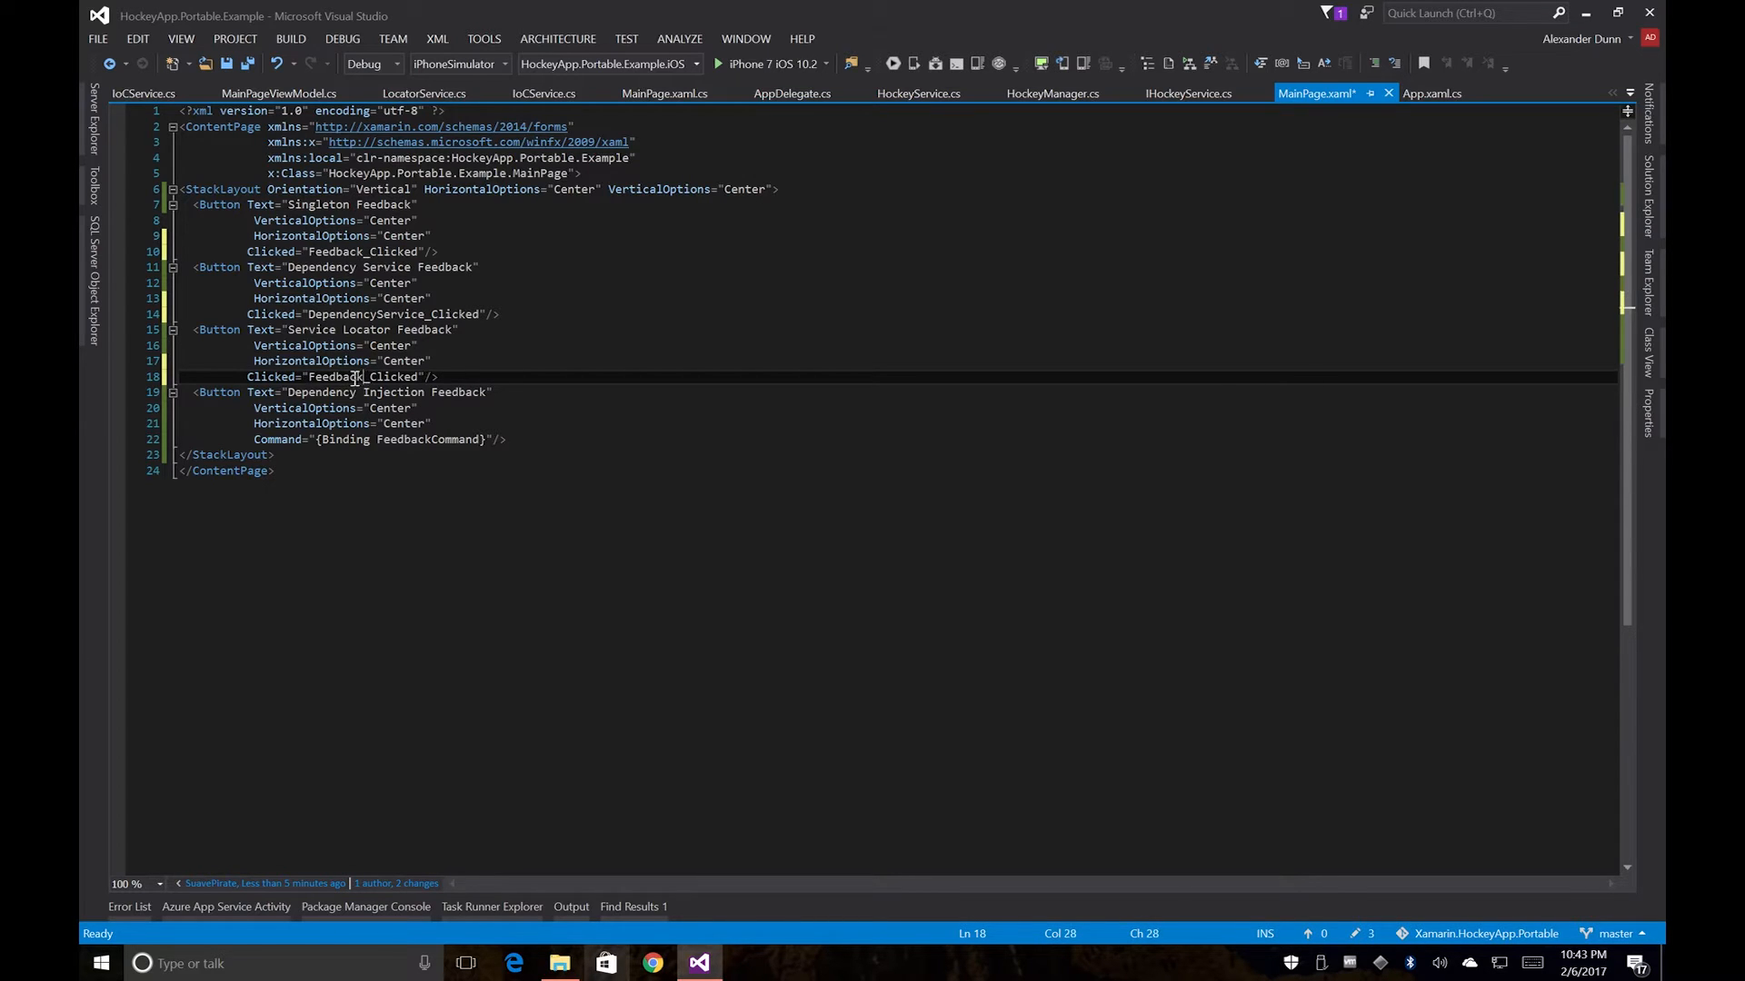
double_click(334, 376)
type("ServiceLocator")
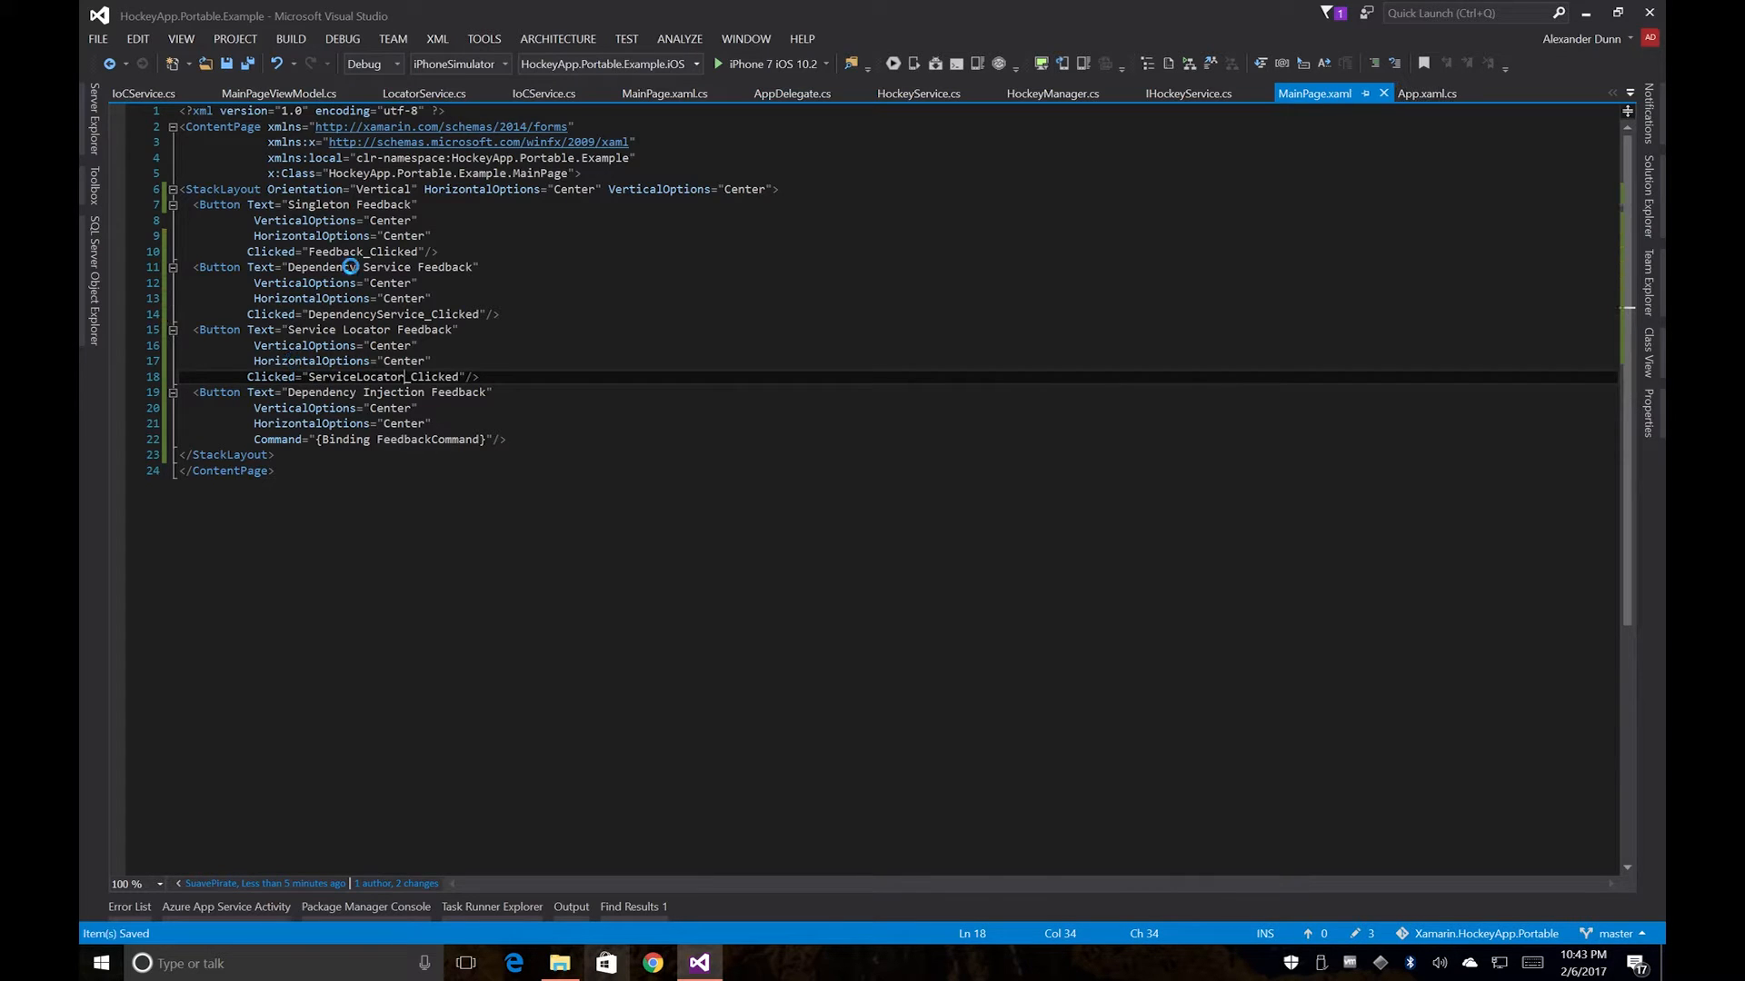
left_click(425, 93)
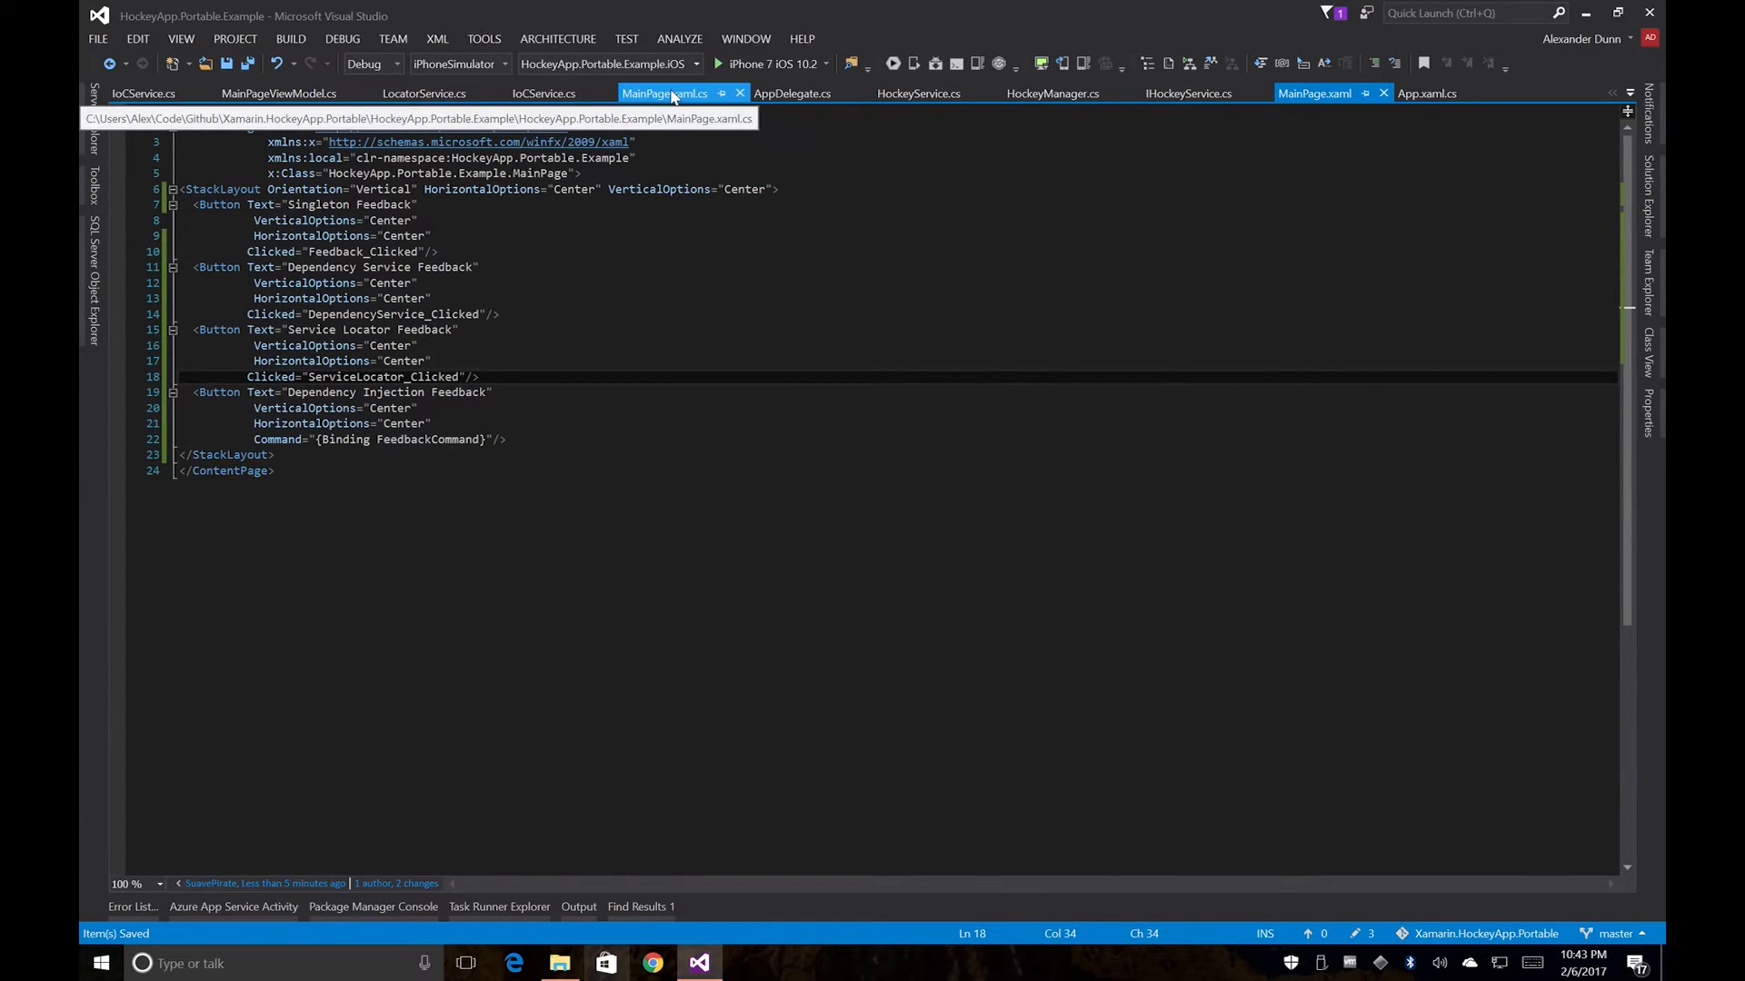
Step: Check the code-behind and App tabs, then return to the MainPage.xaml layout with the Singleton button wired to Singleton_Clicked
left_click(665, 92)
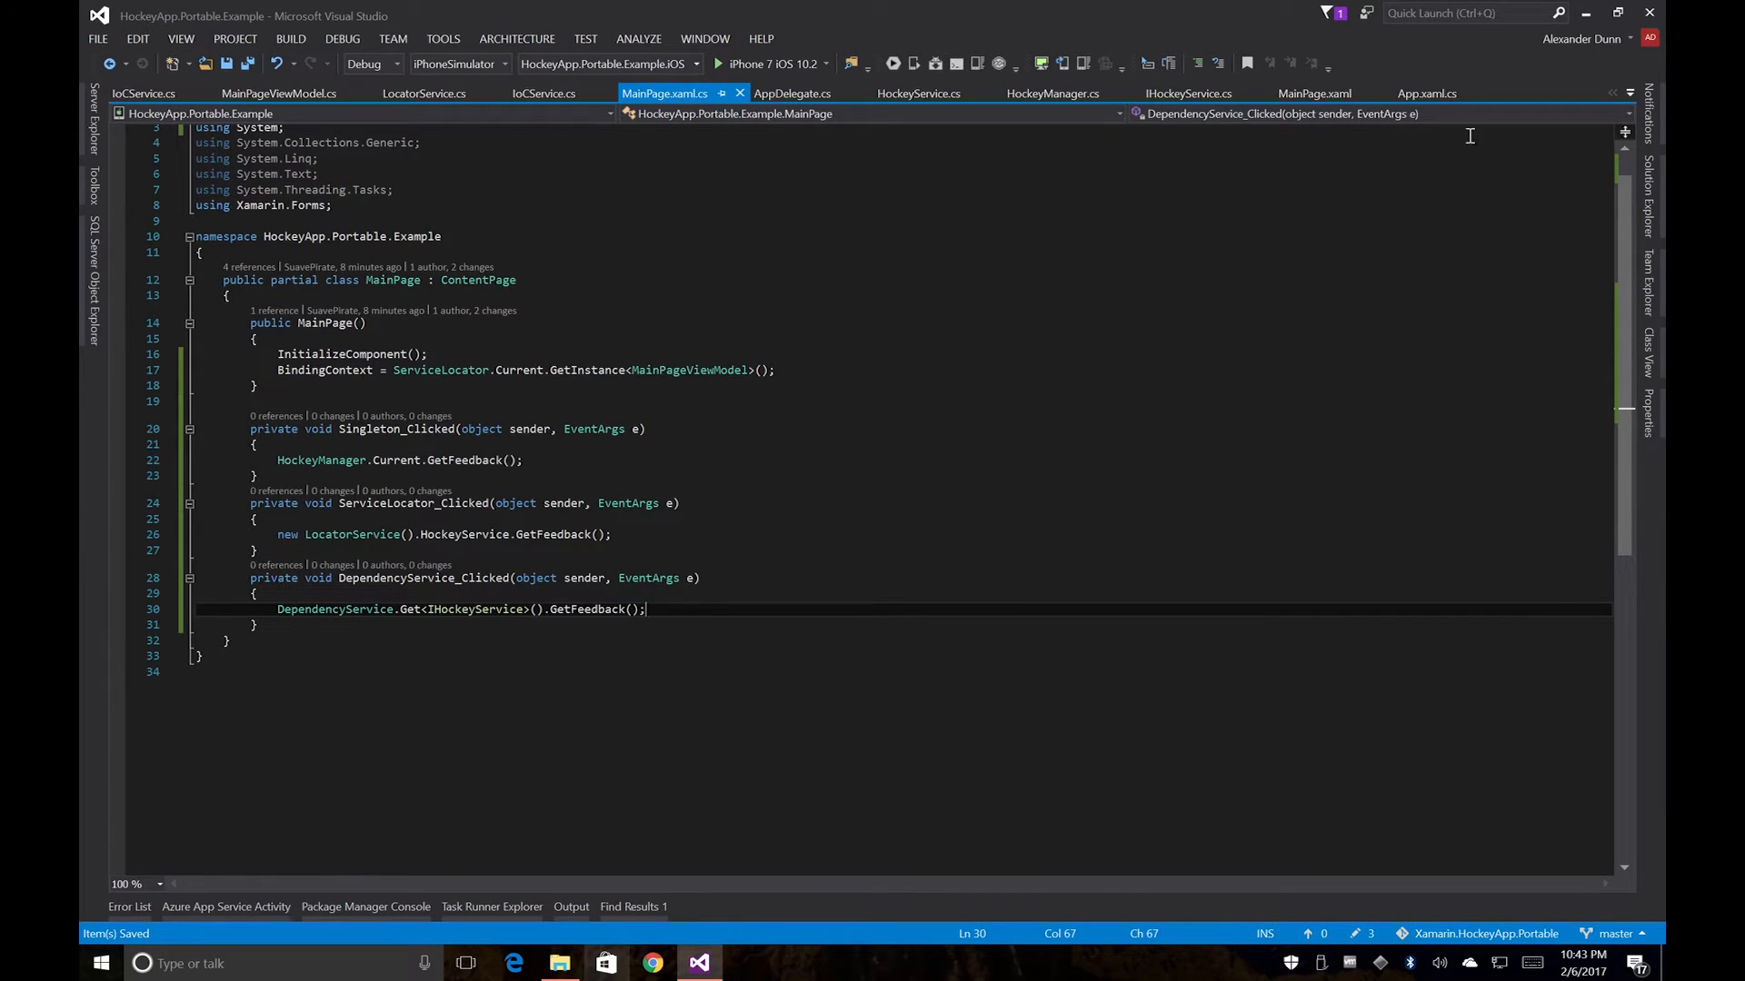
left_click(1427, 93)
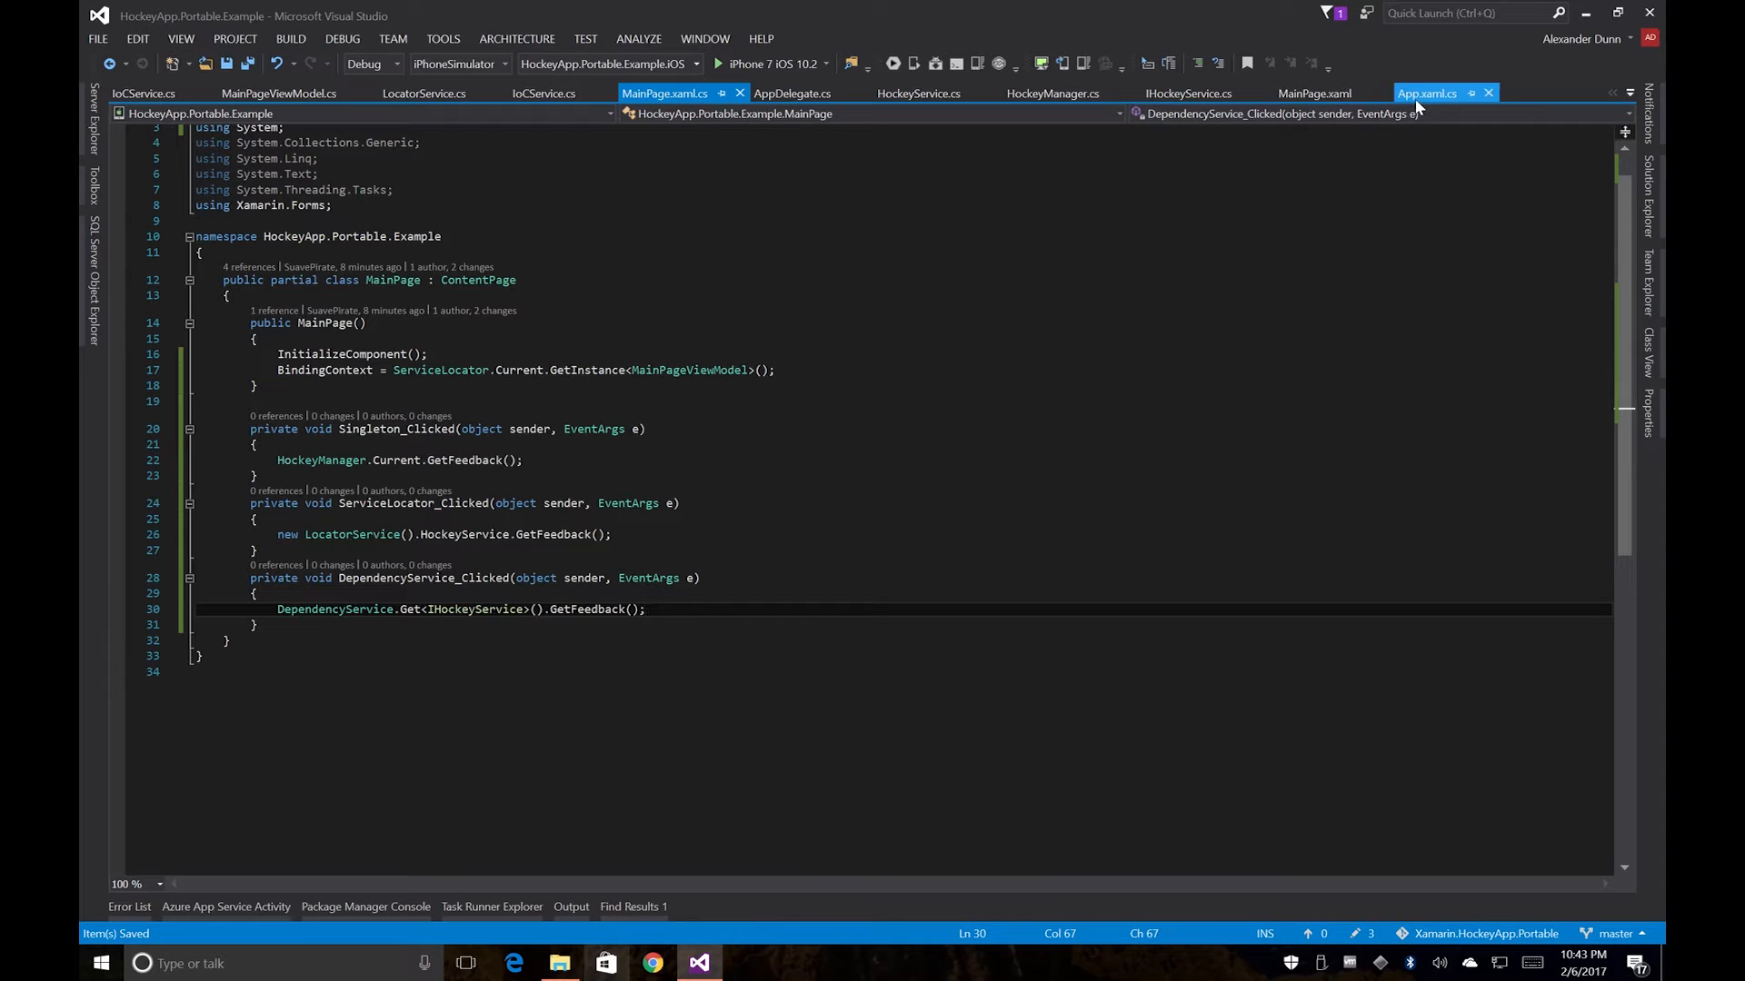
mouse_move(1429, 93)
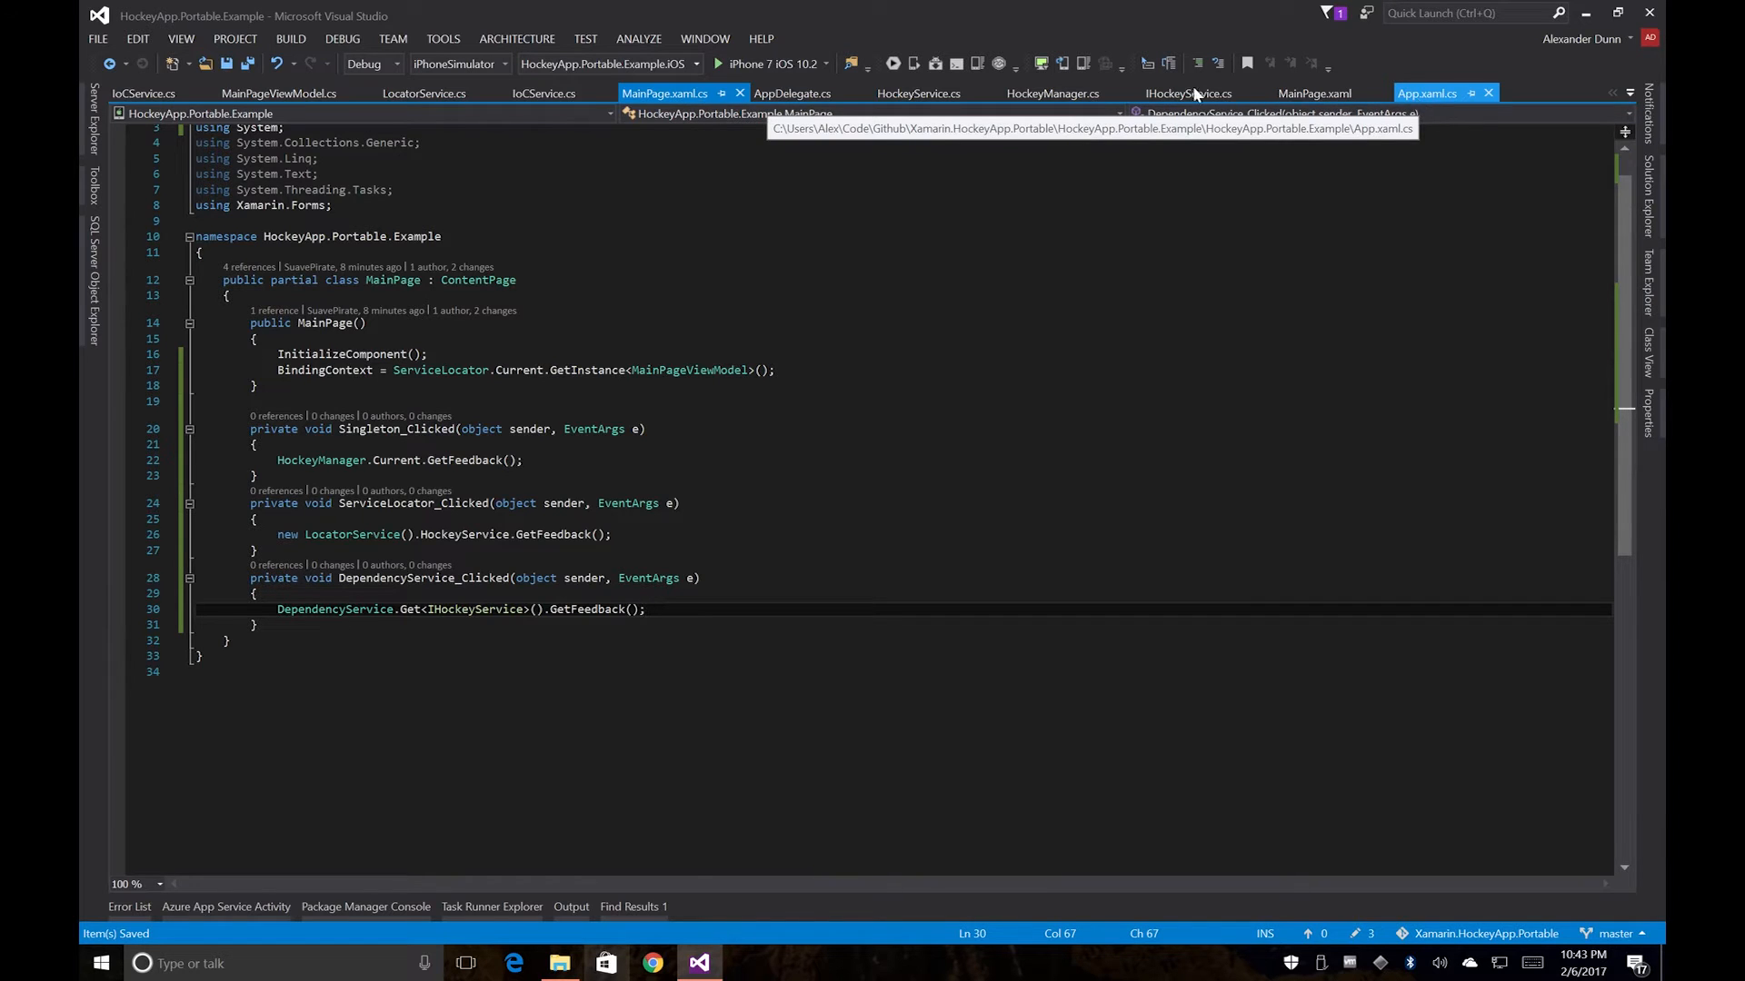
left_click(1315, 92)
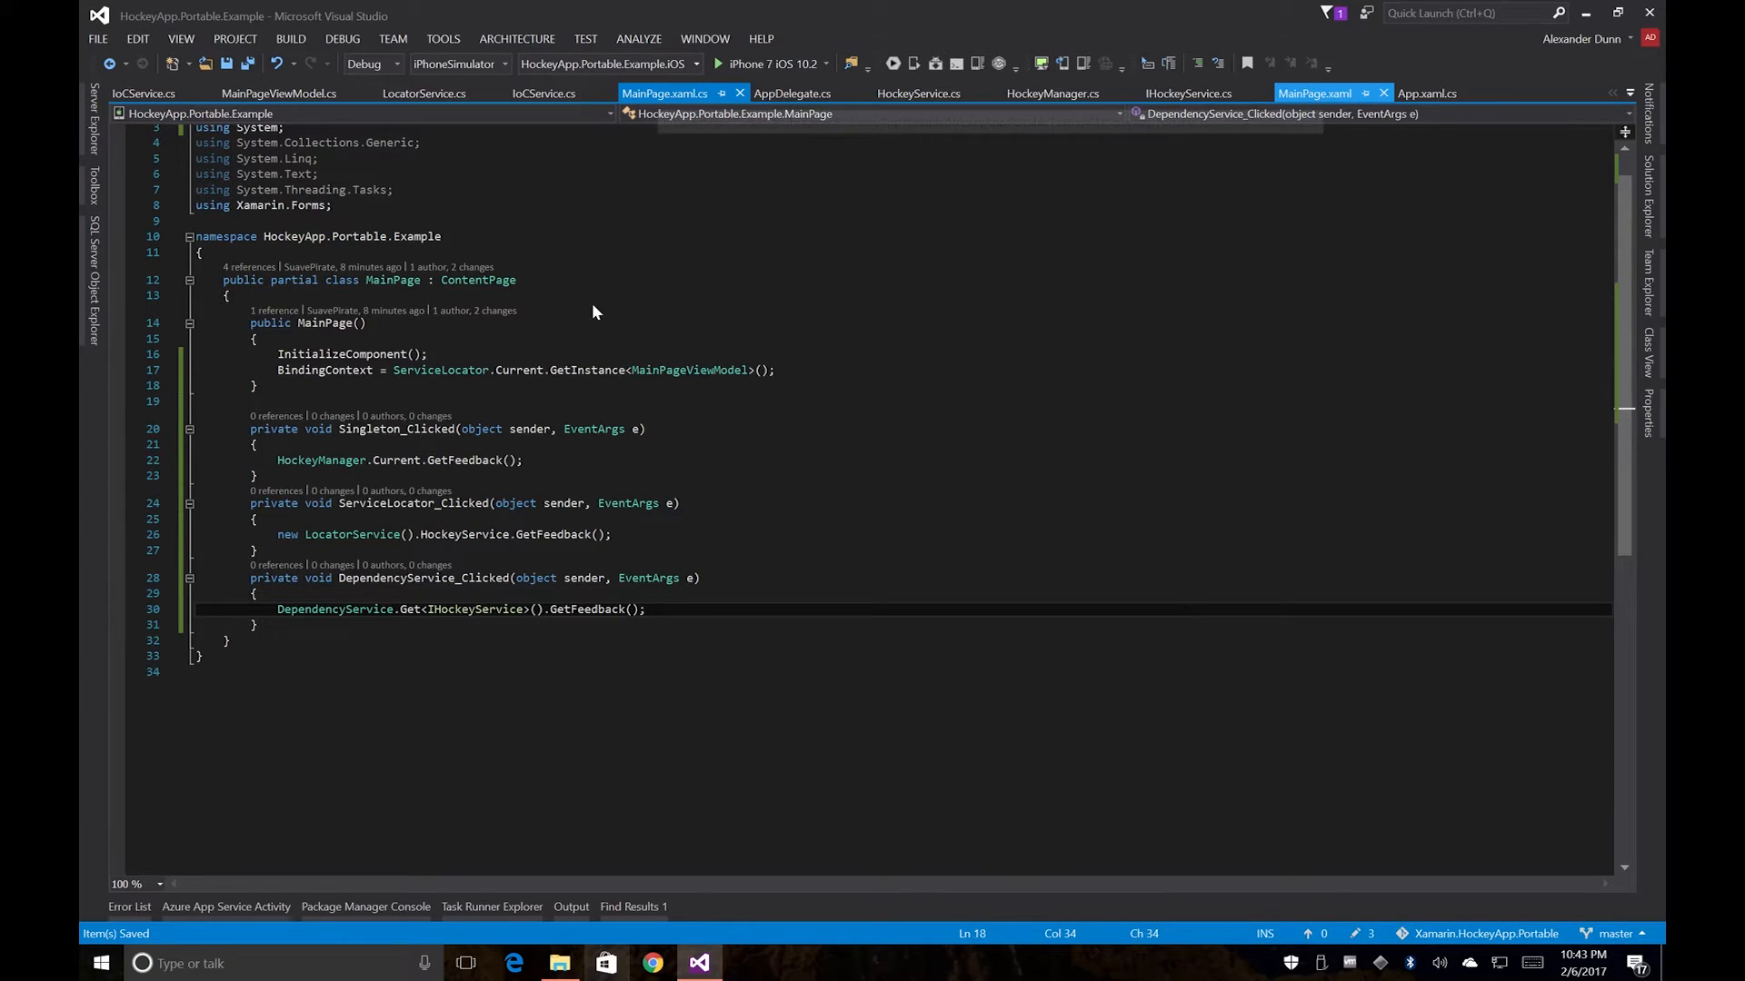
left_click(1314, 93)
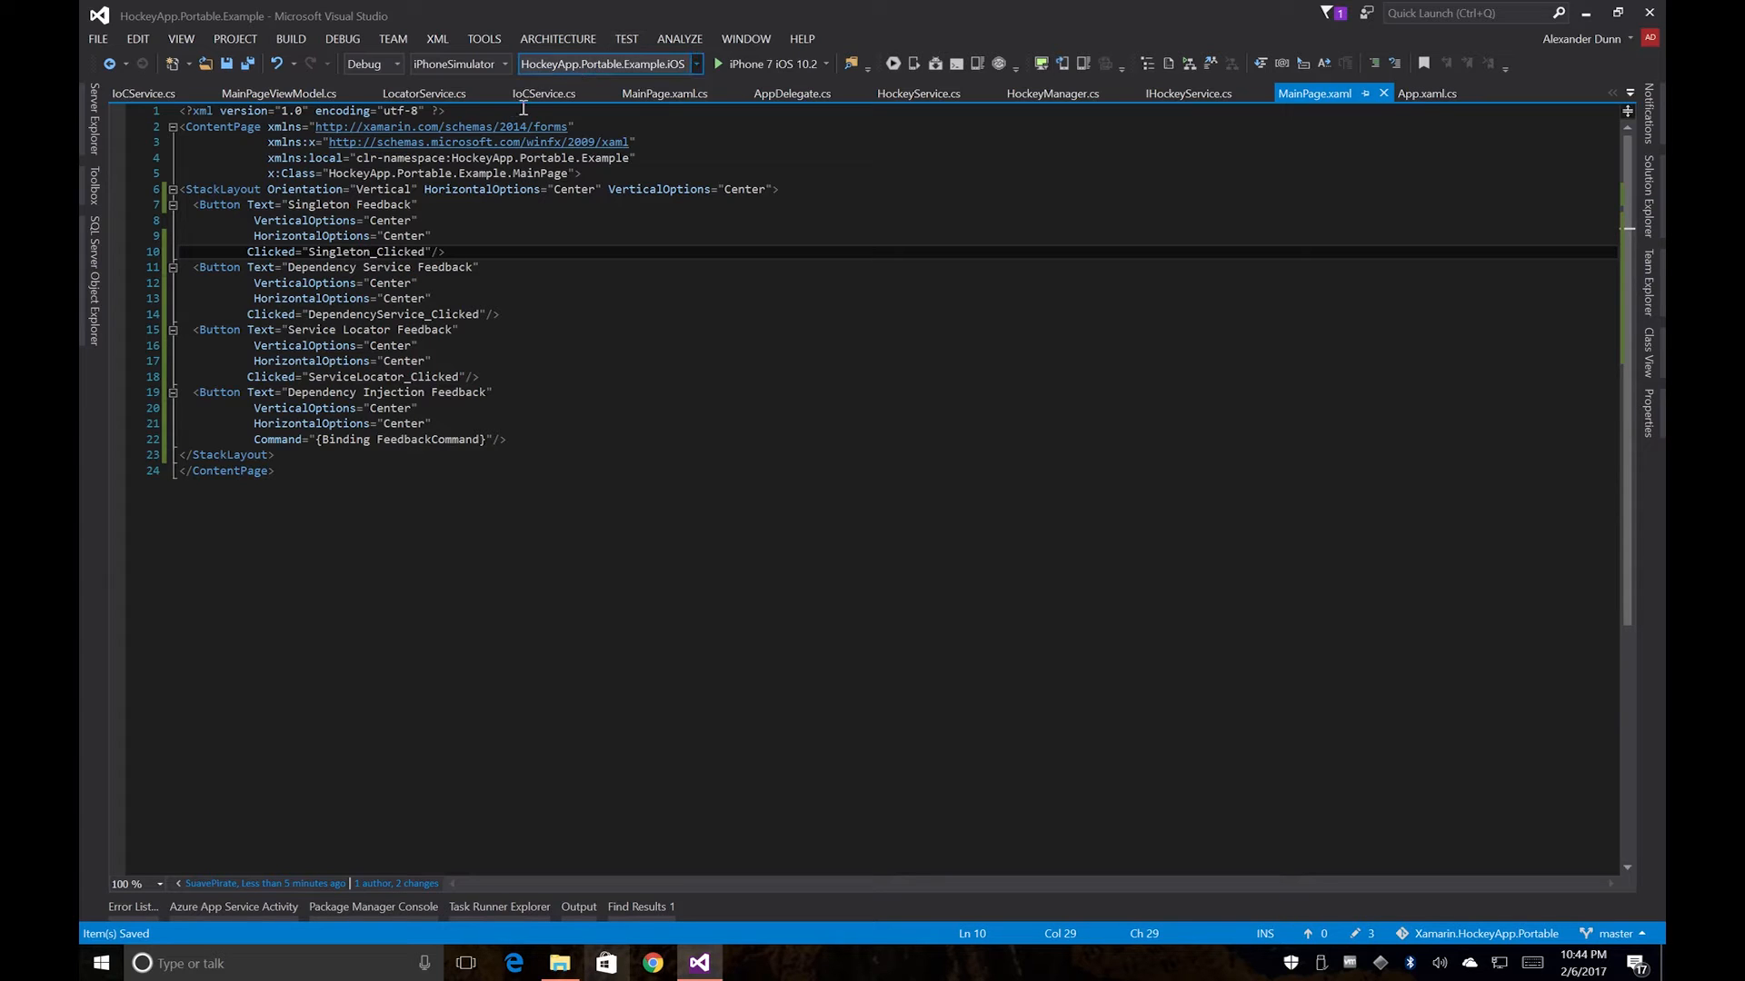
Step: Review LocatorService, both IoCService files, the iOS HockeyService and the HockeyManager class in turn
left_click(423, 93)
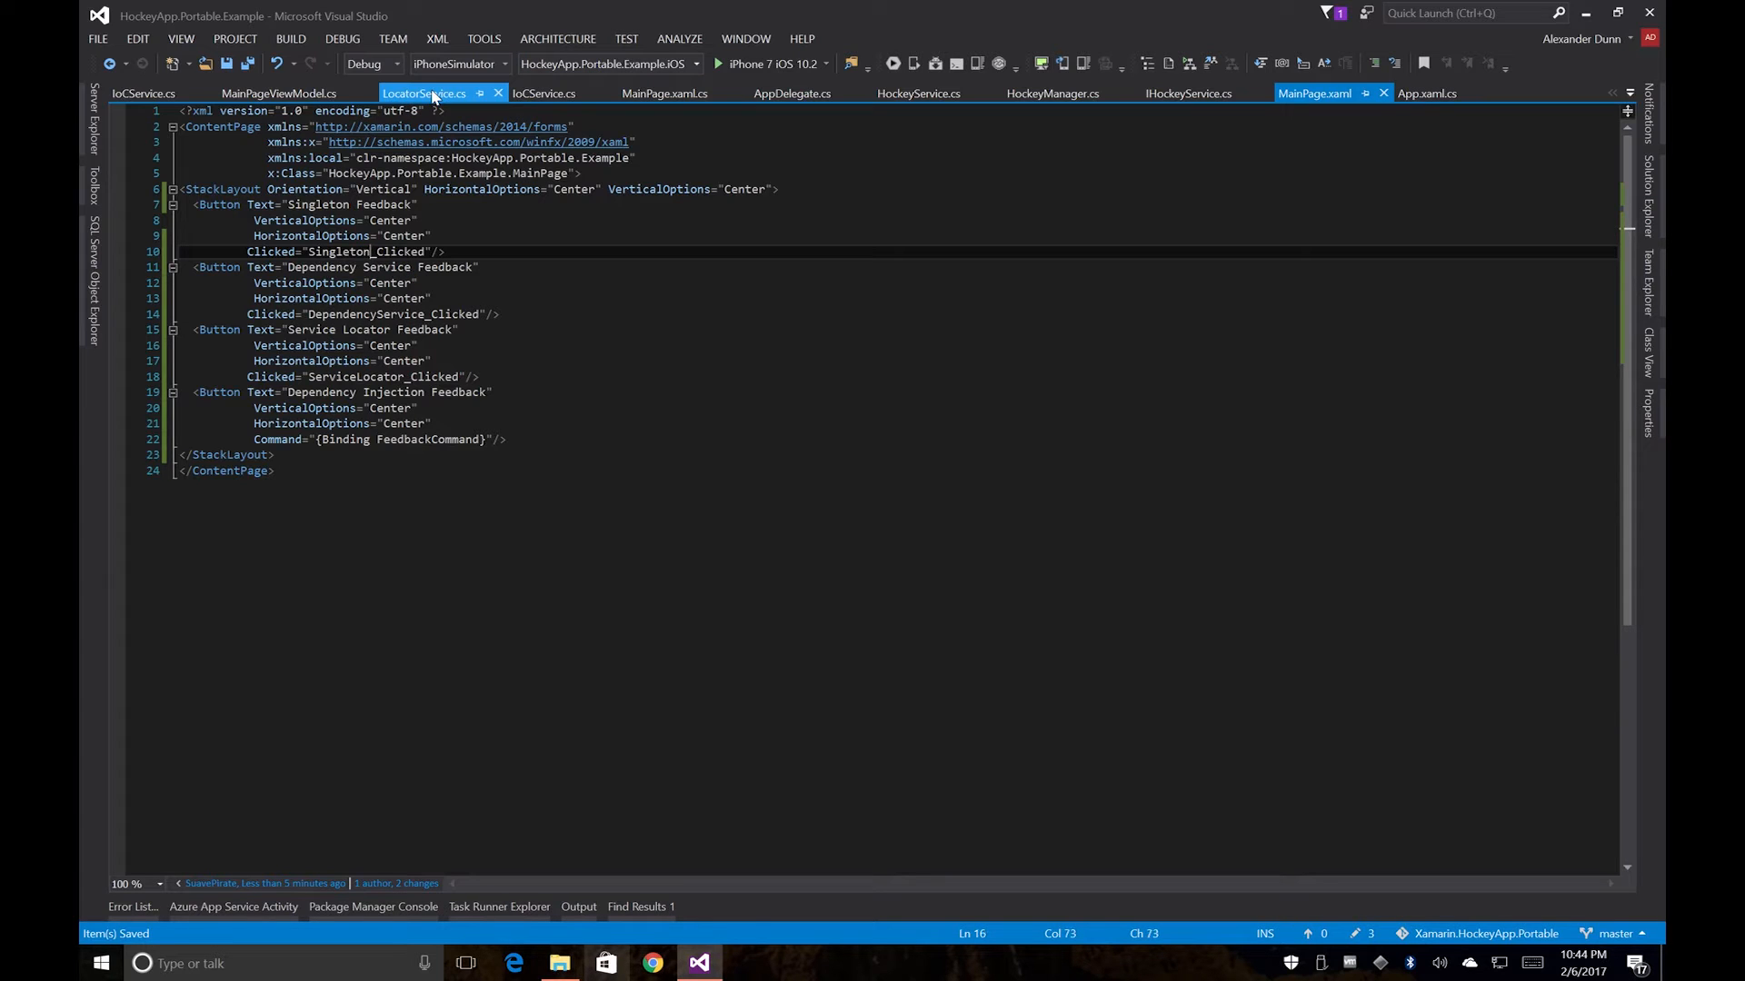
left_click(423, 93)
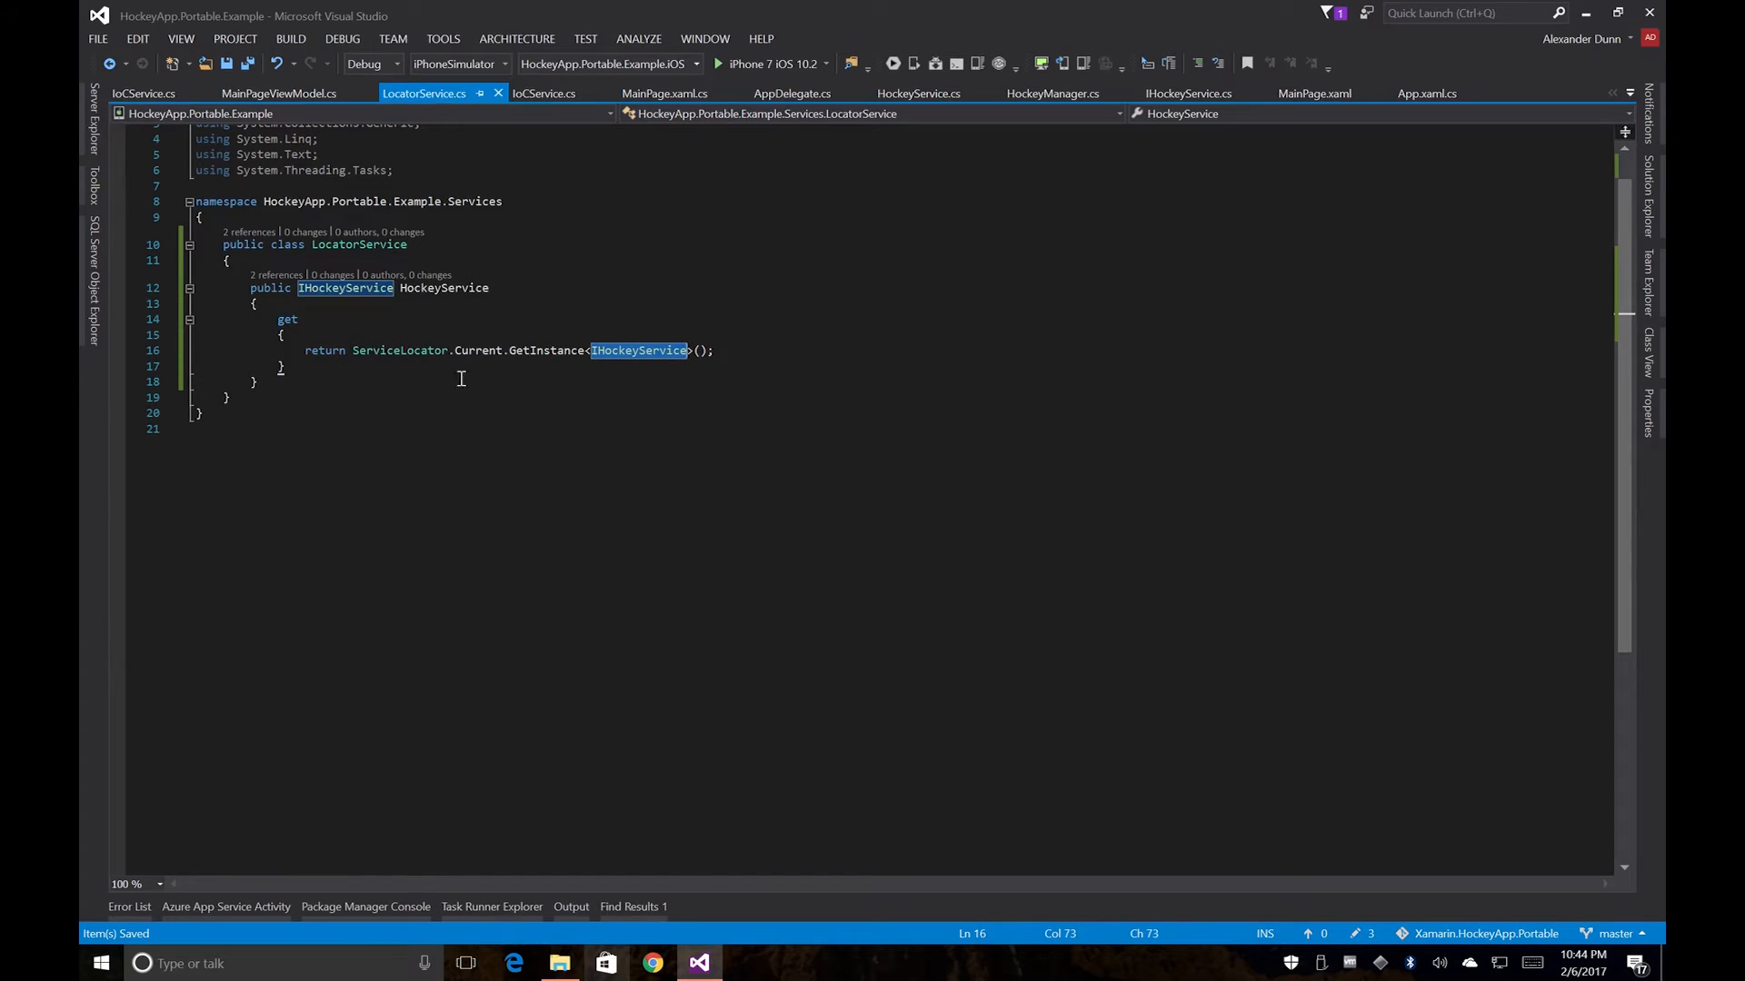
mouse_move(210, 176)
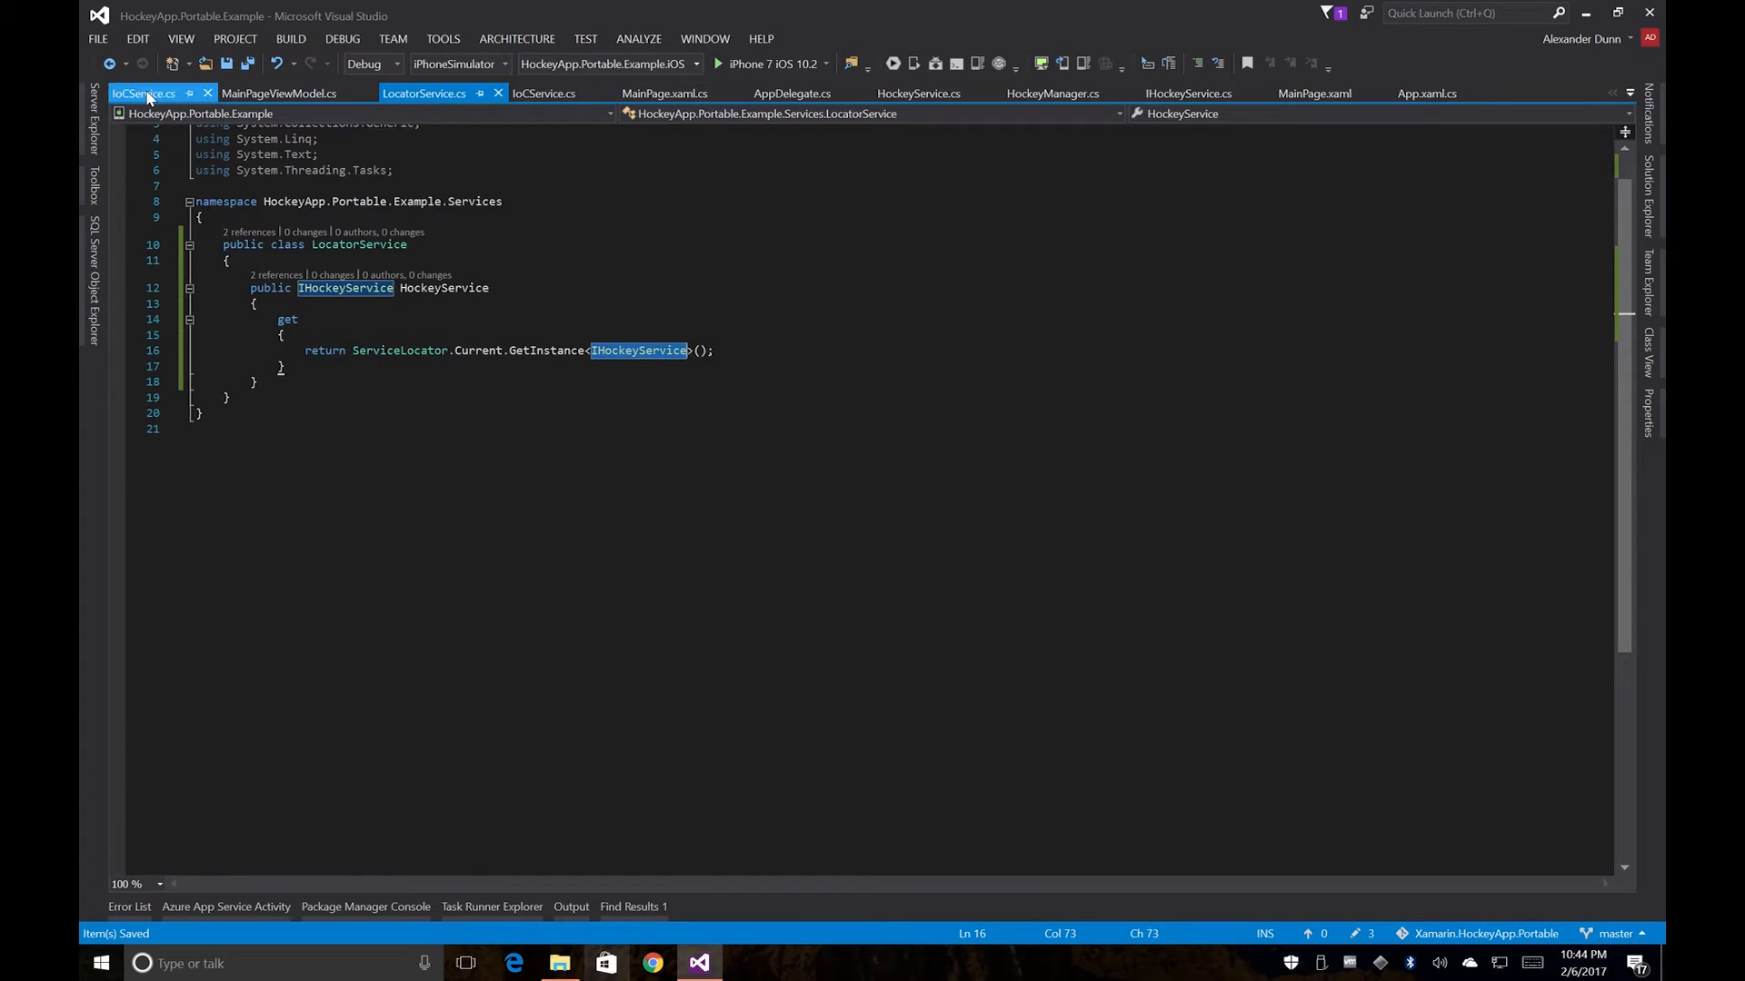
left_click(142, 92)
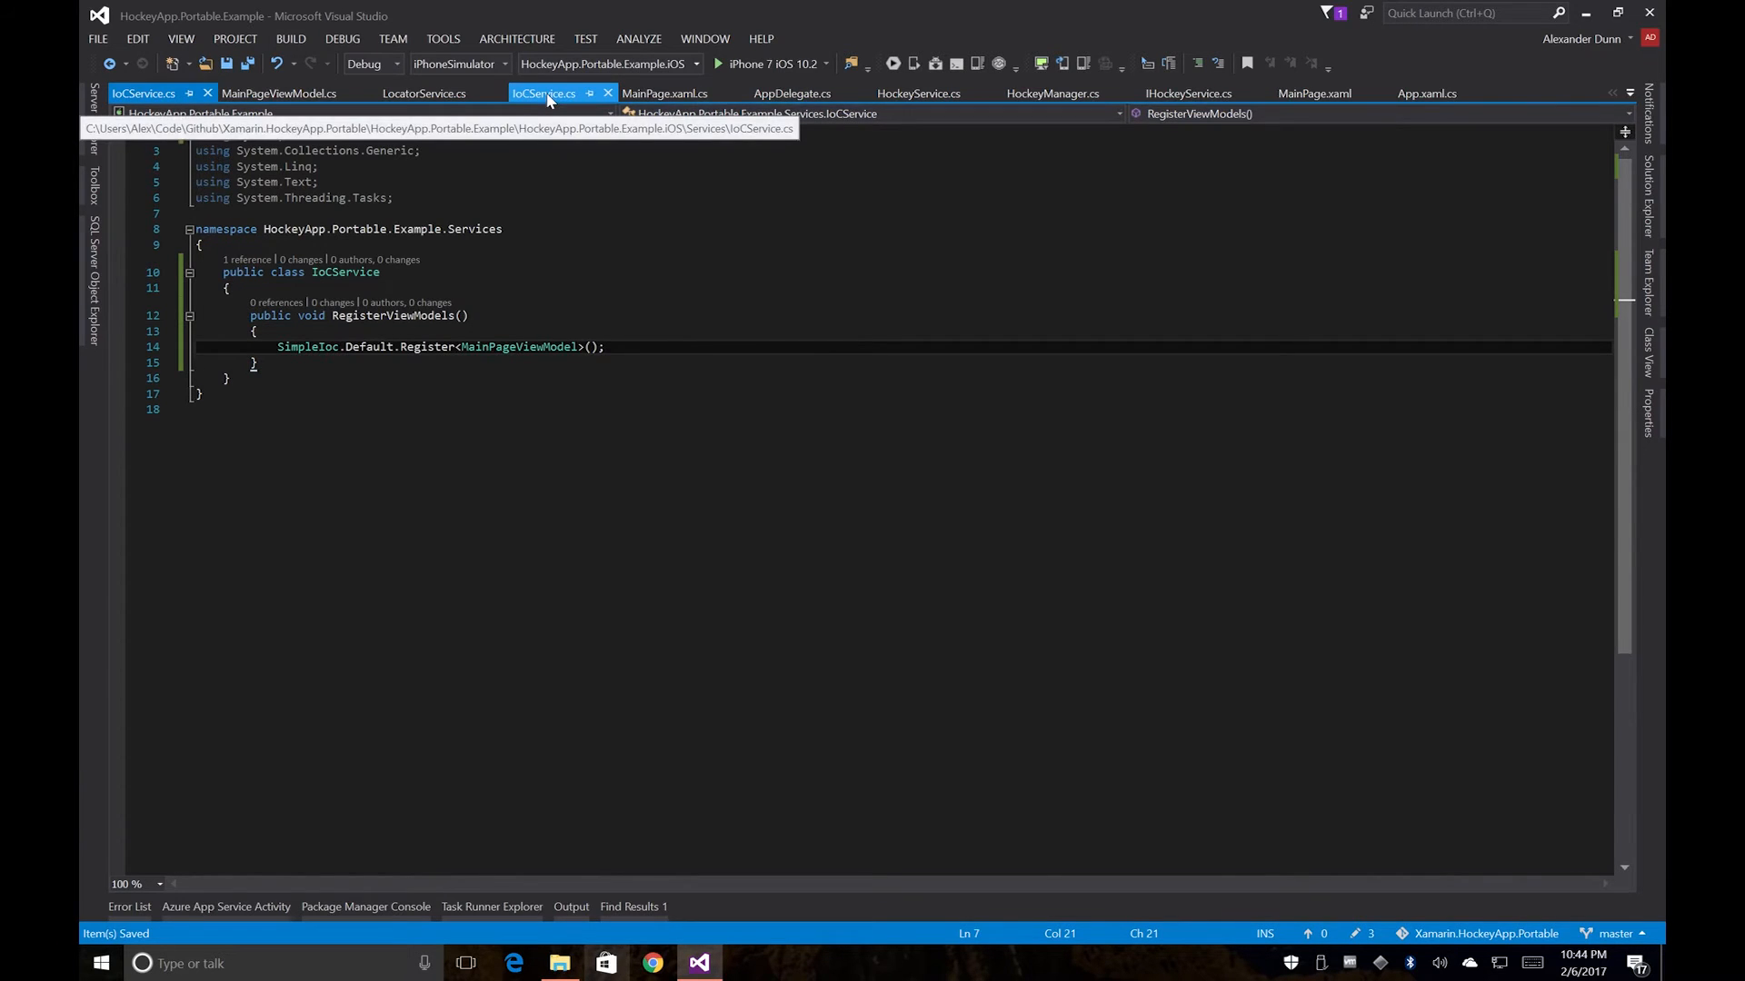
left_click(544, 93)
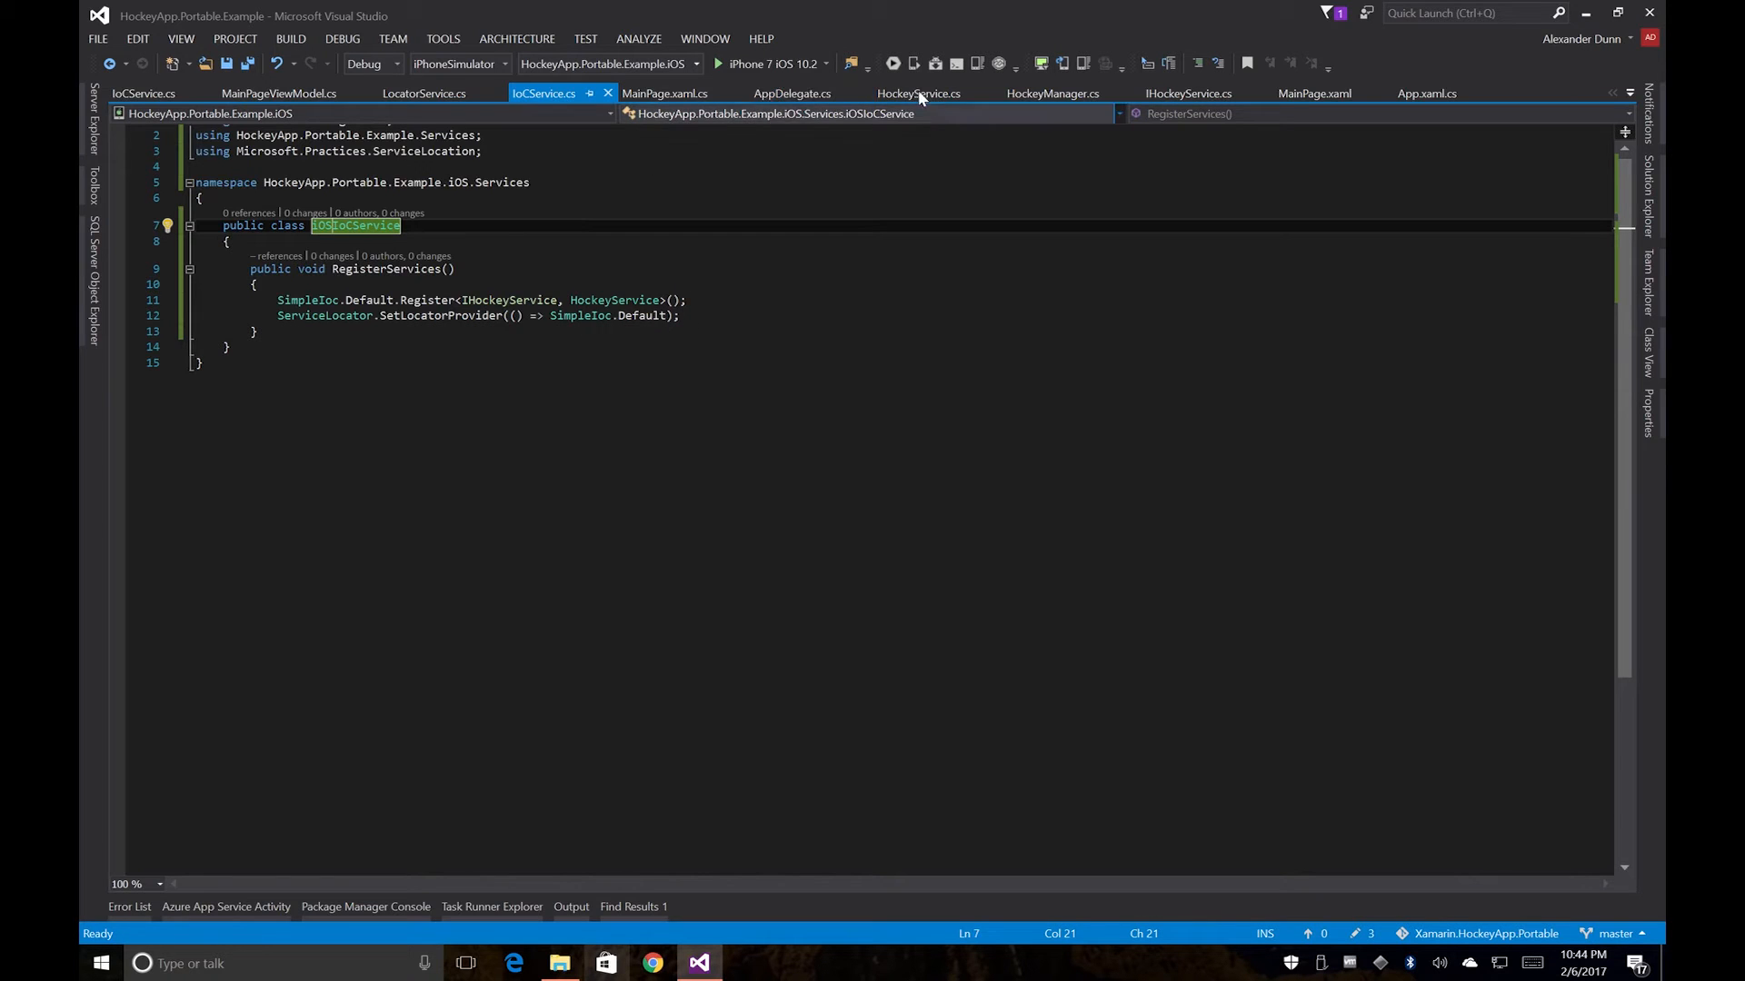
left_click(916, 93)
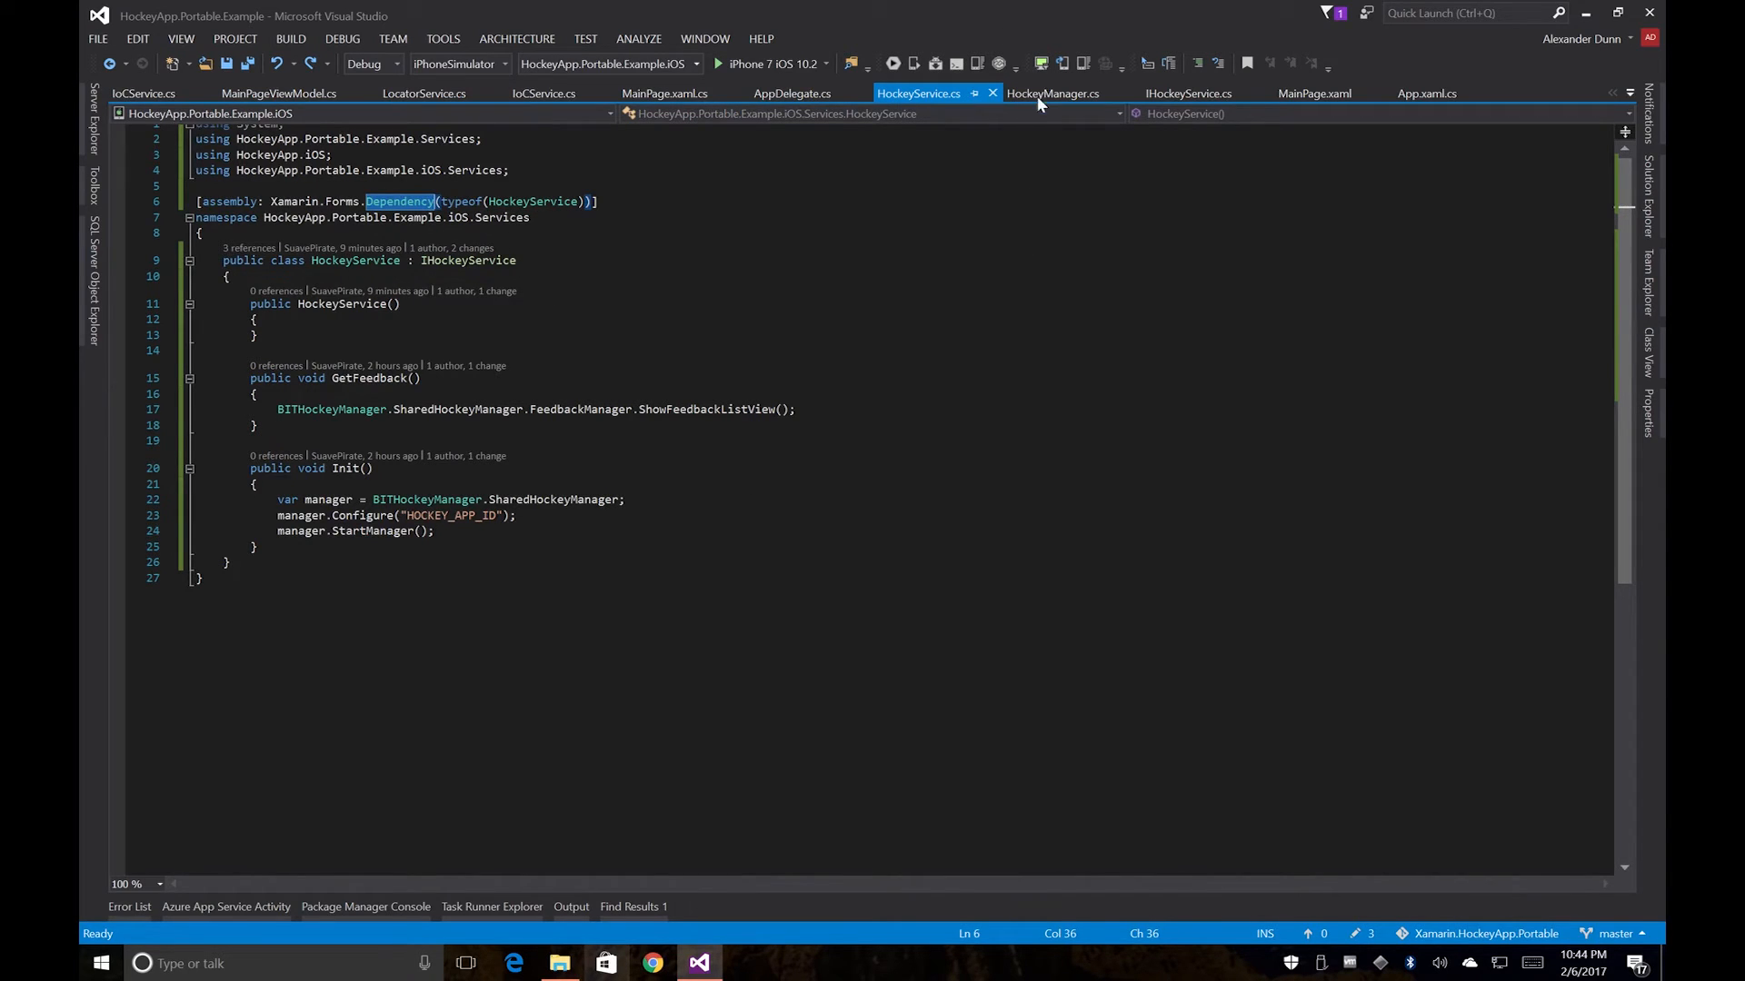
left_click(1050, 92)
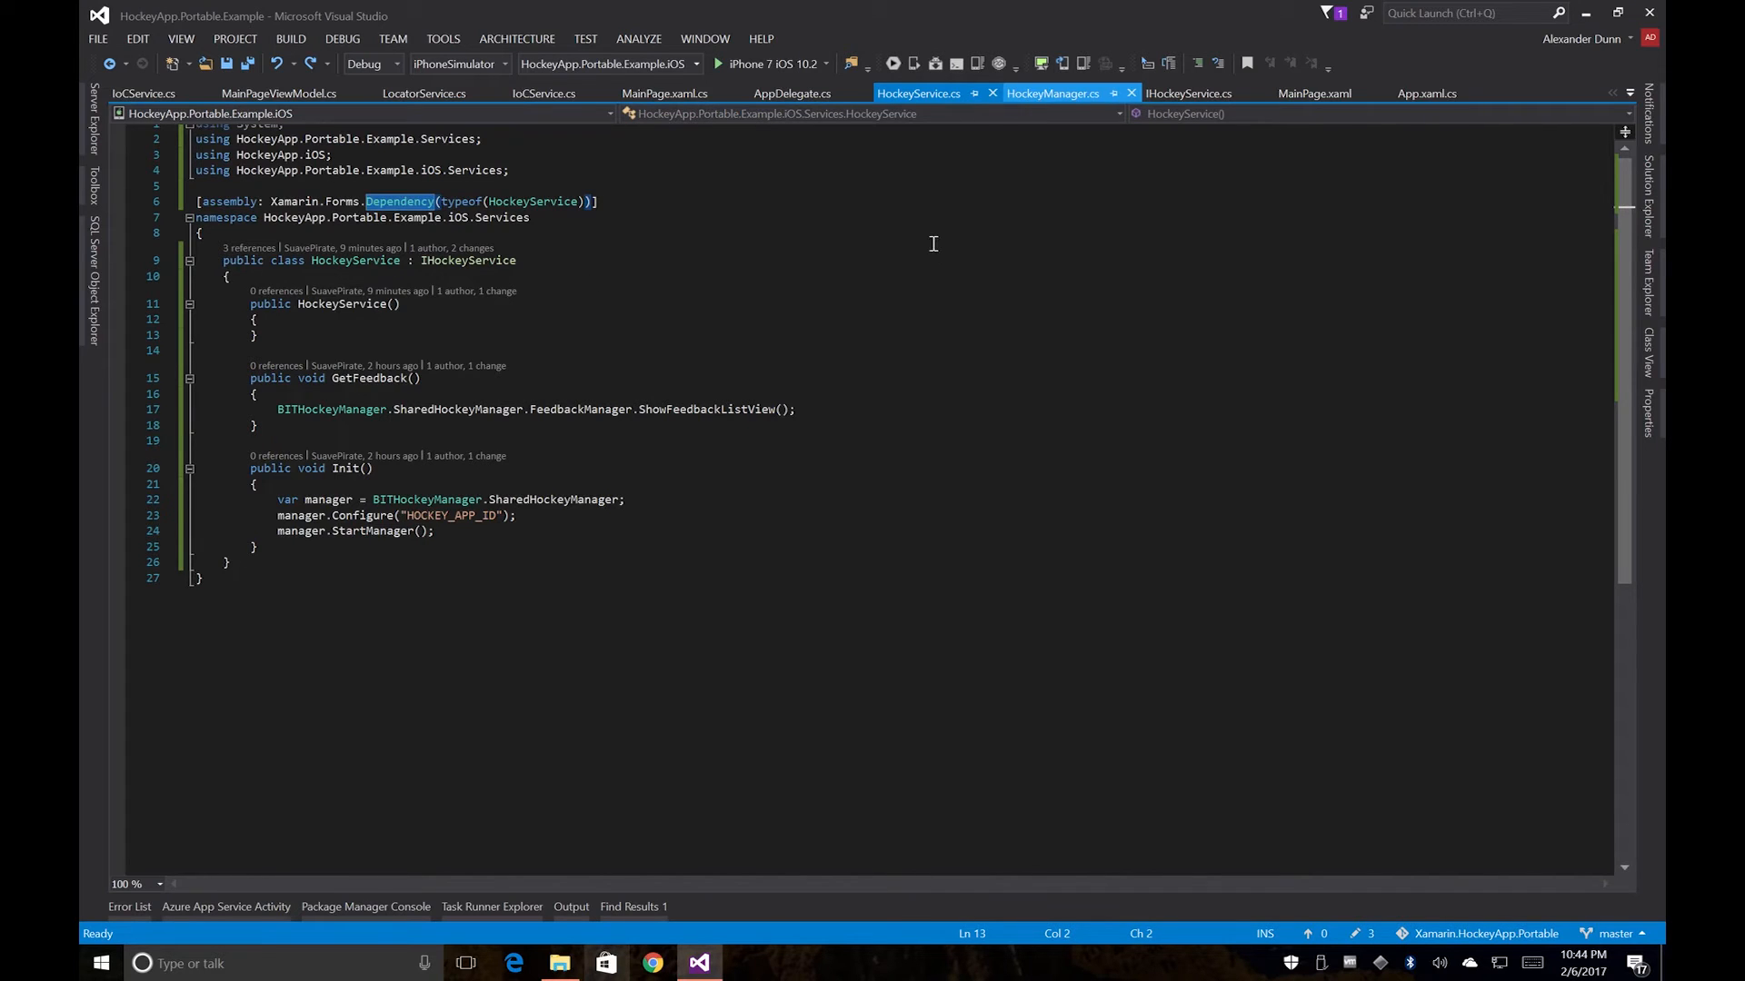
left_click(1051, 92)
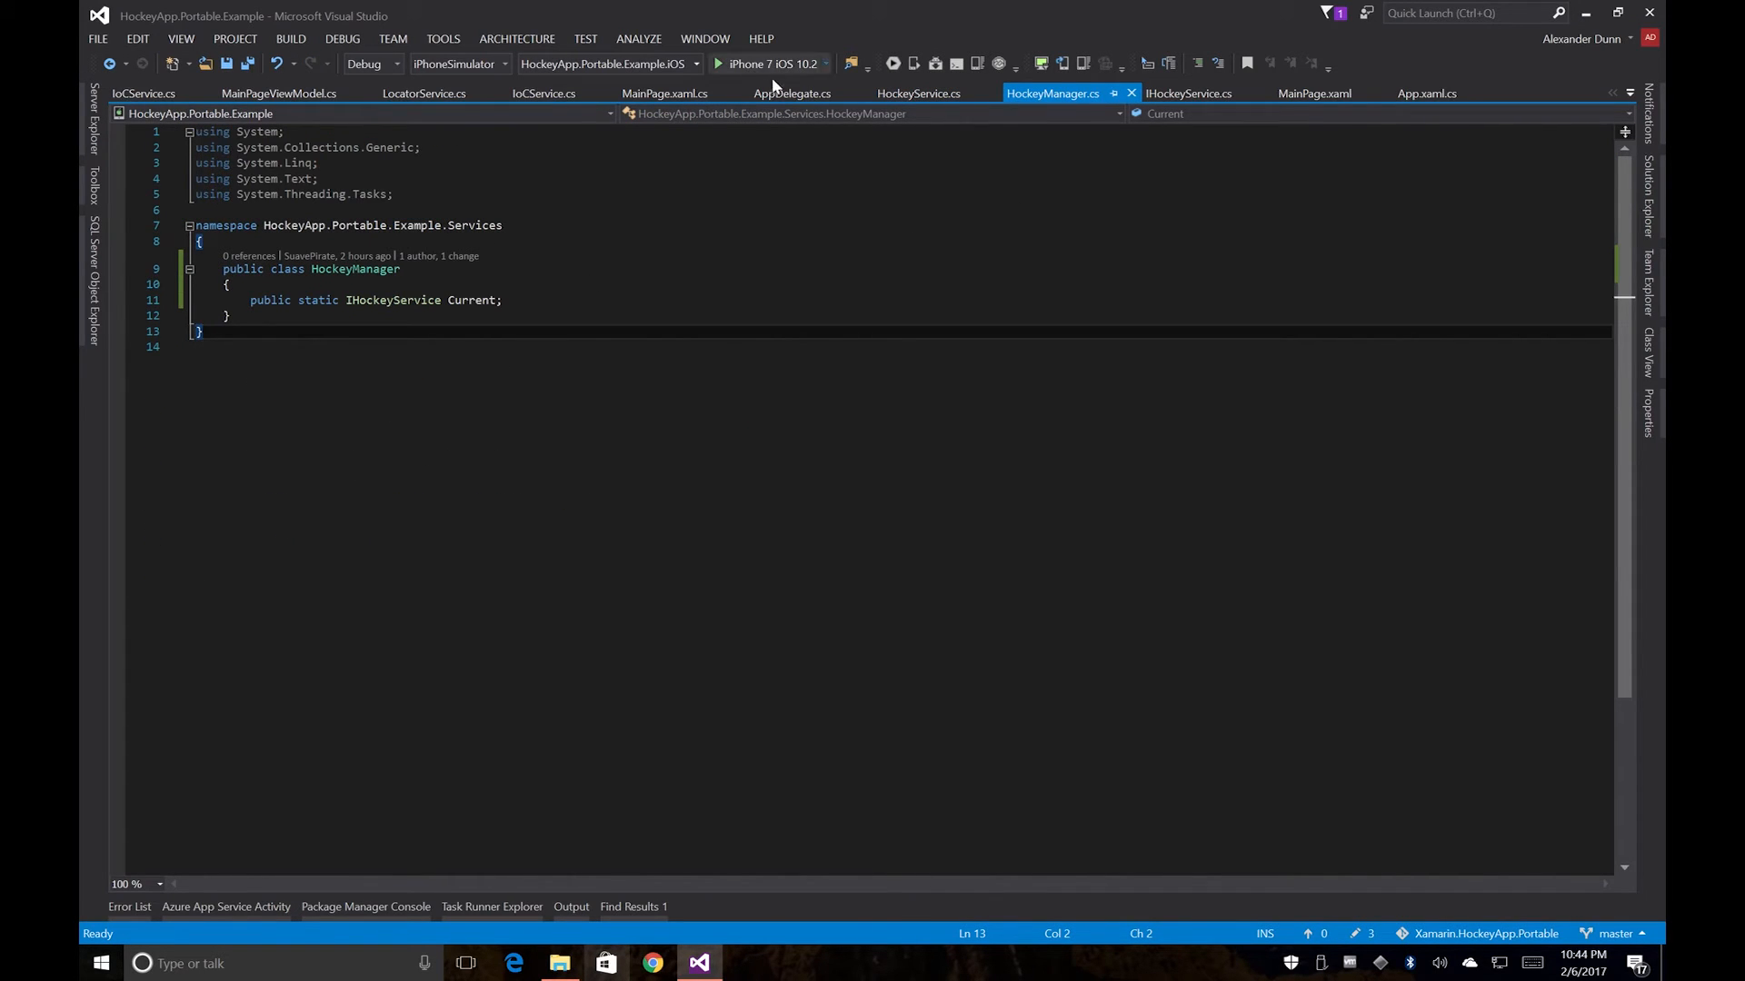
Step: Review AppDelegate.cs where FinishedLaunching sets HockeyManager.Current to a new HockeyService, then run the app in the iPhone simulator
left_click(790, 93)
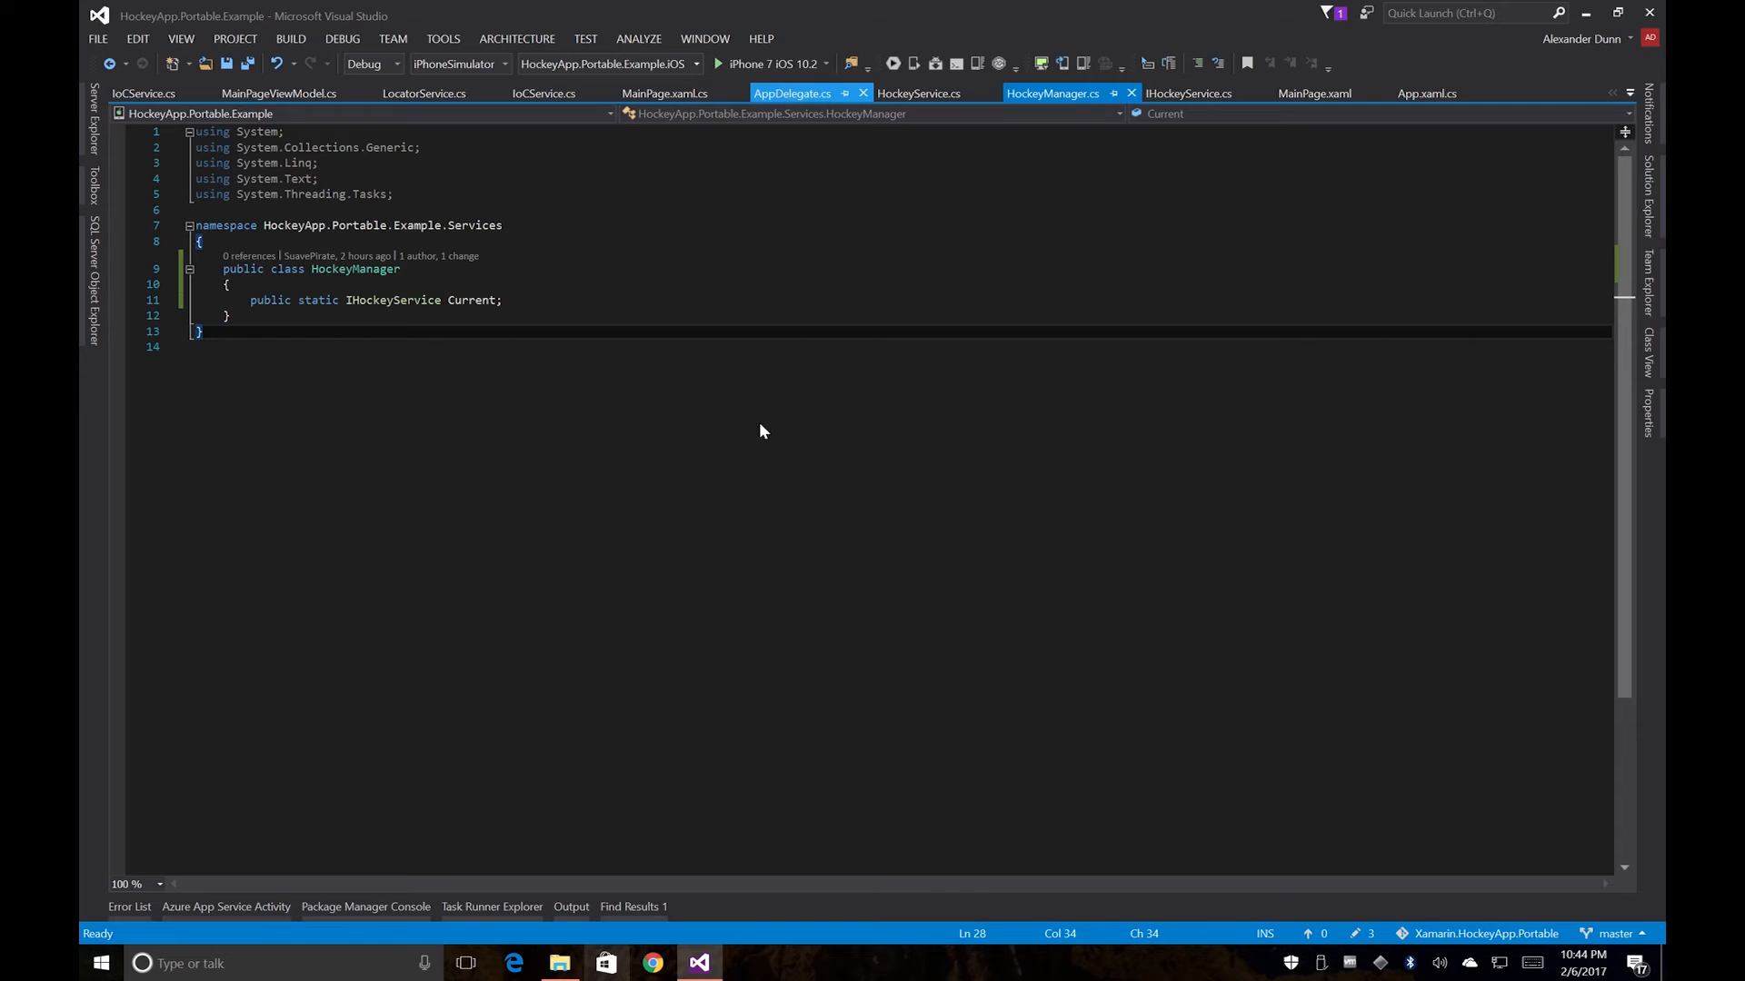
left_click(792, 92)
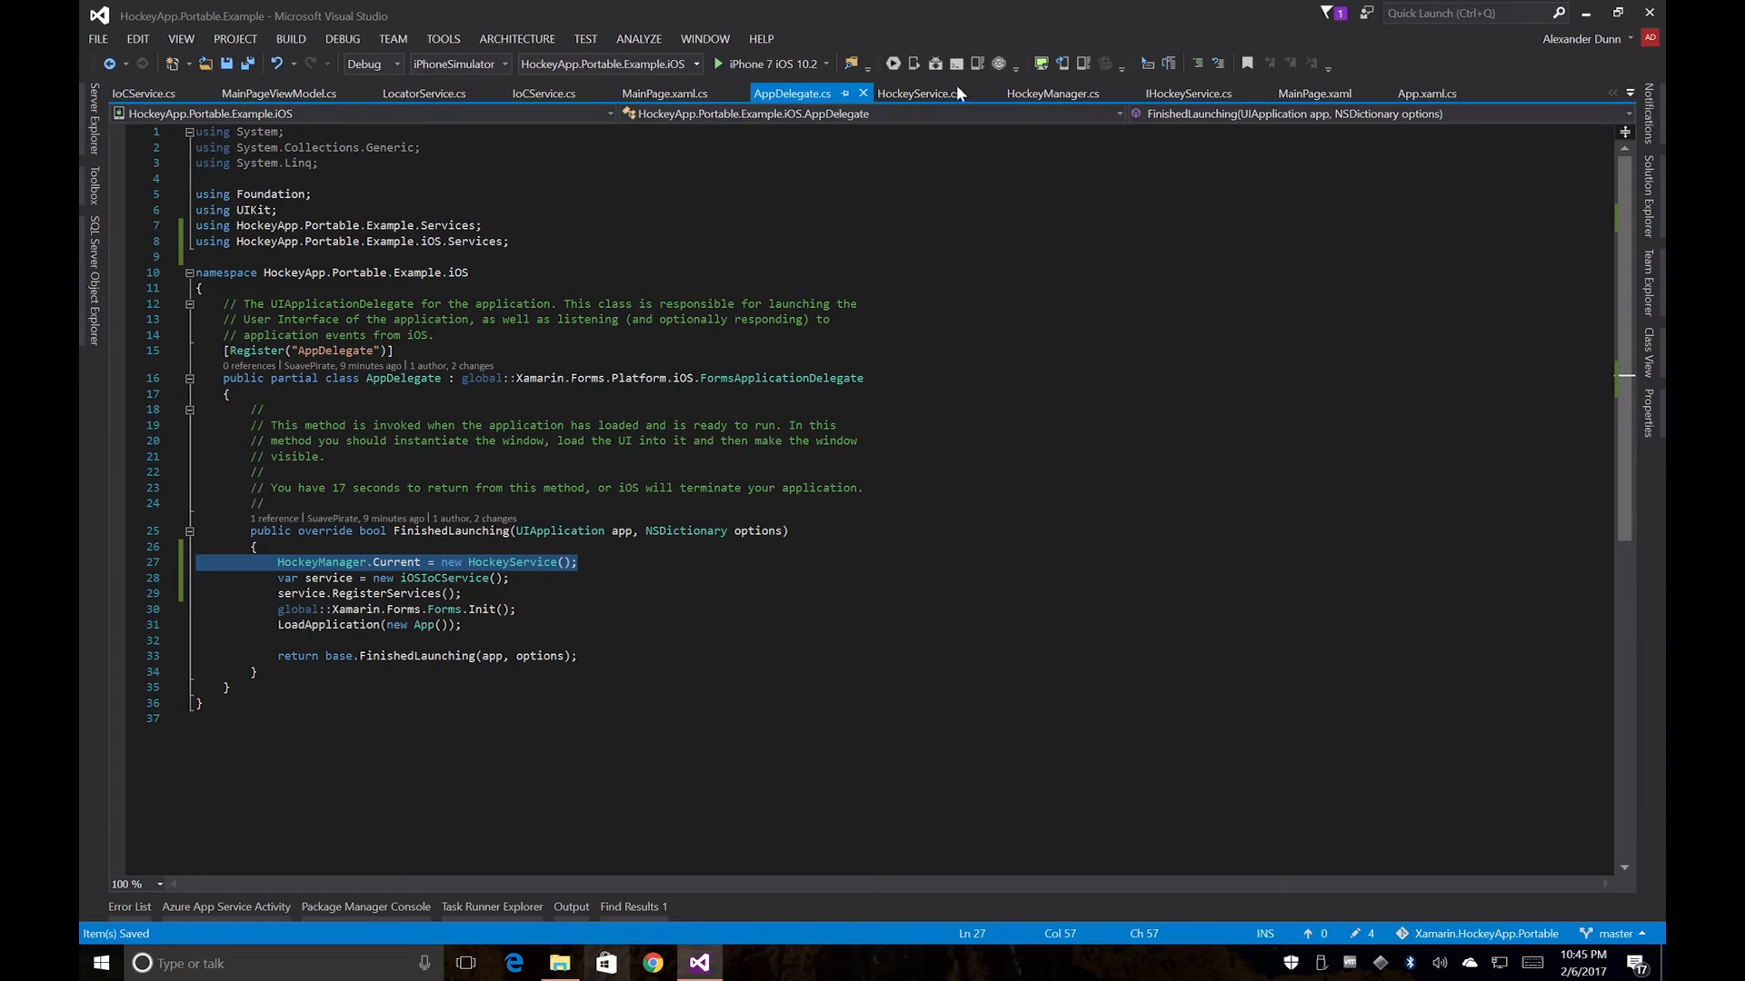
left_click(918, 93)
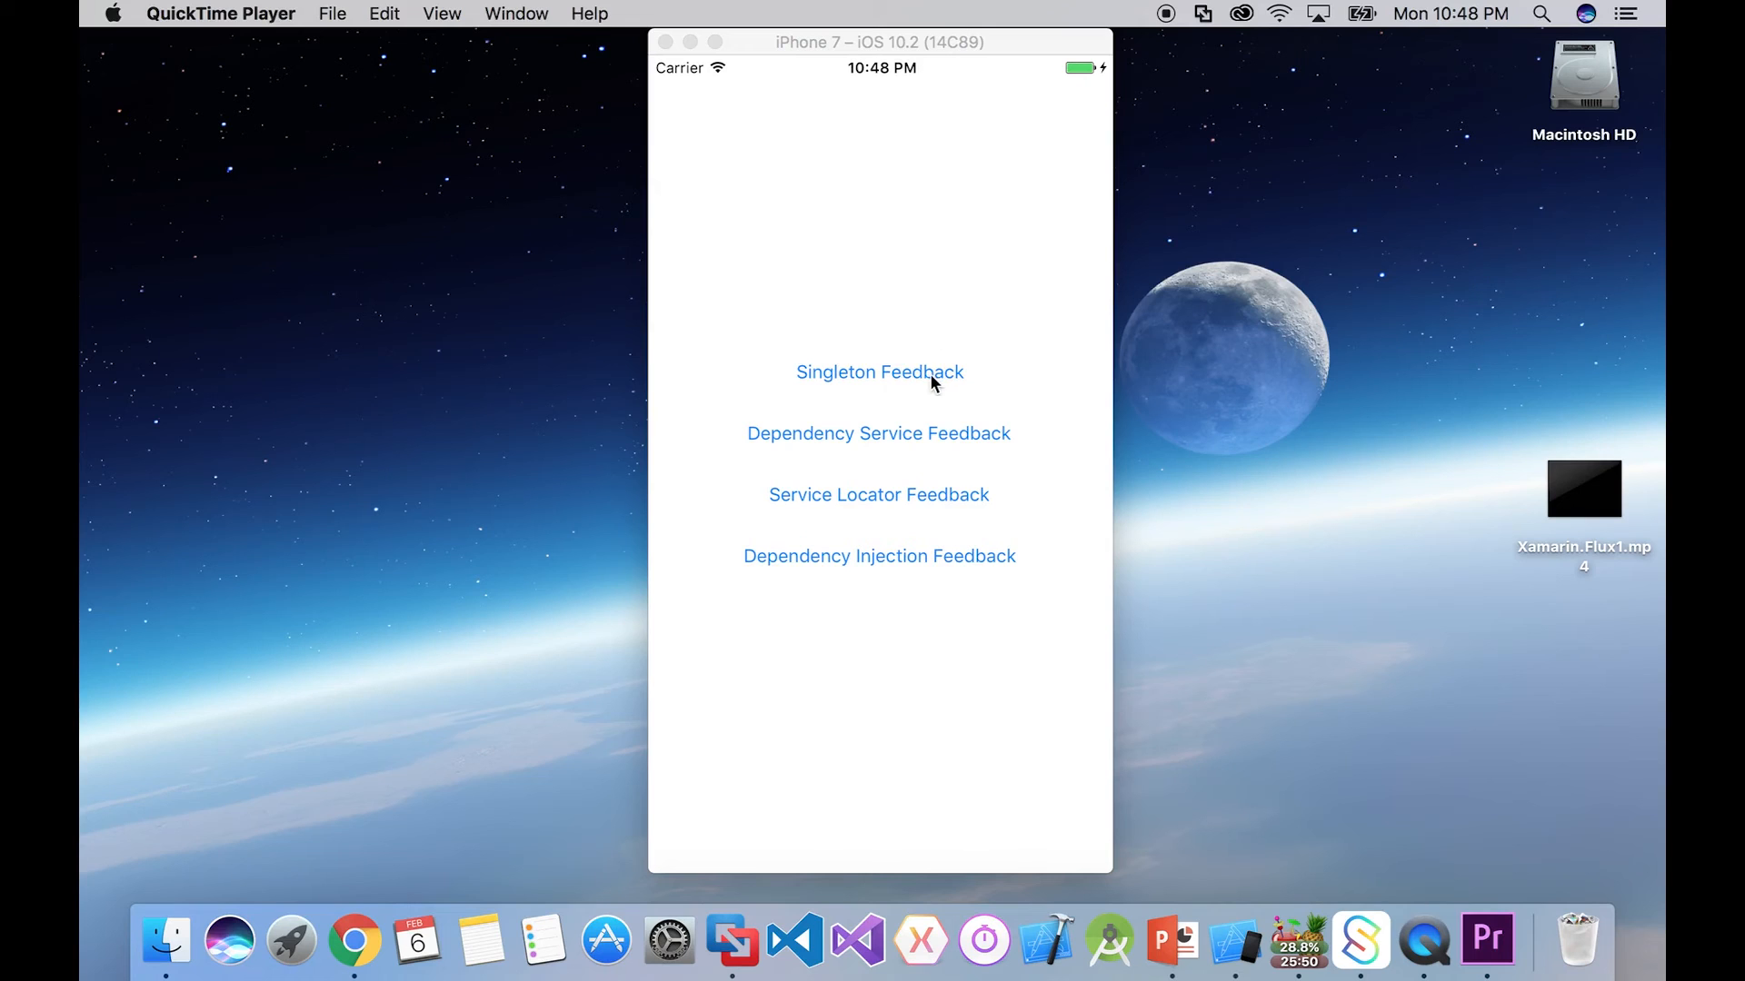
mouse_move(874, 398)
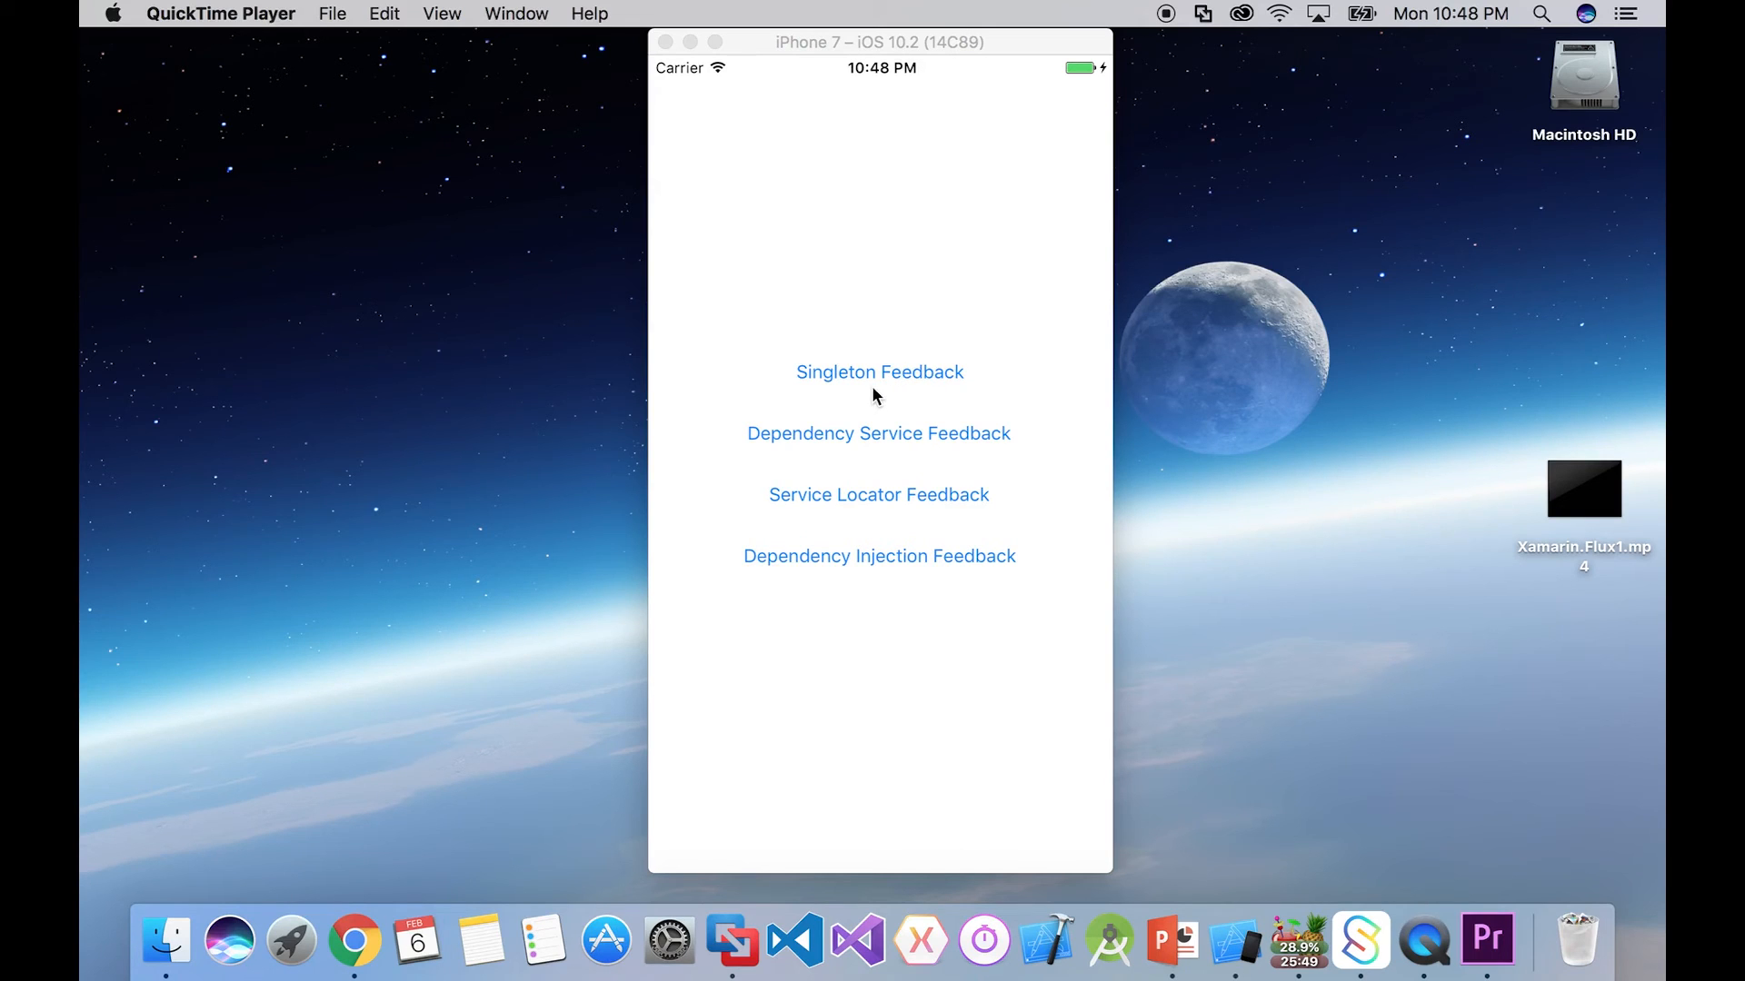
mouse_move(850, 447)
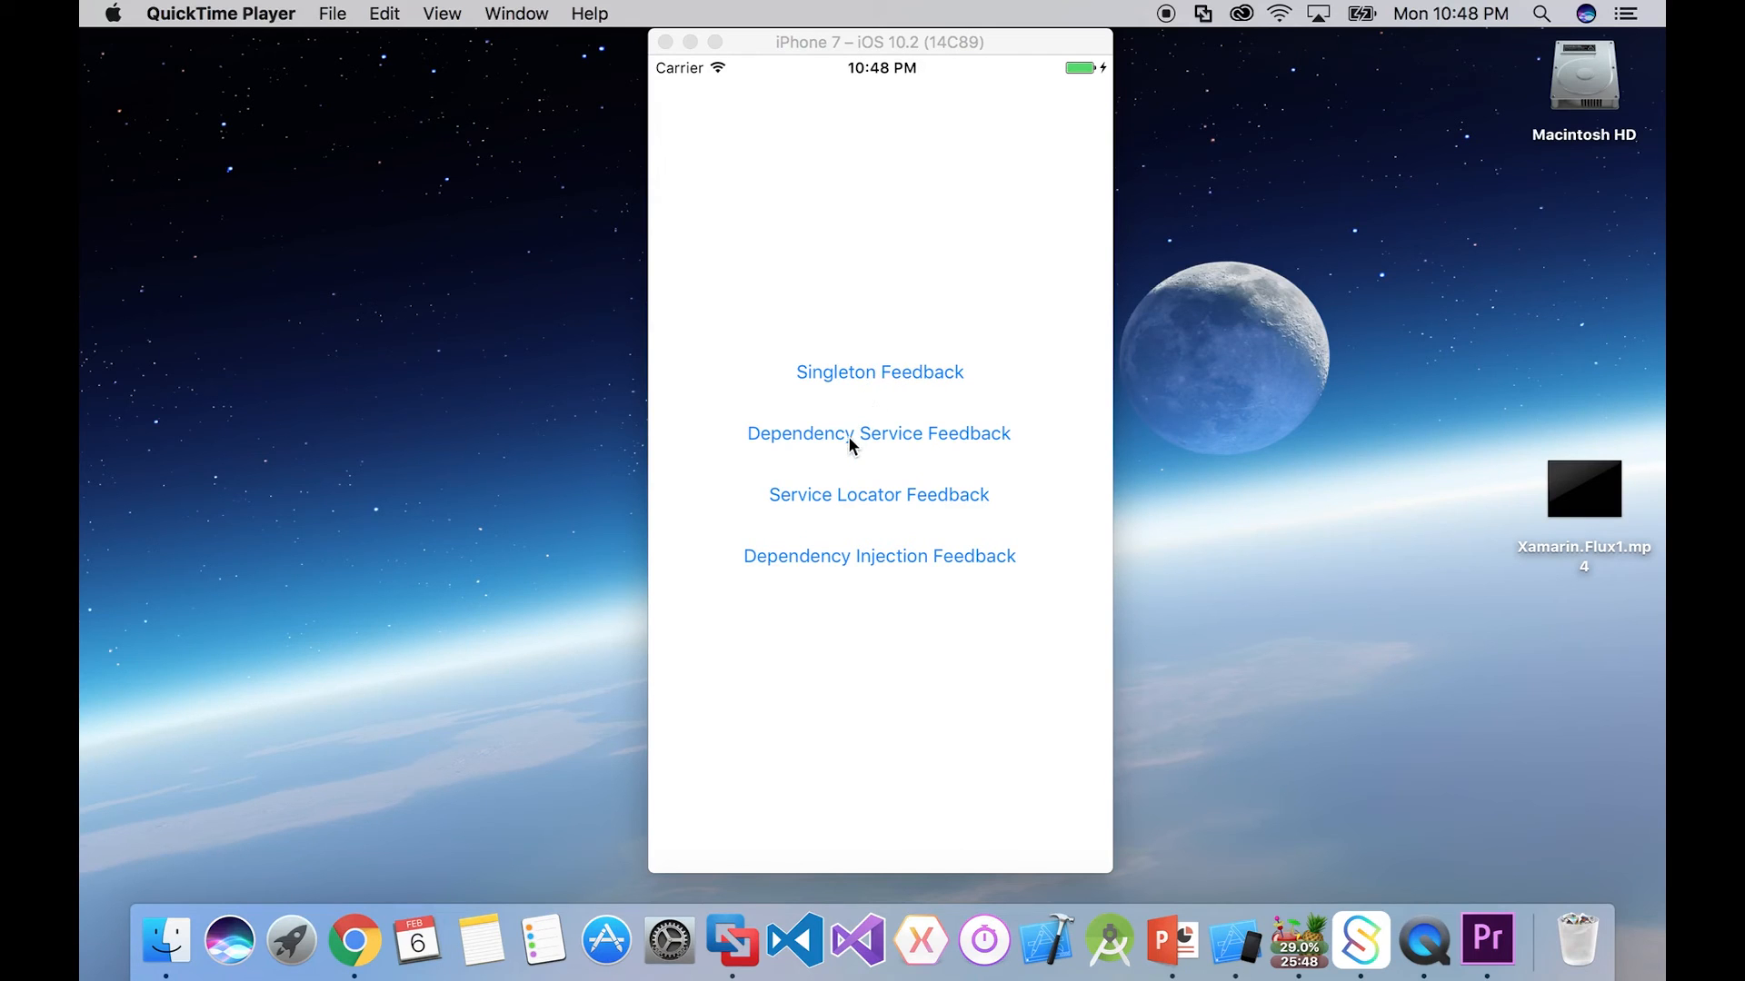
mouse_move(840, 534)
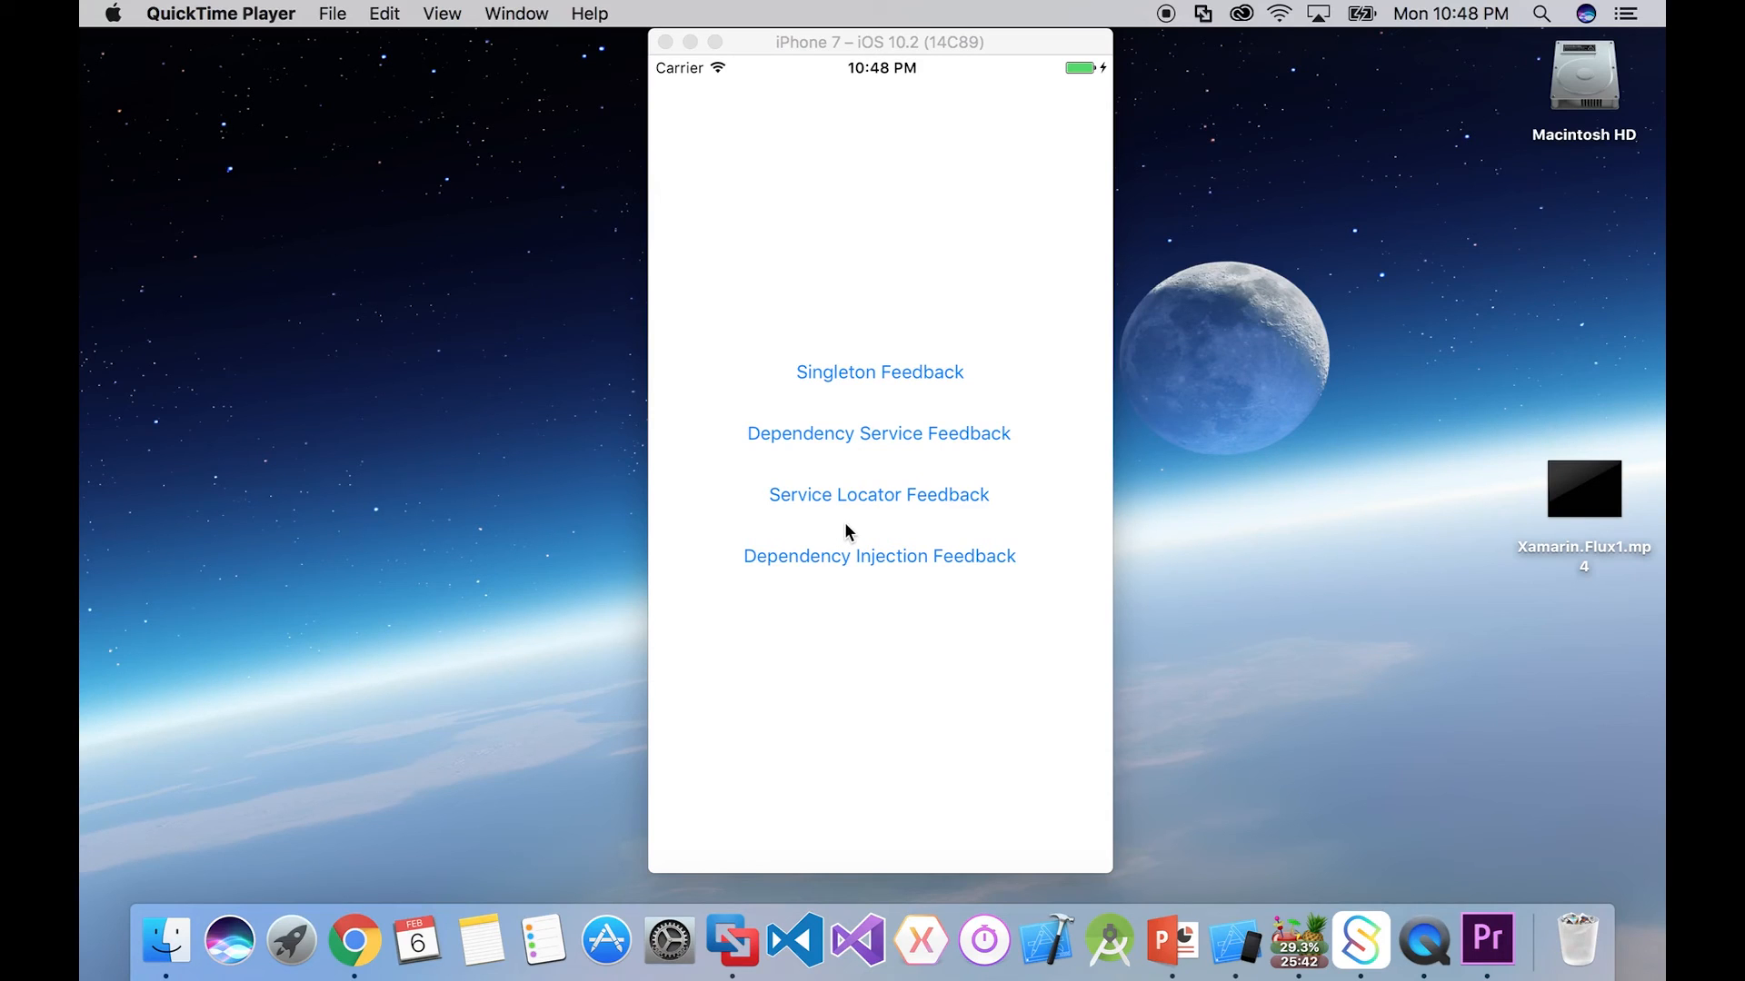
mouse_move(907, 589)
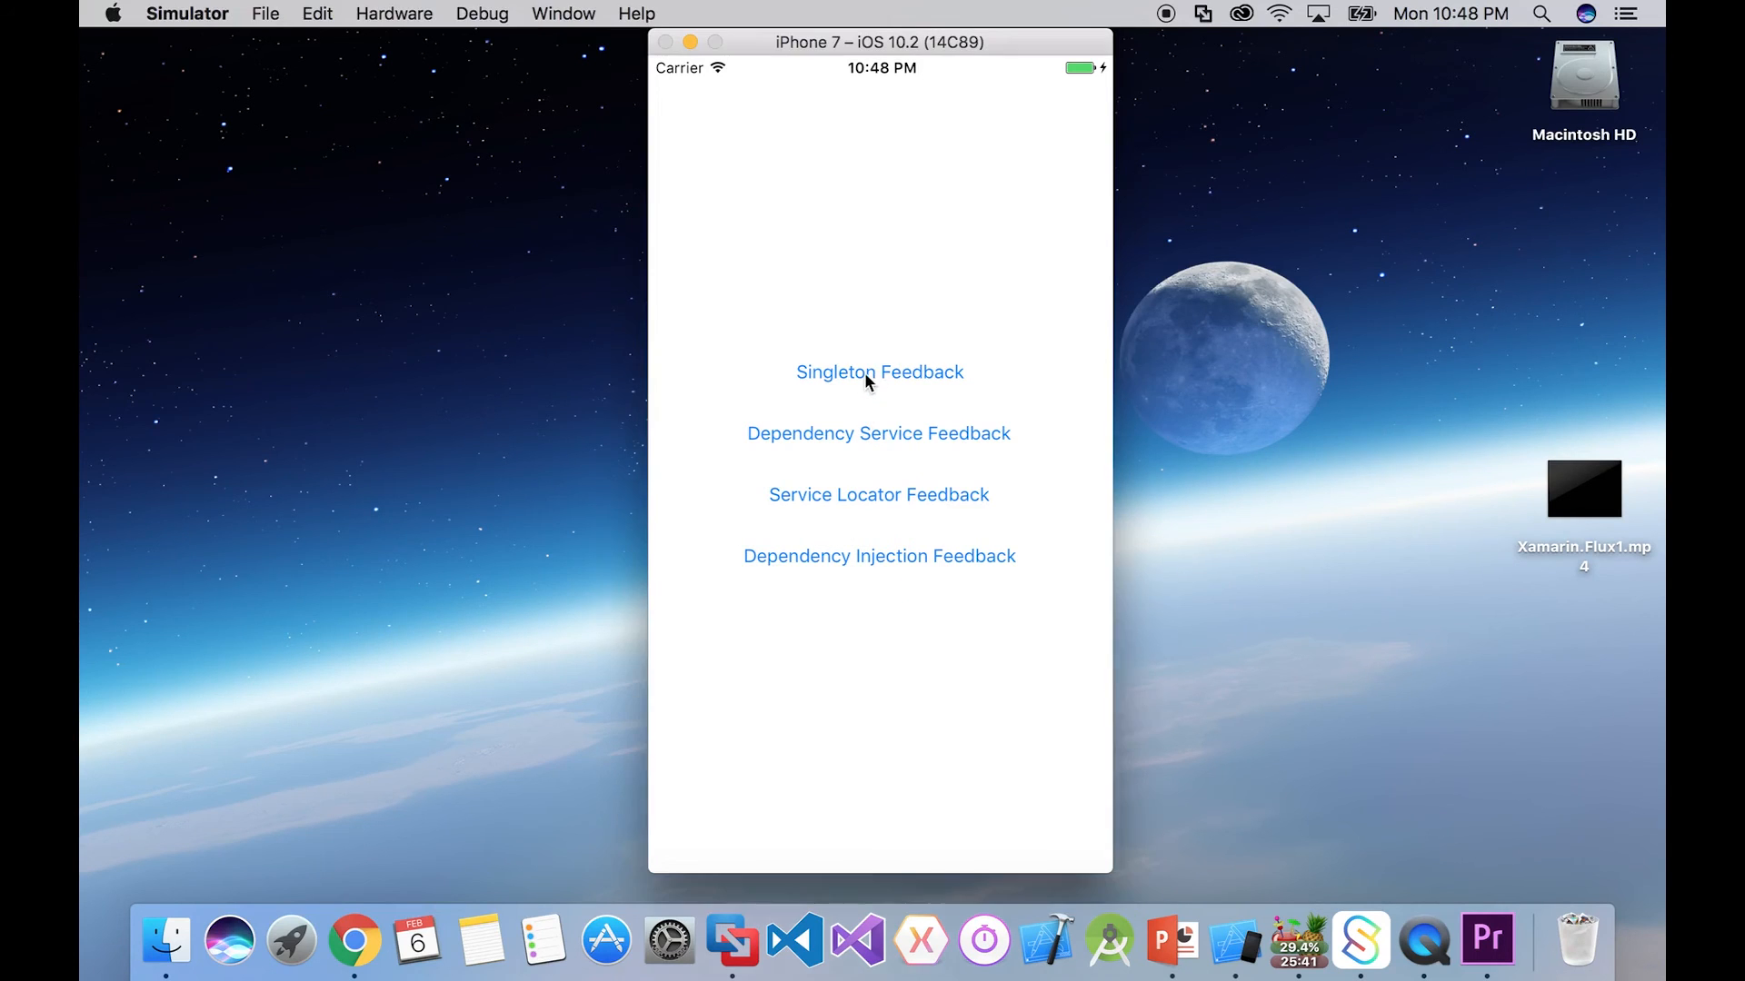
left_click(878, 371)
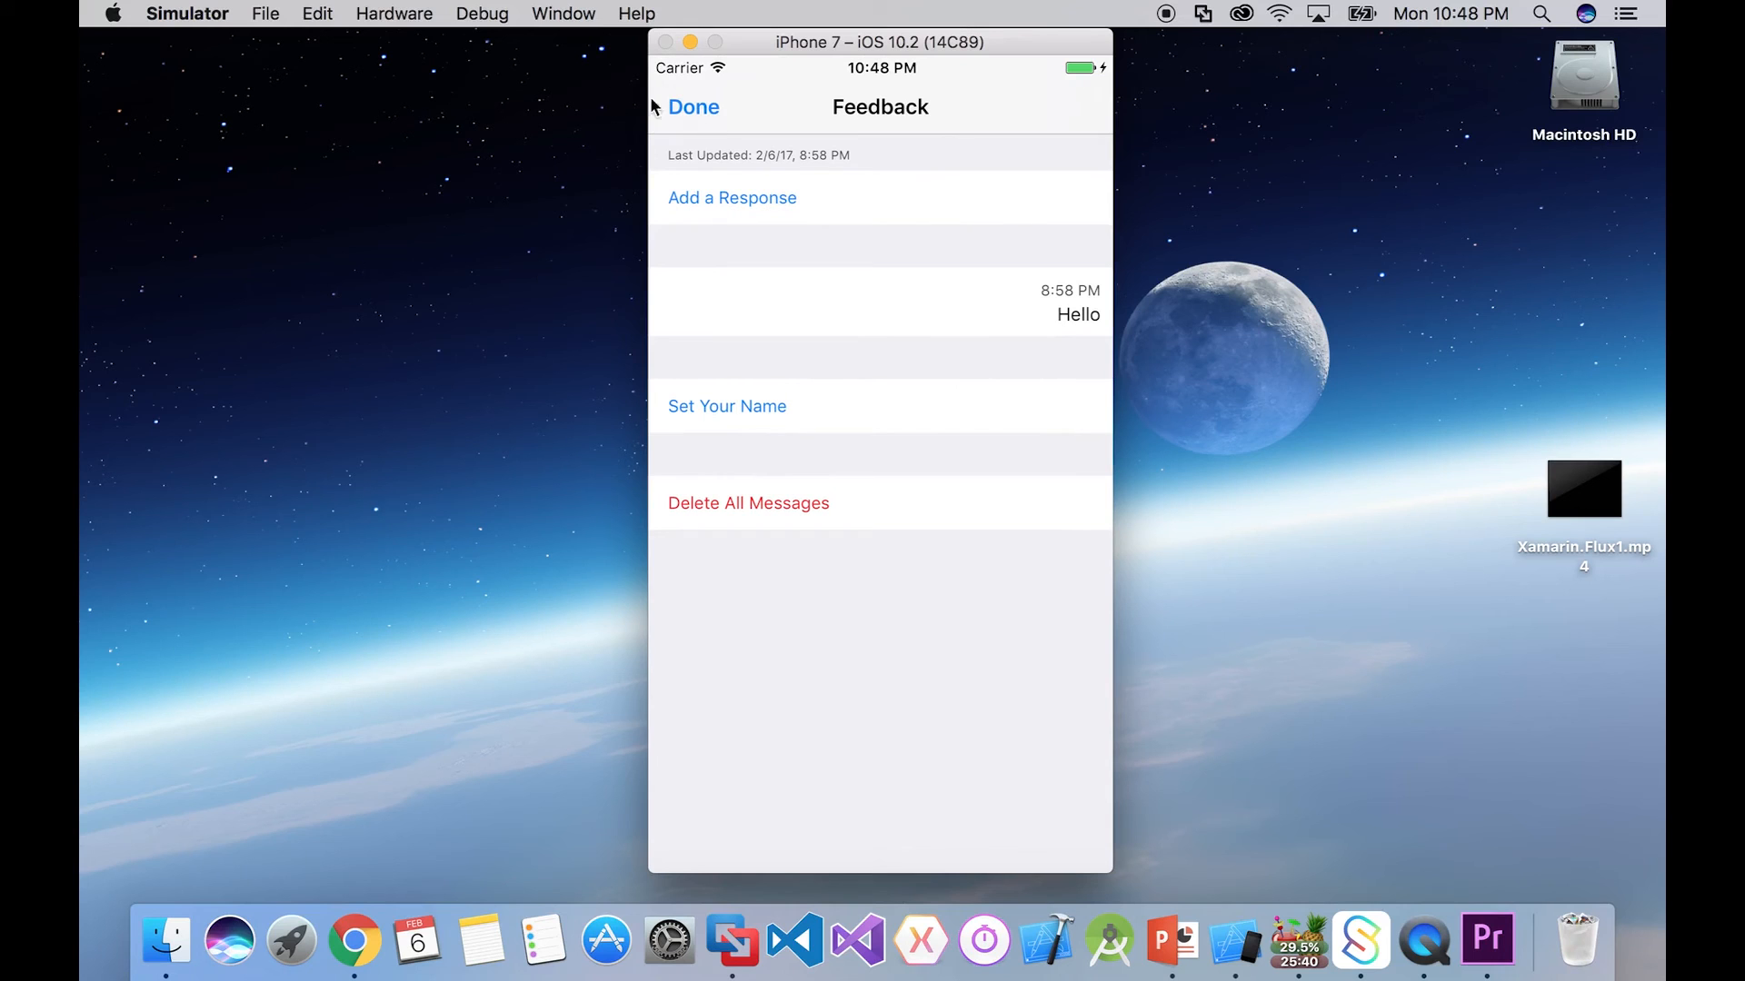
left_click(692, 107)
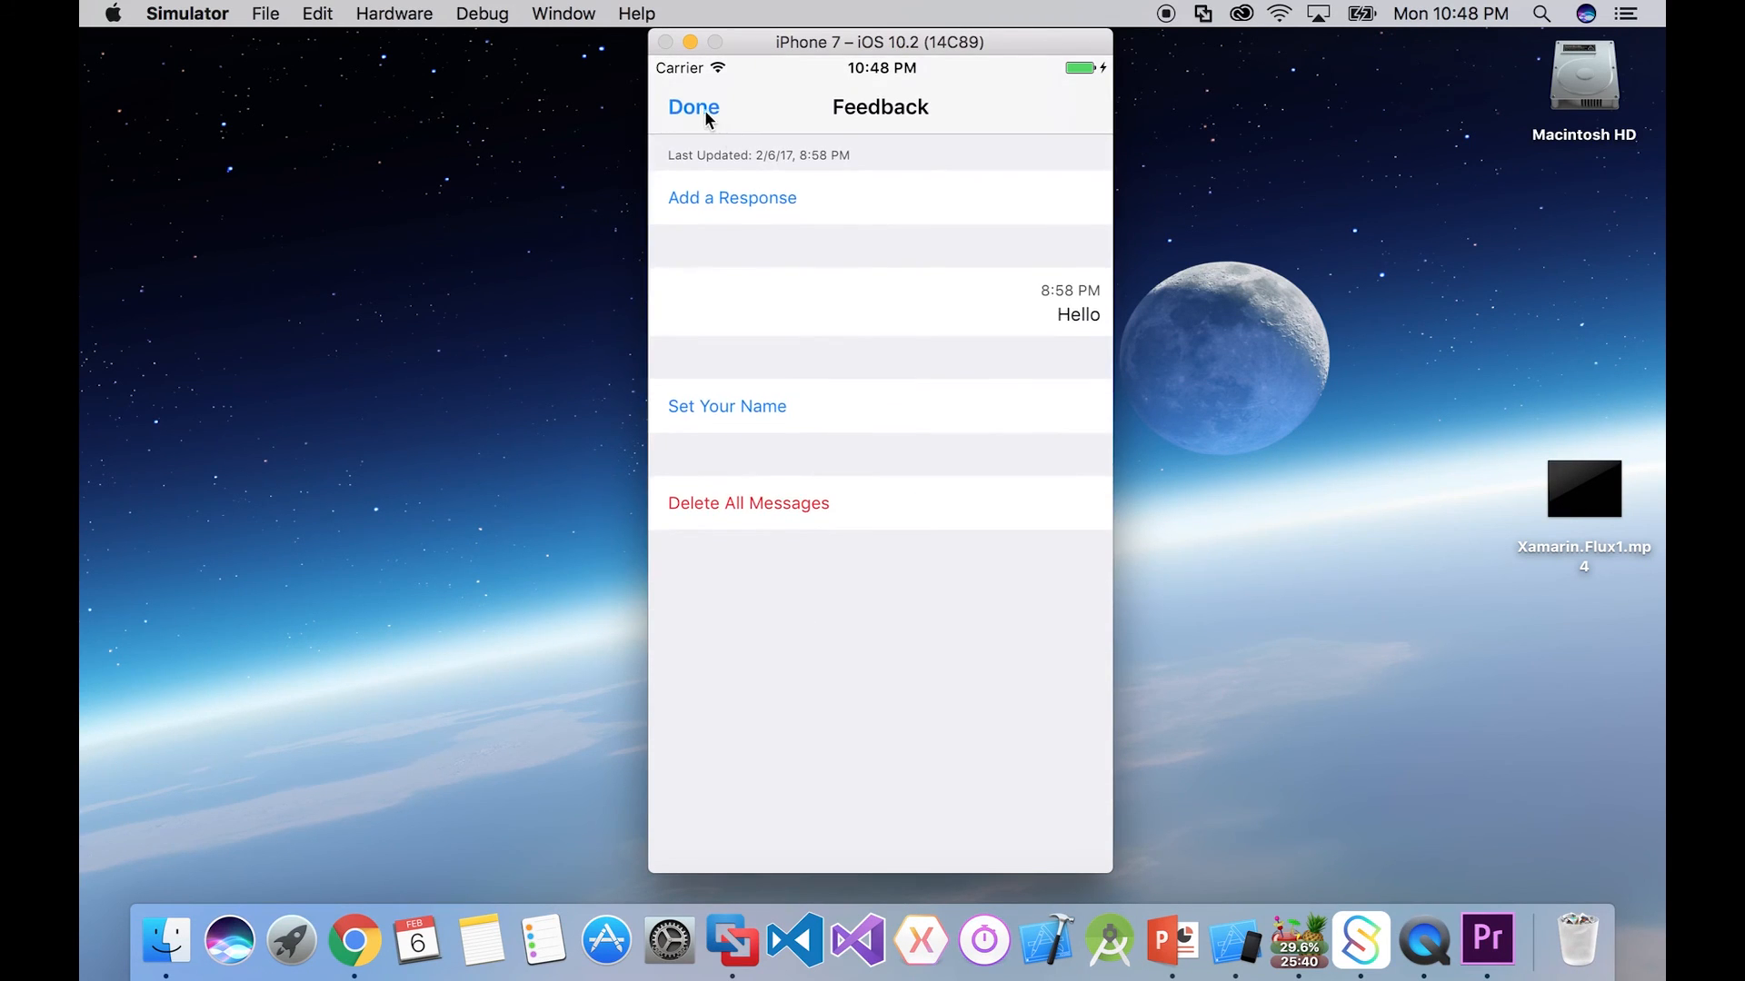
mouse_move(735, 218)
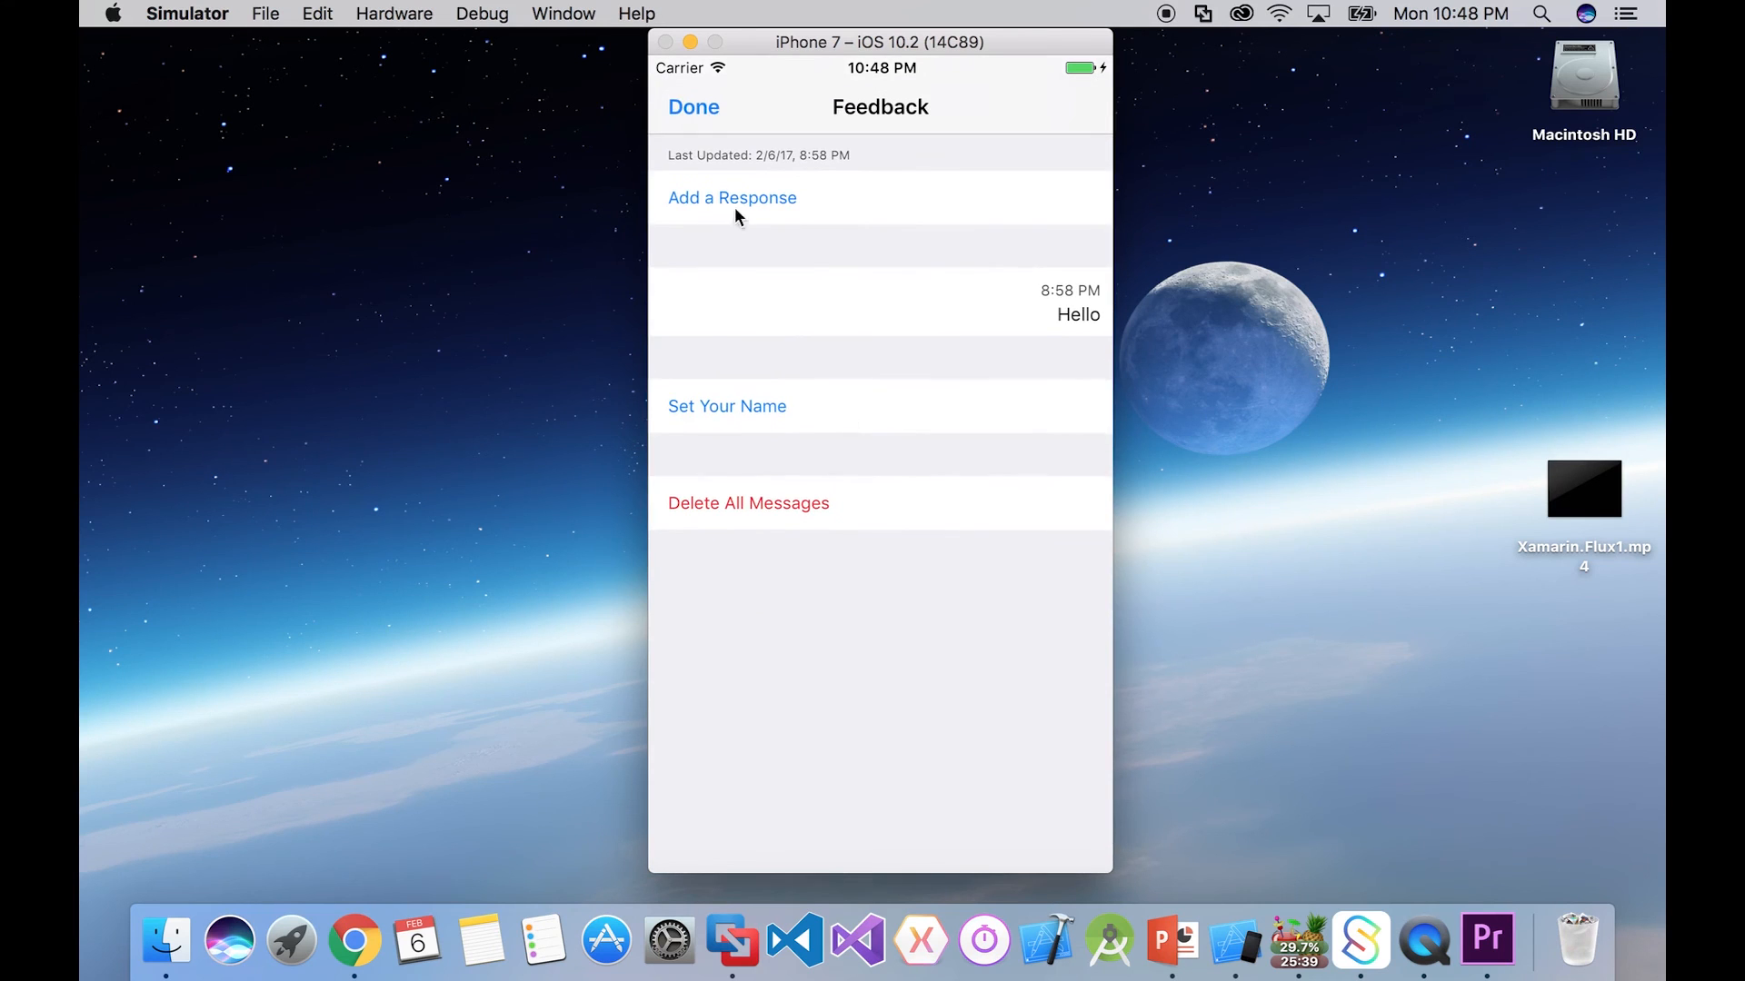
left_click(692, 107)
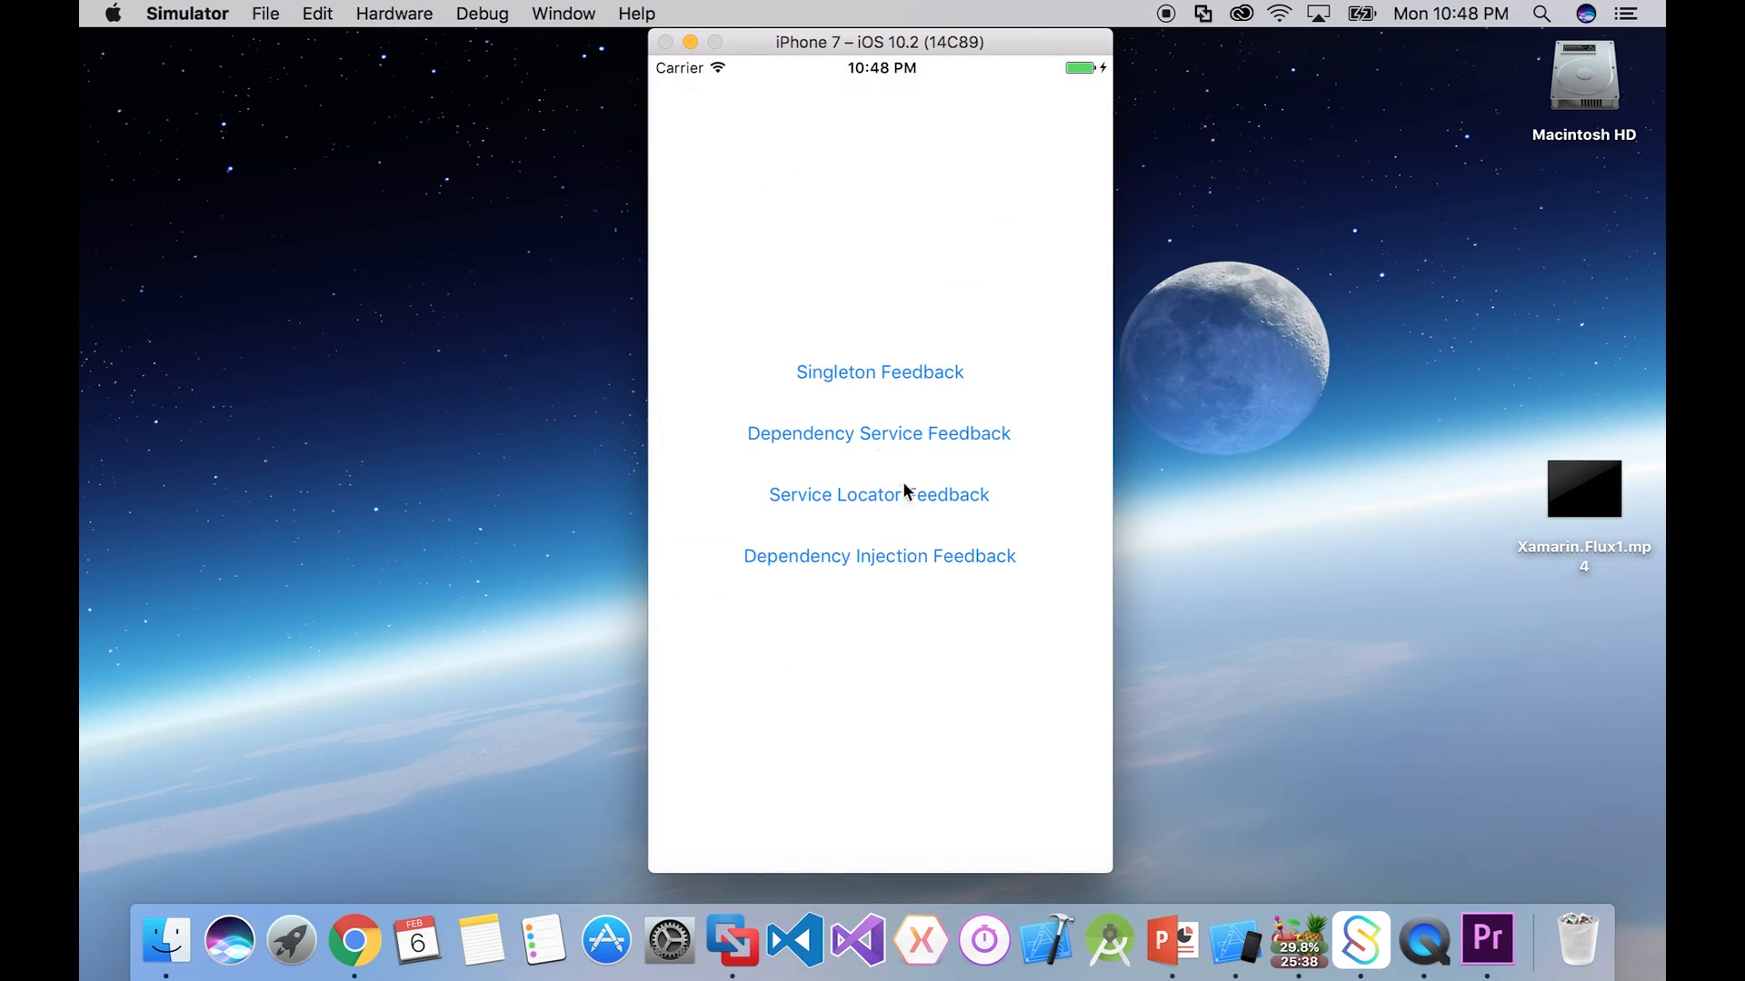
mouse_move(780, 344)
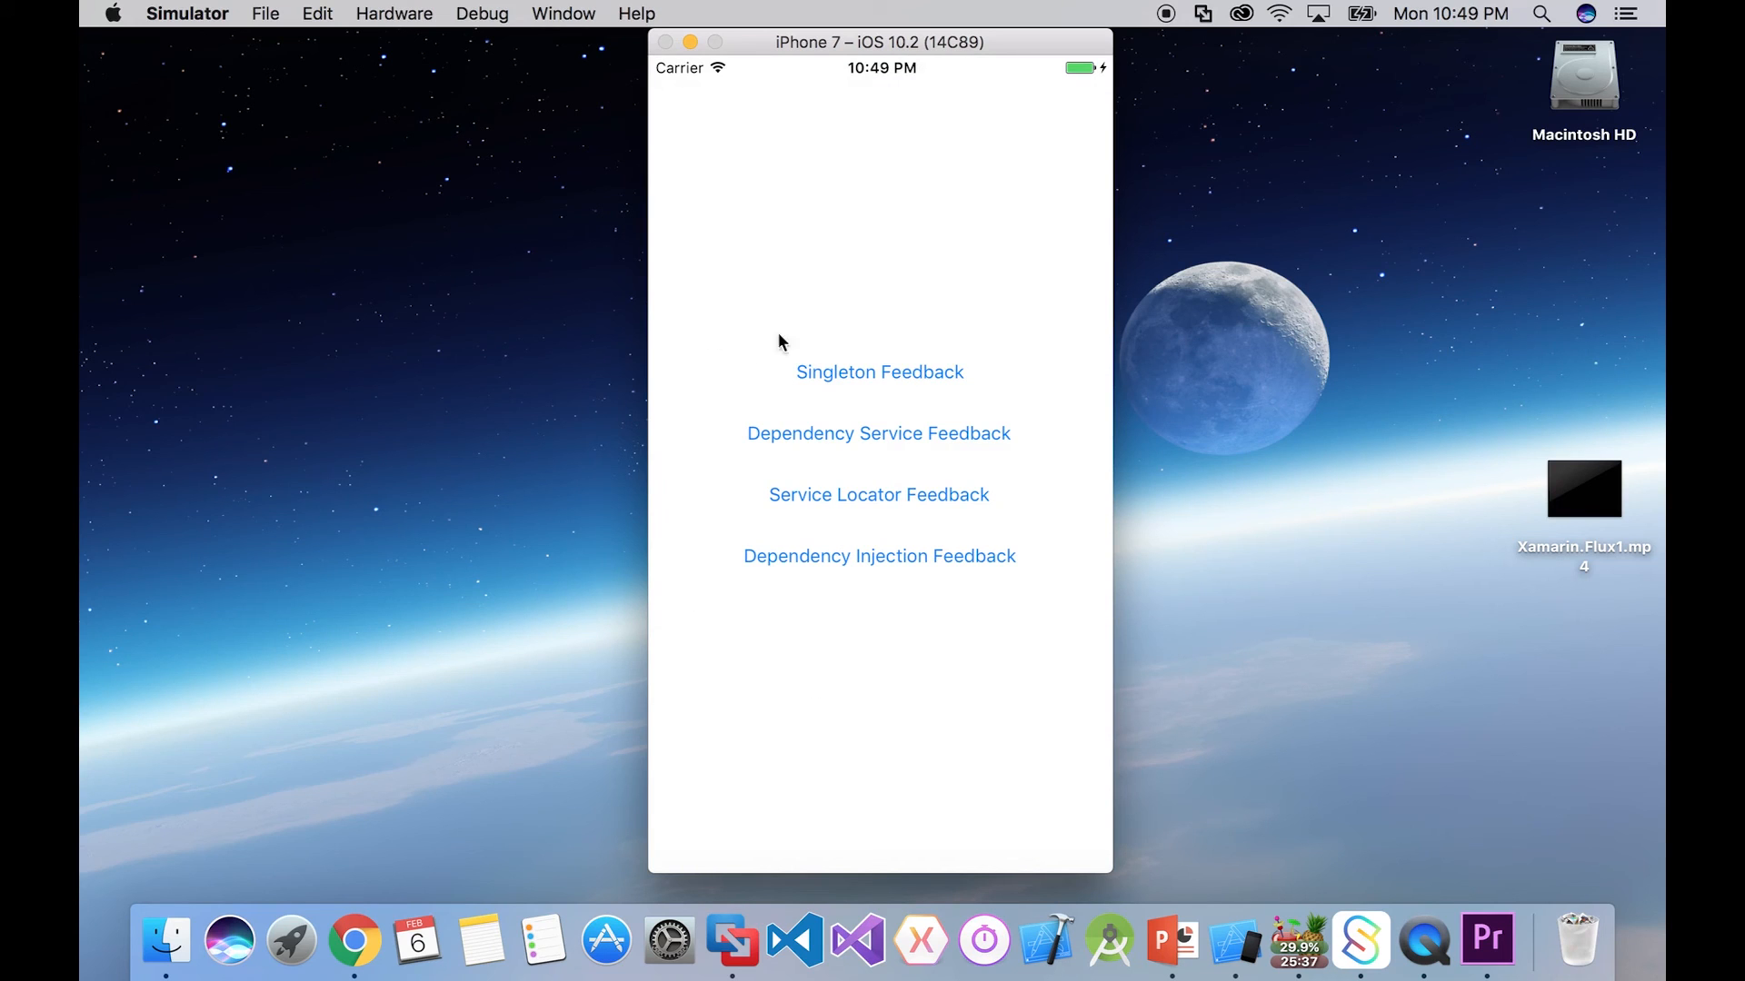
mouse_move(811, 269)
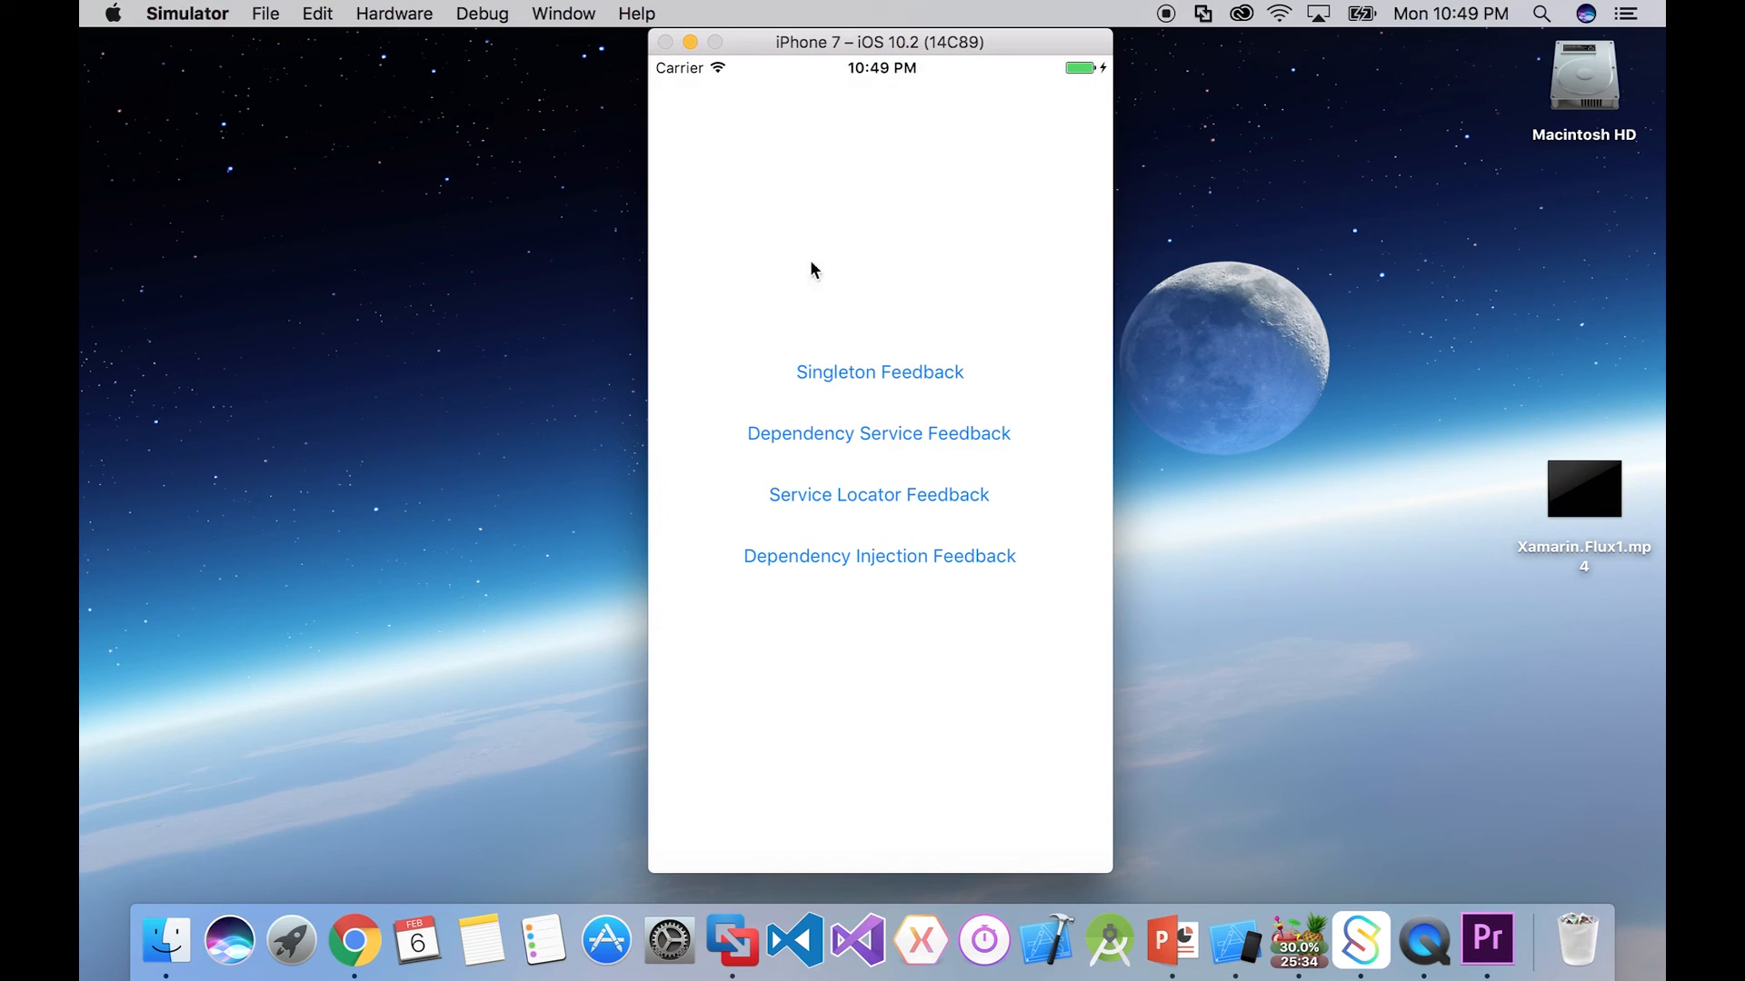
mouse_move(1040, 724)
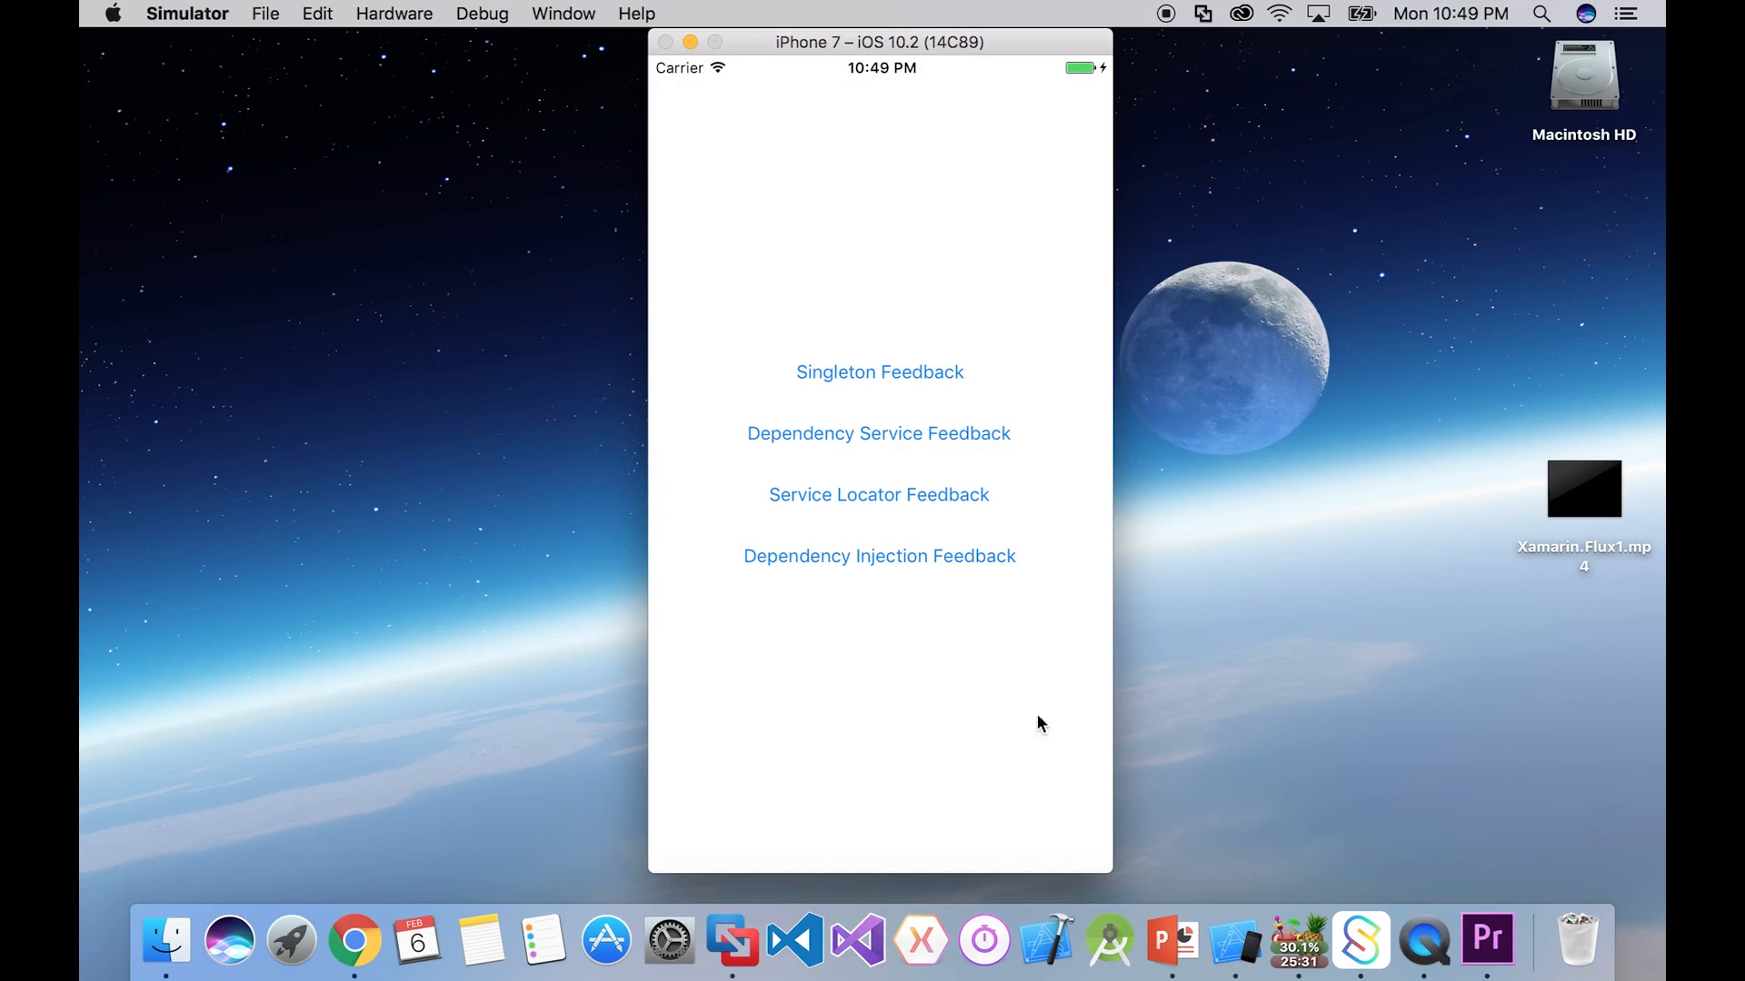
mouse_move(856, 656)
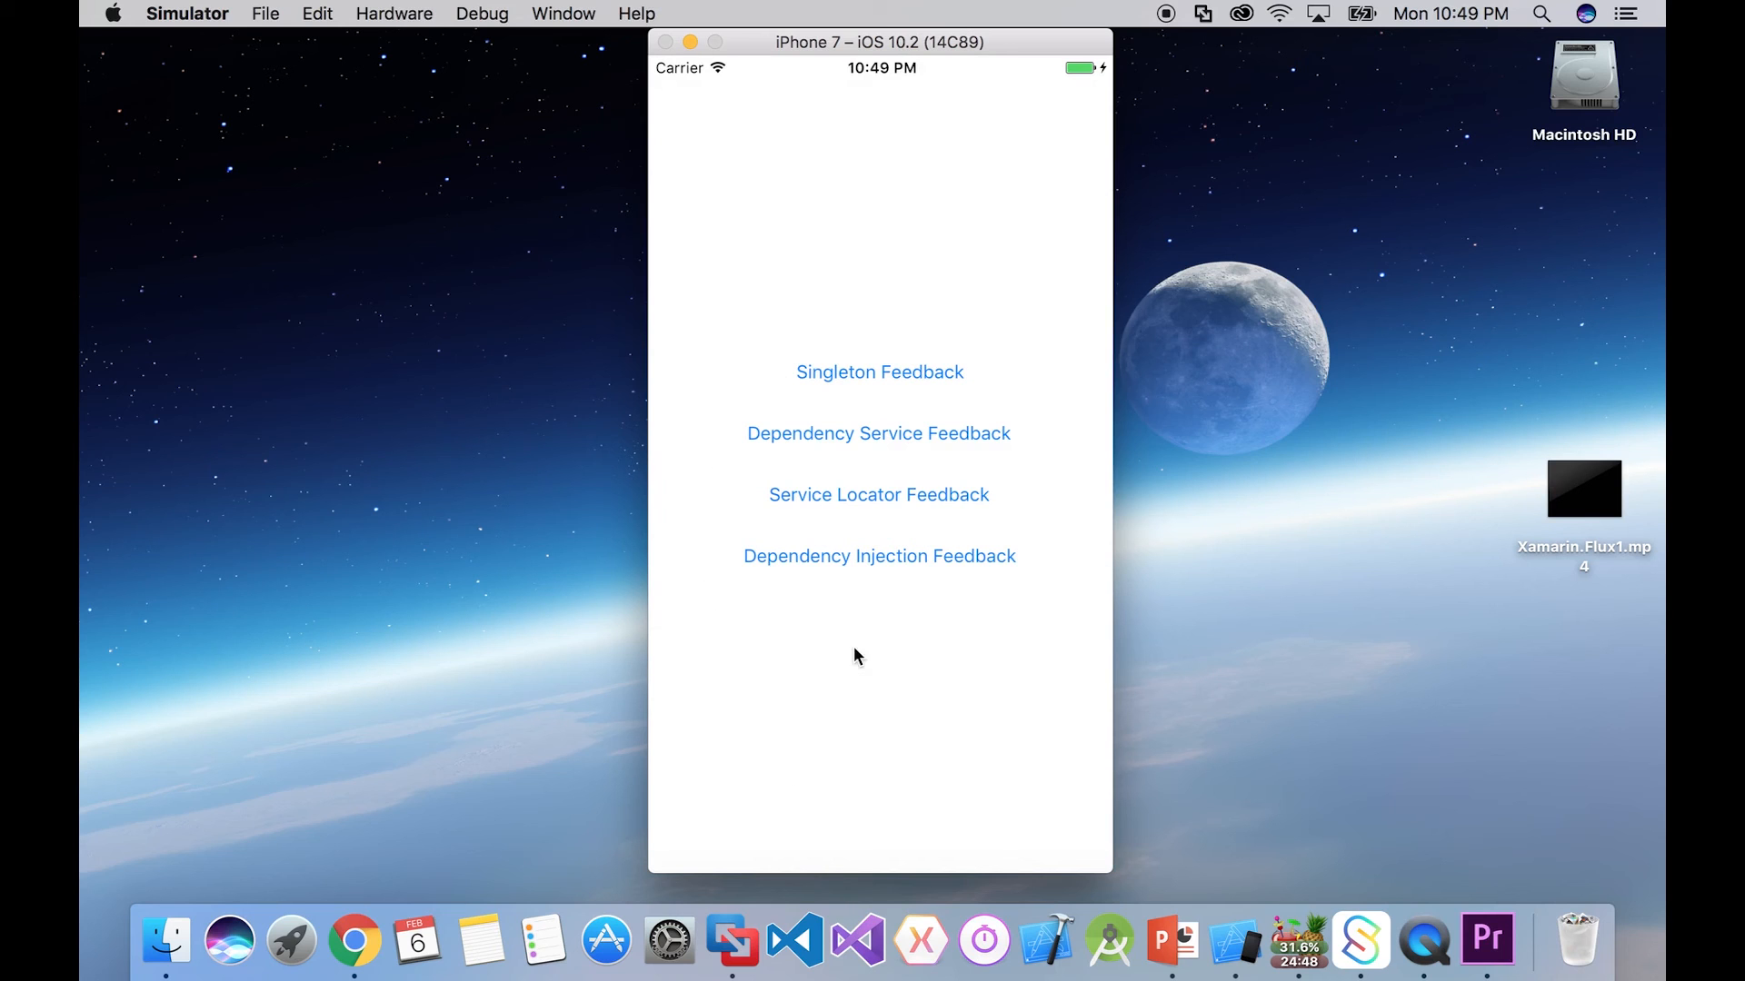
mouse_move(676, 578)
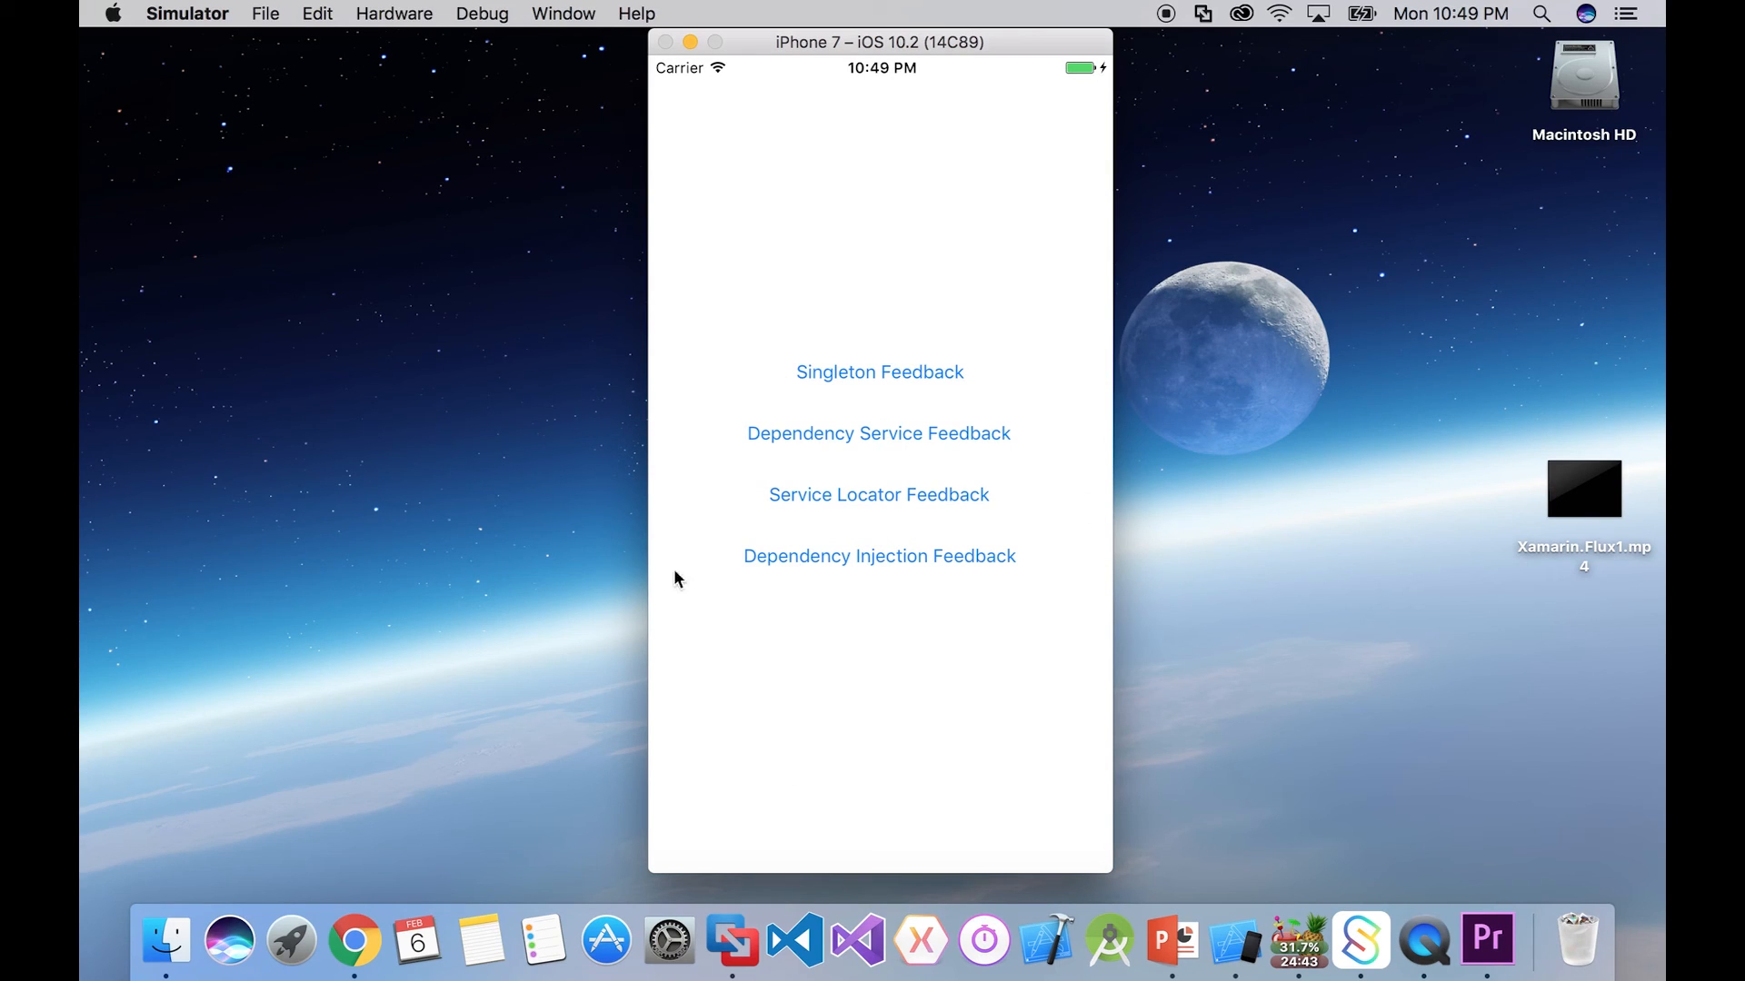
mouse_move(874, 673)
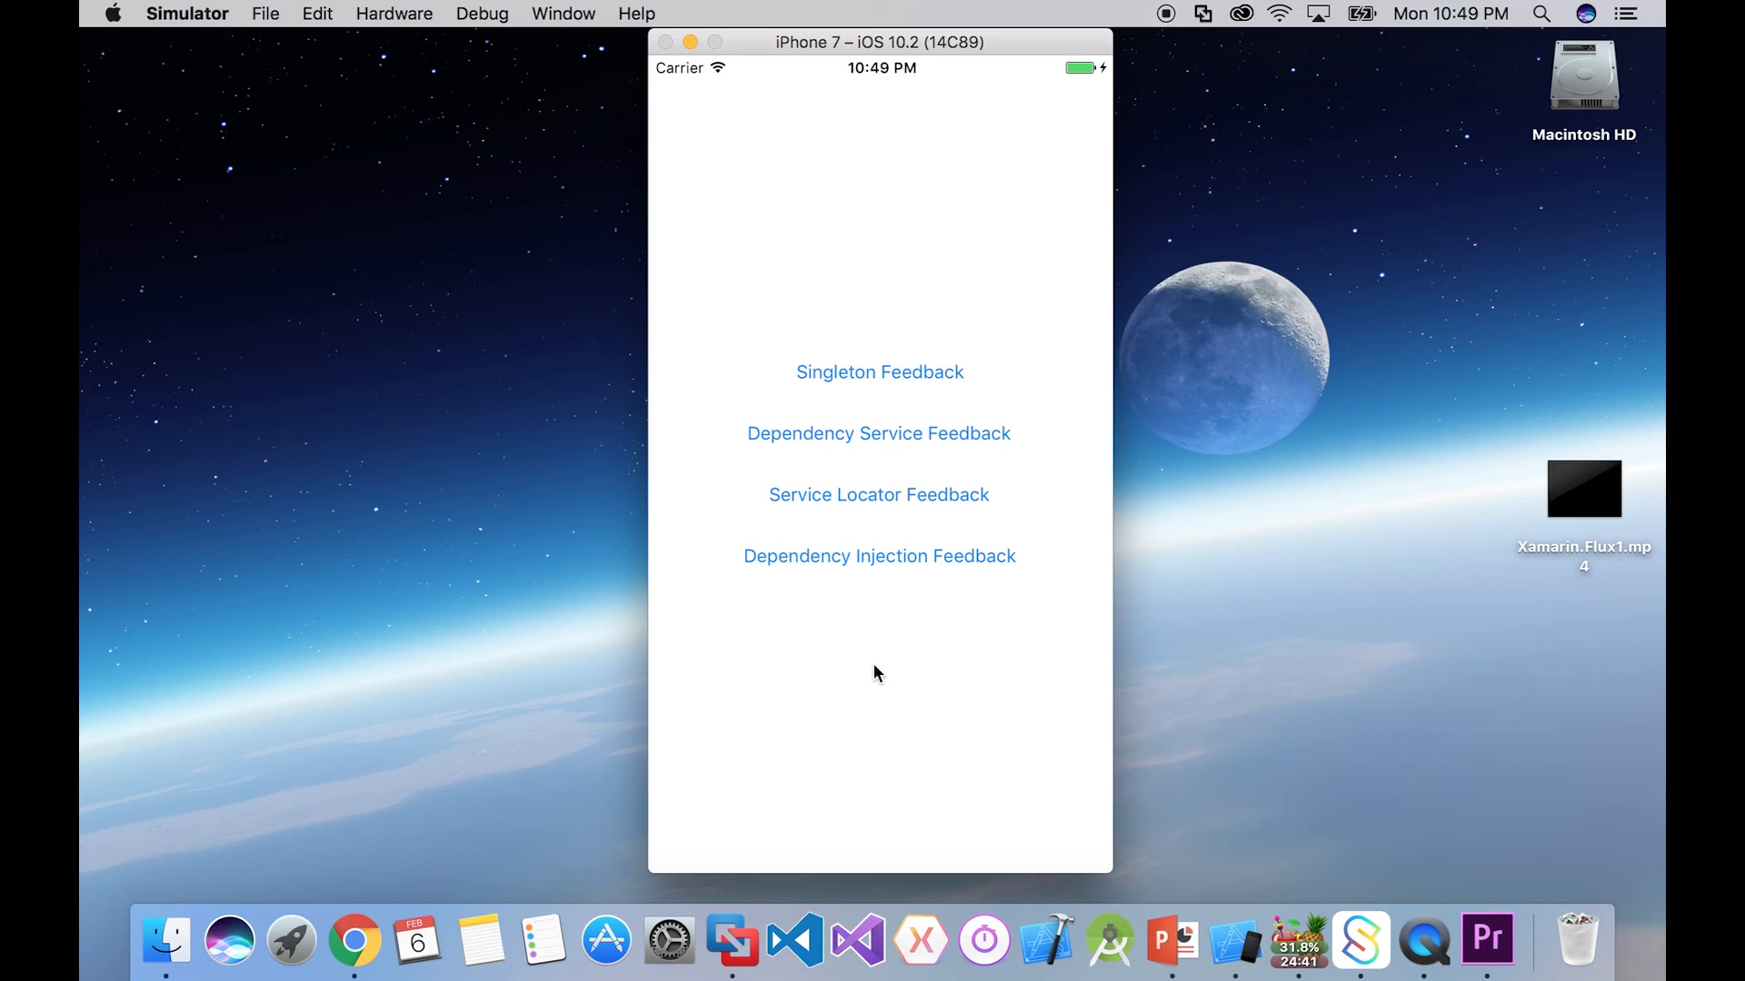